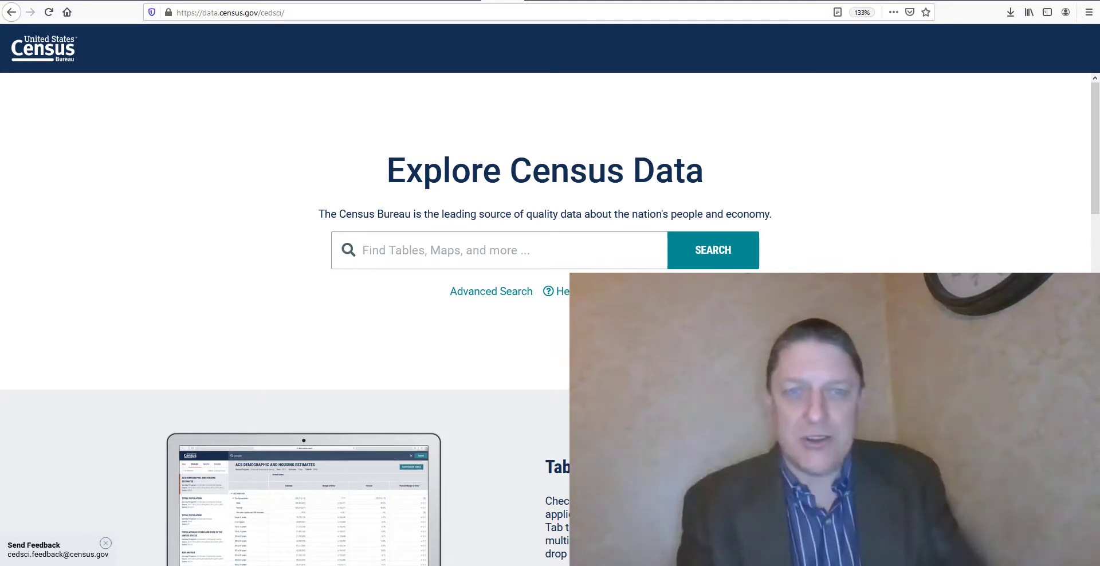
Search data.census.gov for "age and sex" so table suggestions like S0101 appear
left_click(498, 250)
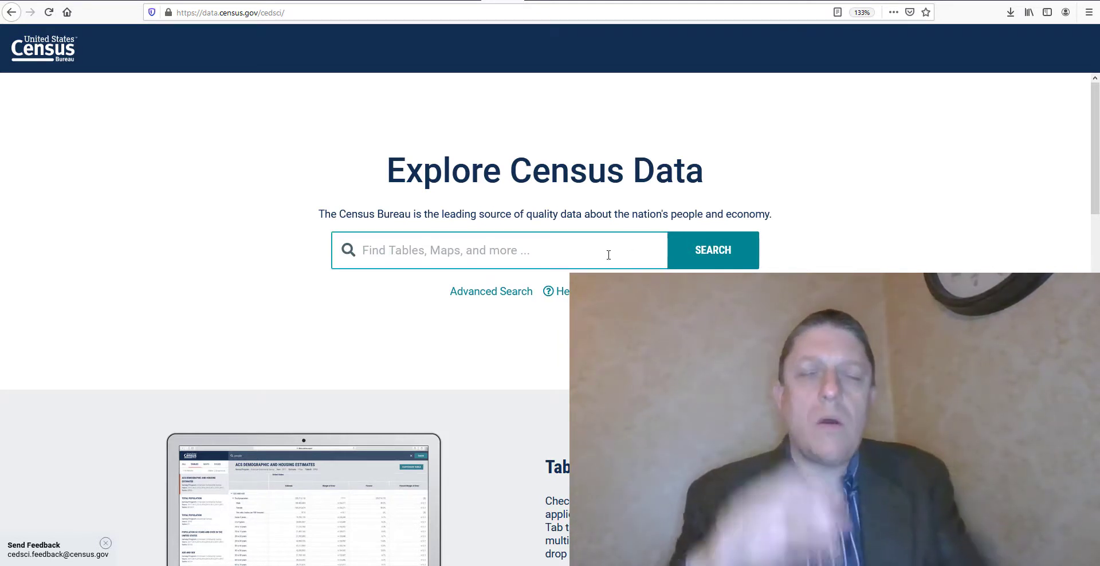
type("ag")
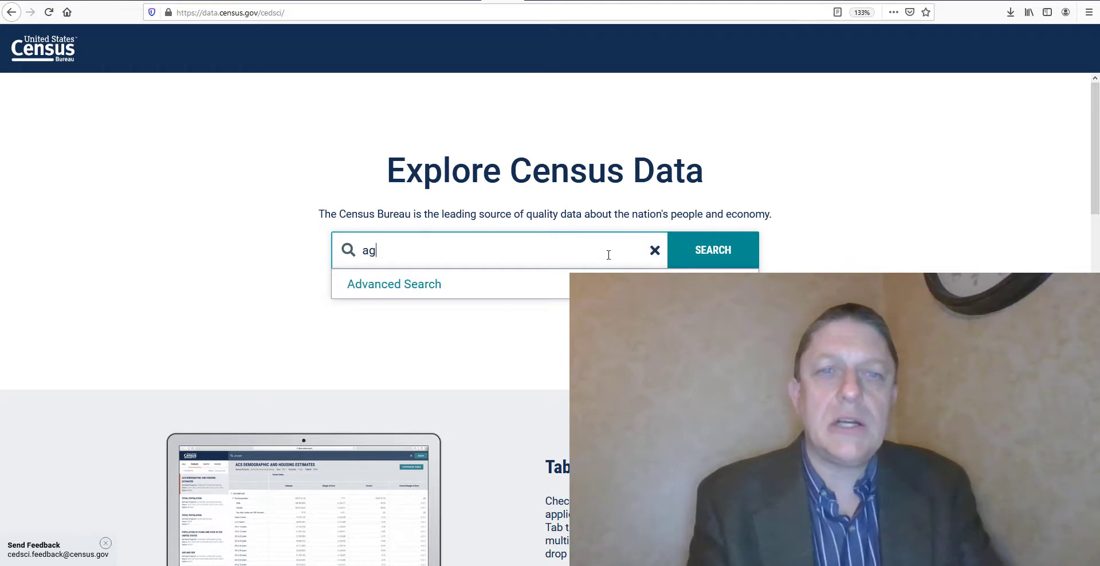
type("e")
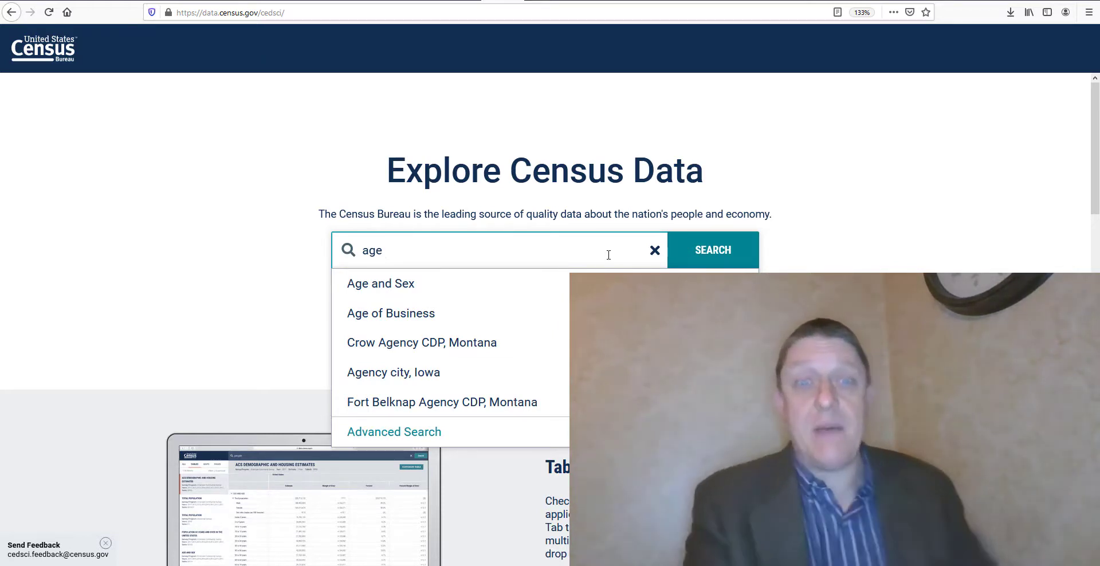
type("an")
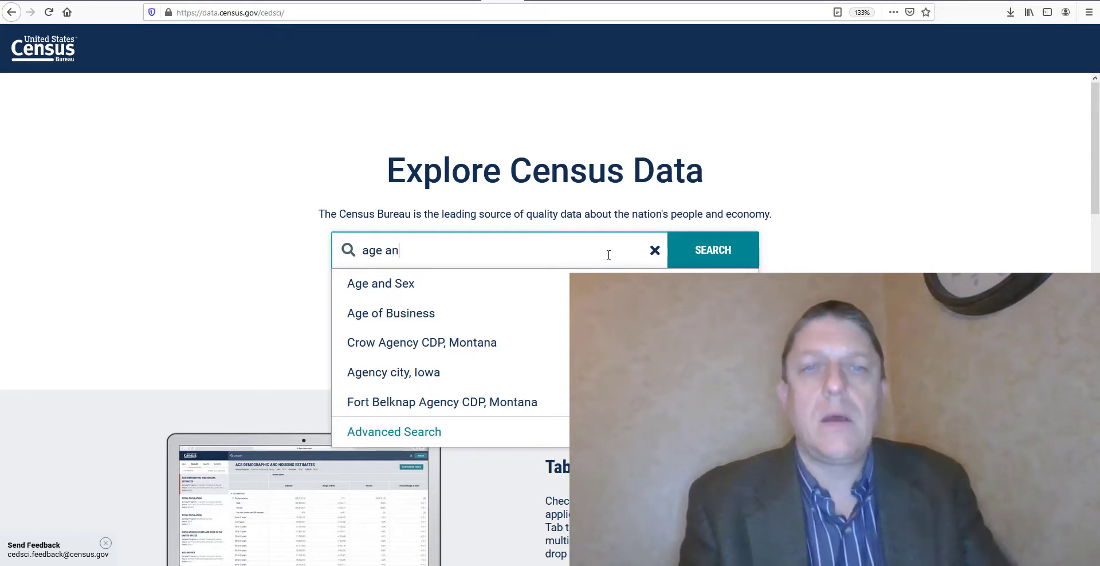
type("d sex")
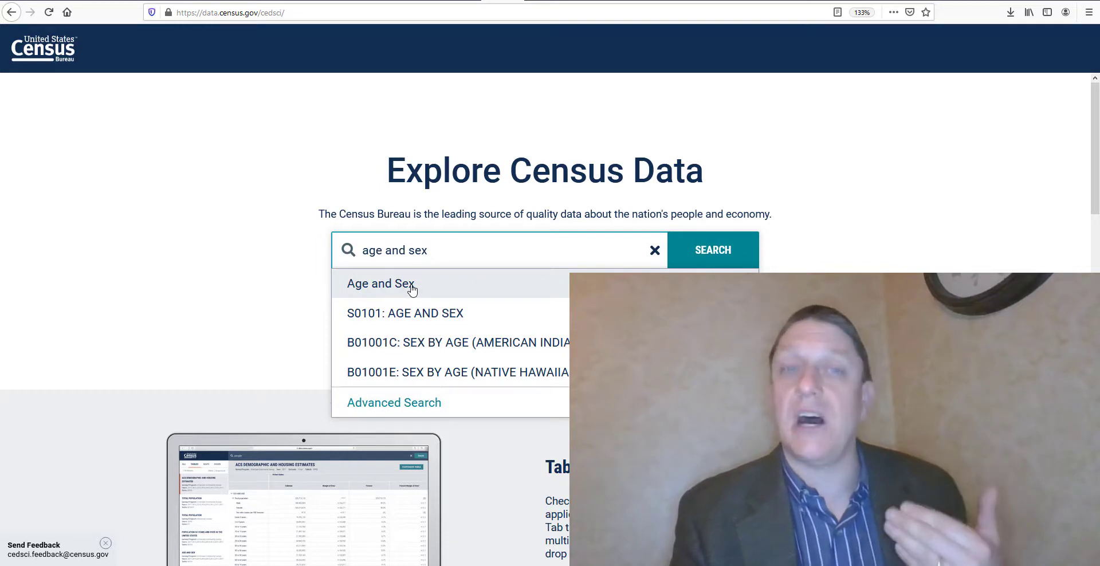
Choose the Age and Sex suggestion and open table S0101 for the United States
left_click(380, 283)
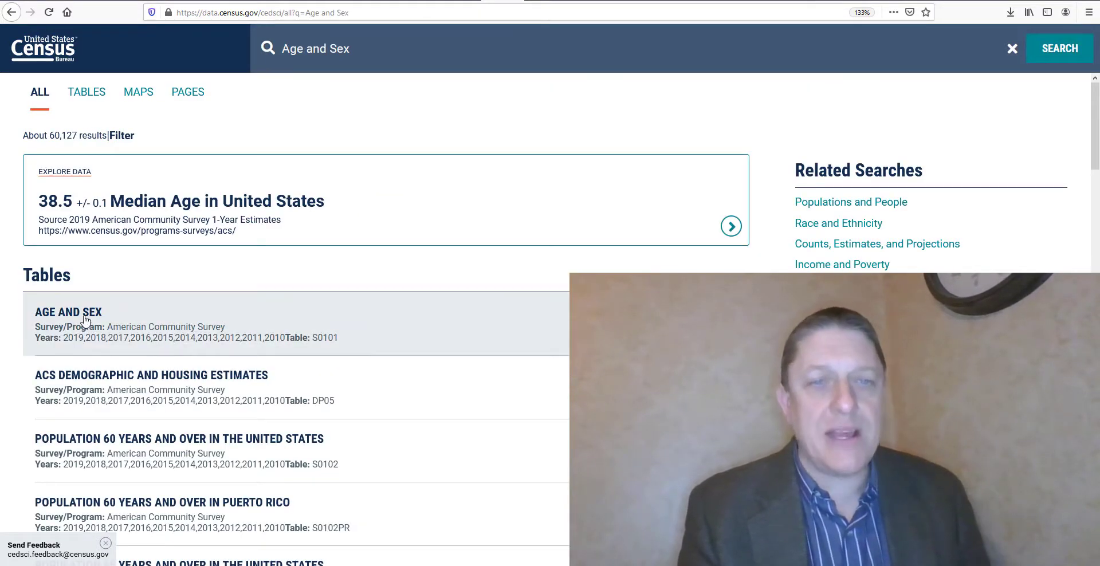
mouse_move(377, 339)
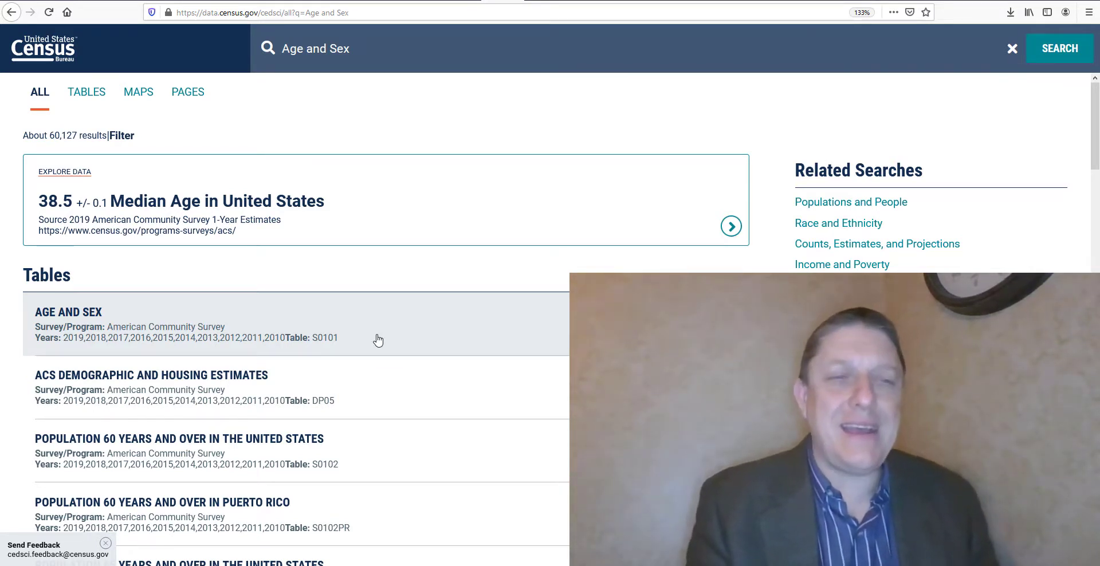
mouse_move(331, 326)
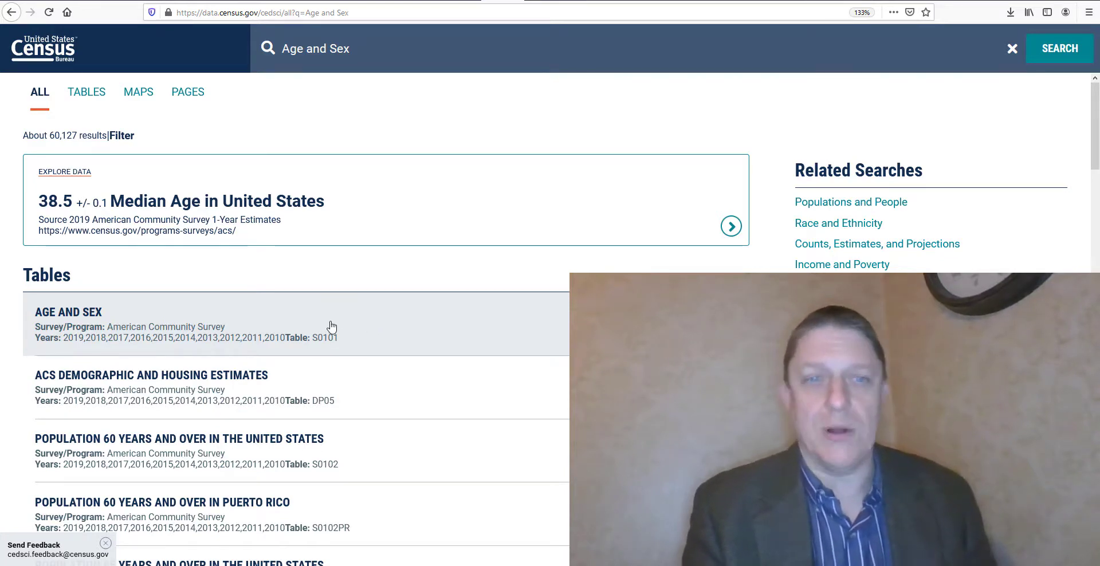
left_click(68, 312)
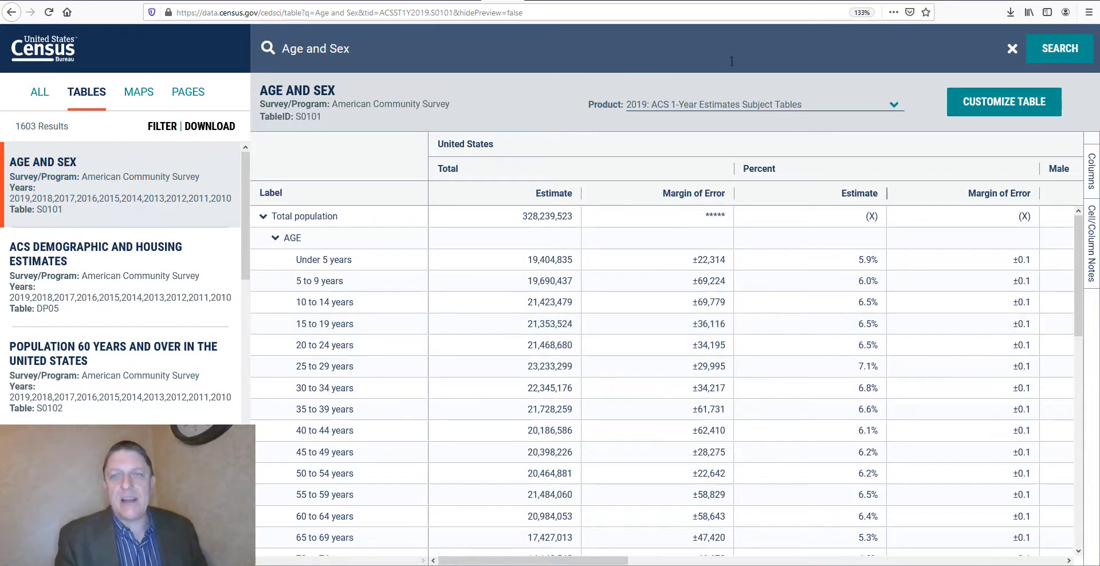
mouse_move(536, 101)
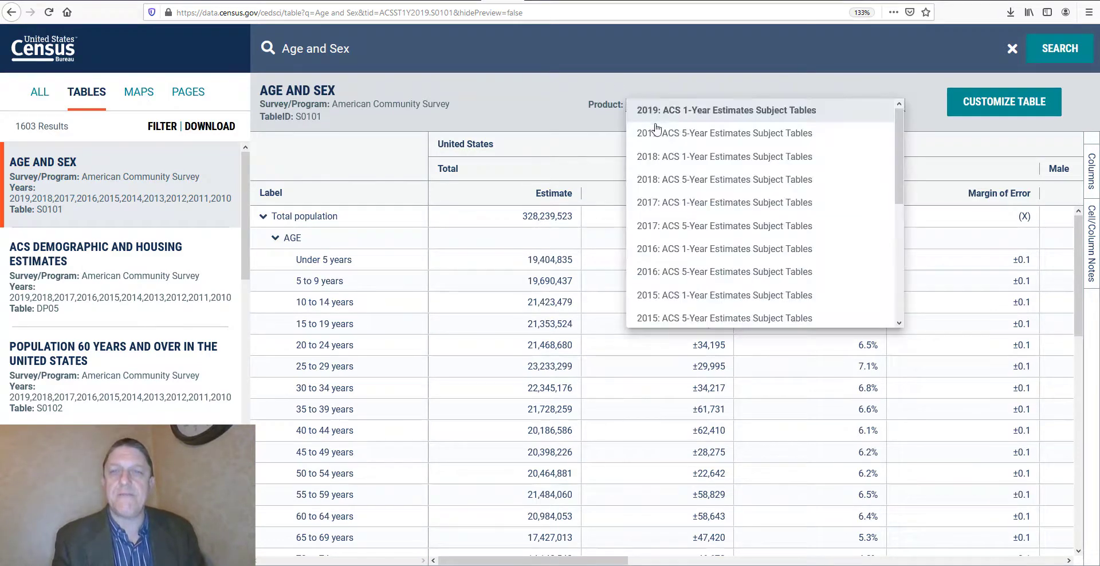
Switch the S0101 table to the 2019 ACS 5-Year Estimates Subject Tables product
left_click(723, 133)
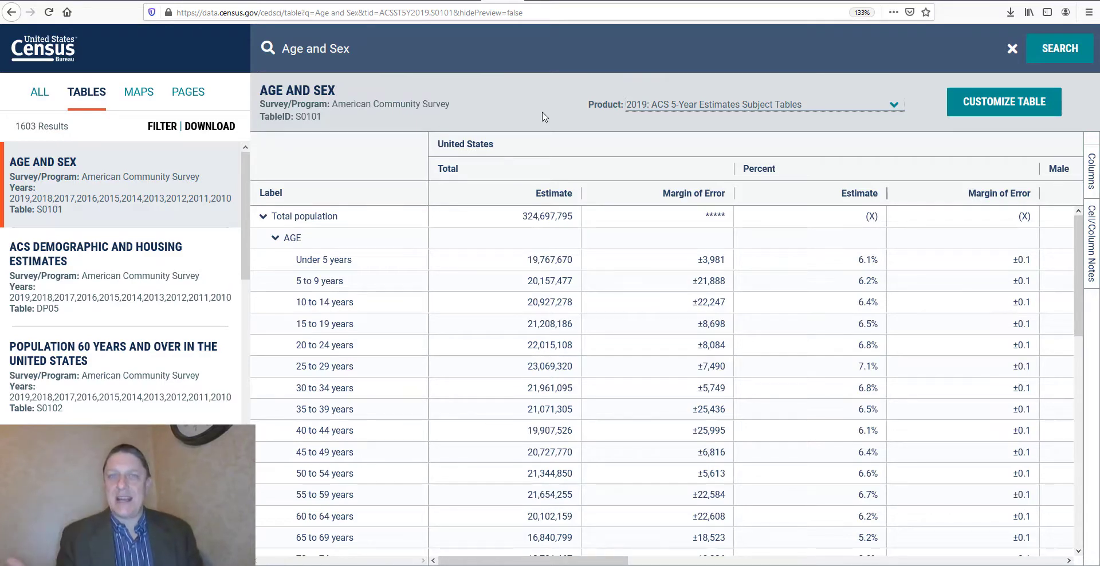
mouse_move(720, 117)
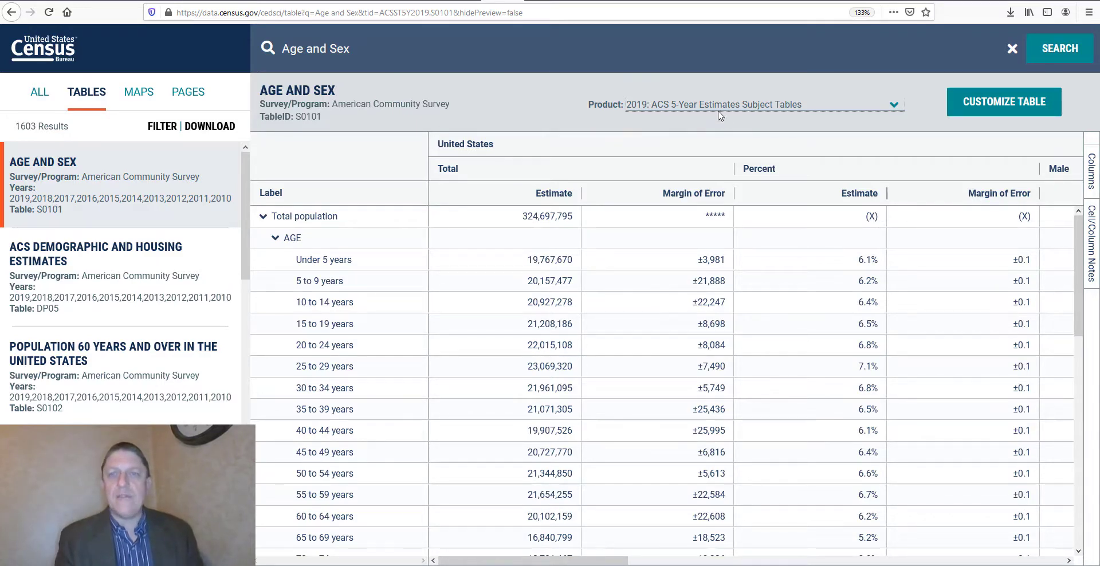
left_click(761, 104)
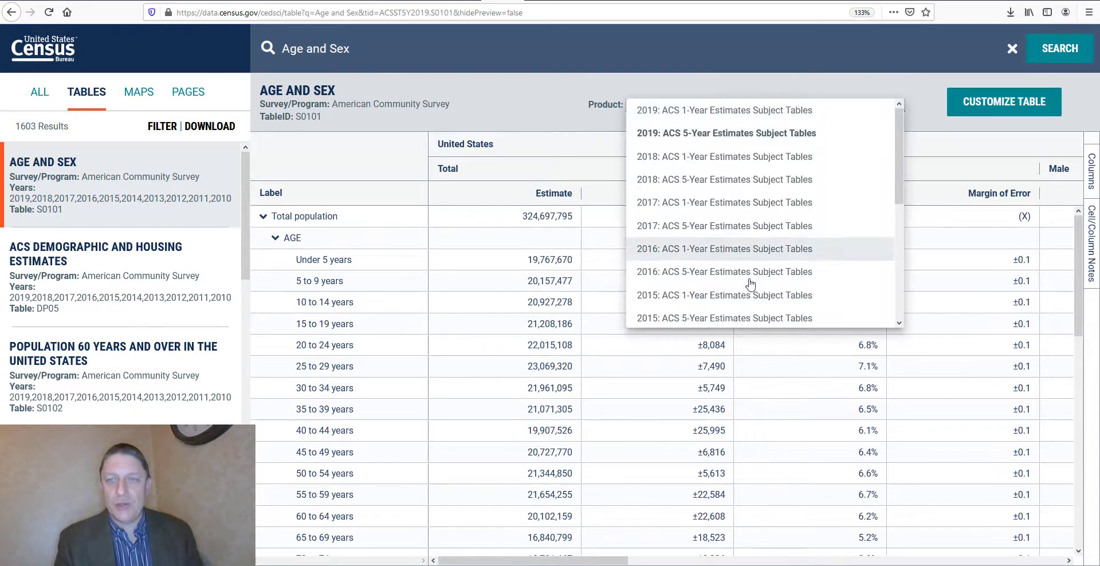
scroll("down", 3)
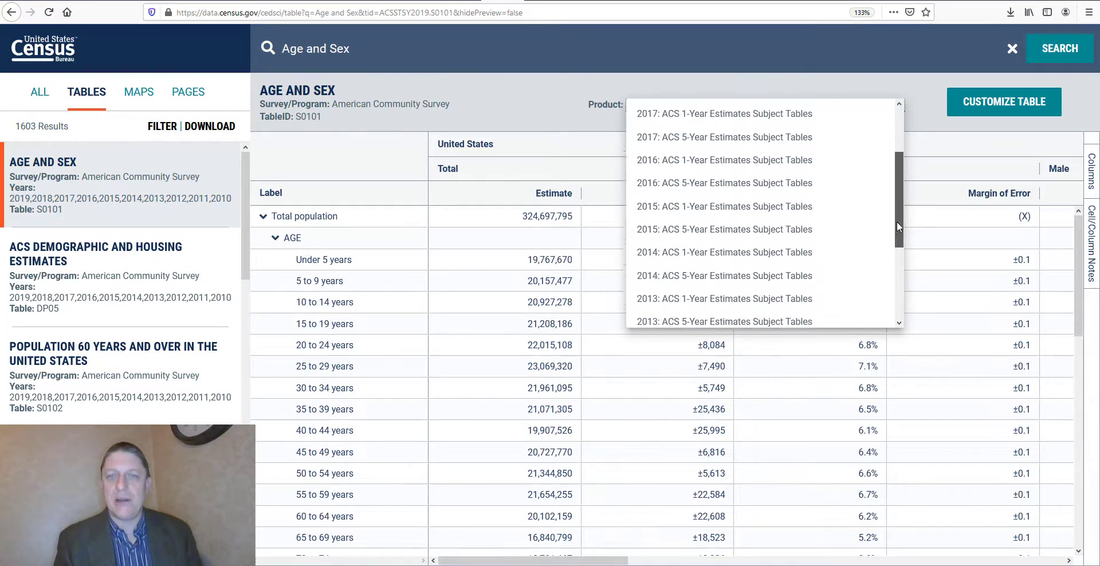
scroll("up", 3)
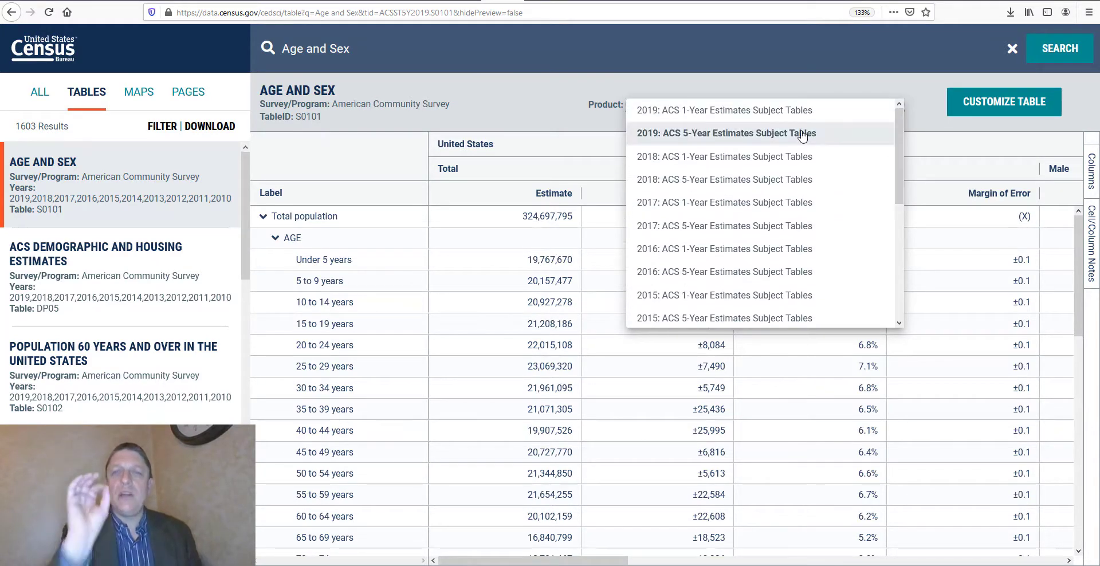
left_click(724, 133)
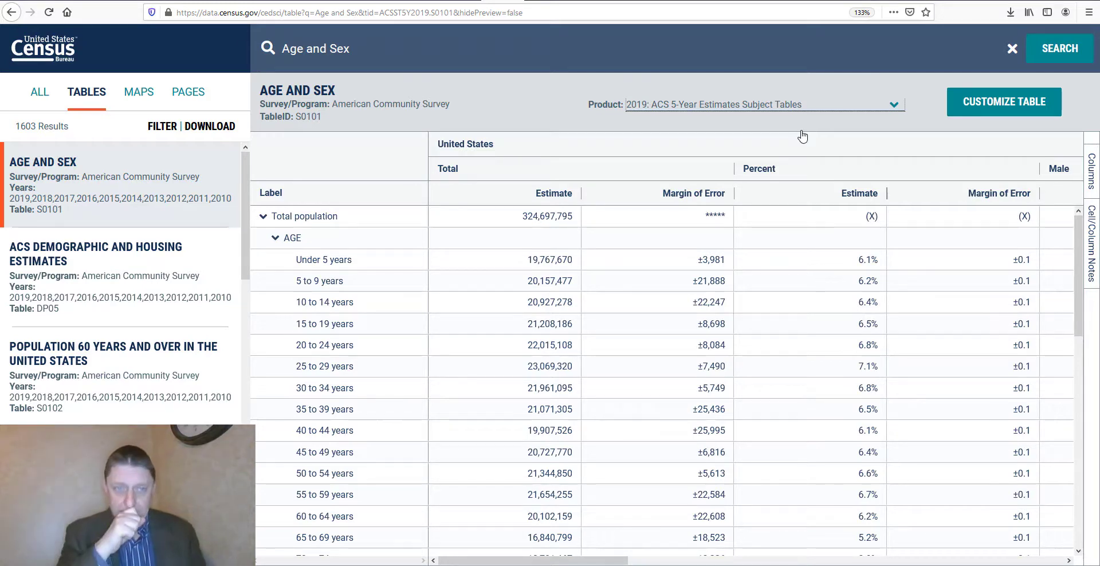
mouse_move(782, 141)
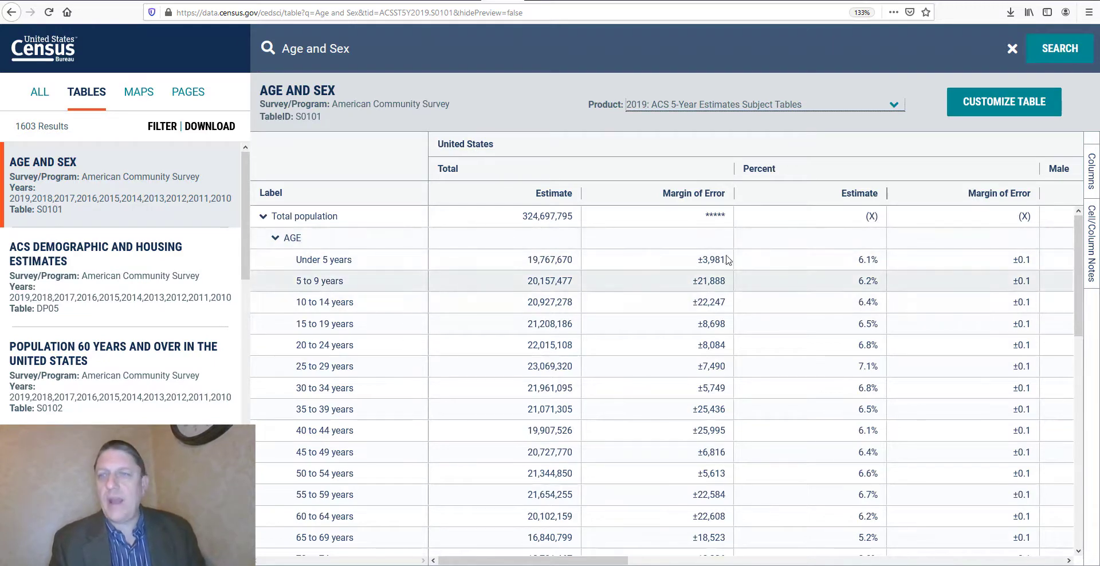
scroll("down", 3)
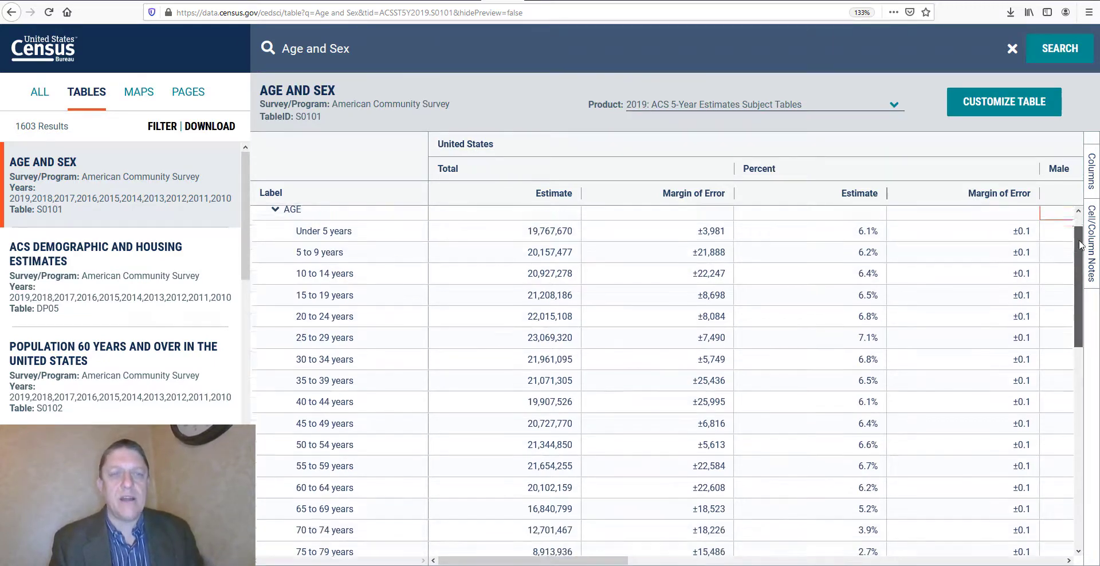
scroll("up", 3)
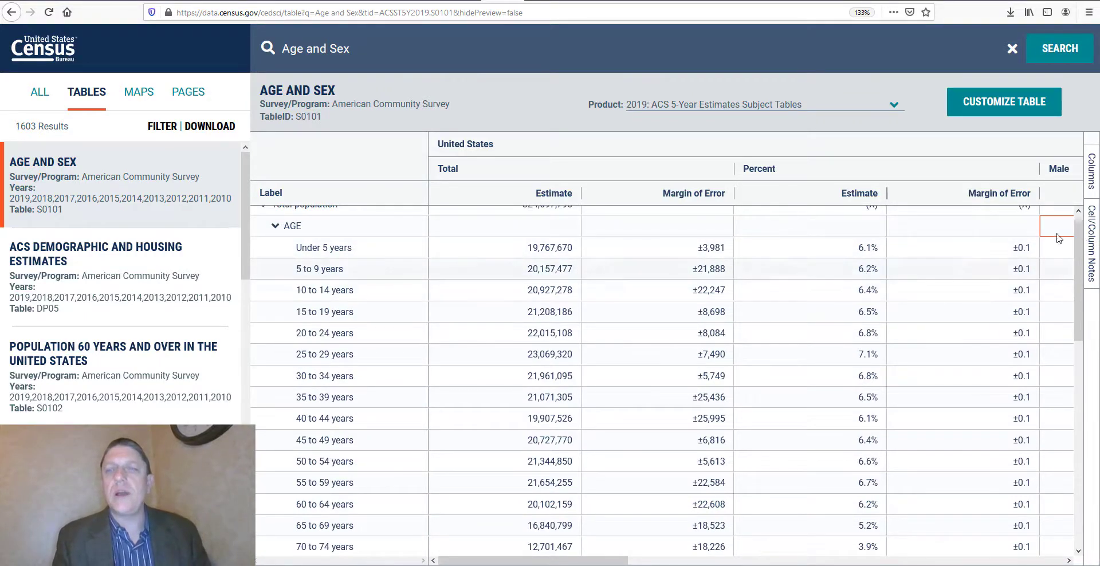
scroll("down", 3)
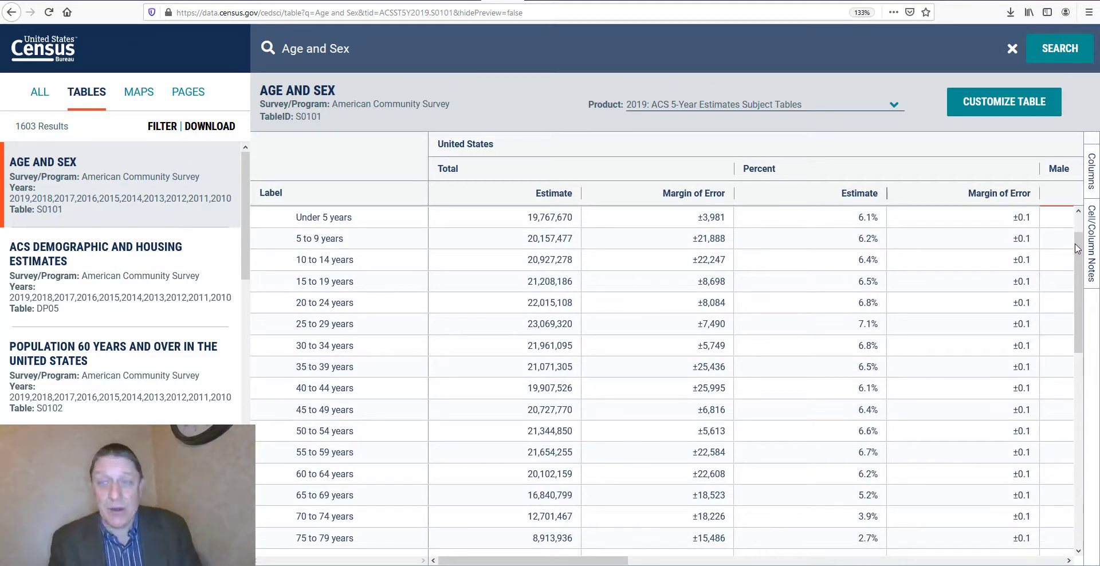
scroll("down", 3)
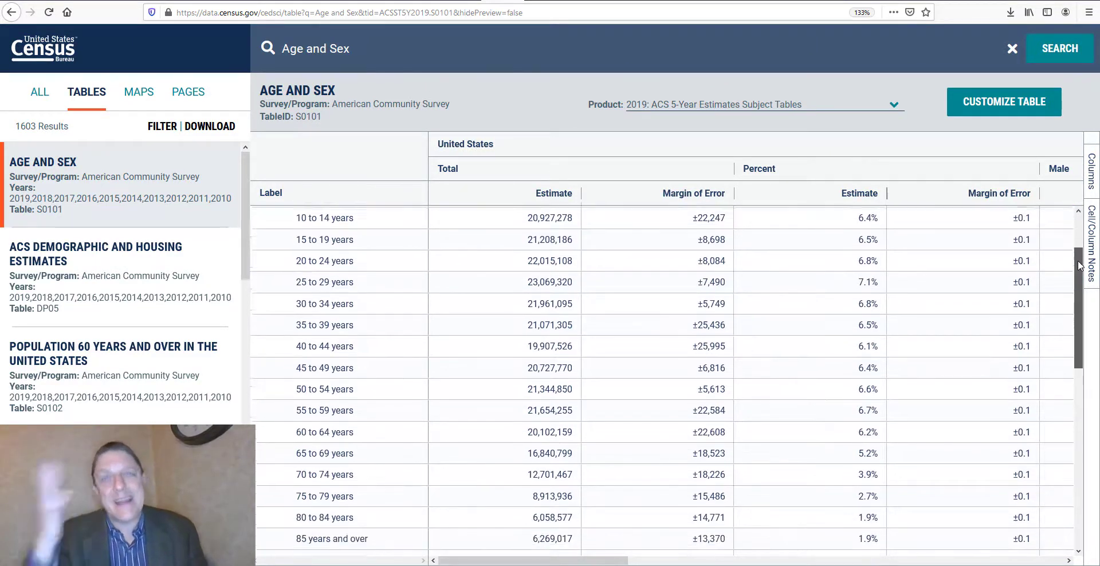
scroll("down", 3)
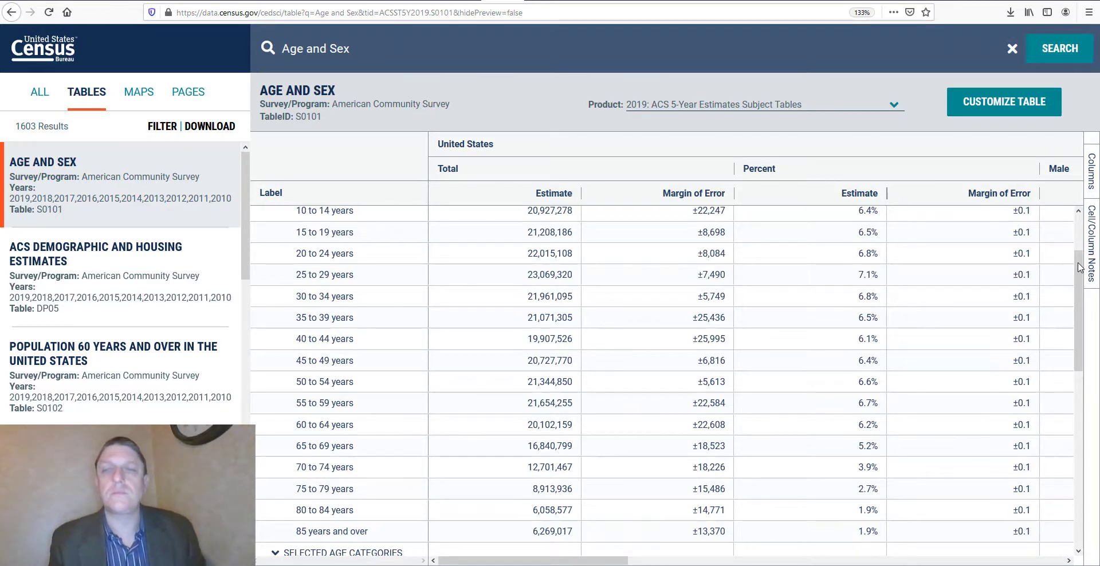
scroll("up", 3)
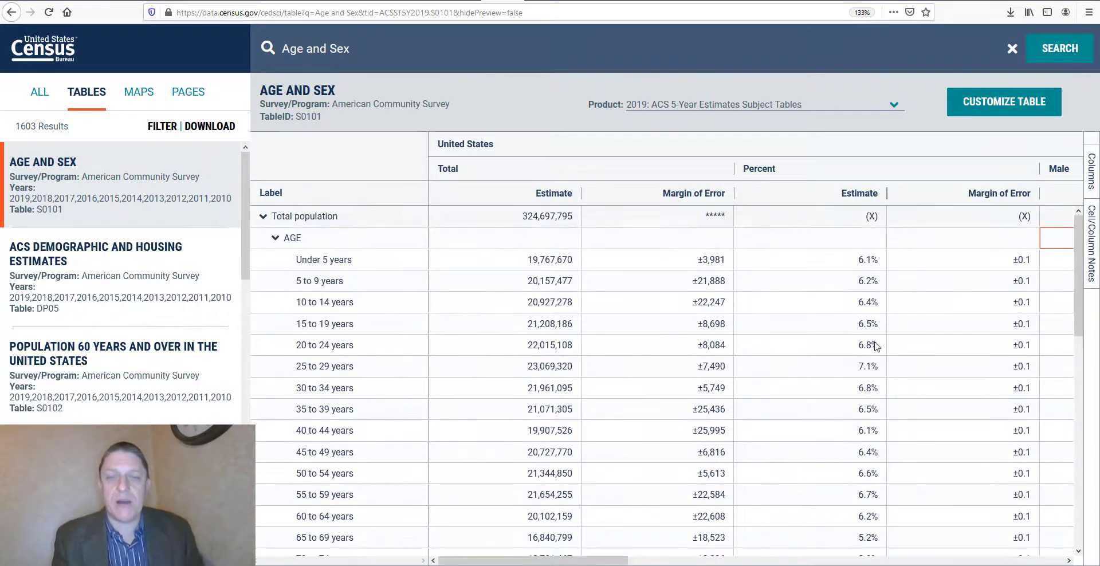
scroll("right", 3)
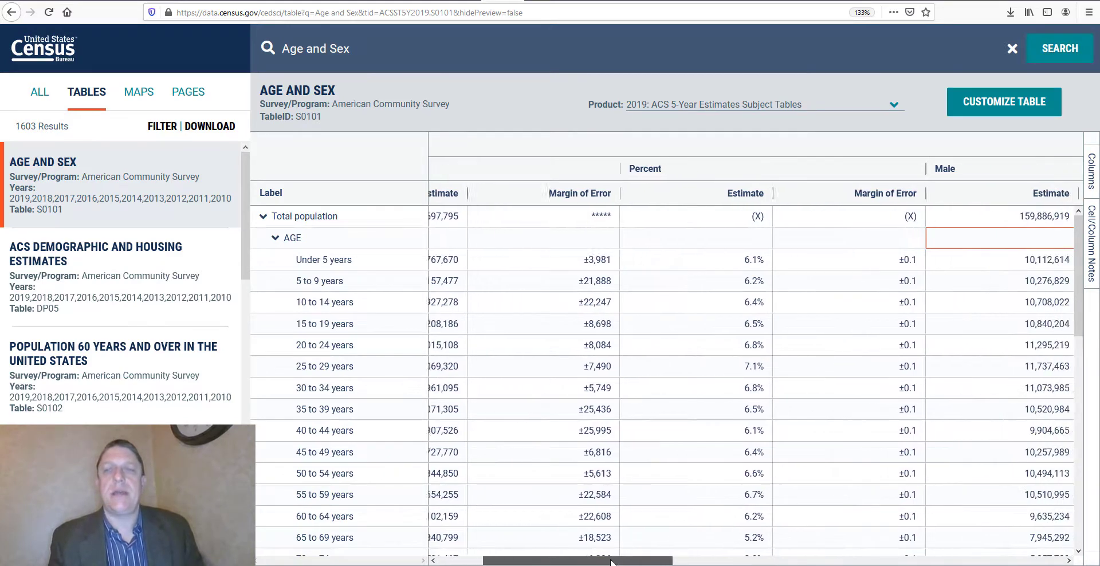
scroll("right", 3)
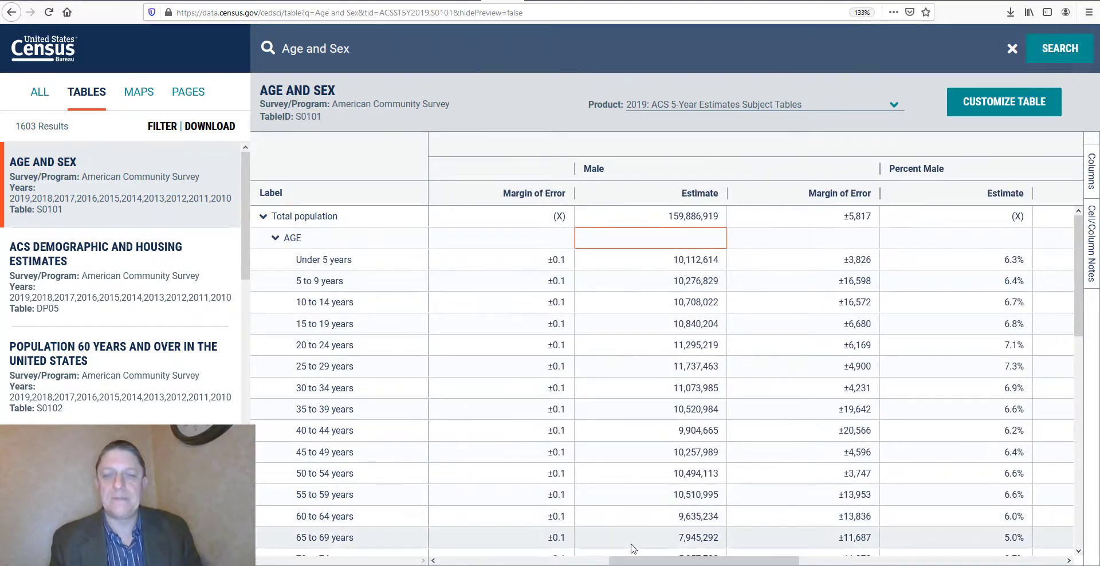
scroll("right", 3)
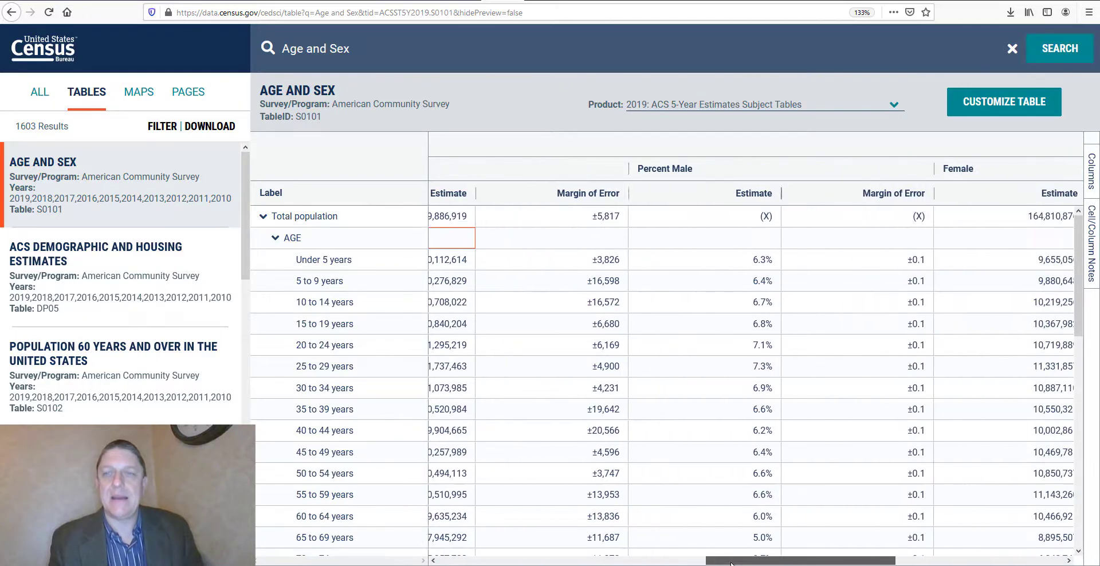
scroll("right", 3)
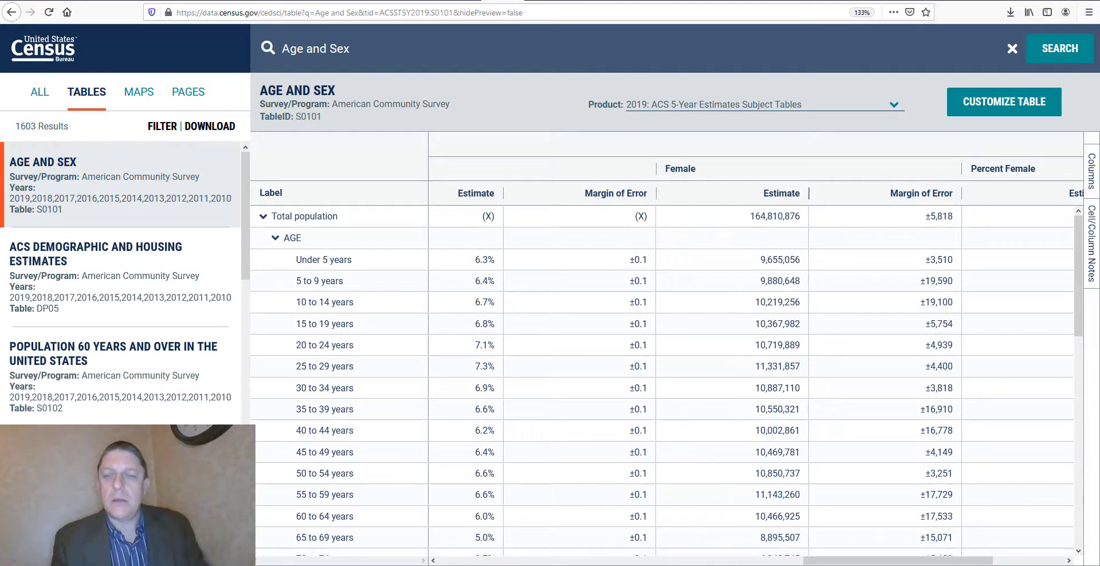
scroll("right", 3)
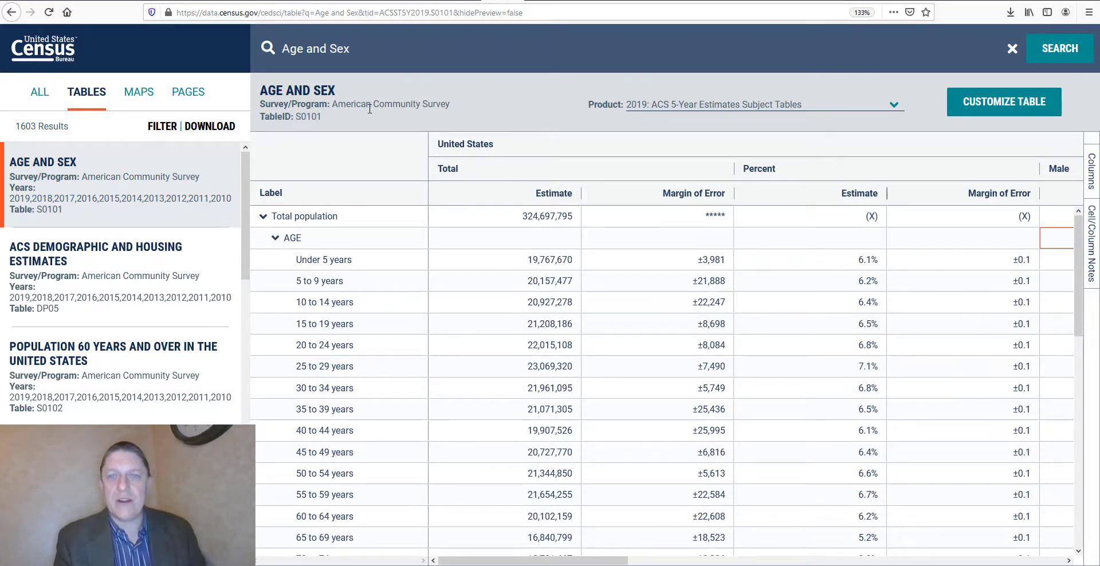
mouse_move(417, 126)
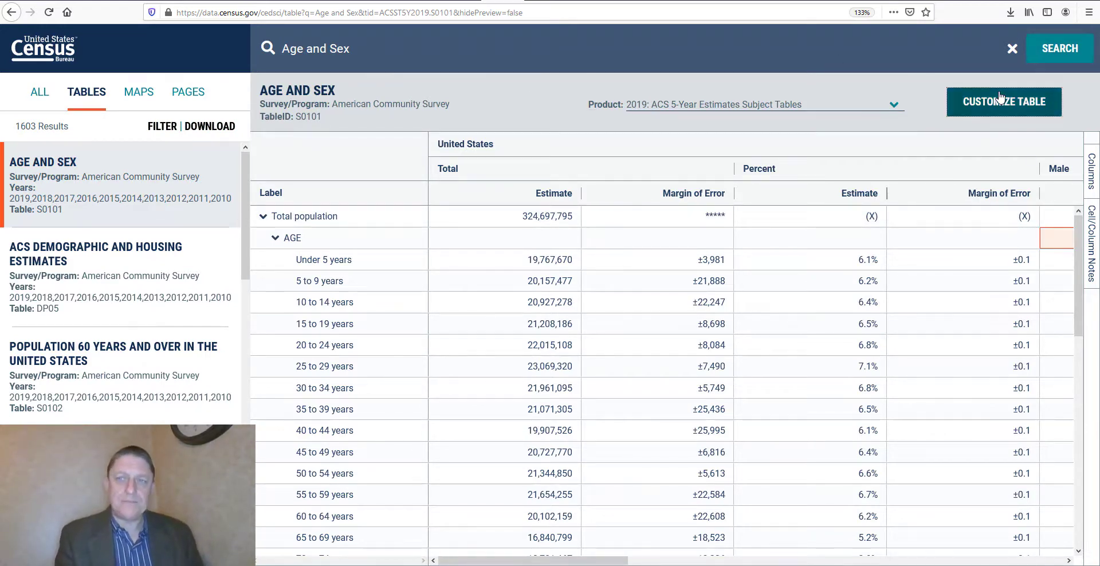
Customize the table's geography to County Subdivision, Maine, Lincoln County towns
left_click(1002, 101)
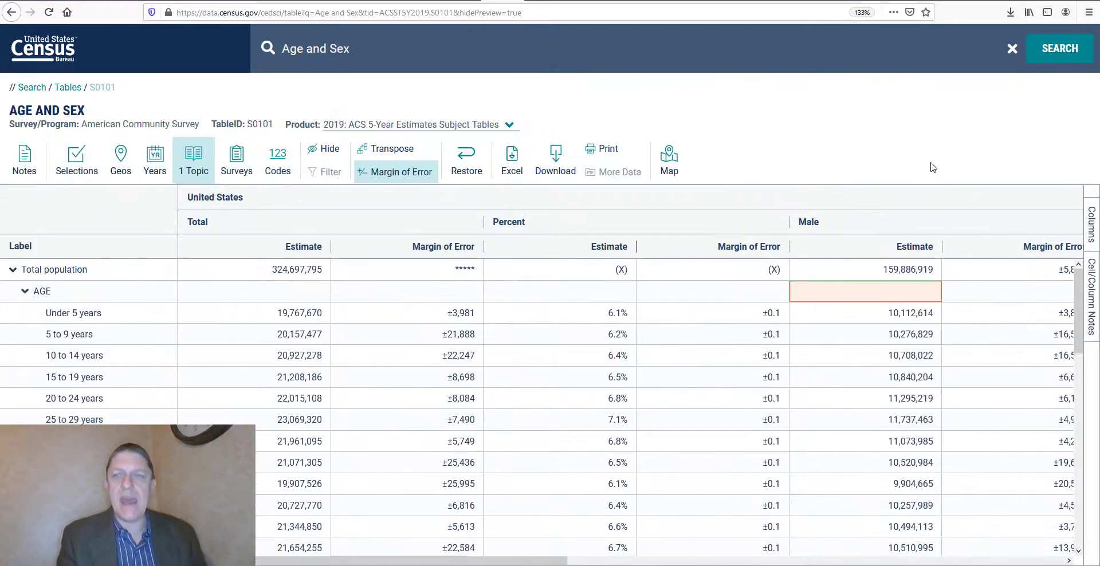
mouse_move(853, 143)
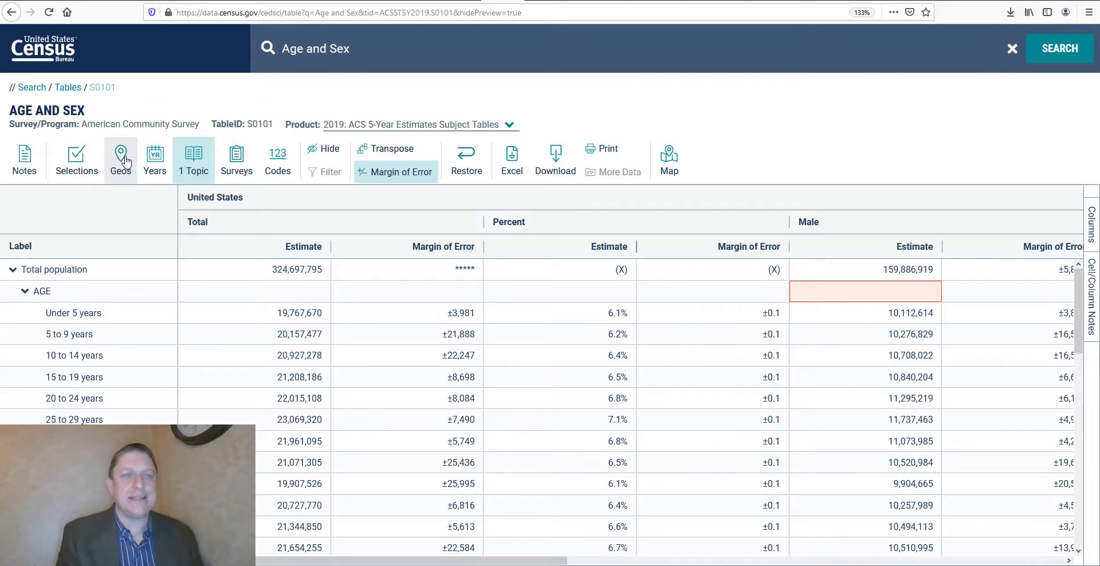
left_click(120, 158)
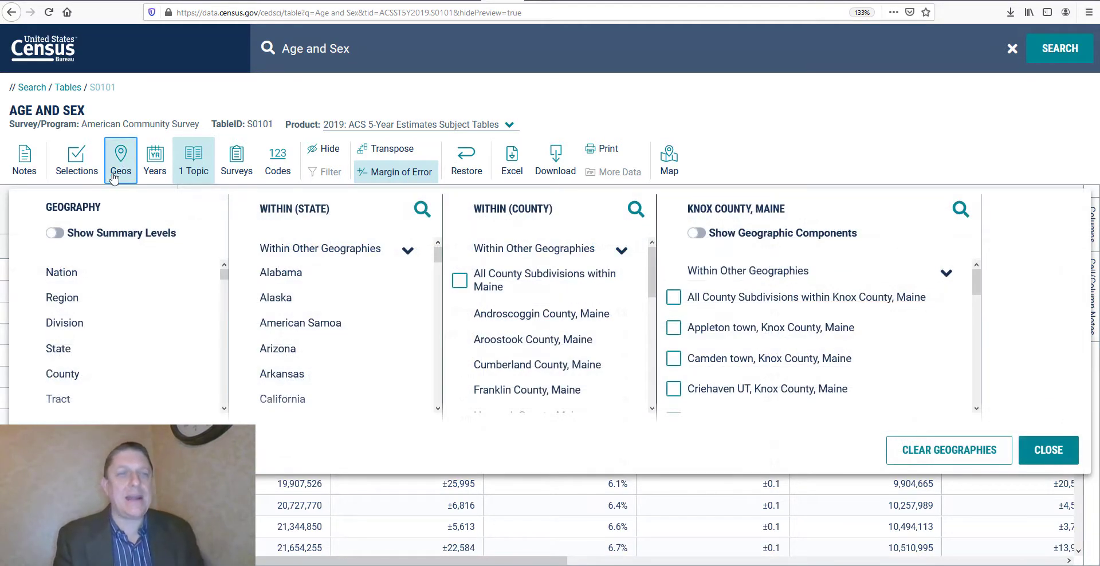
scroll("down", 3)
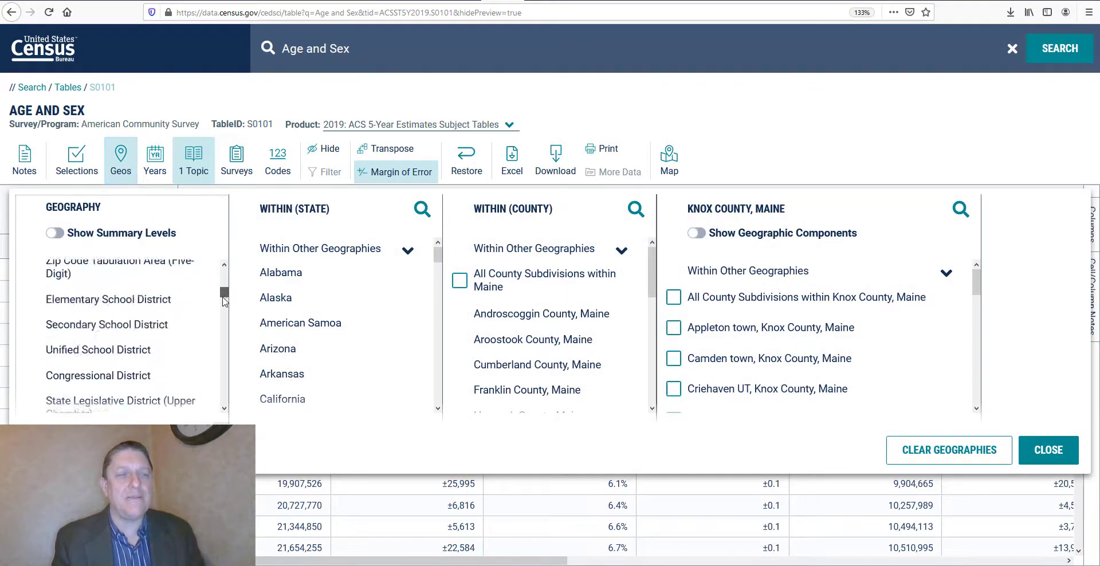
scroll("down", 3)
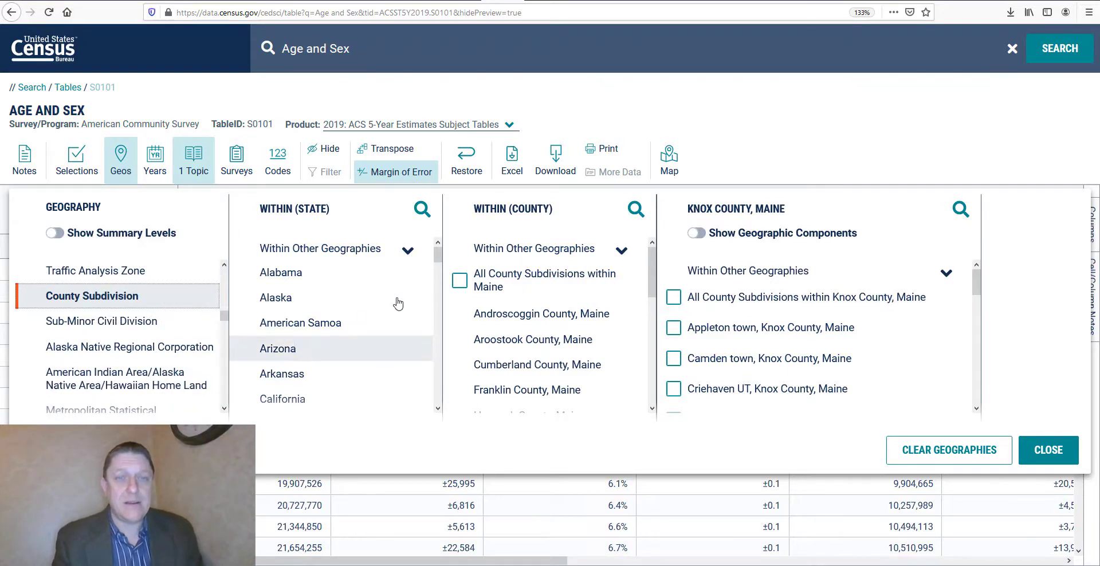
scroll("down", 3)
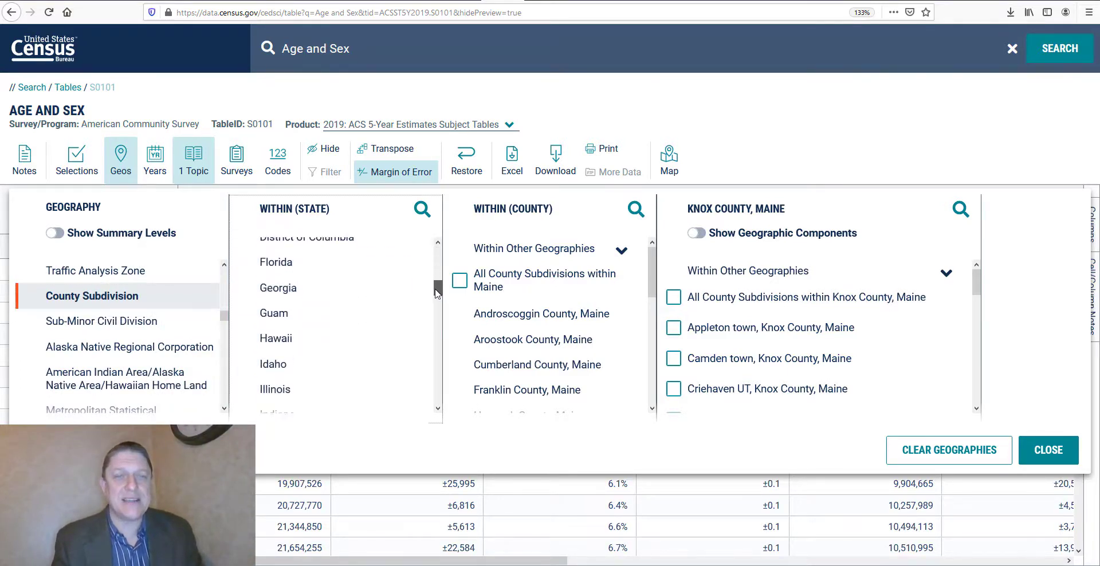
scroll("down", 3)
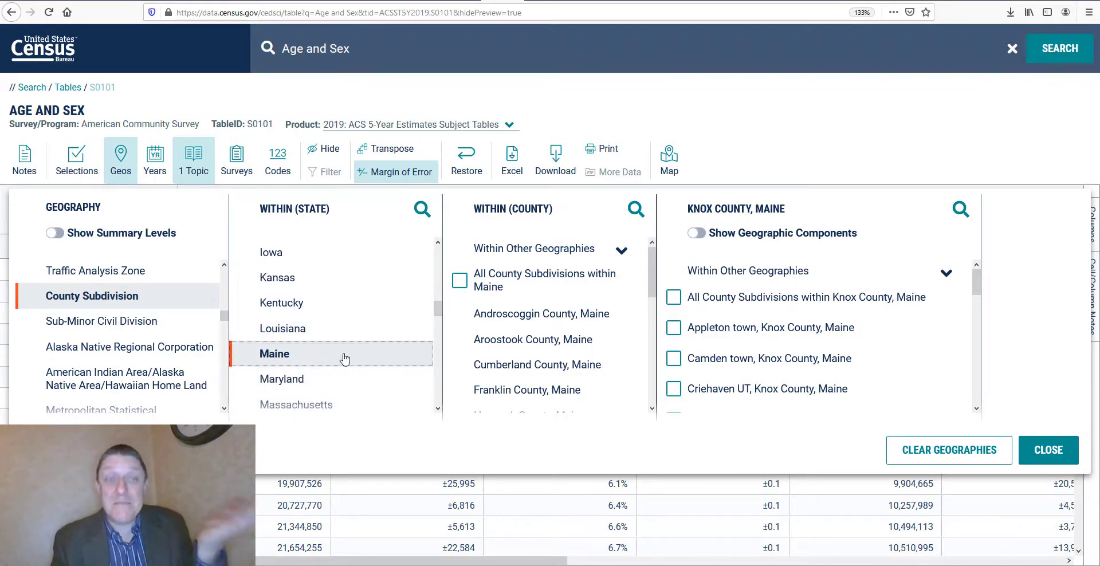
mouse_move(369, 354)
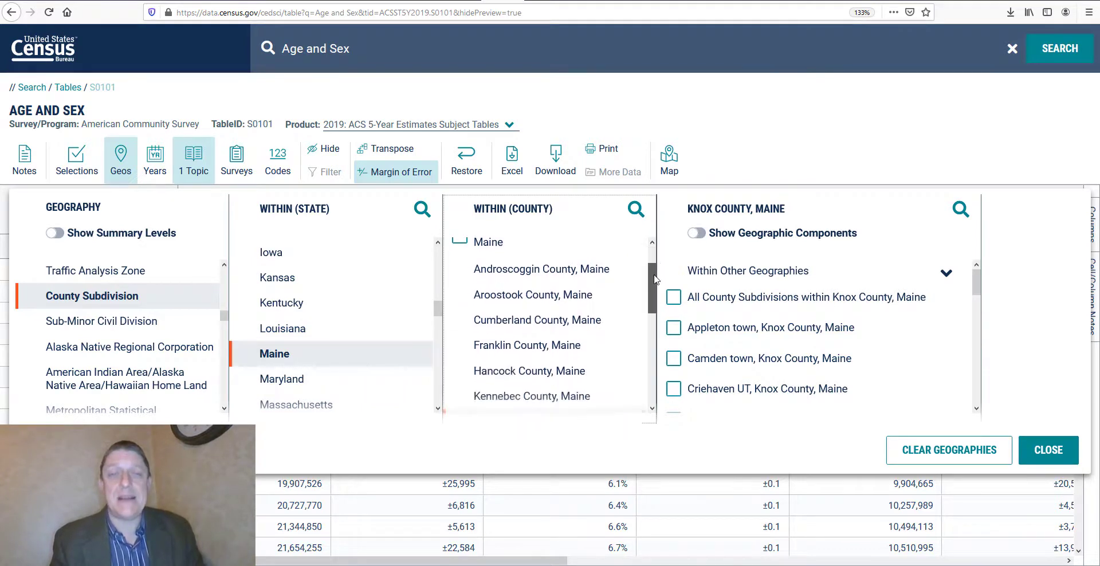
scroll("down", 3)
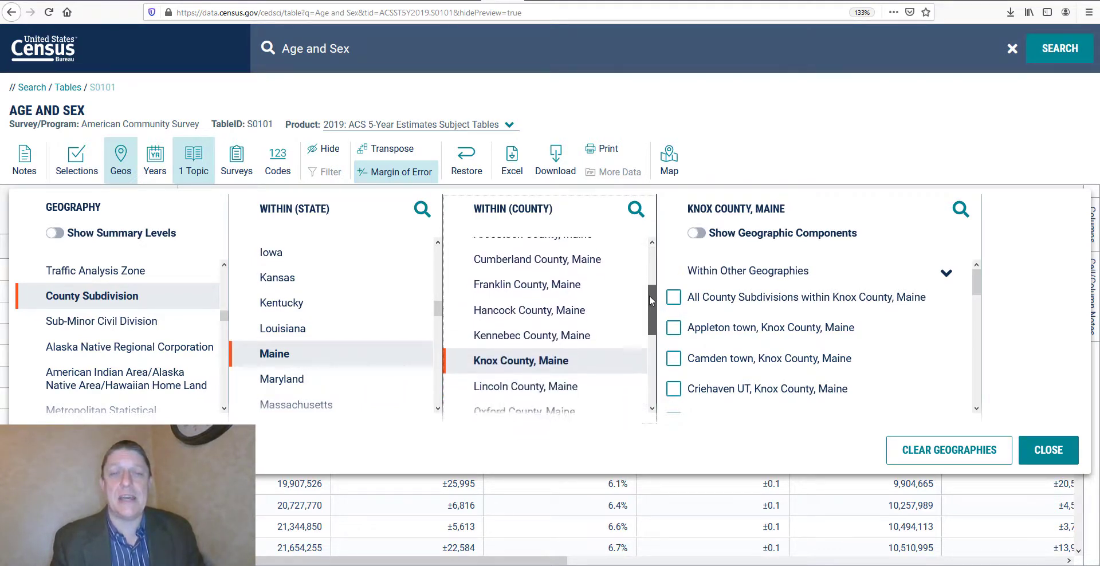
scroll("down", 3)
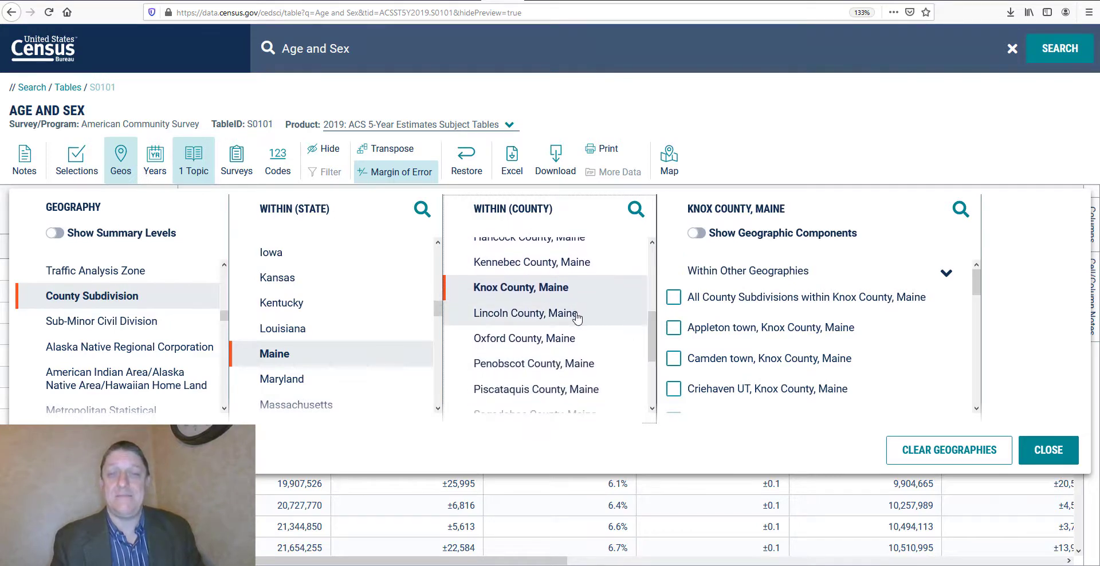
left_click(526, 313)
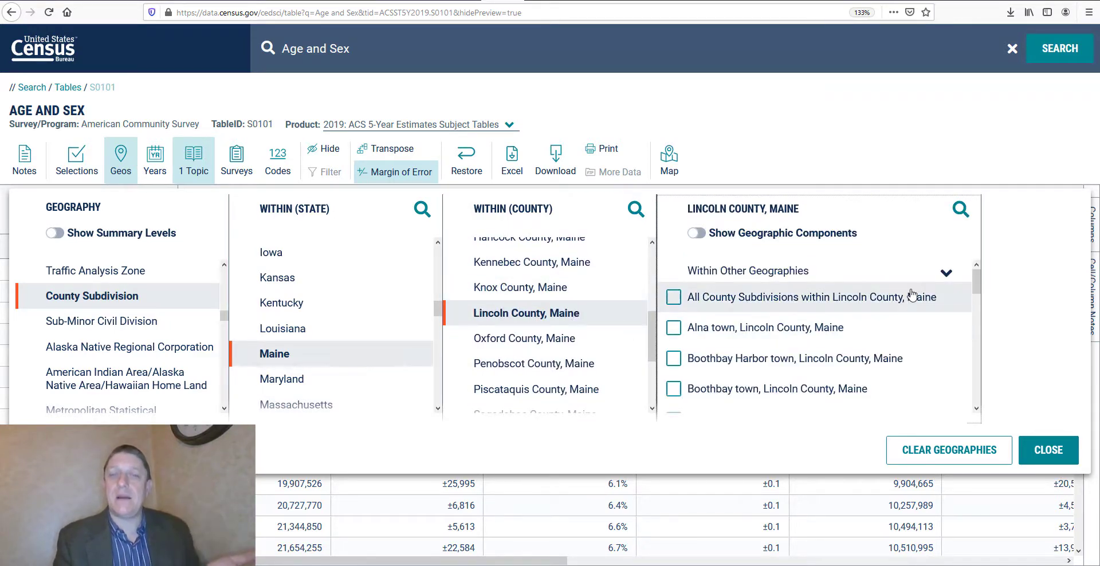
mouse_move(995, 268)
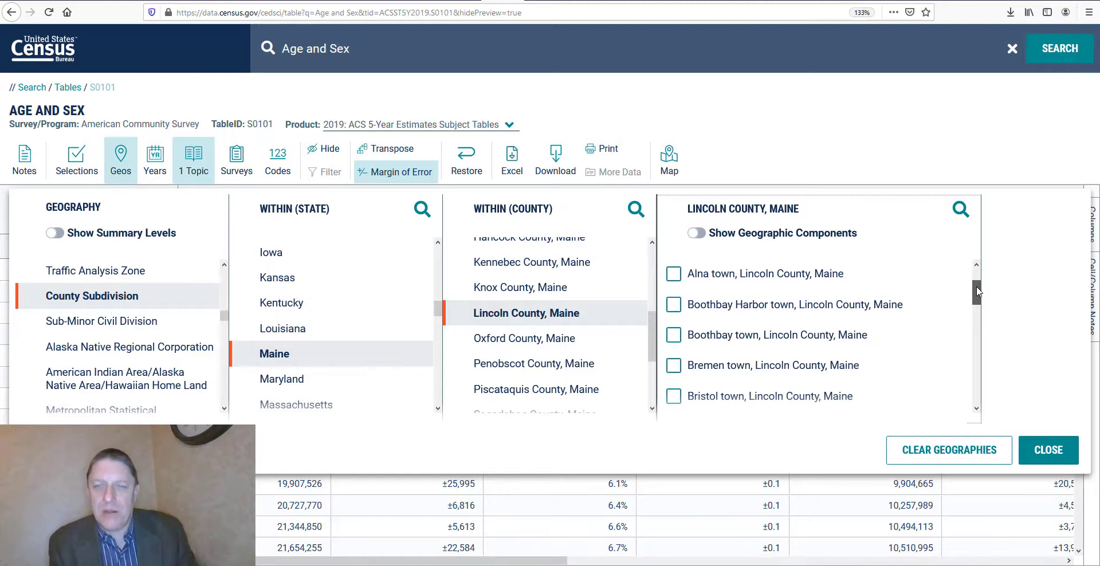
Select Boothbay Harbor town, Lincoln County, Maine as the table geography
scroll("down", 3)
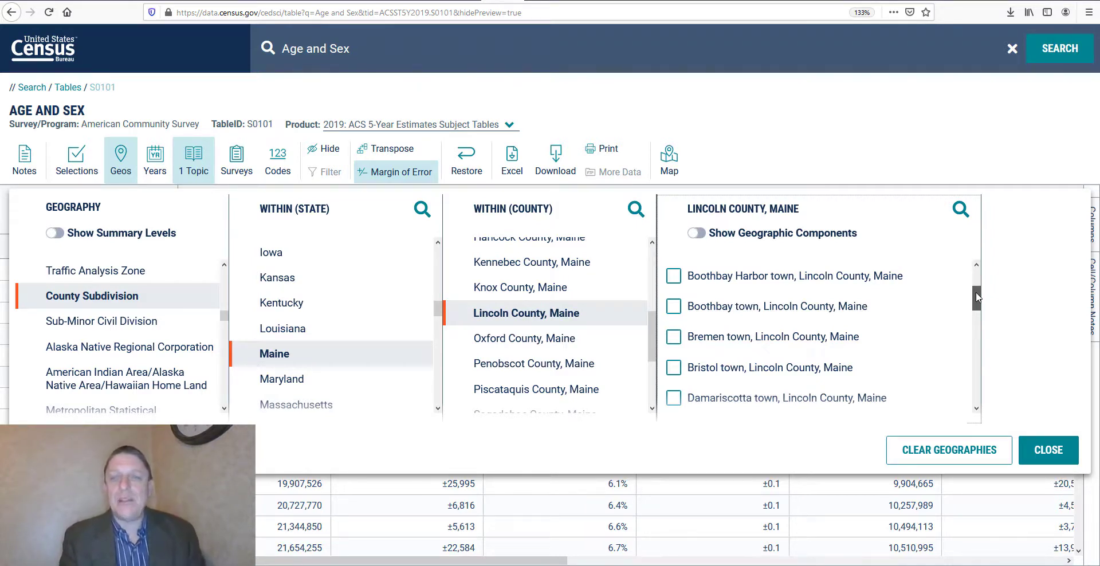
scroll("down", 3)
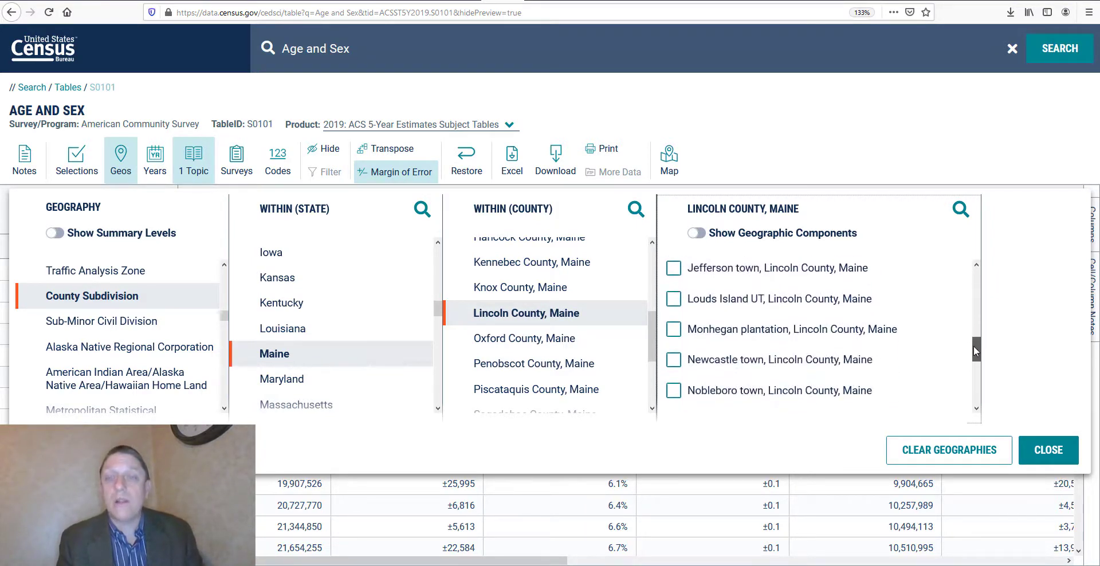
scroll("down", 3)
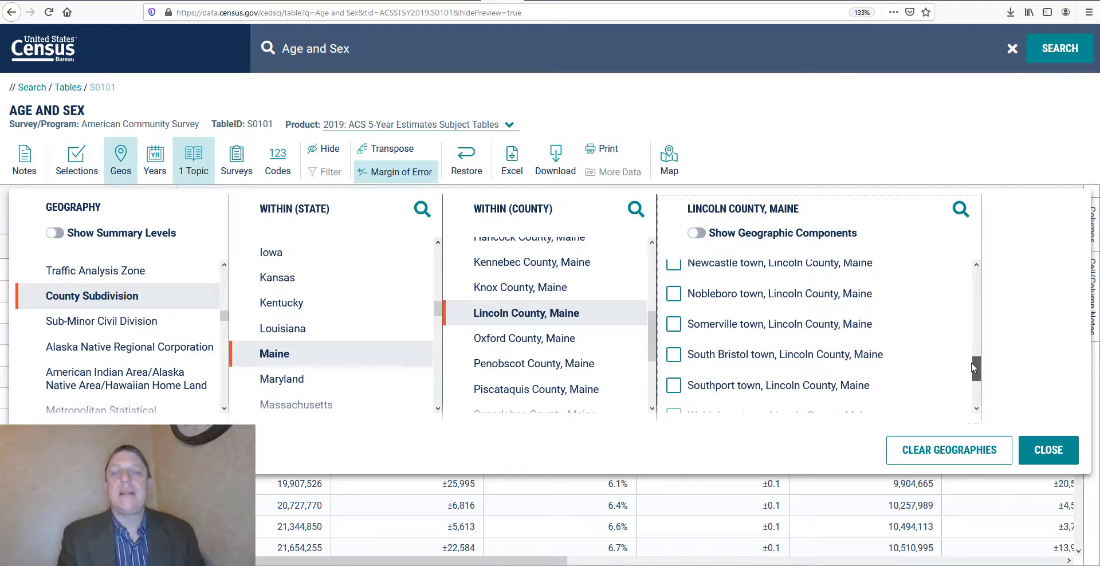
scroll("down", 3)
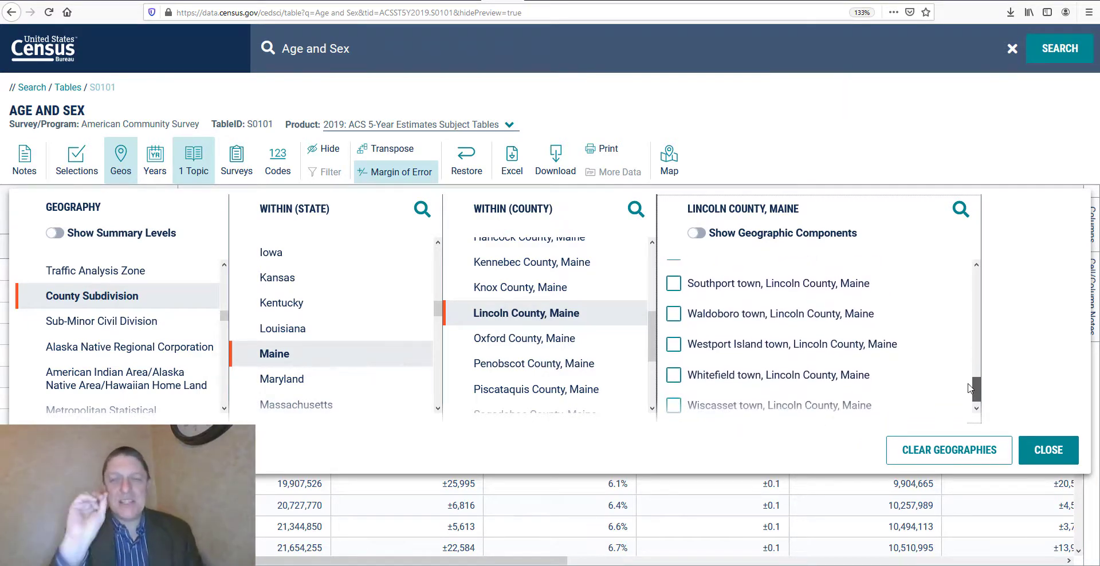
scroll("down", 3)
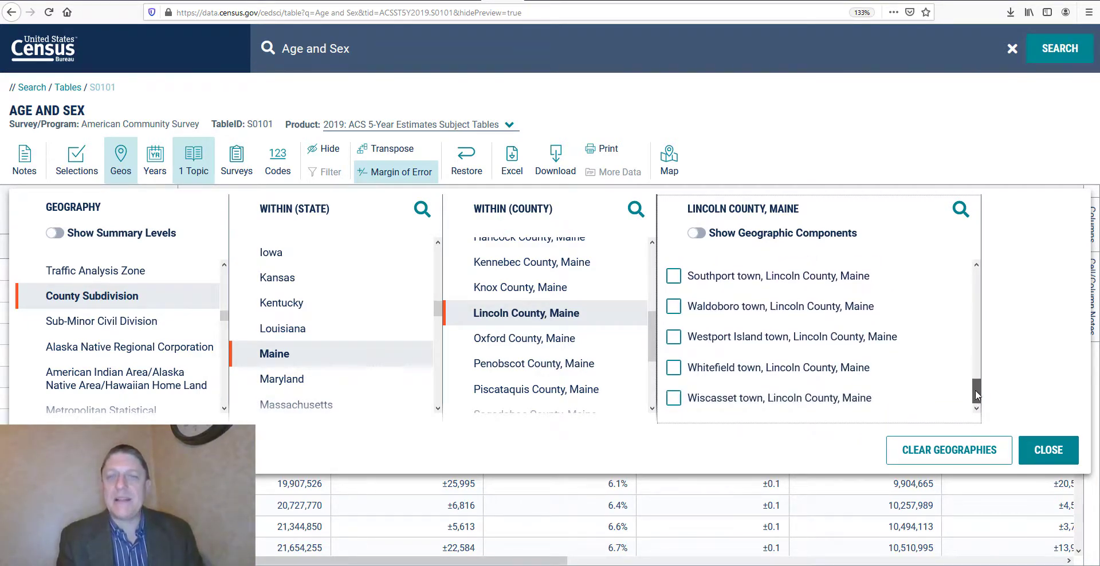
scroll("up", 3)
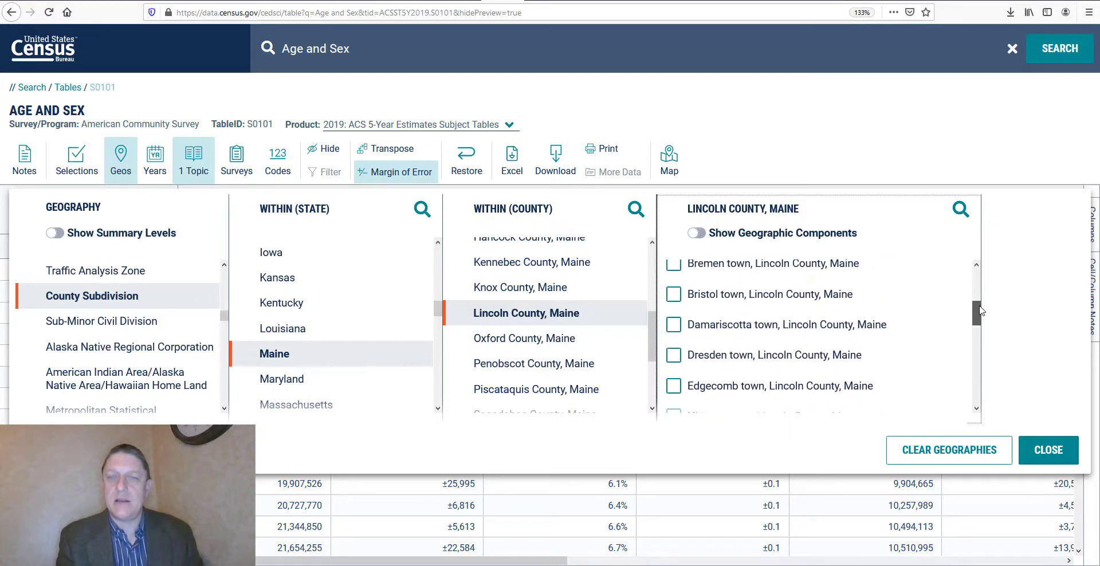
scroll("up", 3)
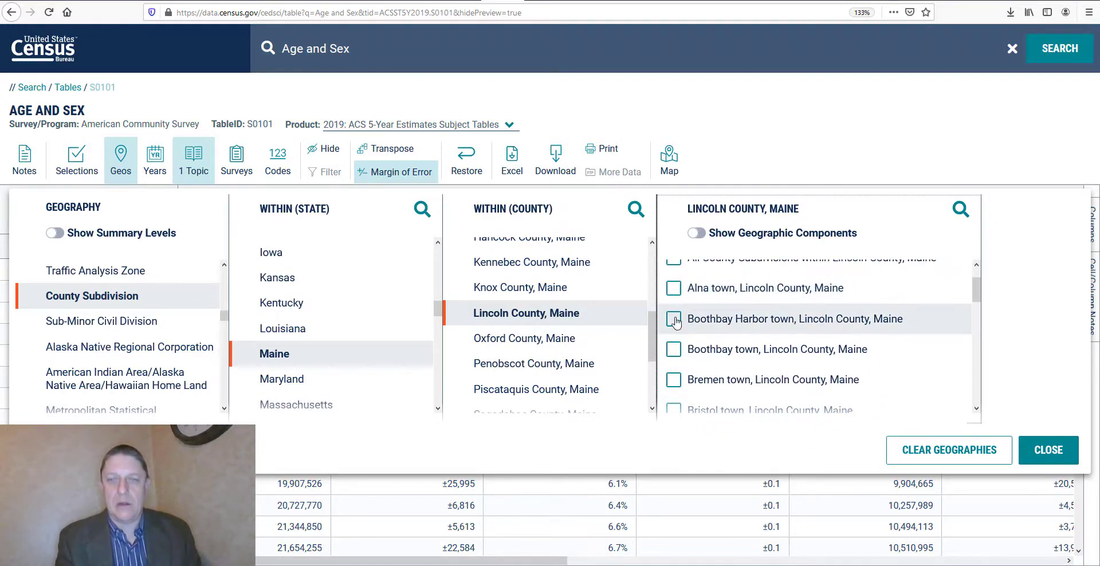
left_click(672, 319)
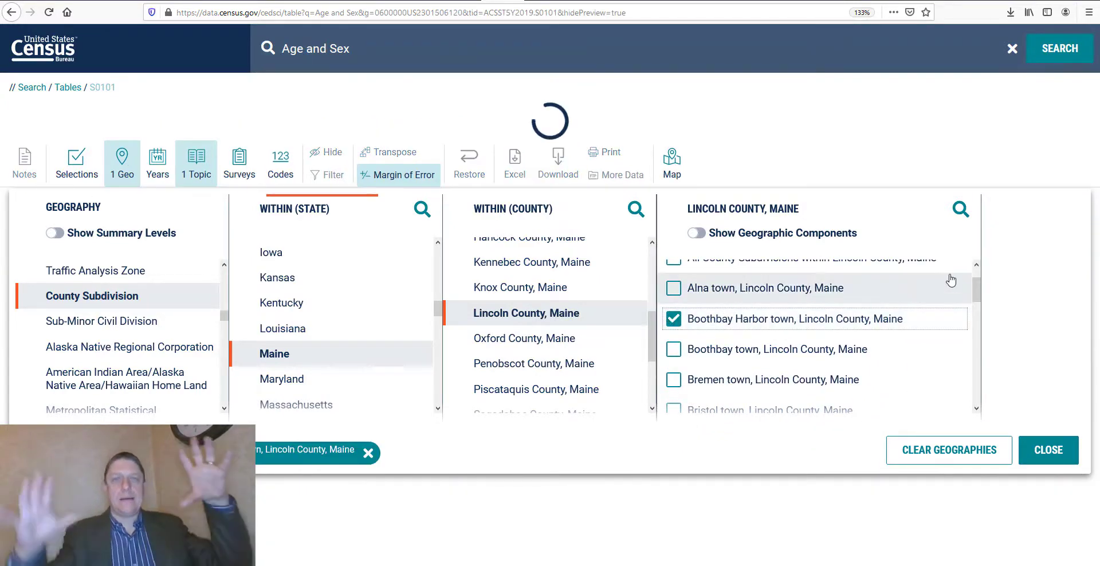
scroll("down", 3)
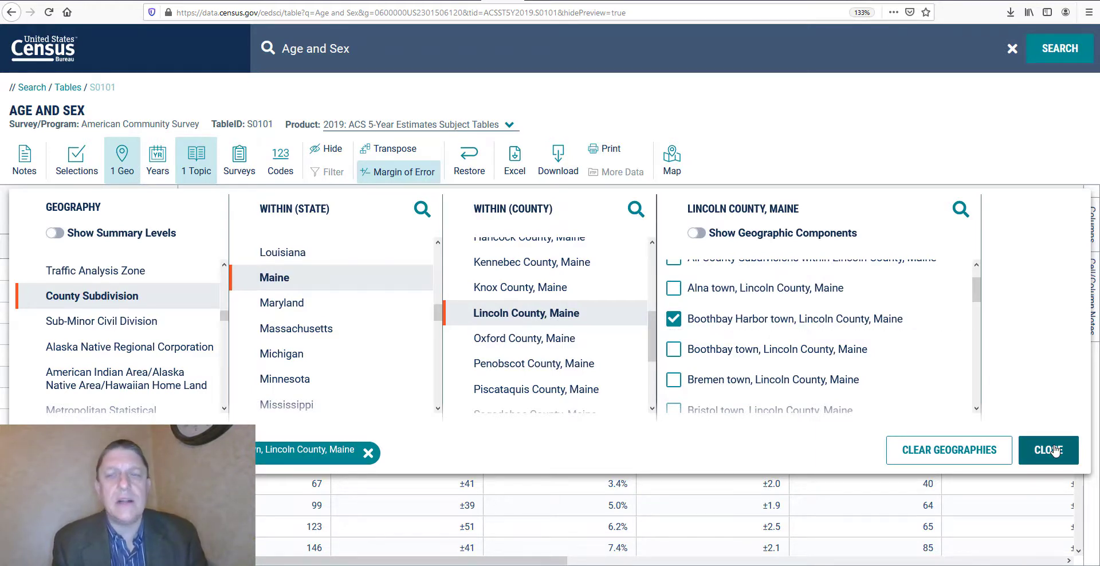
Close the geography panel and review Boothbay Harbor's male and female estimates
left_click(1048, 449)
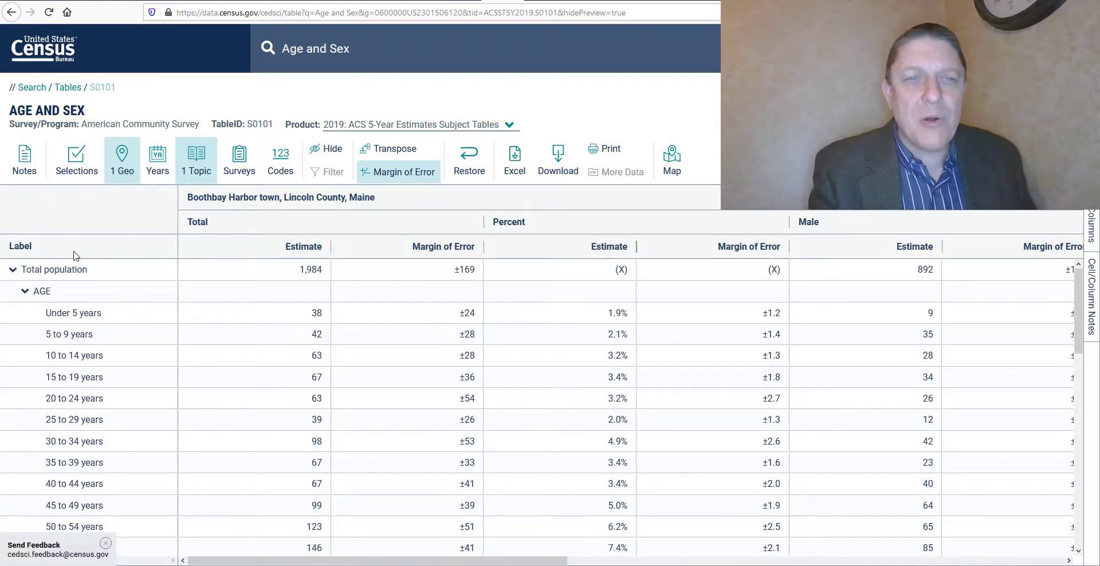
mouse_move(168, 180)
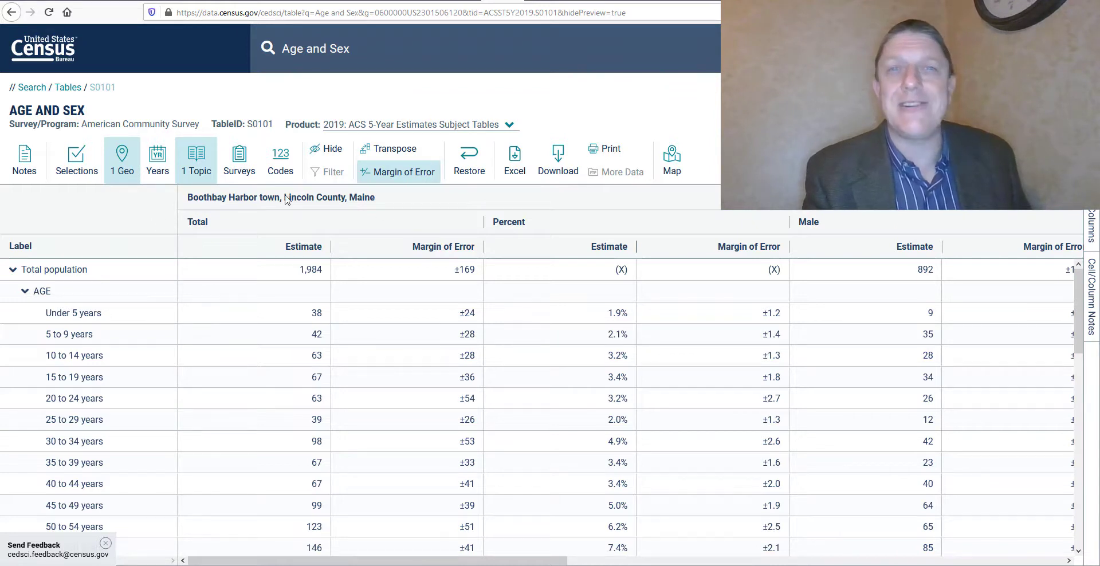
mouse_move(314, 197)
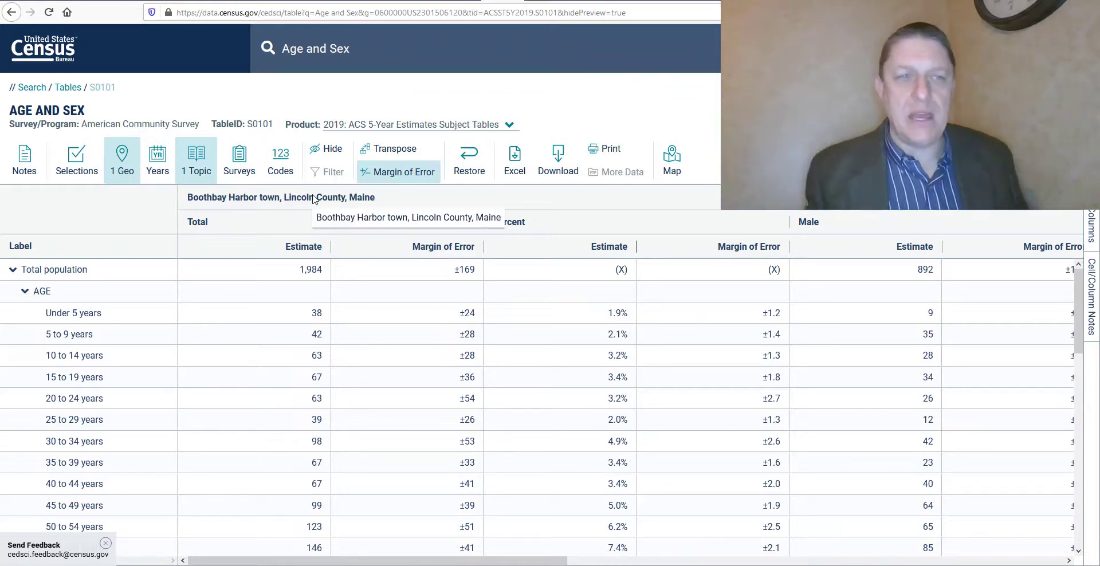
mouse_move(670, 408)
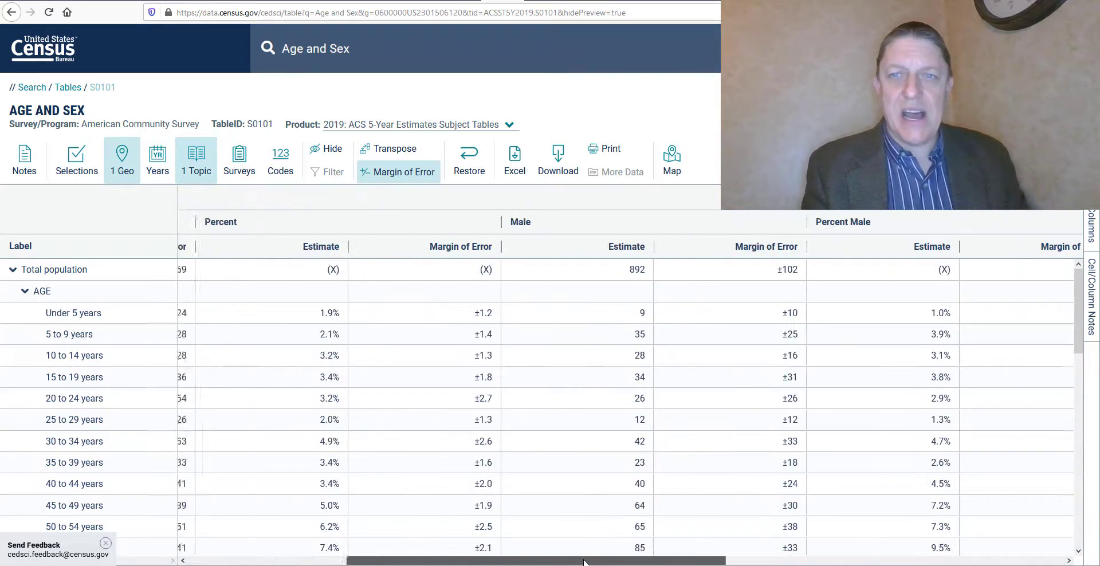
scroll("right", 3)
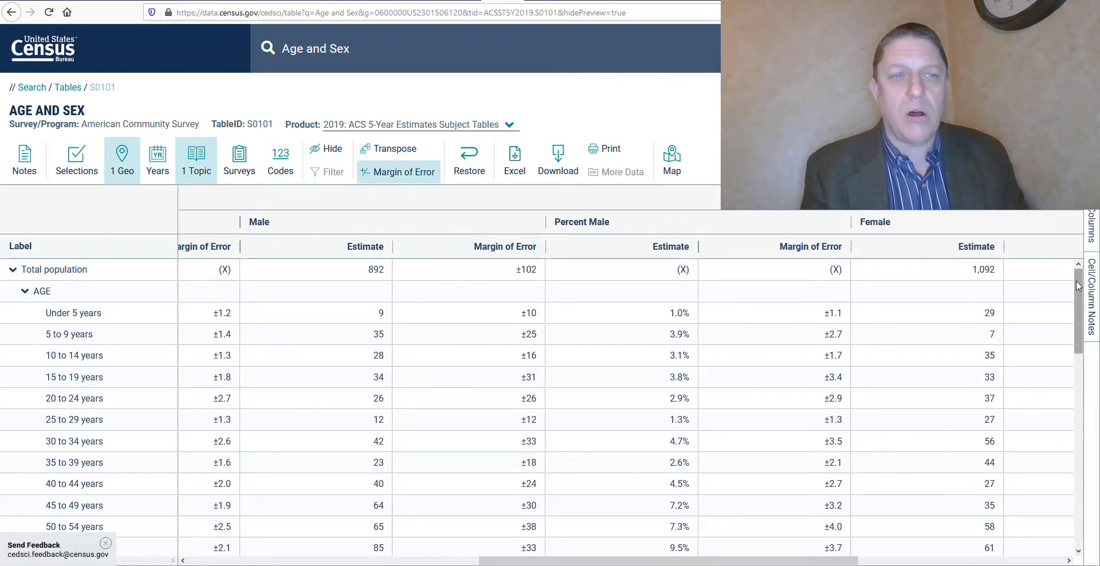
scroll("down", 3)
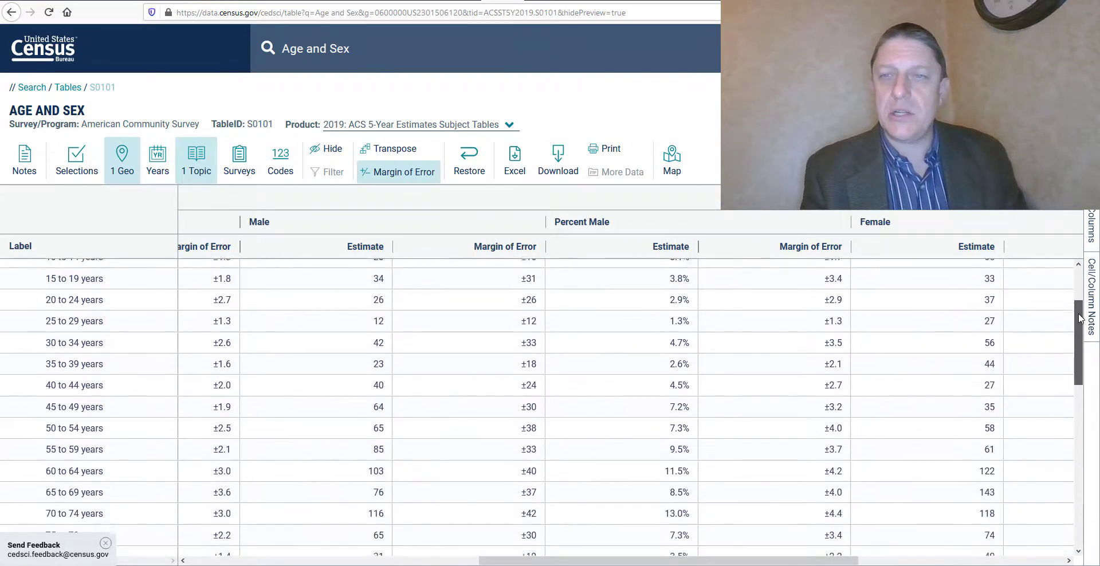
scroll("down", 3)
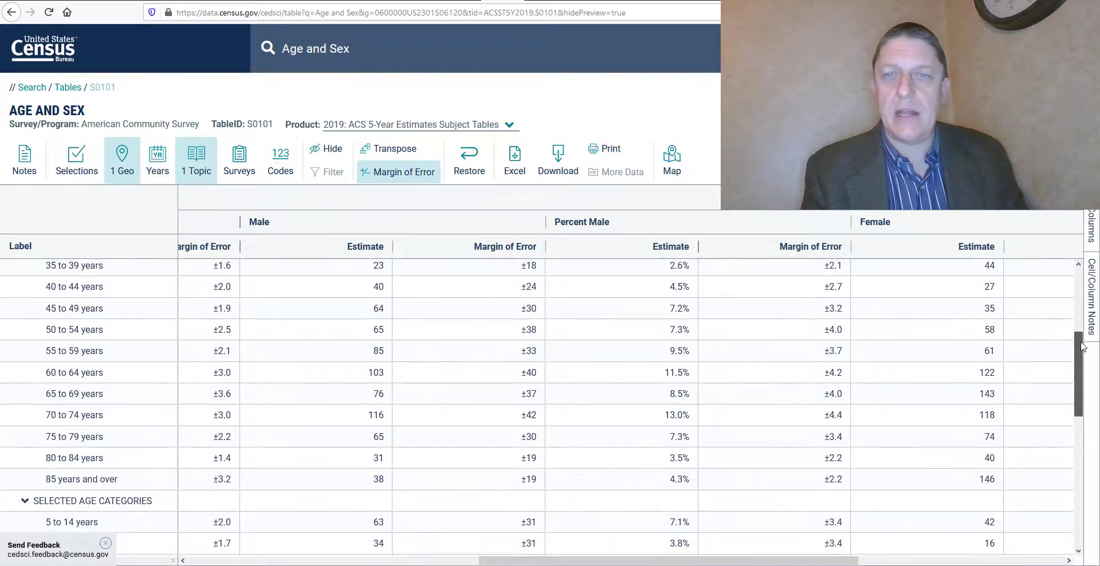
scroll("up", 3)
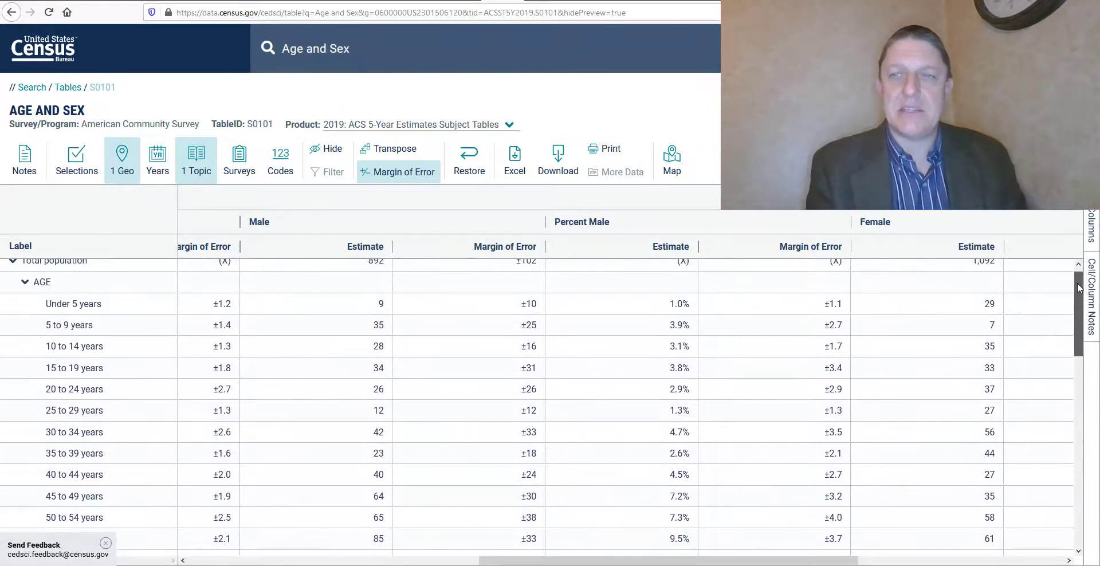
scroll("up", 3)
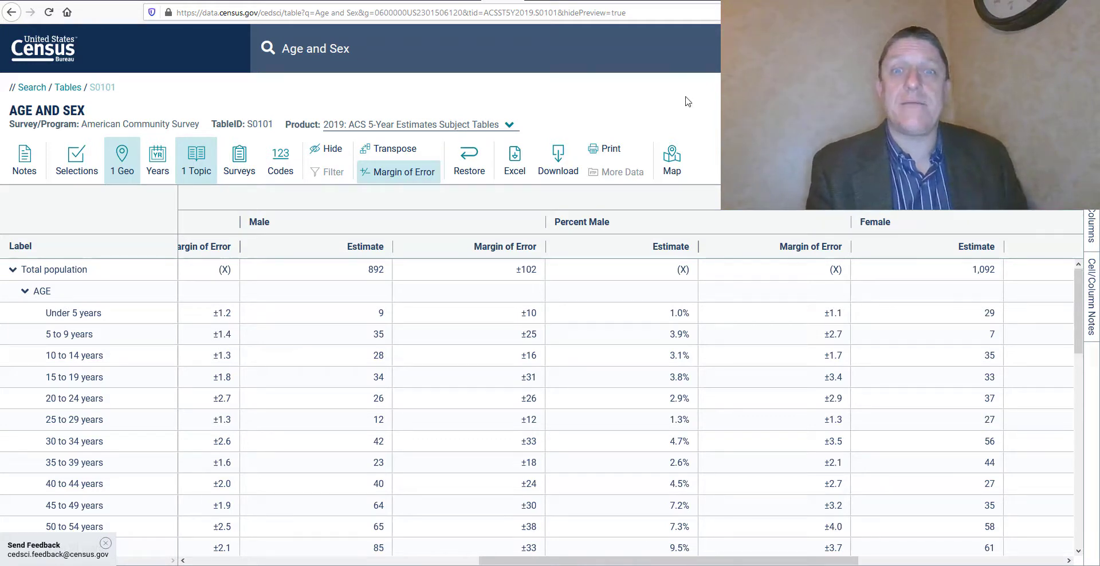
mouse_move(514, 158)
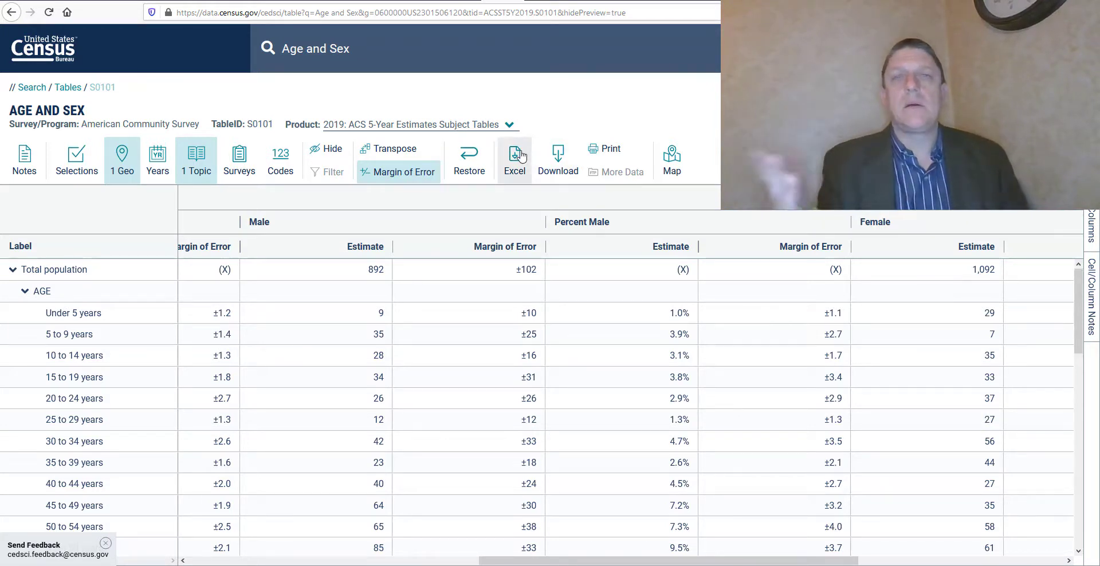
mouse_move(514, 161)
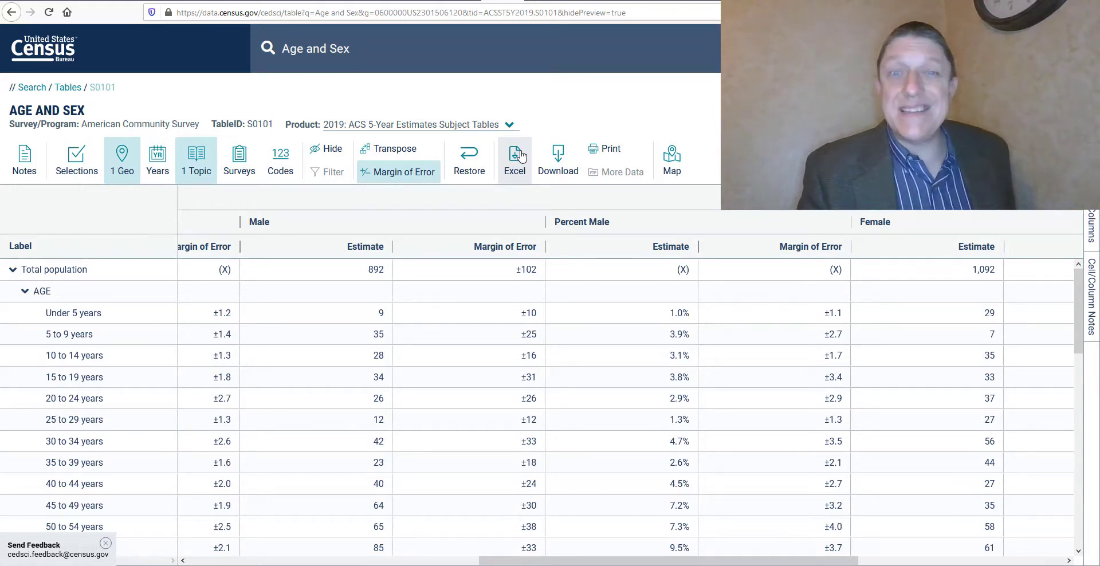
Export the Boothbay Harbor S0101 table as an Excel file
left_click(514, 158)
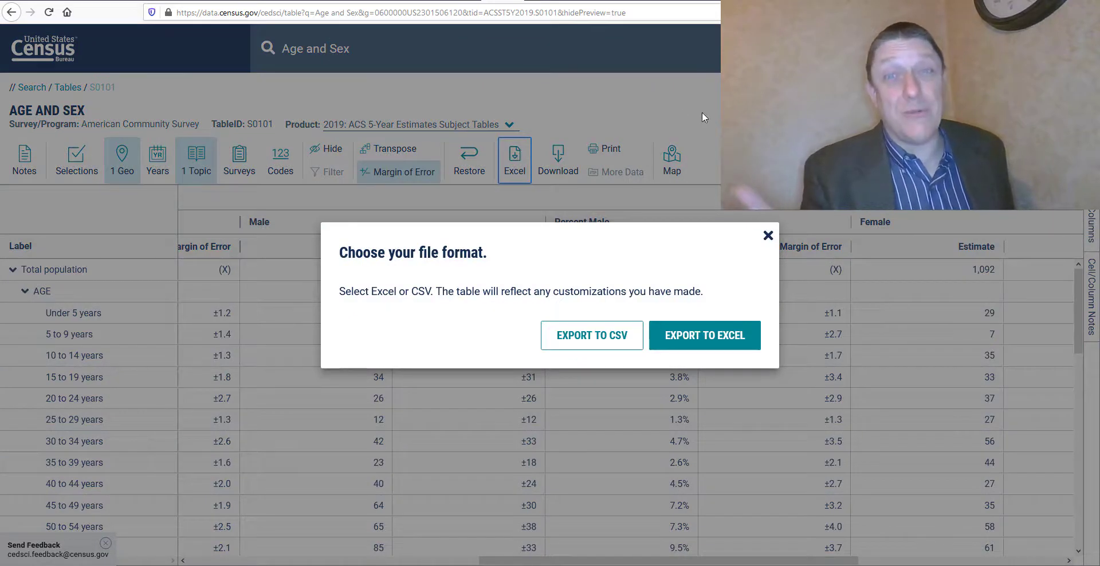
mouse_move(704, 335)
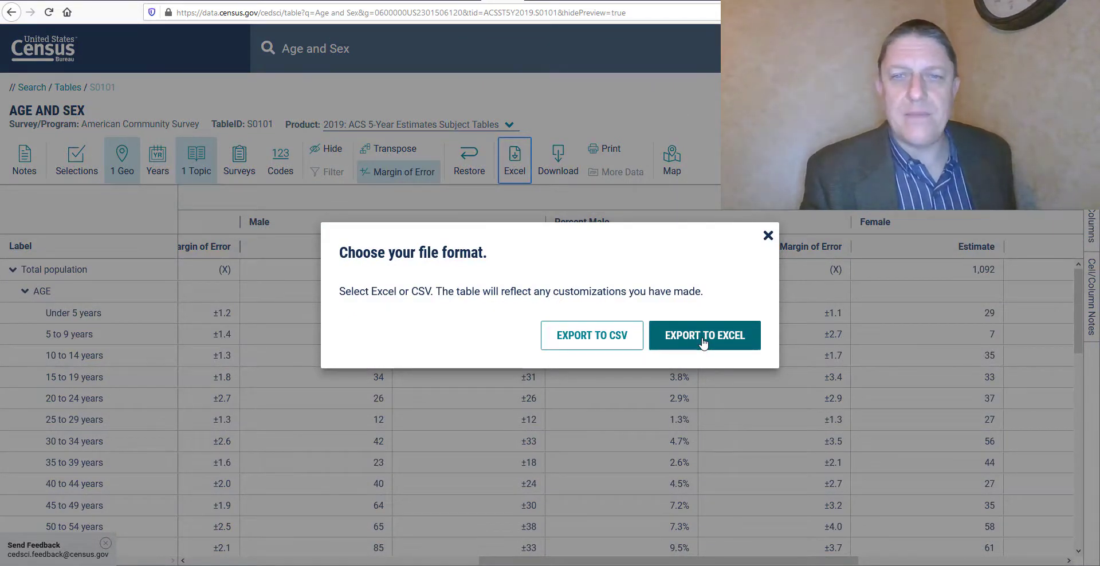
left_click(704, 334)
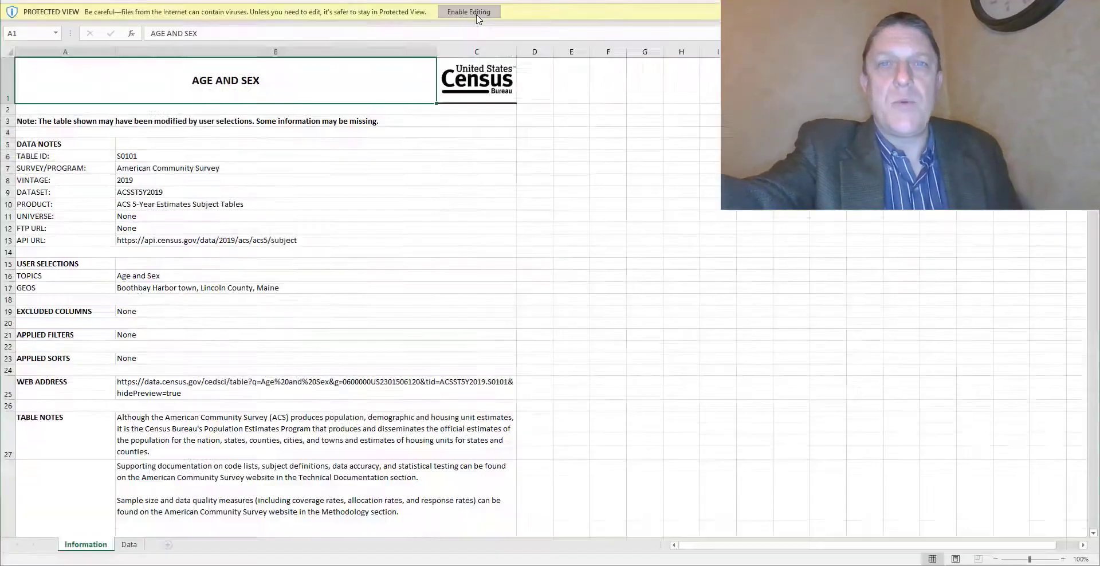
Enable editing in the downloaded workbook and switch to its Data sheet
left_click(467, 12)
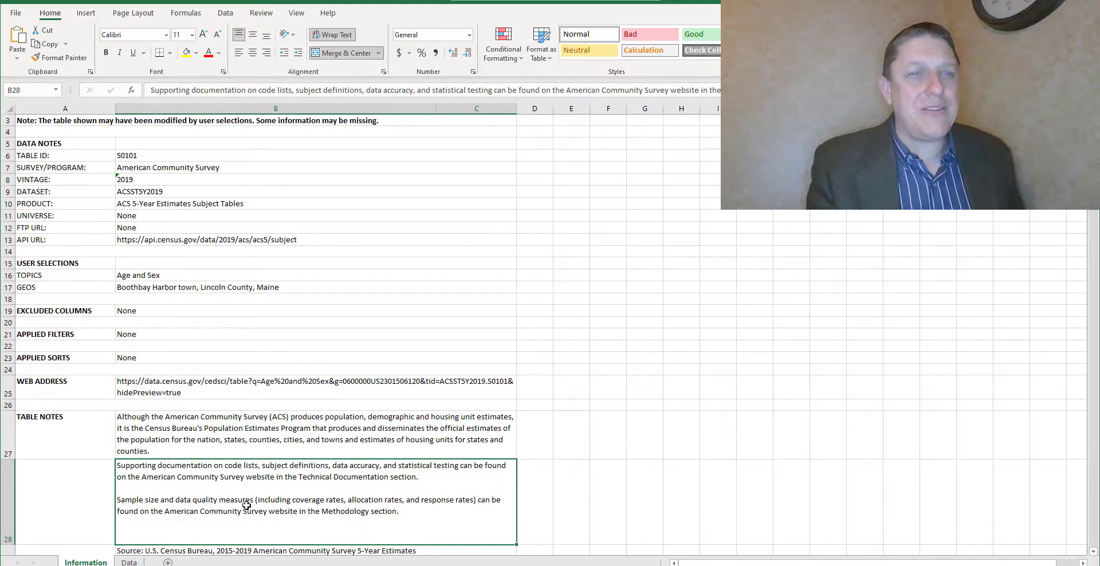
left_click(281, 226)
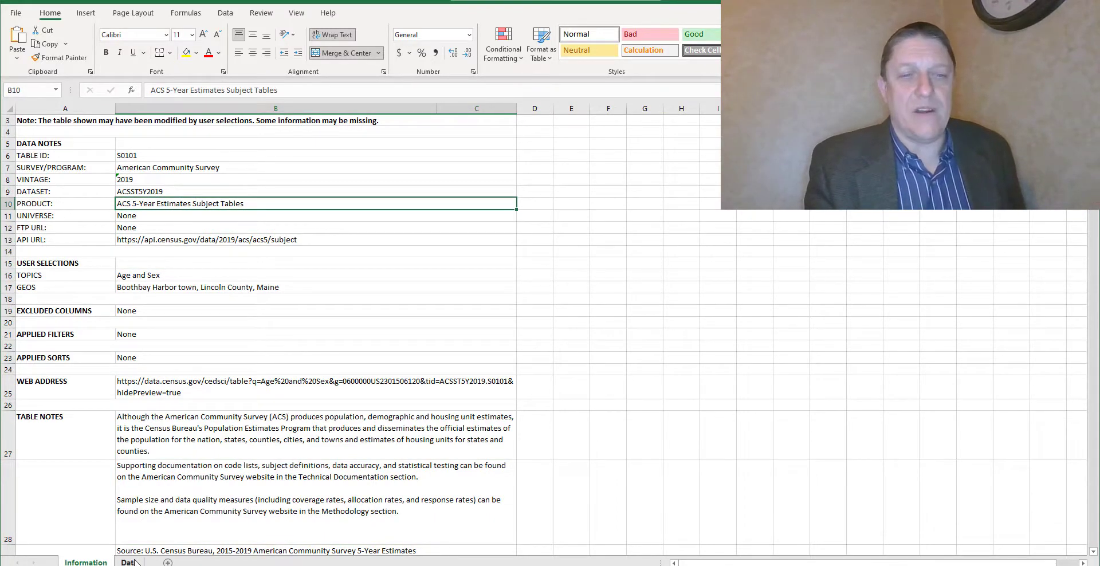
left_click(129, 561)
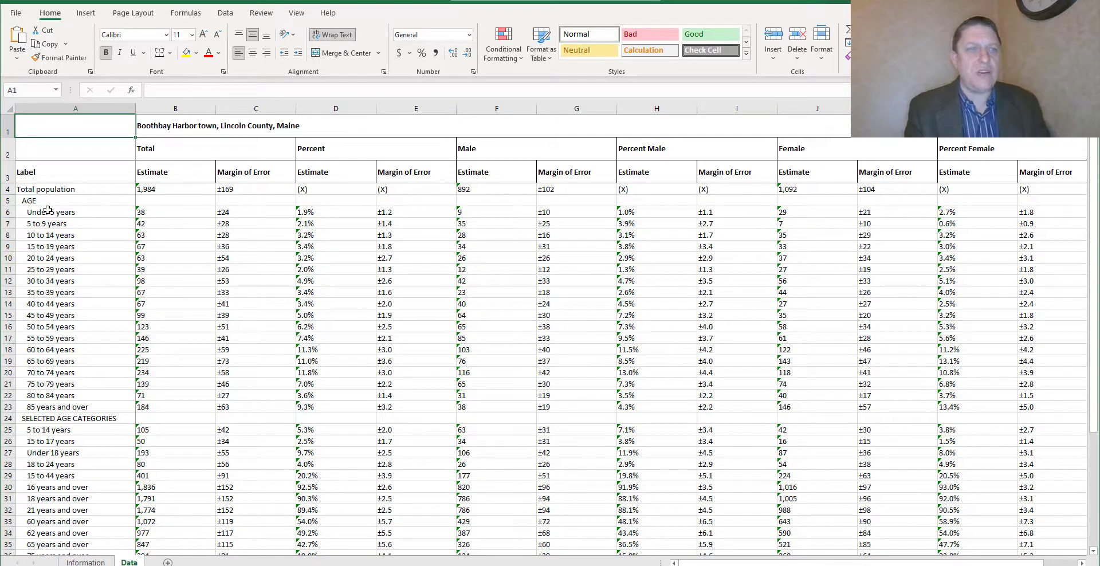
Select the female estimates J6:J23 and bring up Convert to Number for them
left_click(50, 212)
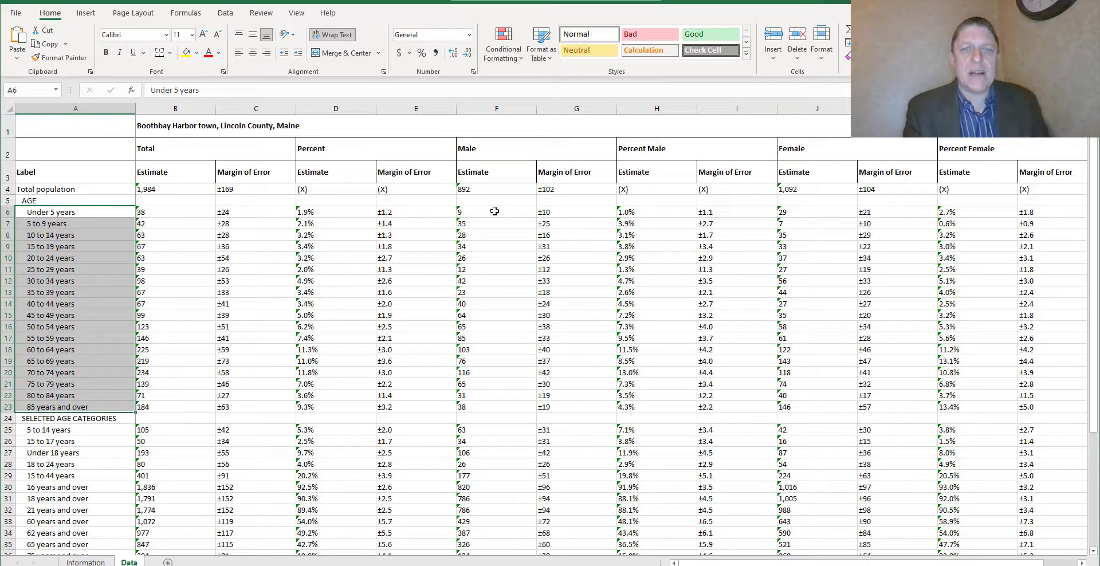
left_click_drag(496, 210, 496, 395)
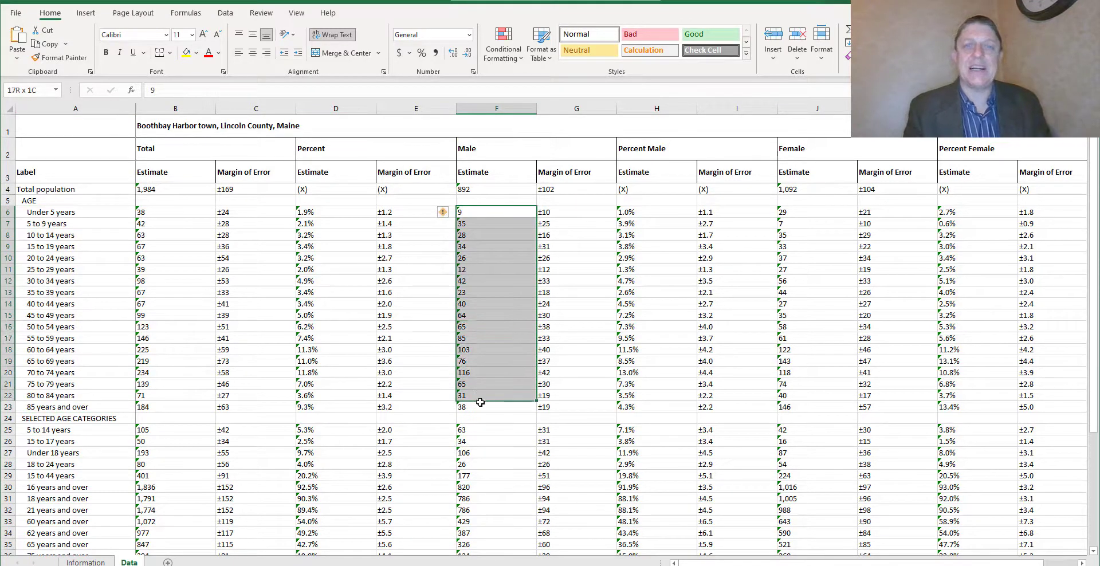
left_click(496, 211)
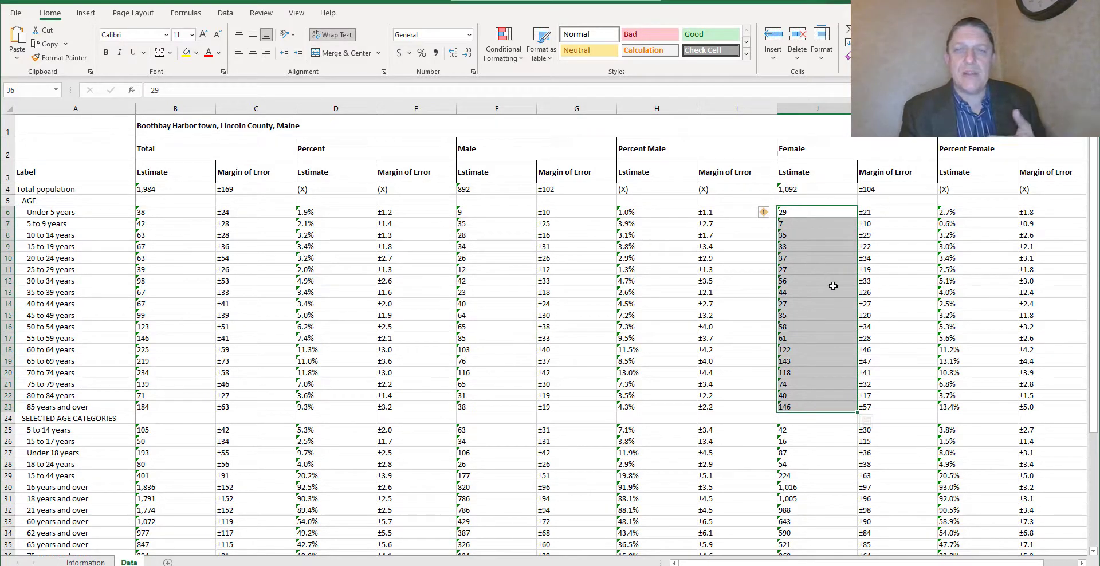
mouse_move(757, 176)
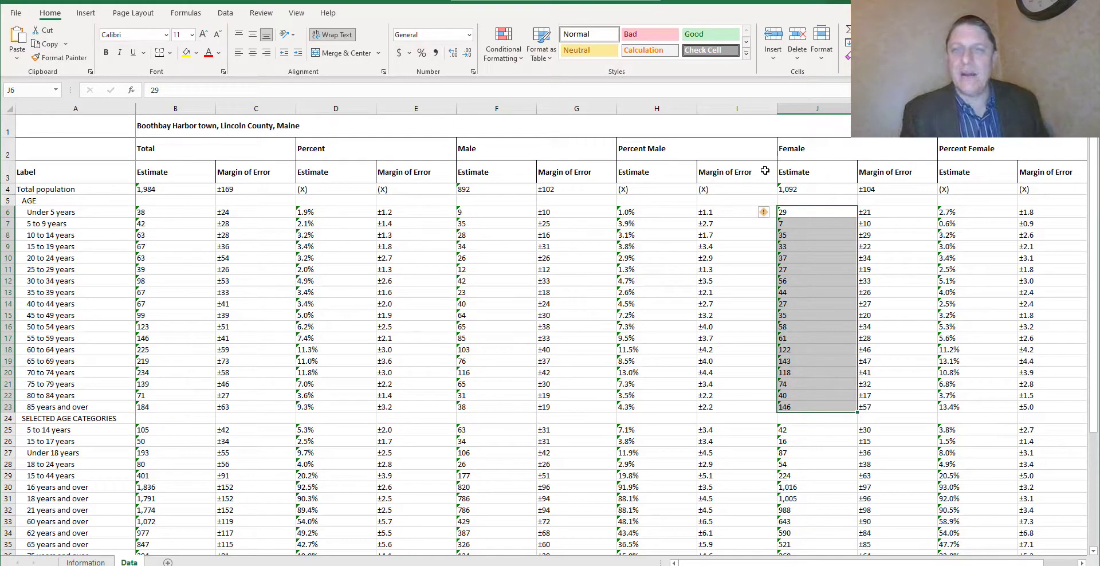
mouse_move(763, 214)
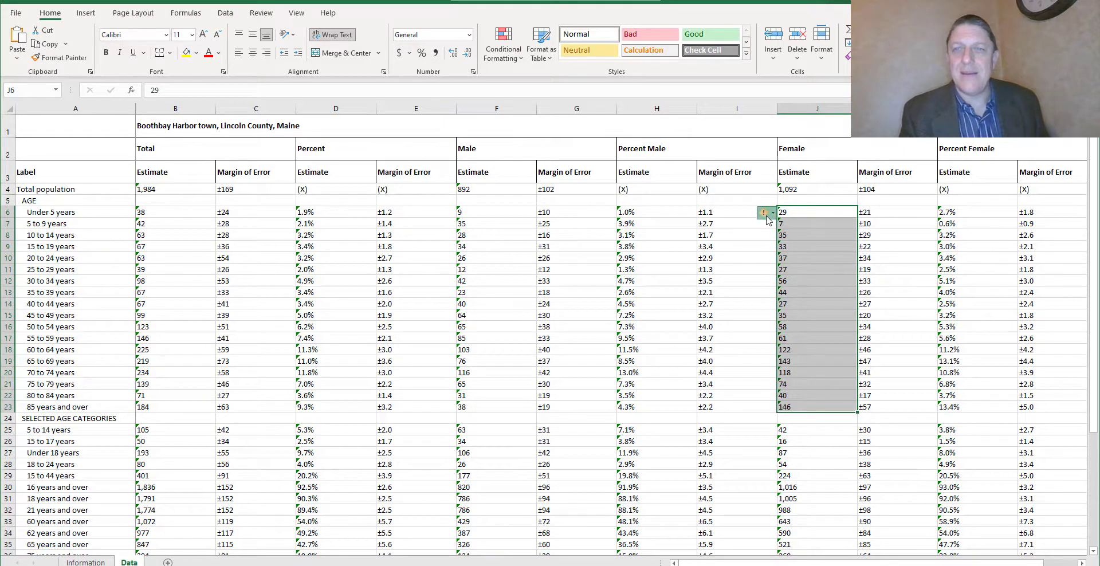
left_click(765, 212)
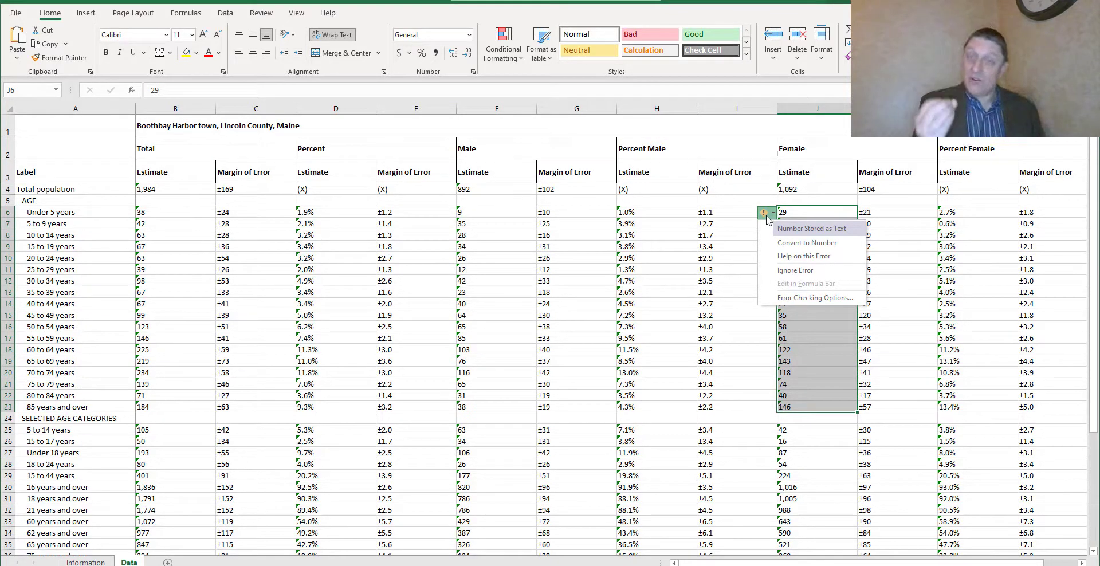
mouse_move(789, 238)
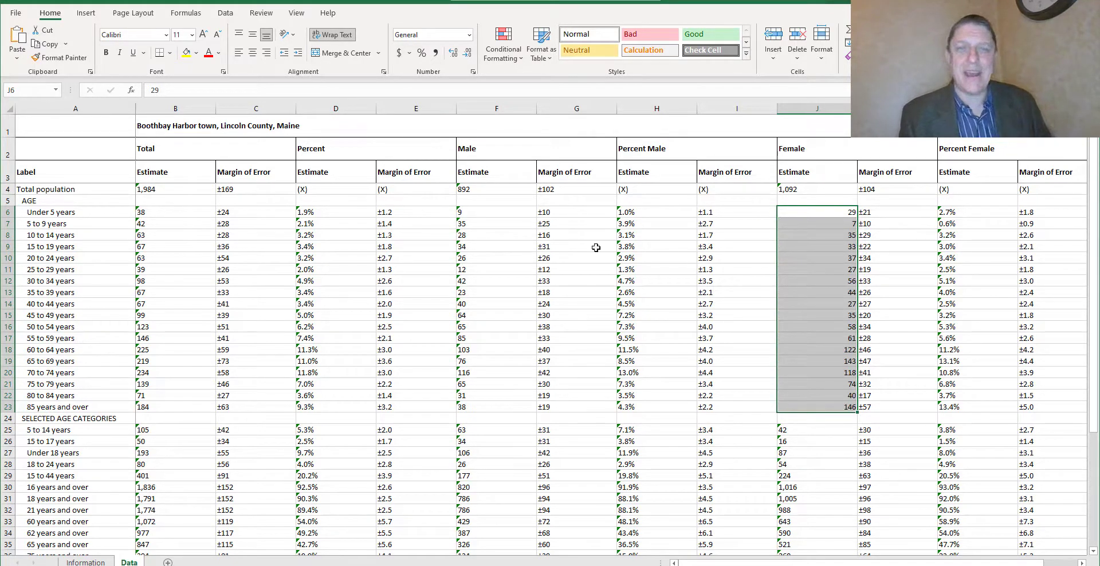
Convert the male estimates F6:F23 from text to numbers
left_click_drag(496, 212, 496, 361)
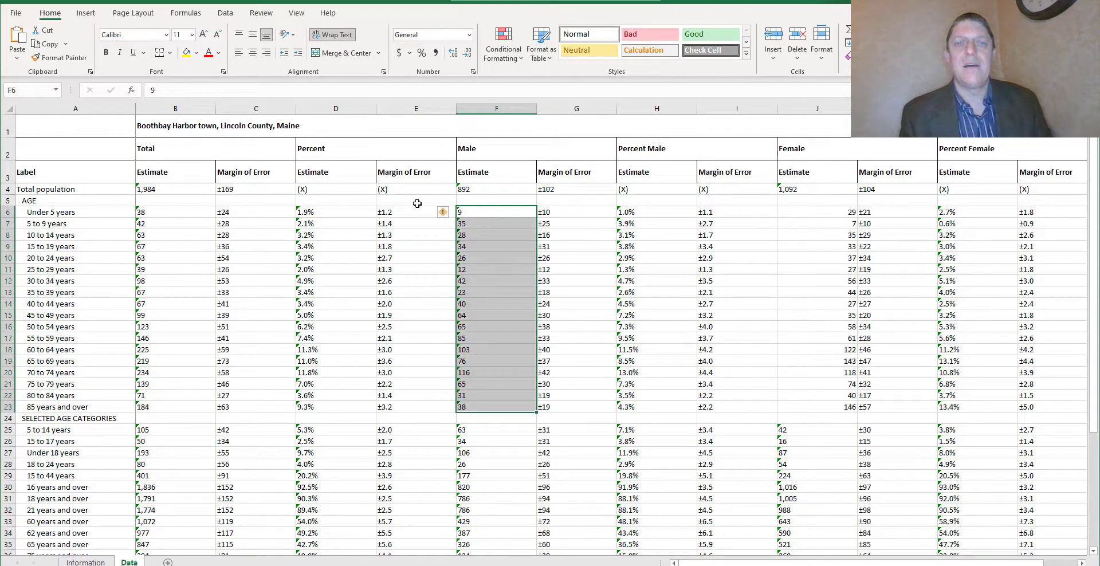
mouse_move(444, 212)
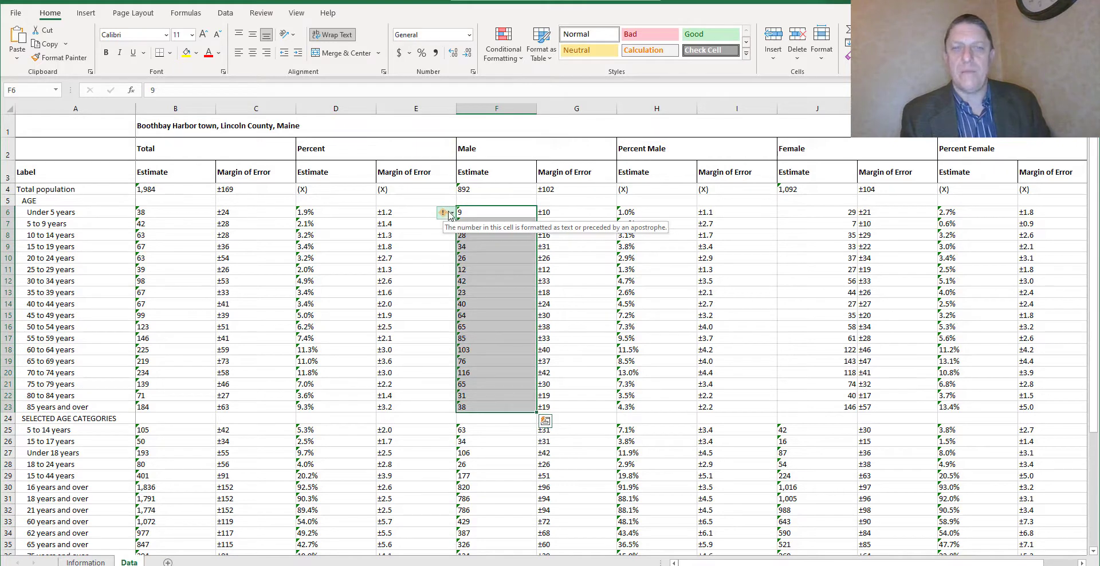
left_click(446, 212)
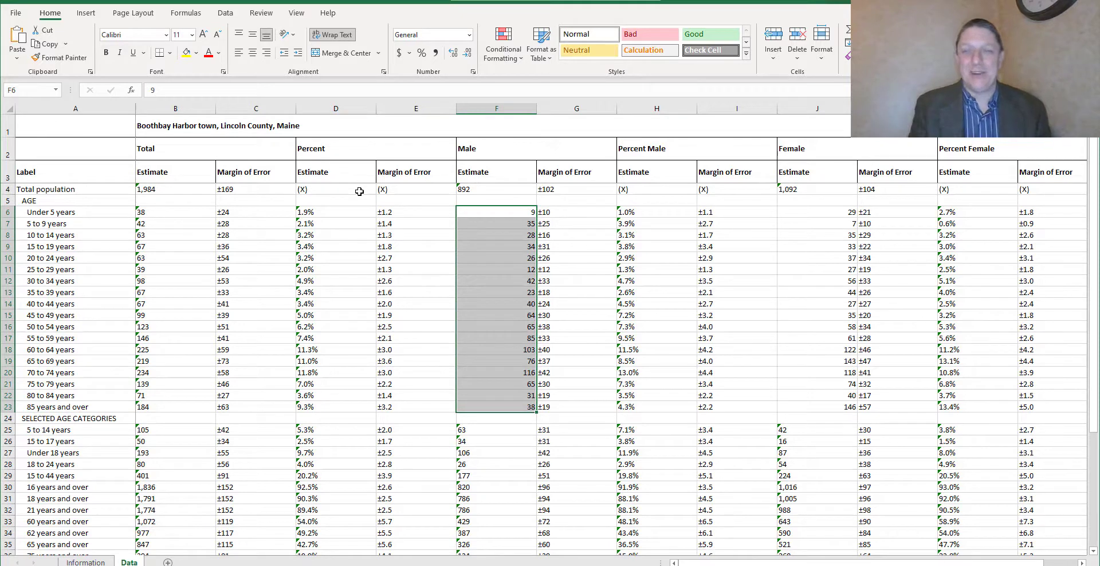
left_click(76, 107)
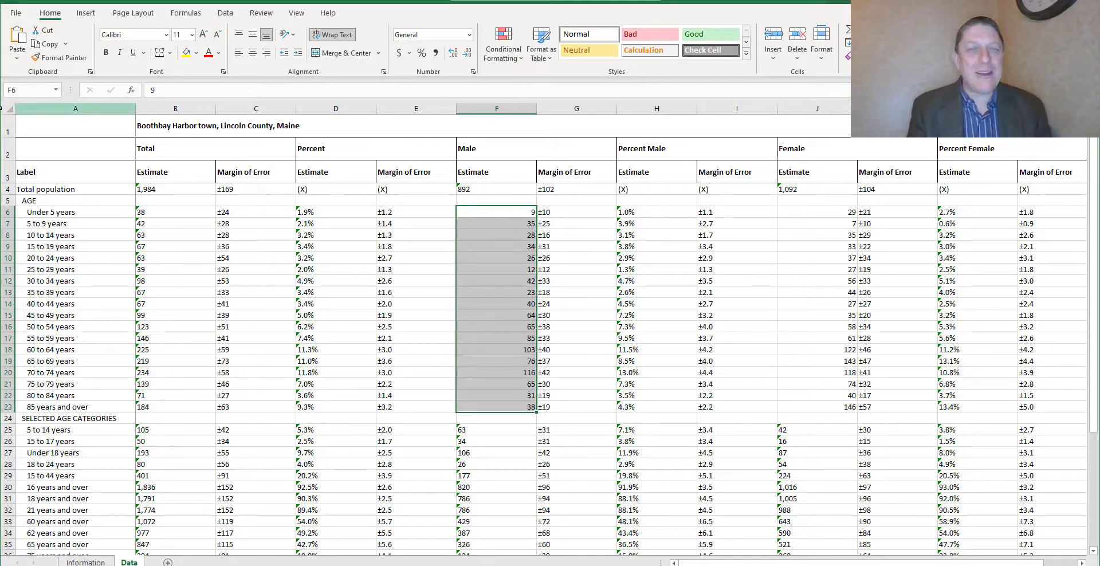
left_click(255, 246)
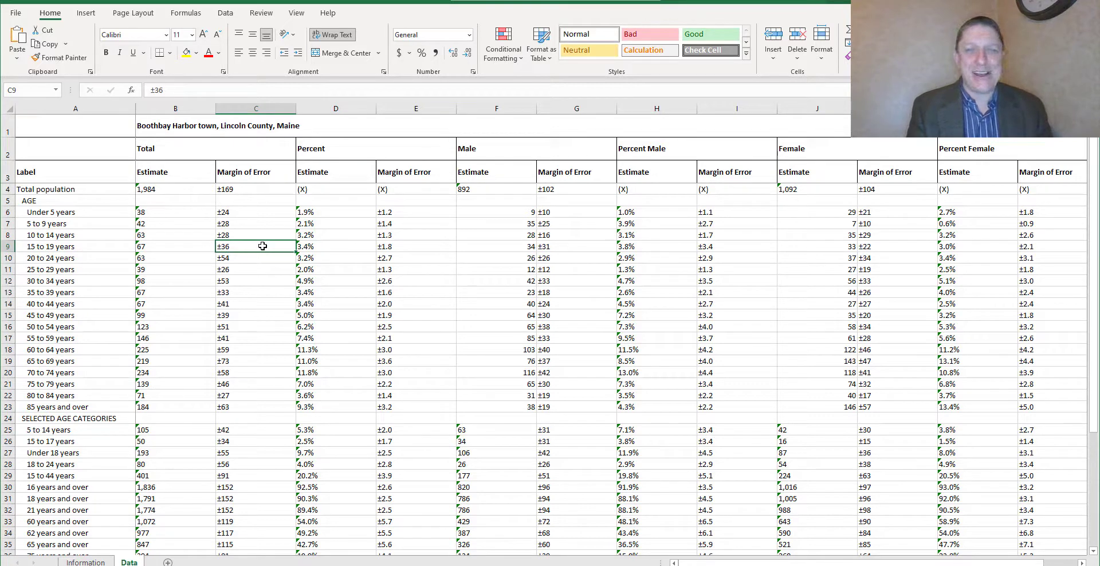
mouse_move(500, 183)
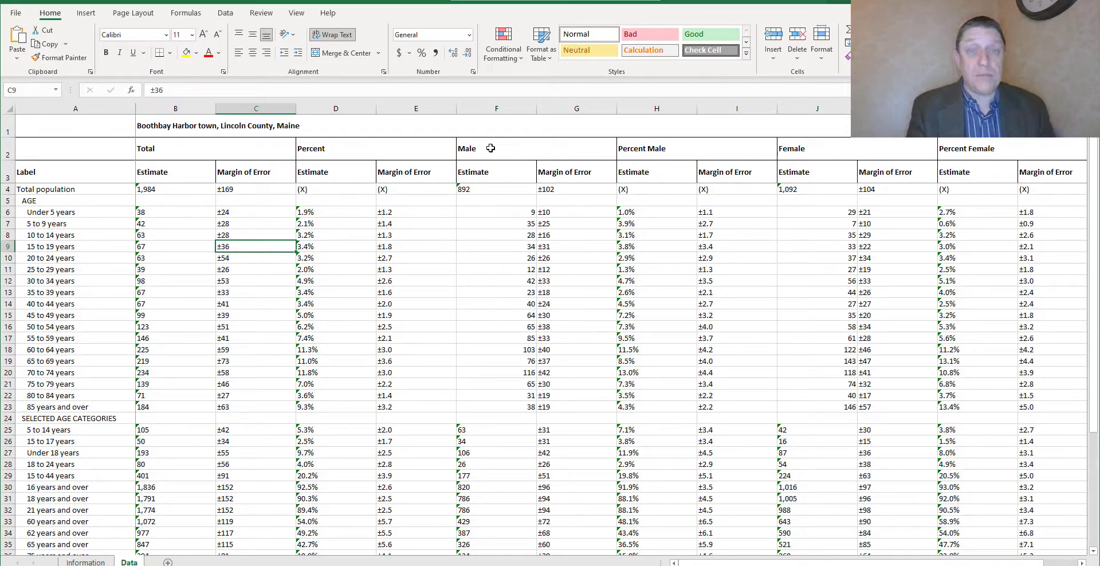
Label cell F5 "Male" above the male estimate column
left_click(496, 147)
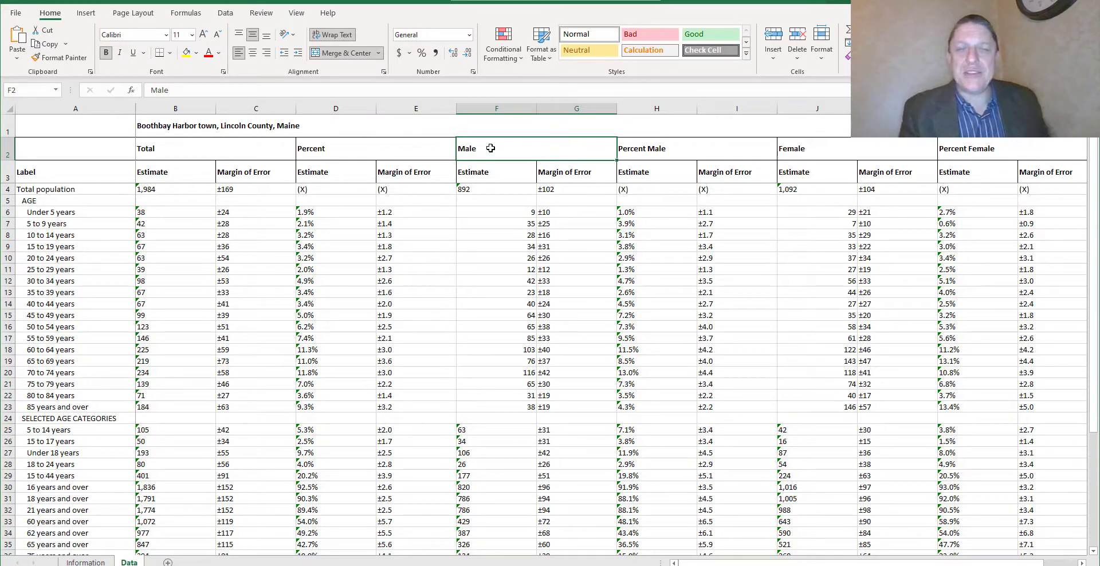
left_click(496, 200)
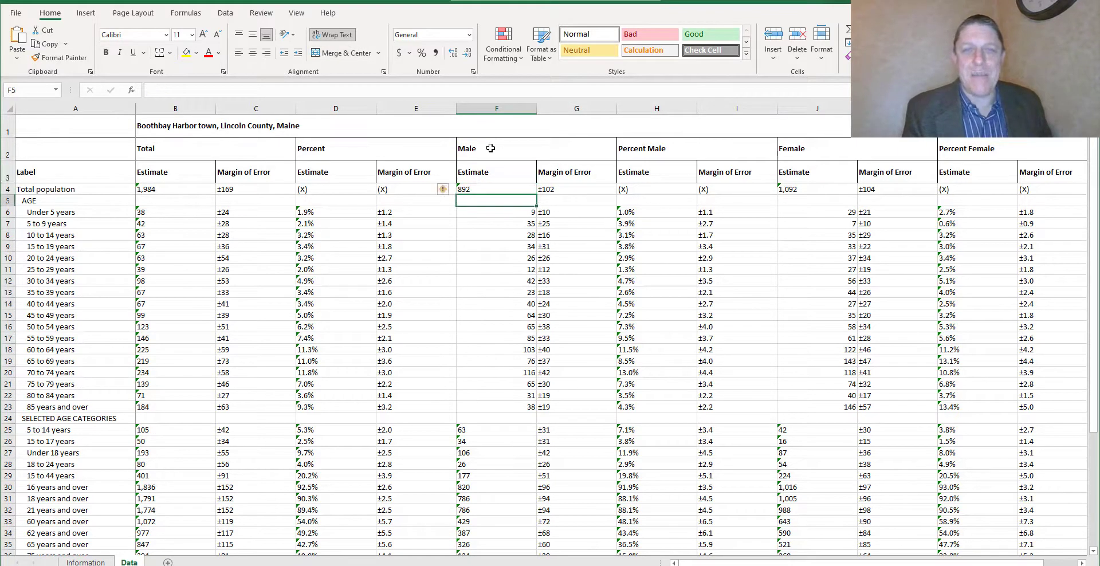
left_click(496, 189)
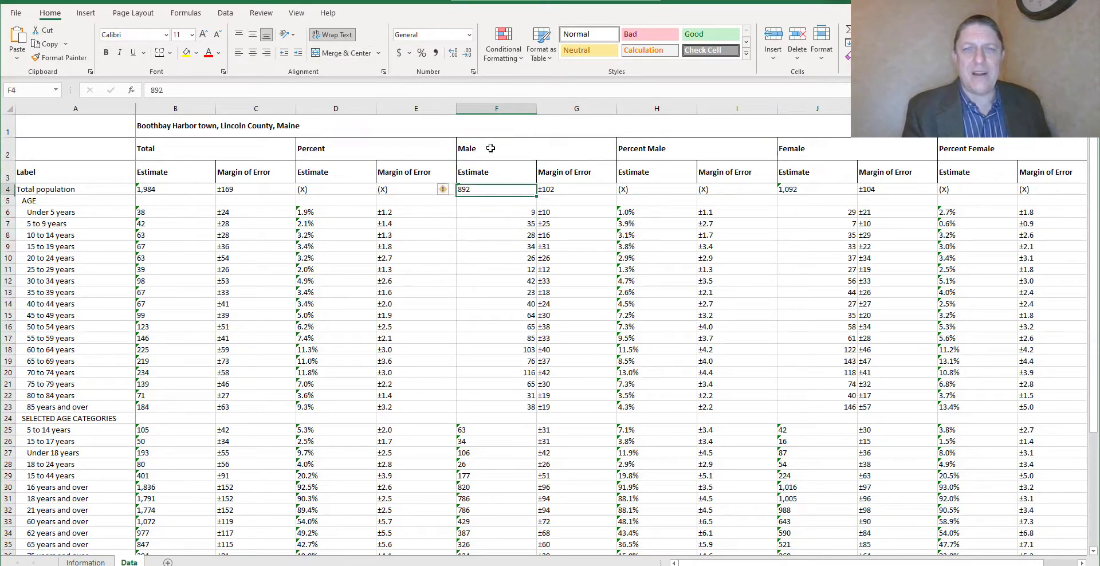
left_click(466, 148)
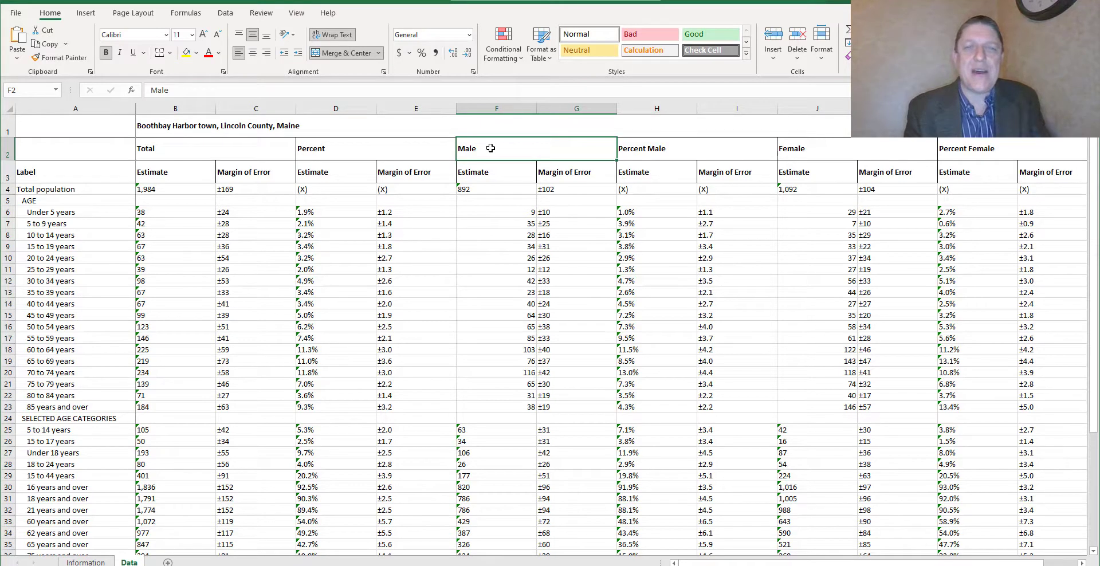
left_click(496, 200)
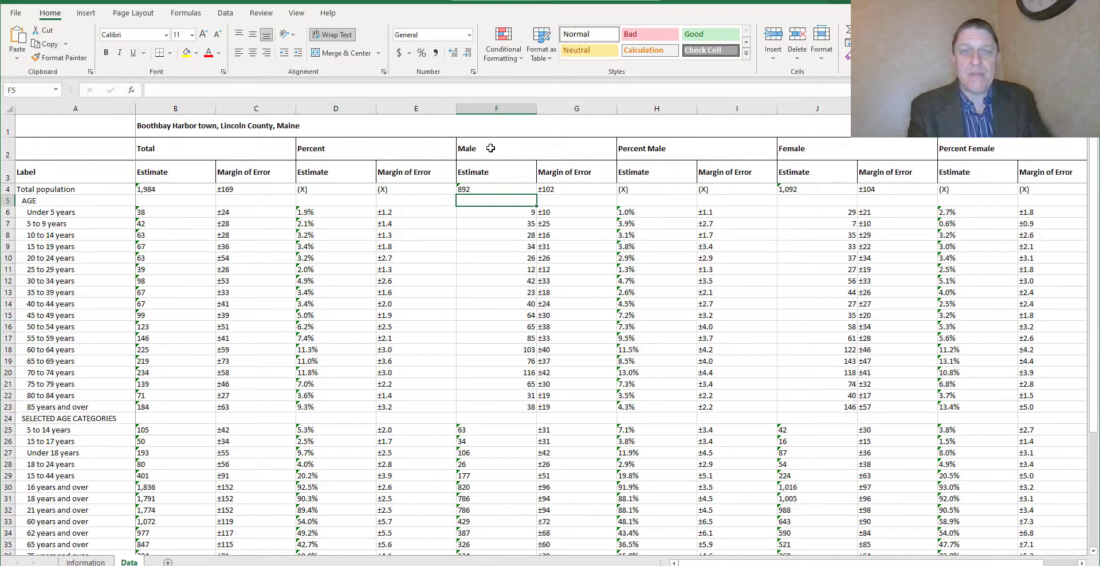
type("Male")
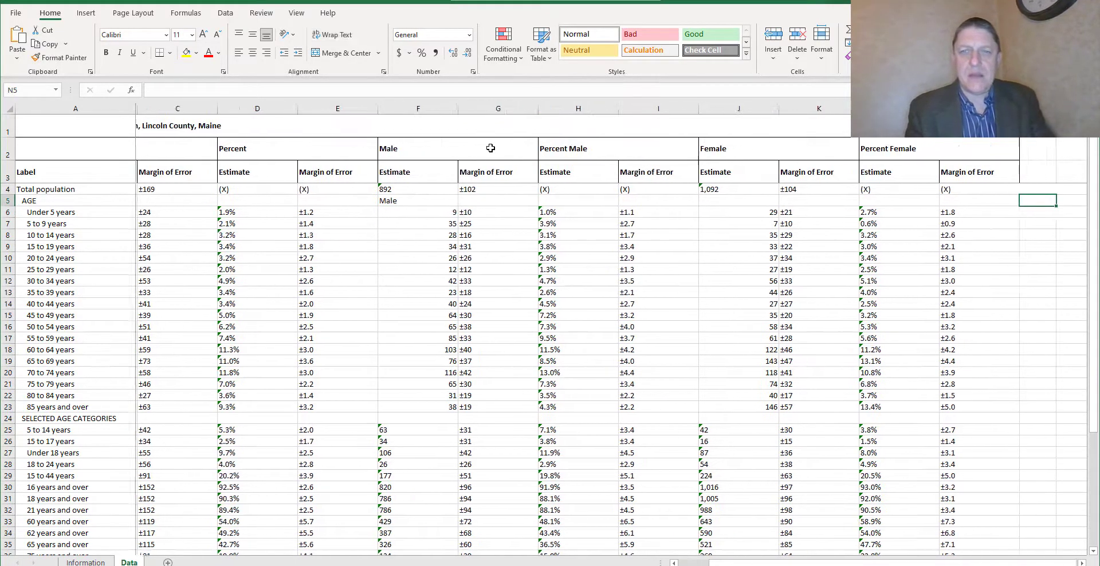
Label cell J5 "Female" above the female estimate column
left_click(736, 200)
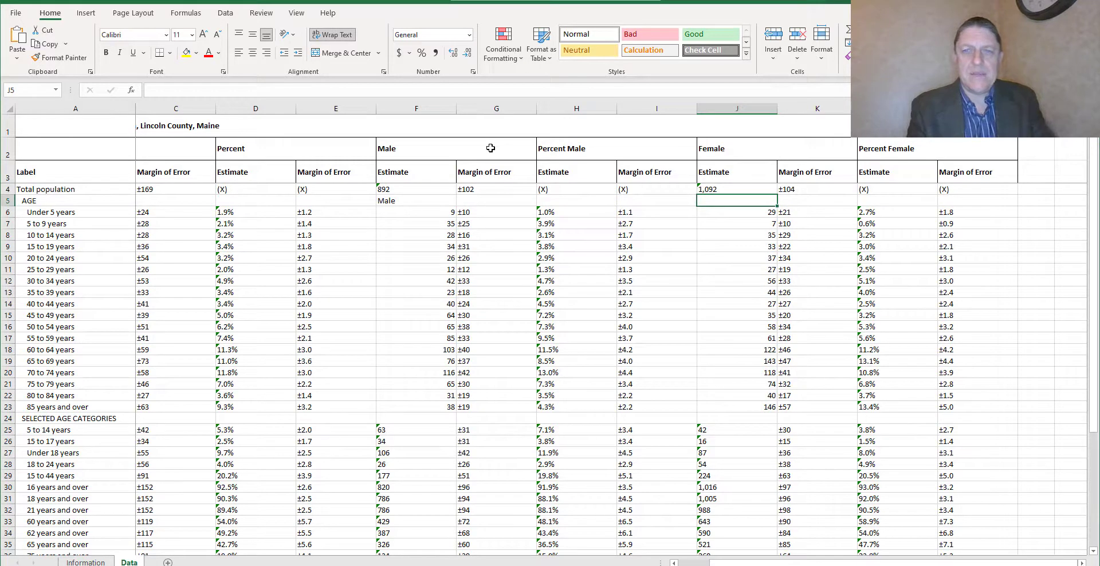
type("Female")
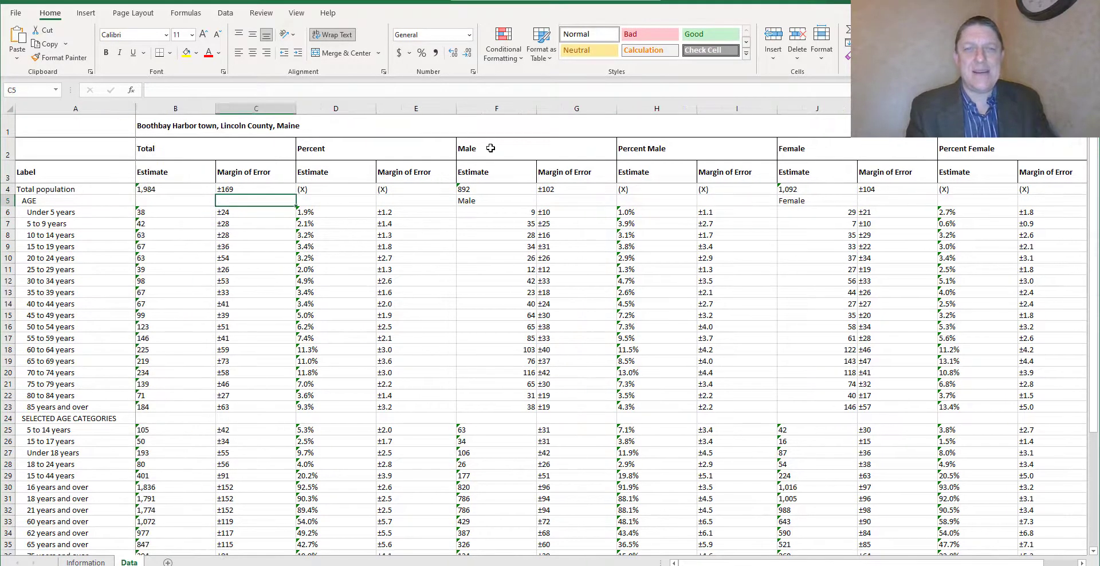
left_click(496, 199)
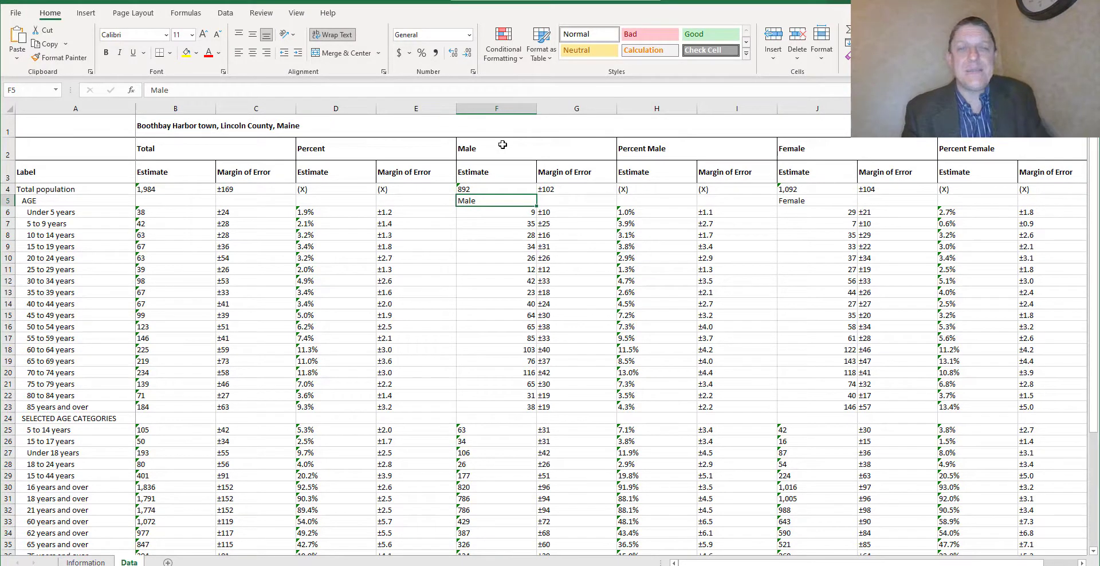
left_click(496, 148)
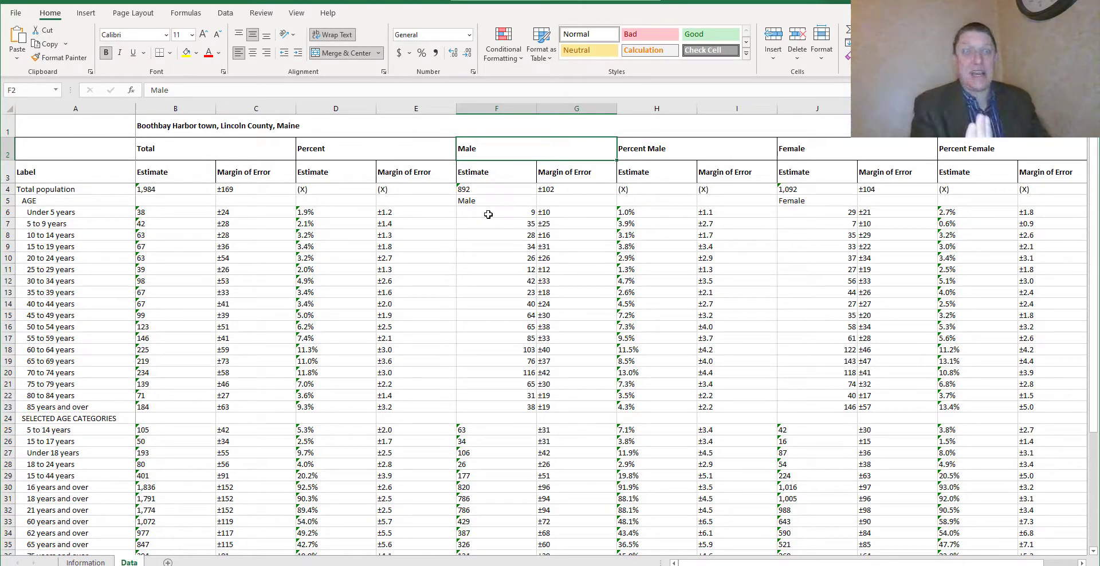
mouse_move(44, 380)
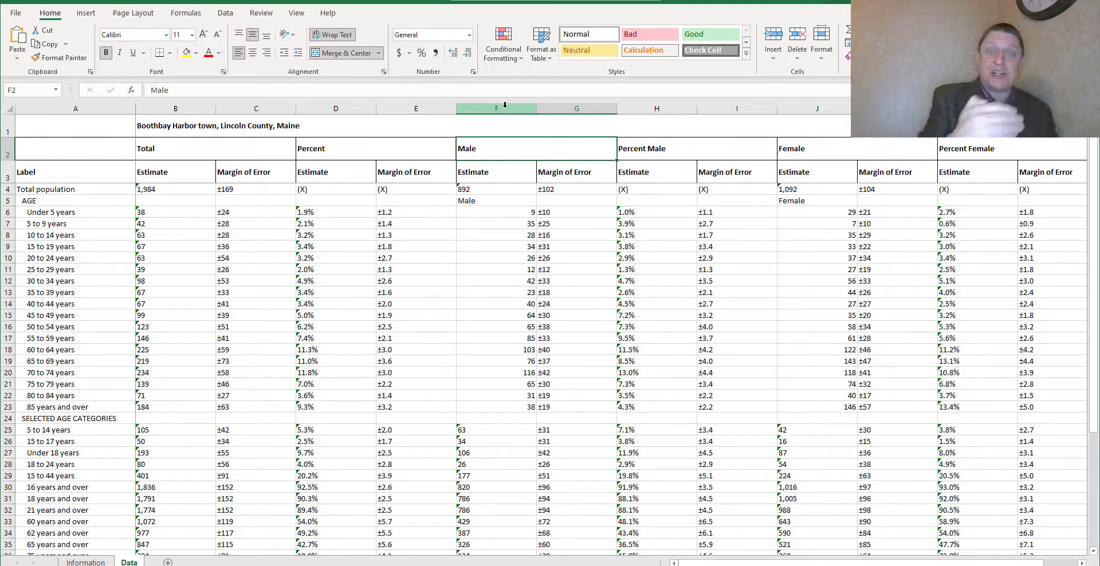
Insert a blank column F between the Percent section and the Male data
left_click(494, 189)
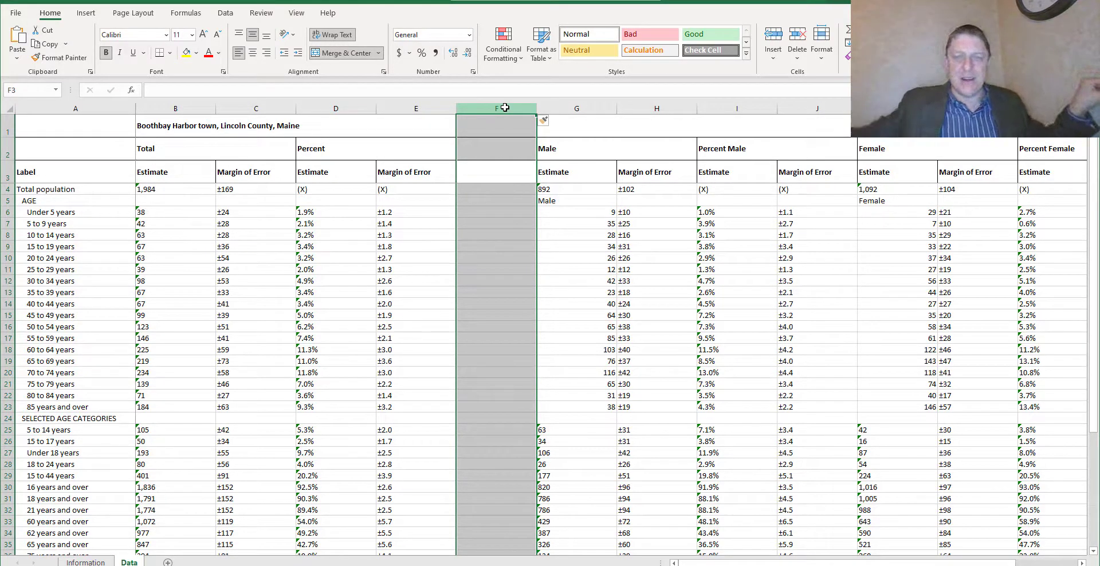
Label F5 'Male', try a hand-typed -9 below it, then clear the hand-typed values
left_click(494, 199)
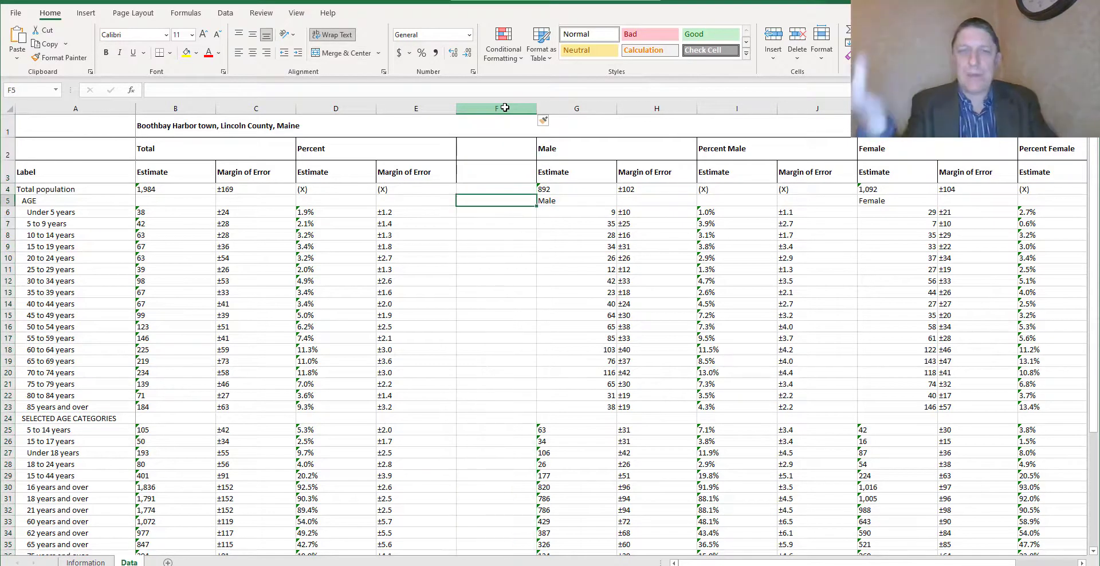
type("Male")
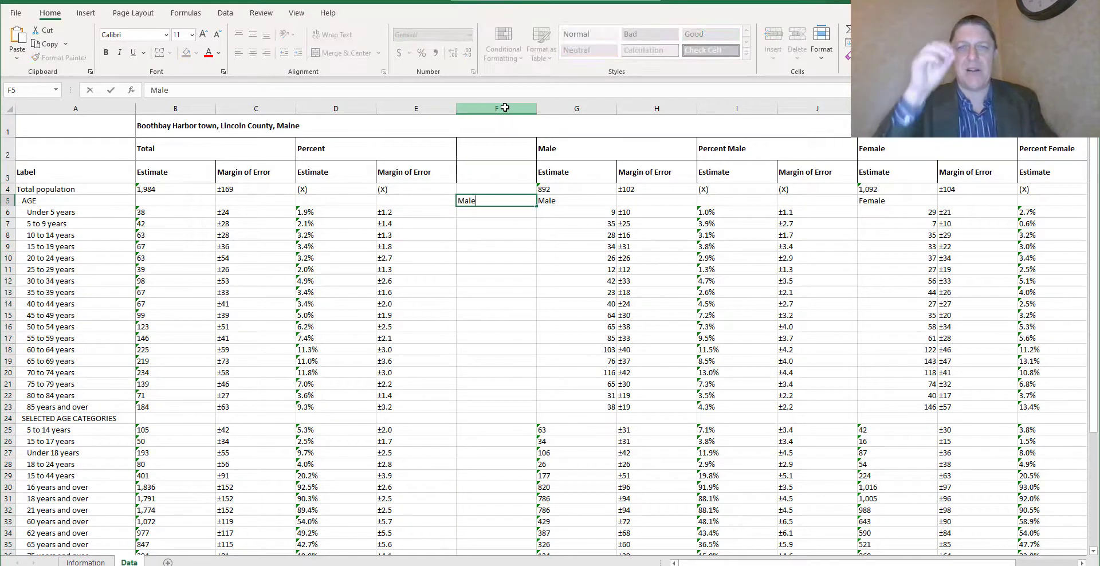
key("Return")
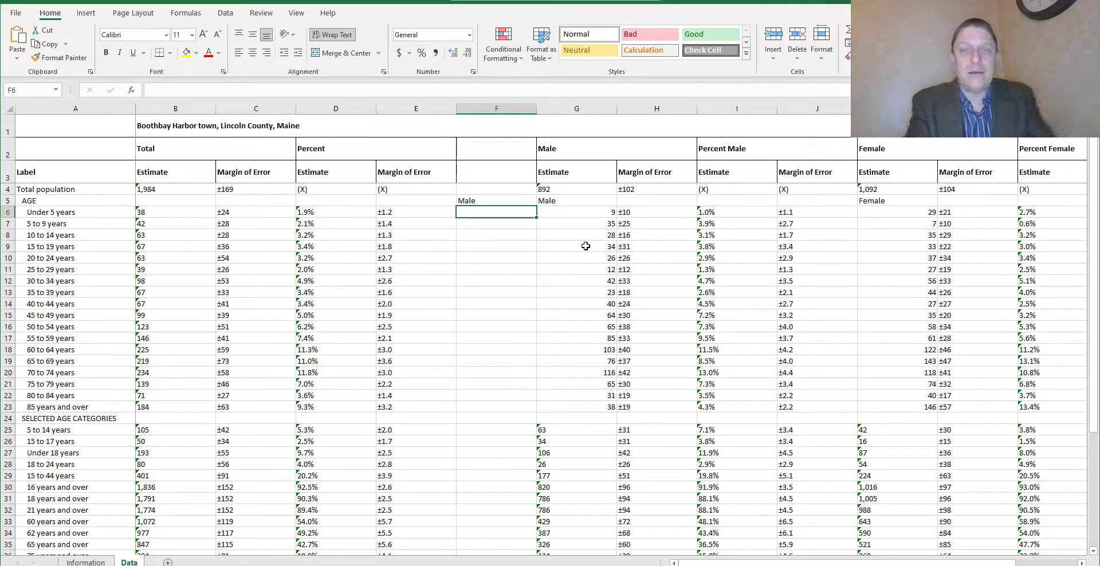
type("-9")
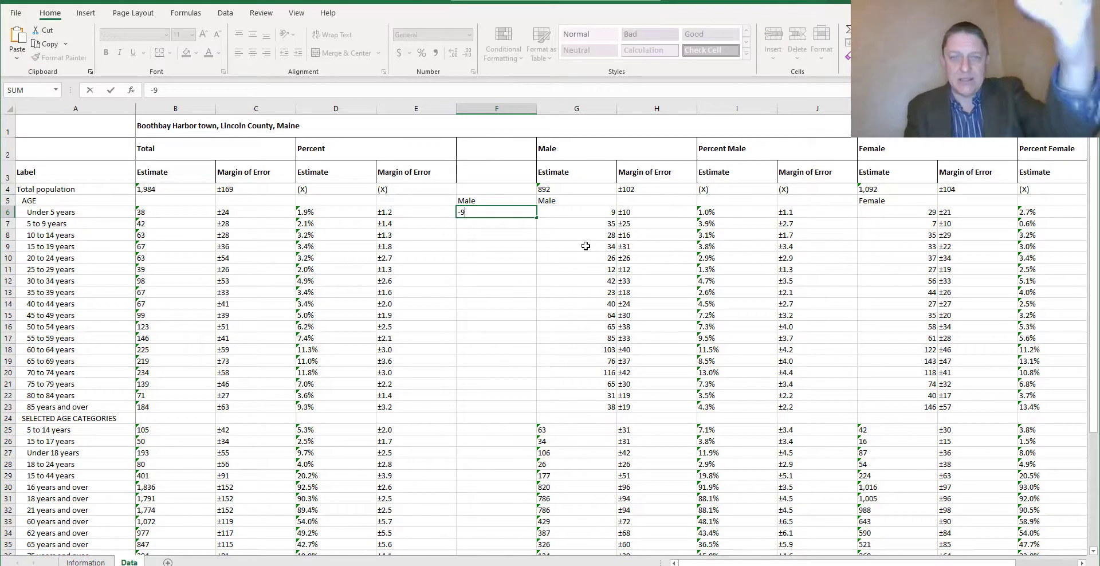
key("Return")
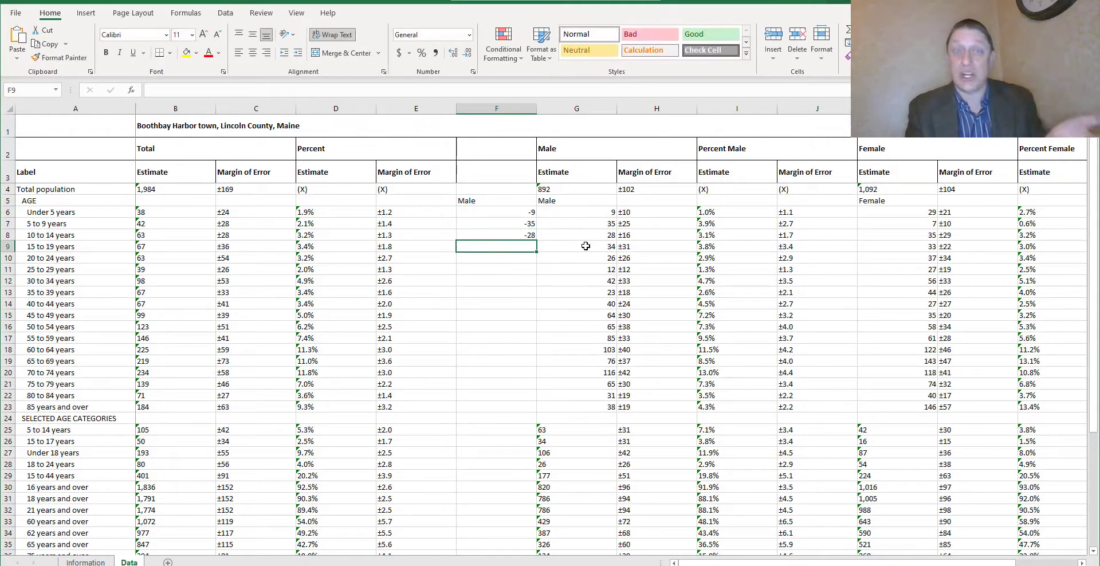
left_click(496, 212)
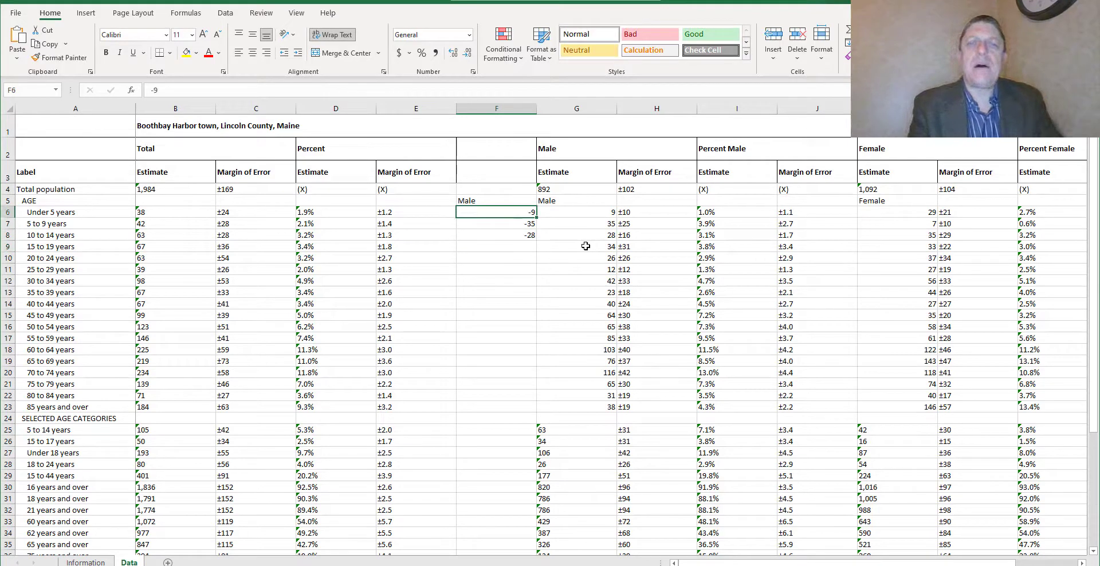
left_click(496, 224)
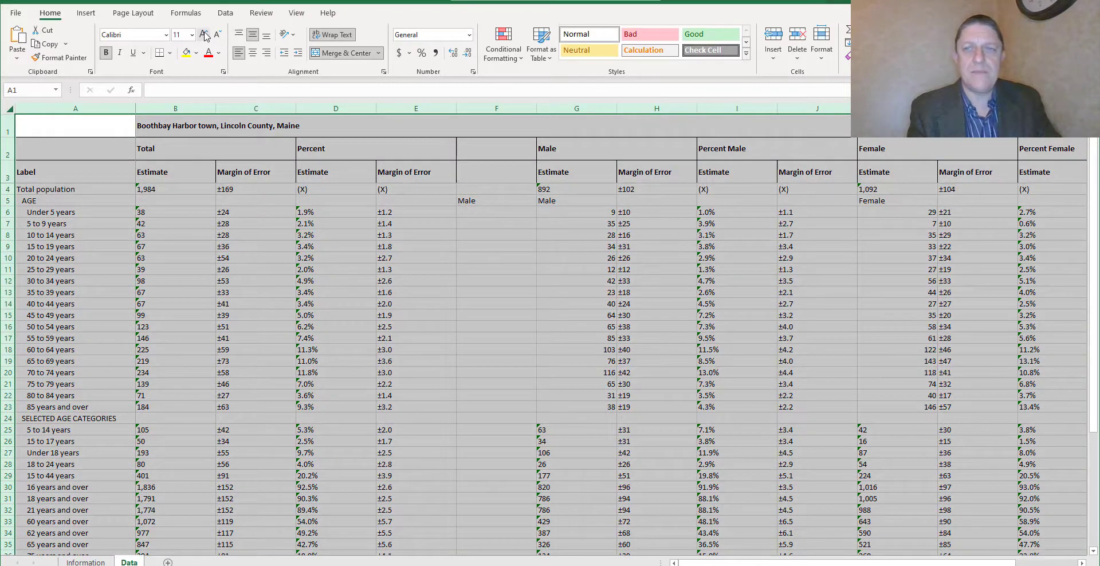
Increase the sheet's font size twice
left_click(206, 34)
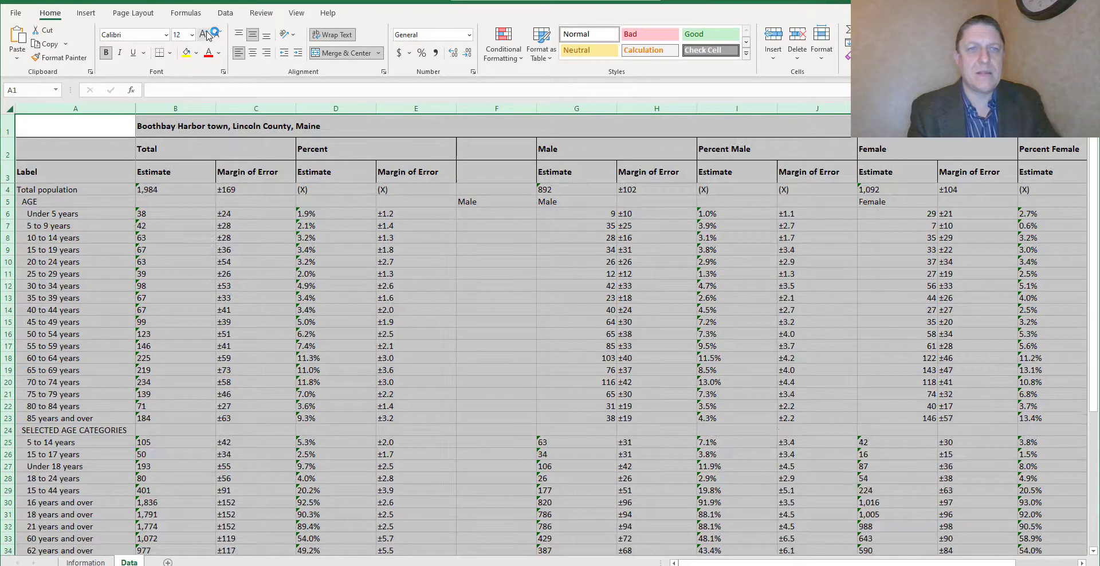
left_click(203, 33)
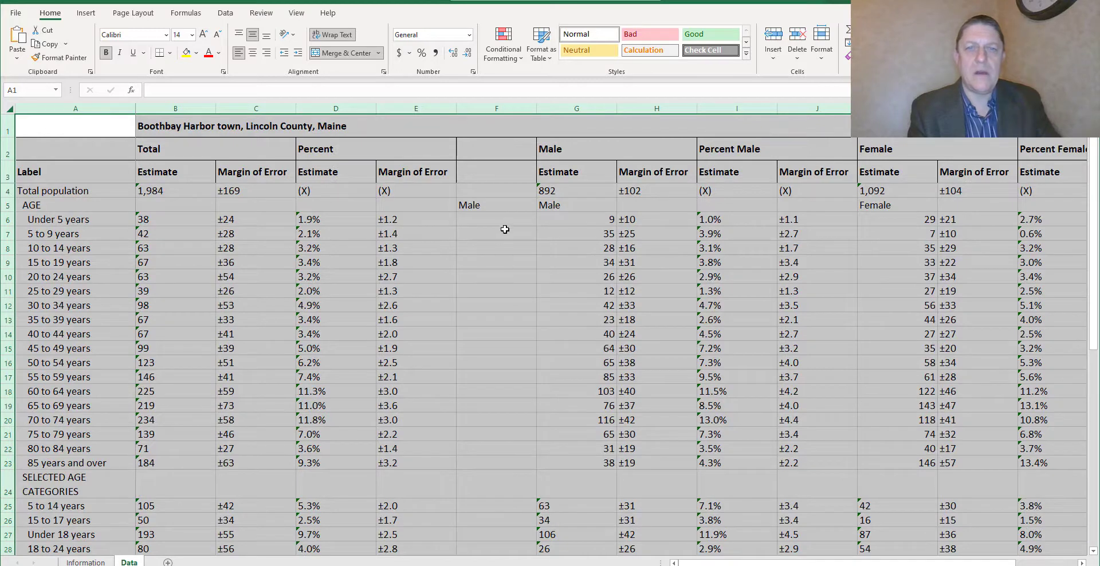
Fill F6:F23 with =-1*G6 negated male counts, Under 5 through 85 and over
left_click(496, 219)
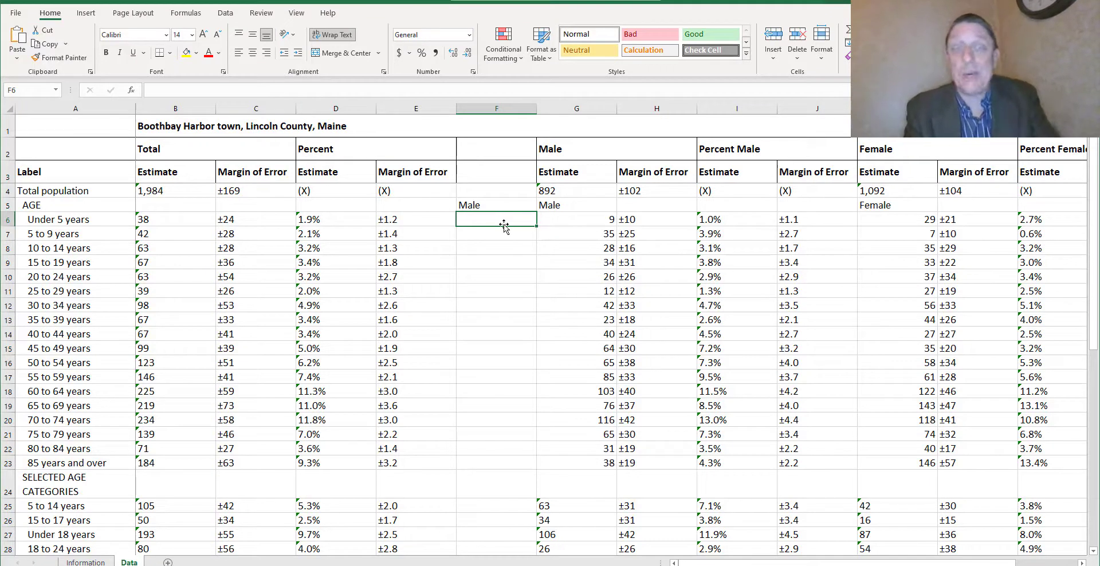
type("=-")
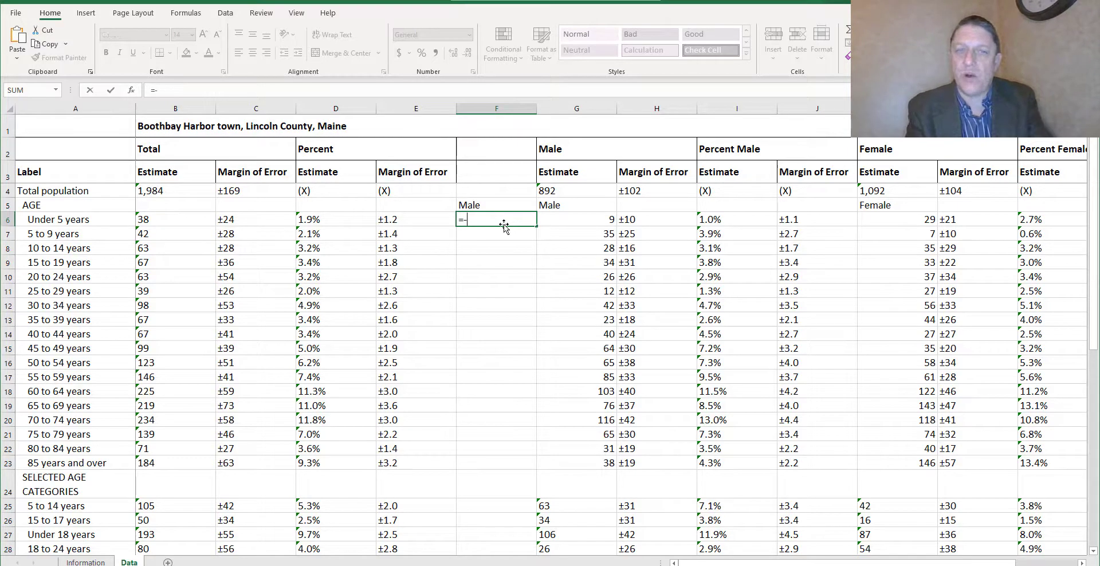
type("1*")
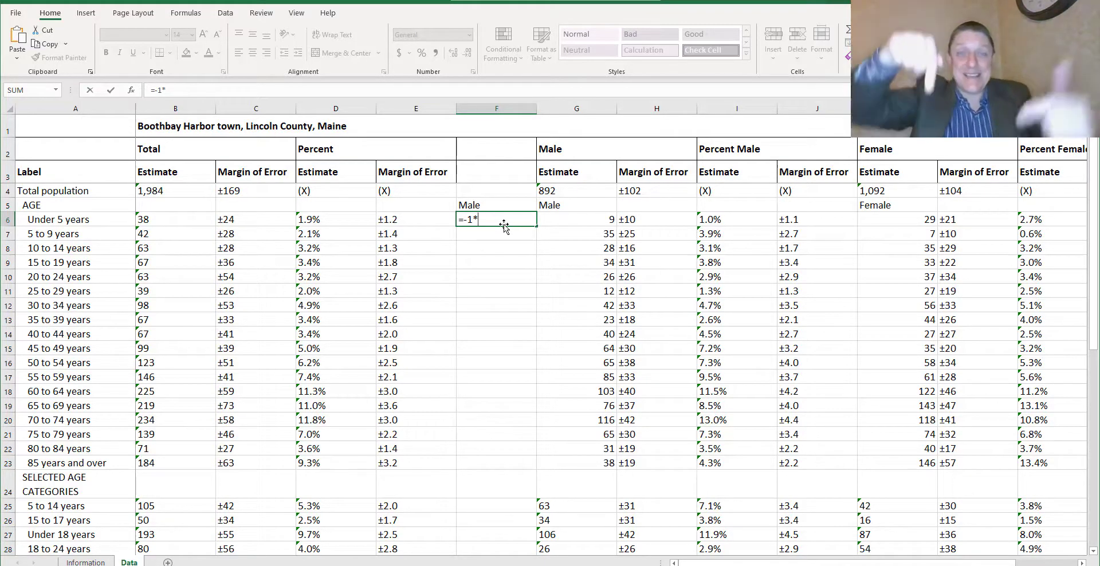
type("g")
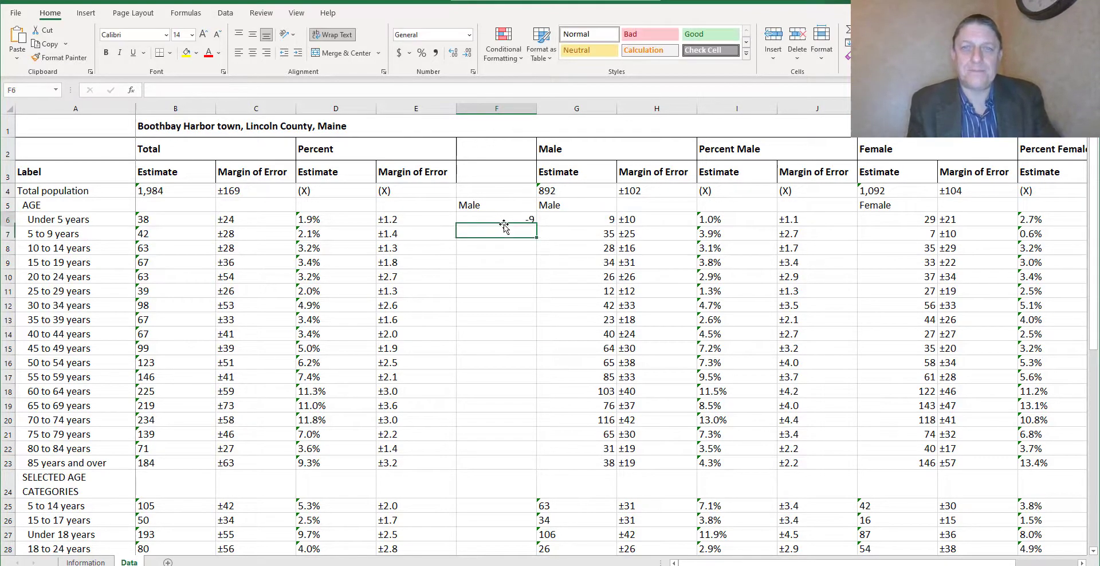
type("-1")
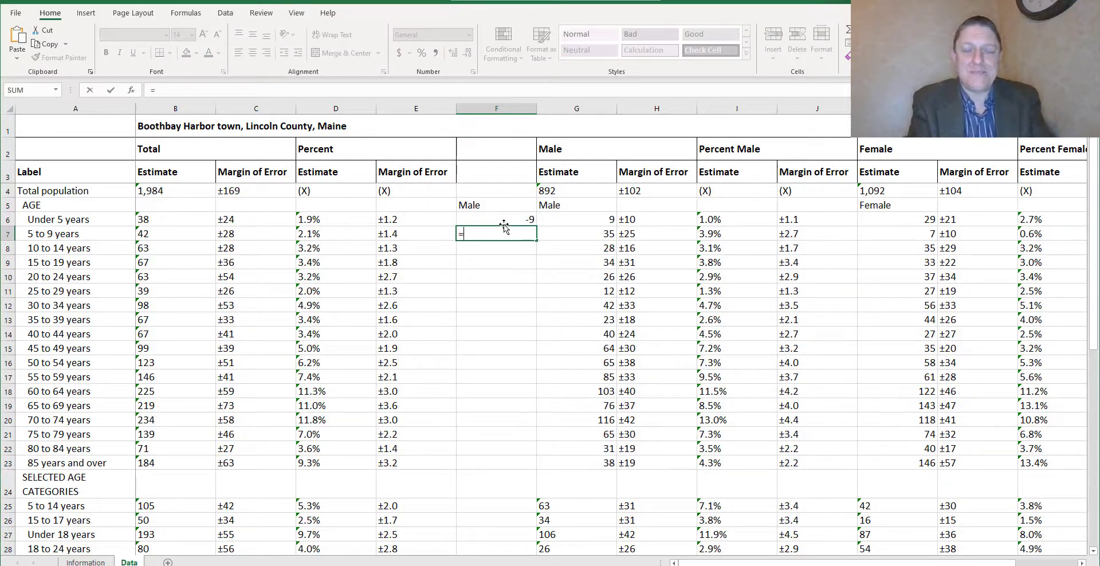
type("-1*g")
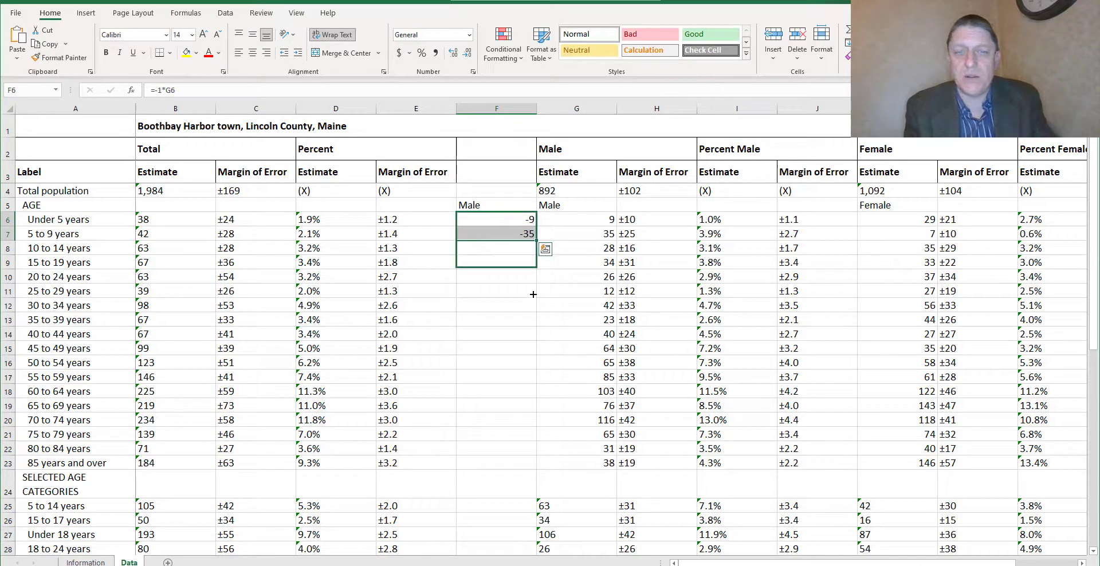
left_click_drag(496, 247, 496, 466)
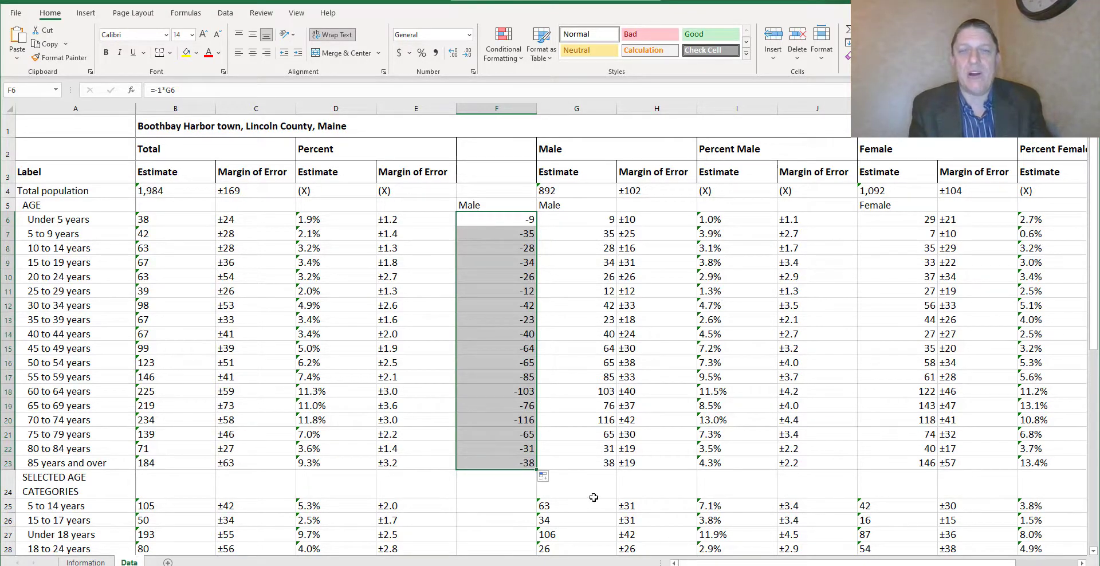
Insert a blank 2-D clustered bar chart onto the Data sheet
left_click(576, 483)
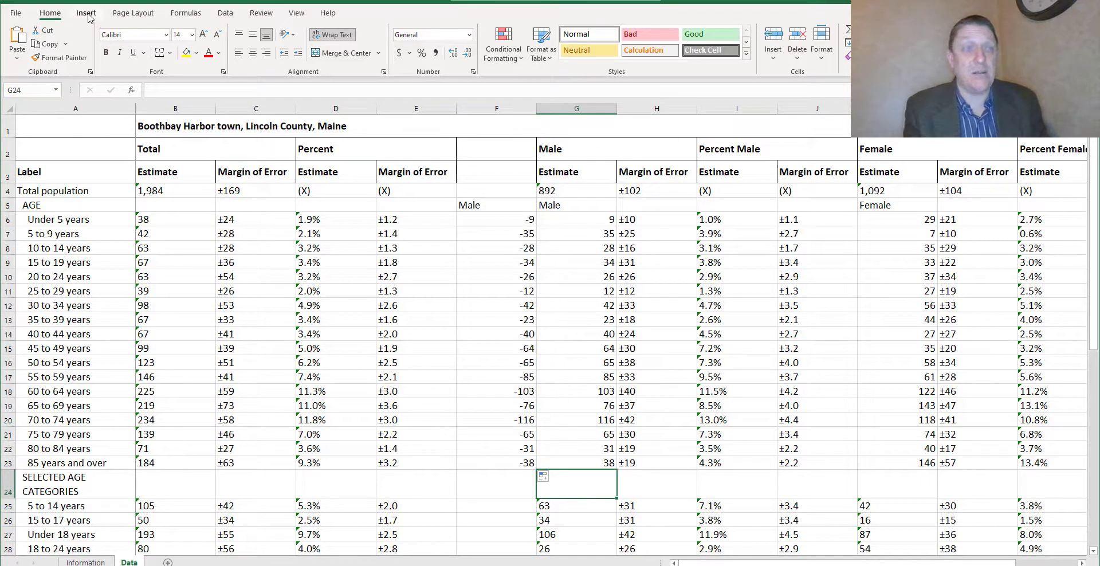
left_click(85, 12)
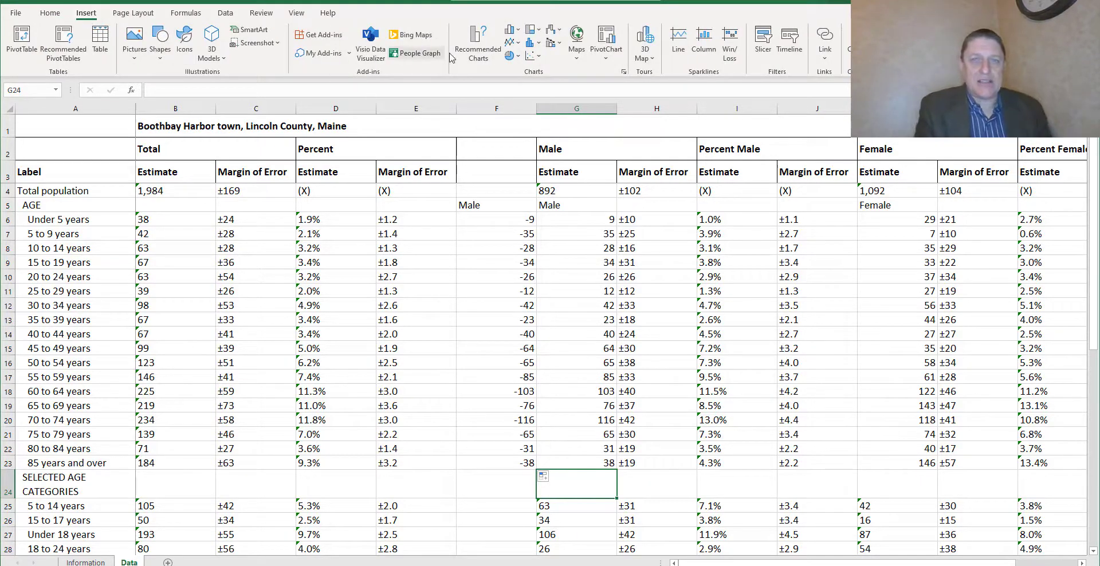
mouse_move(532, 45)
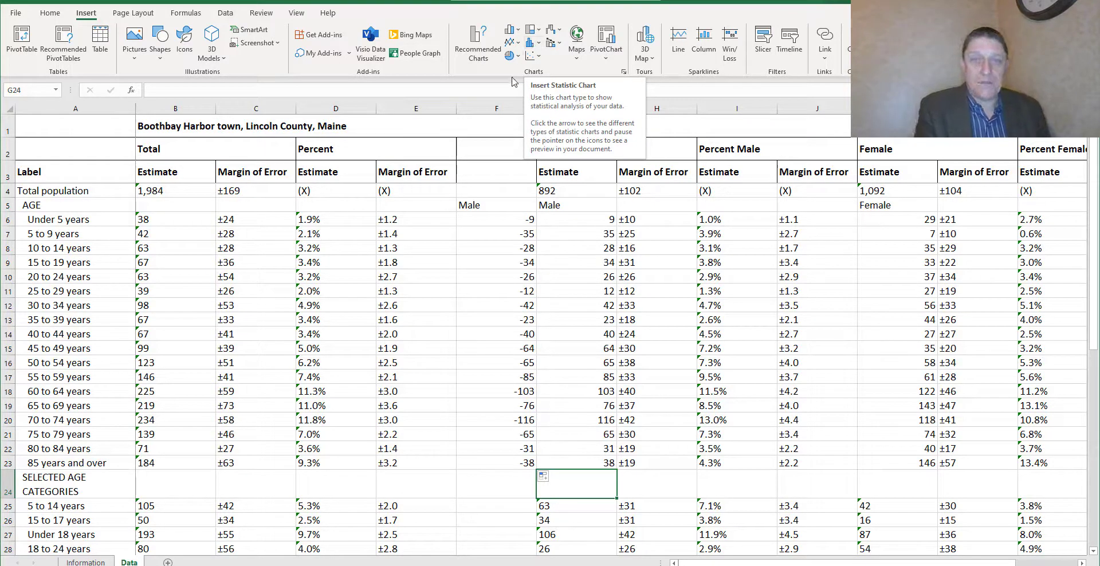
mouse_move(510, 58)
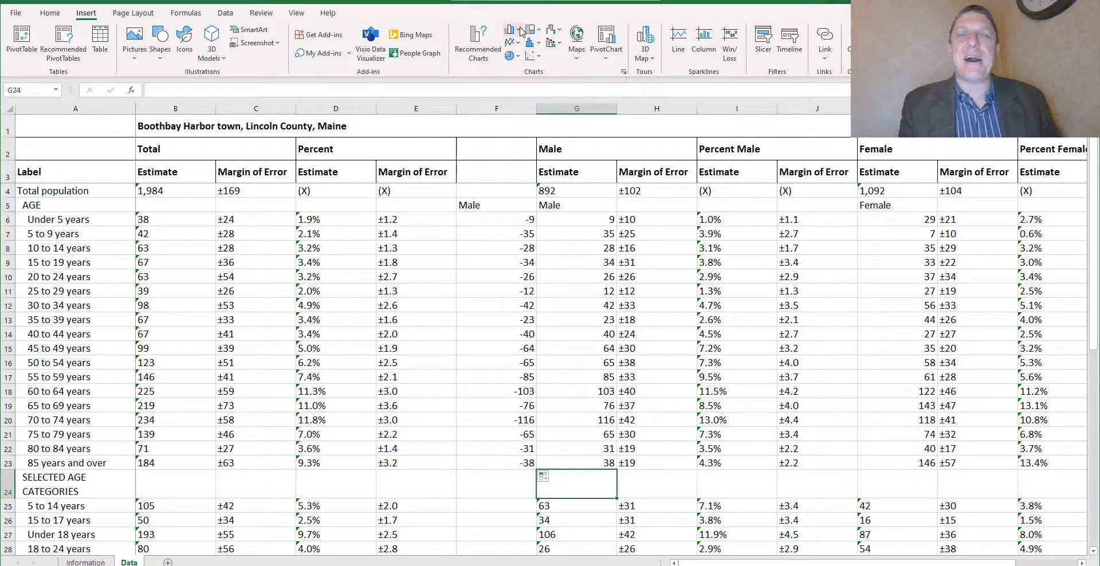
mouse_move(520, 31)
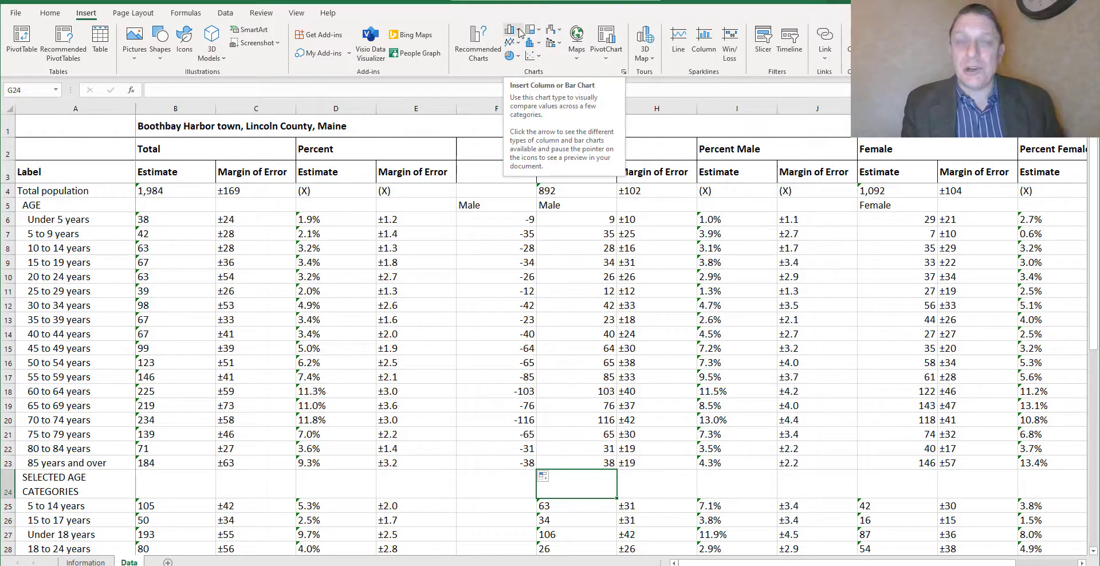
mouse_move(515, 32)
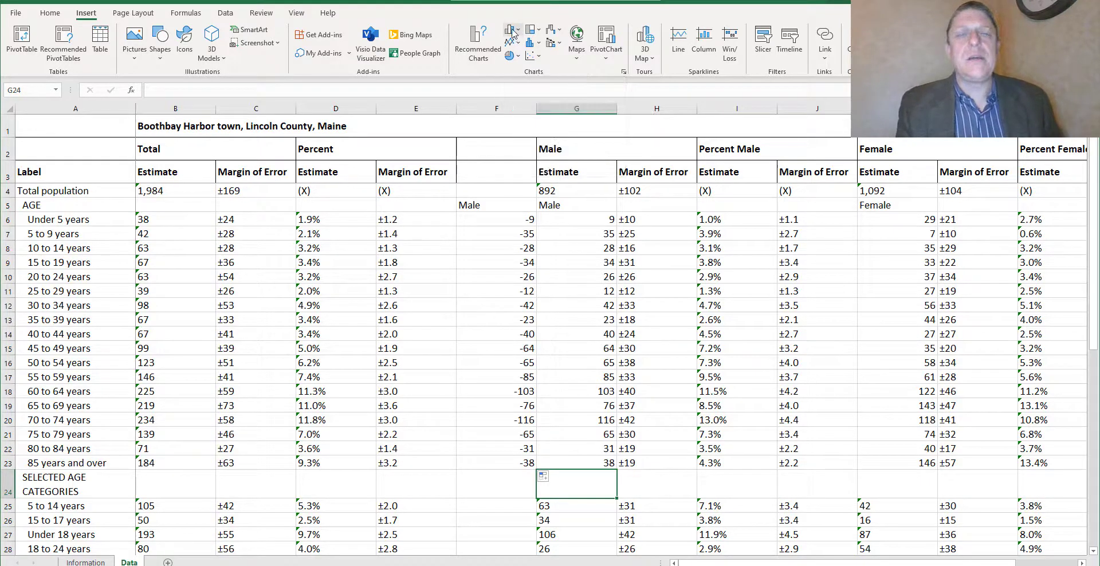
mouse_move(512, 33)
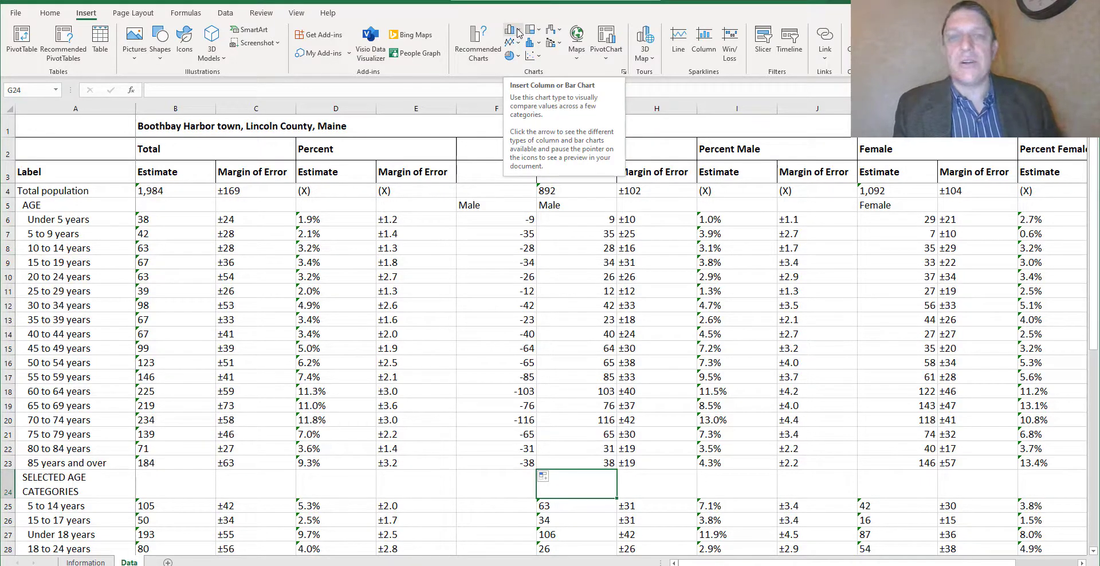
left_click(513, 34)
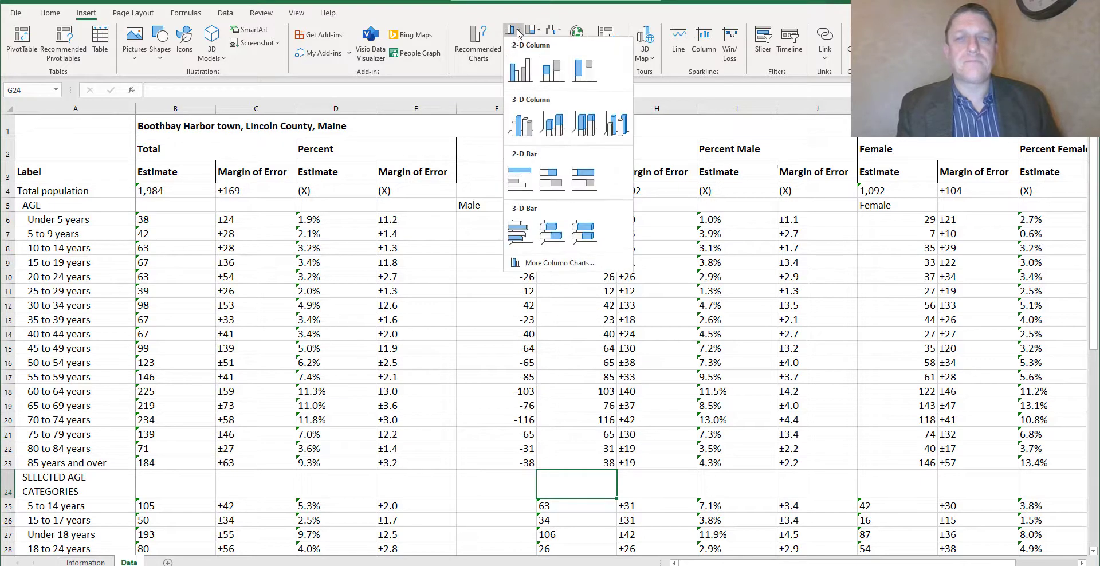
left_click(519, 178)
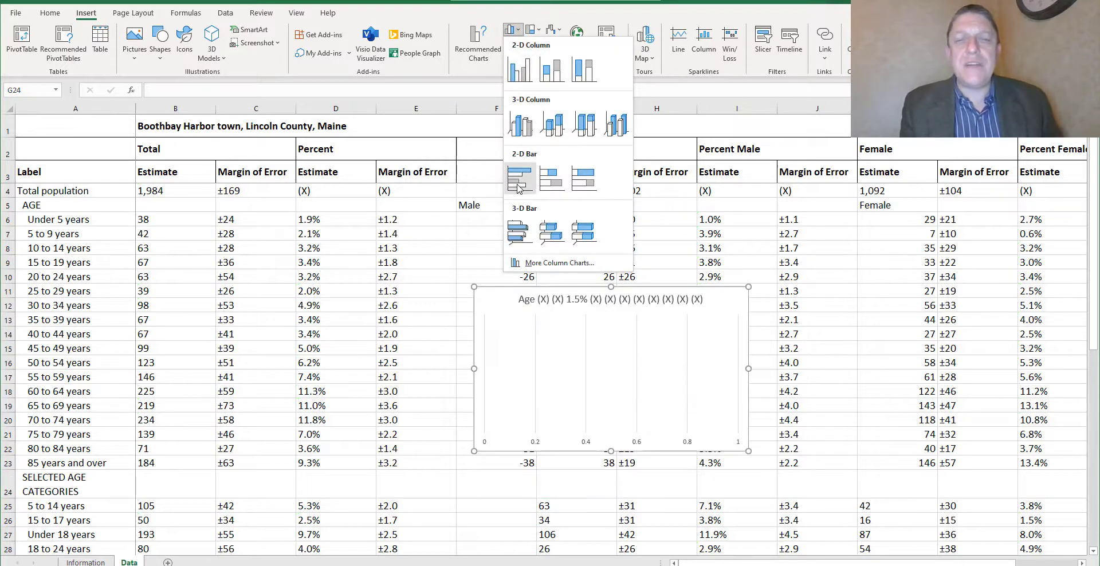
mouse_move(520, 178)
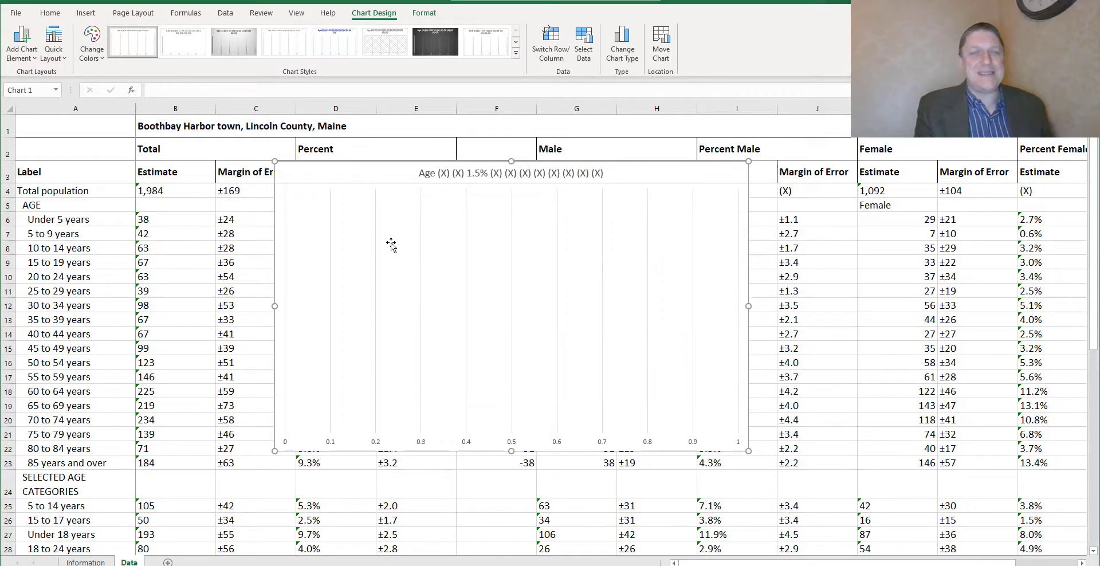
mouse_move(400, 264)
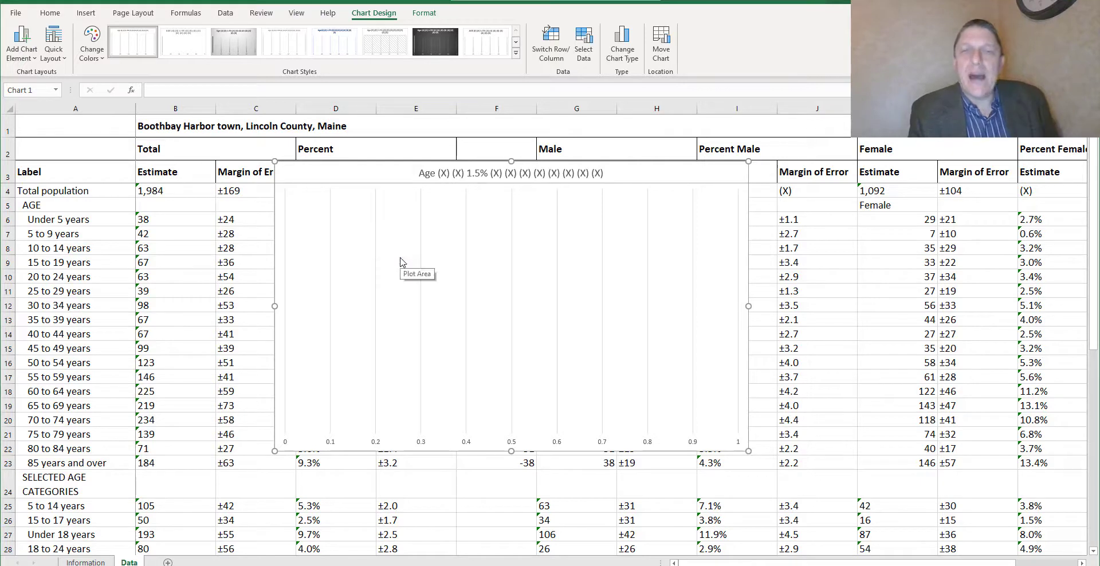
Move the empty bar chart left over columns B–E beside the age rows
right_click(402, 262)
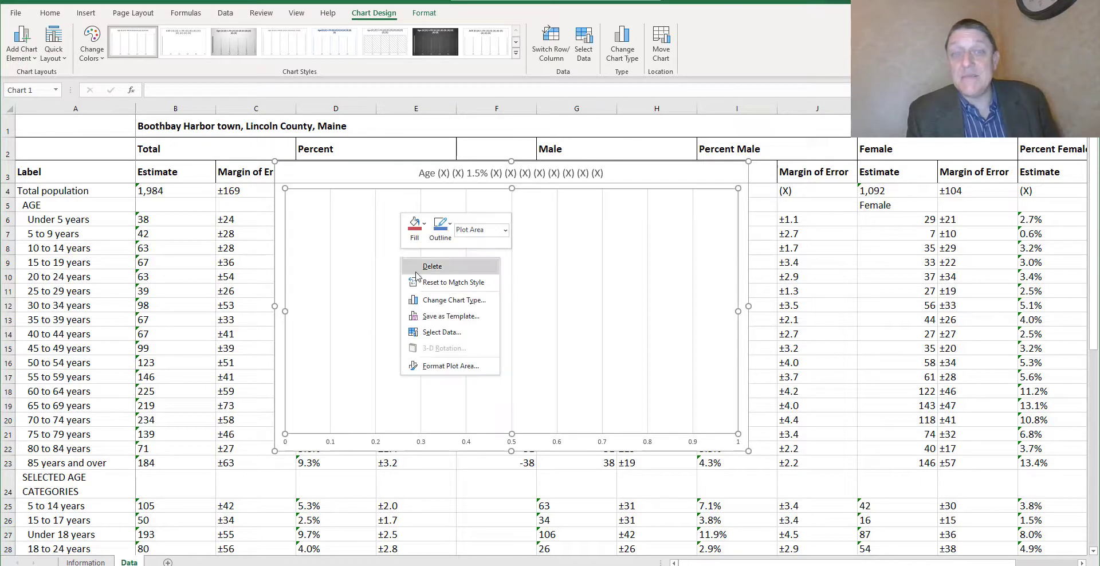
mouse_move(454, 282)
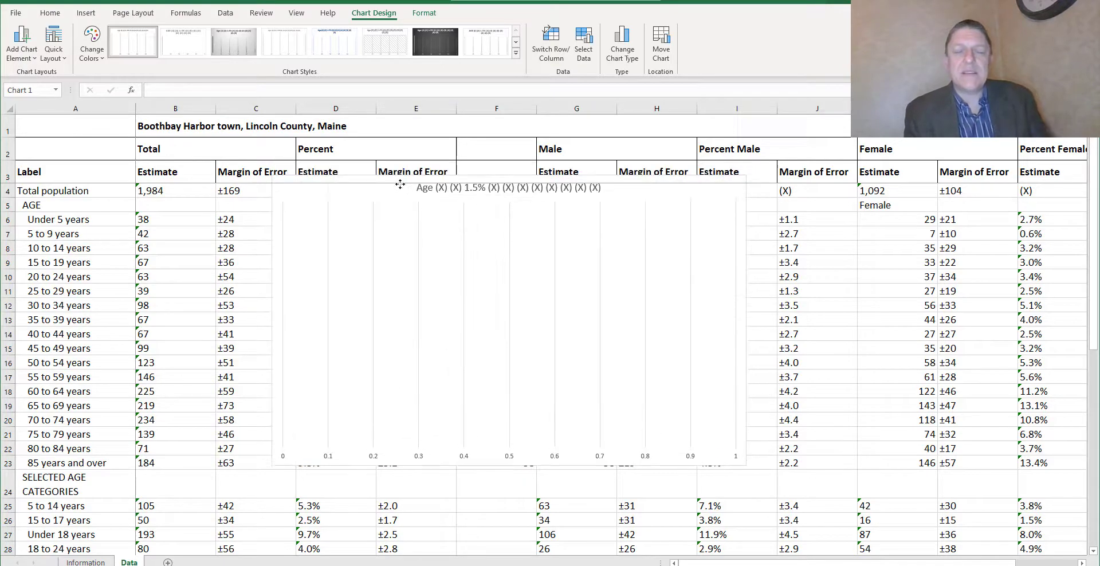
left_click_drag(400, 186, 388, 243)
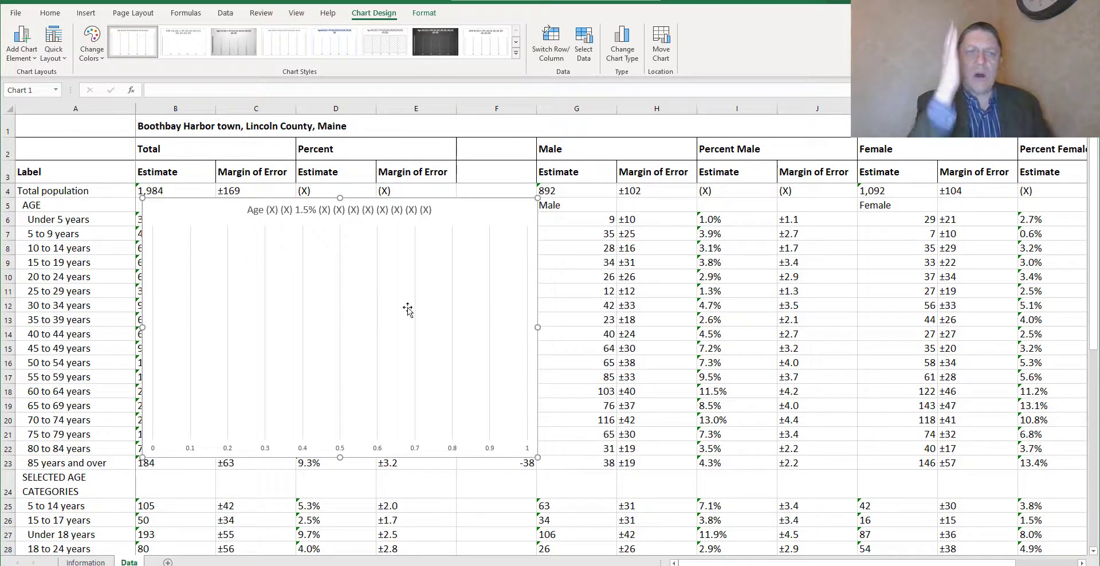
mouse_move(401, 333)
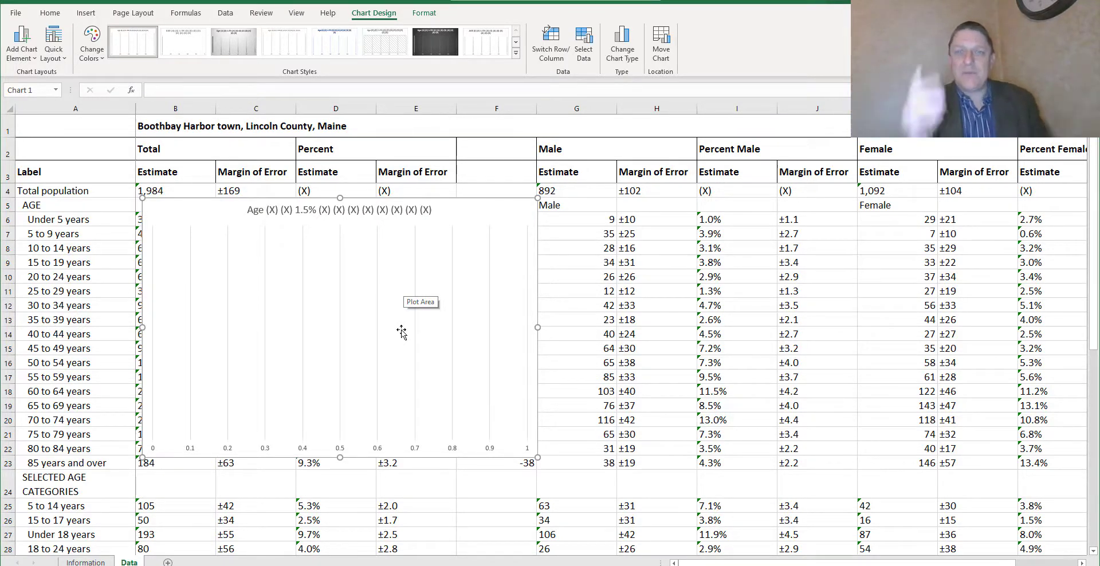
mouse_move(469, 214)
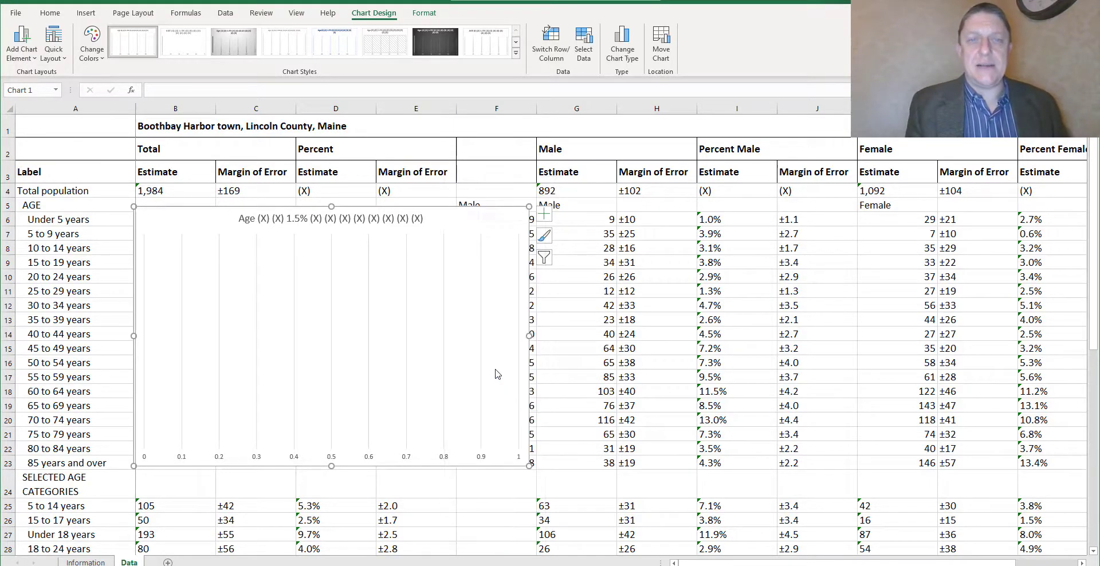
Remove the chart's default series in Select Data Source and start a new one
left_click(583, 43)
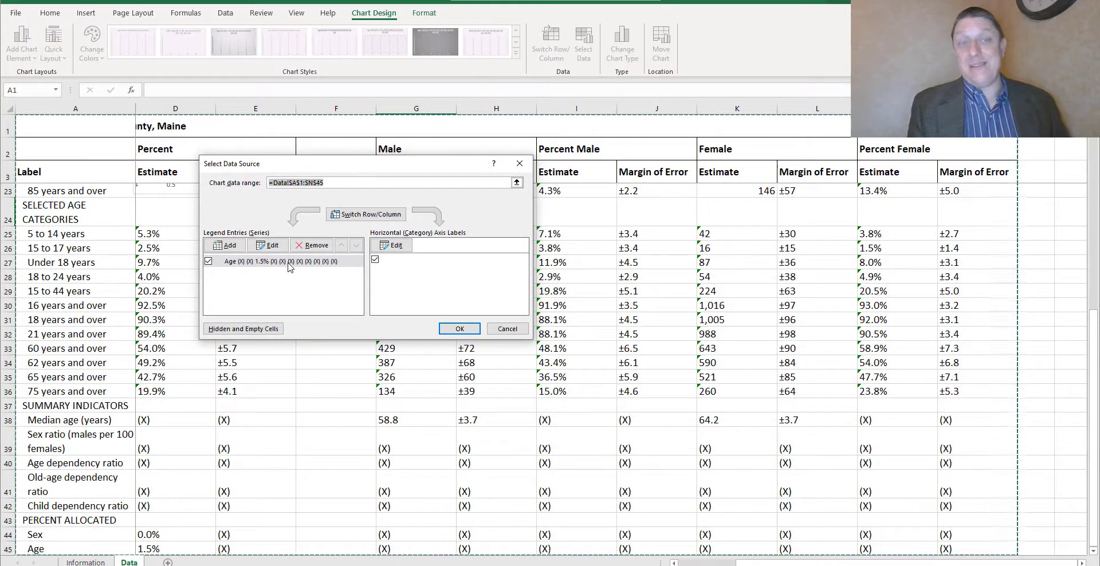
left_click(280, 261)
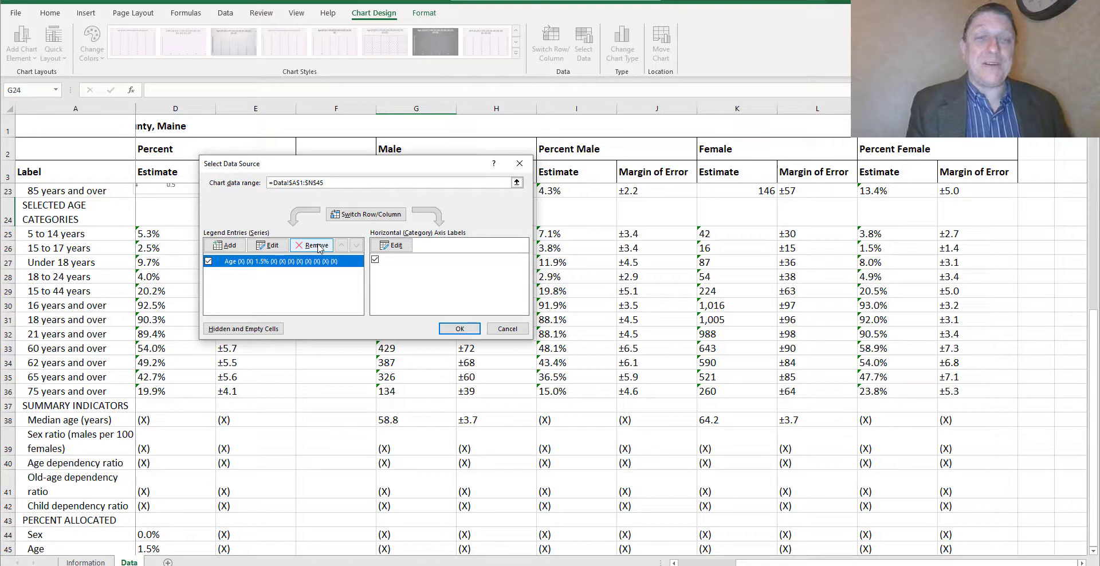
left_click(311, 246)
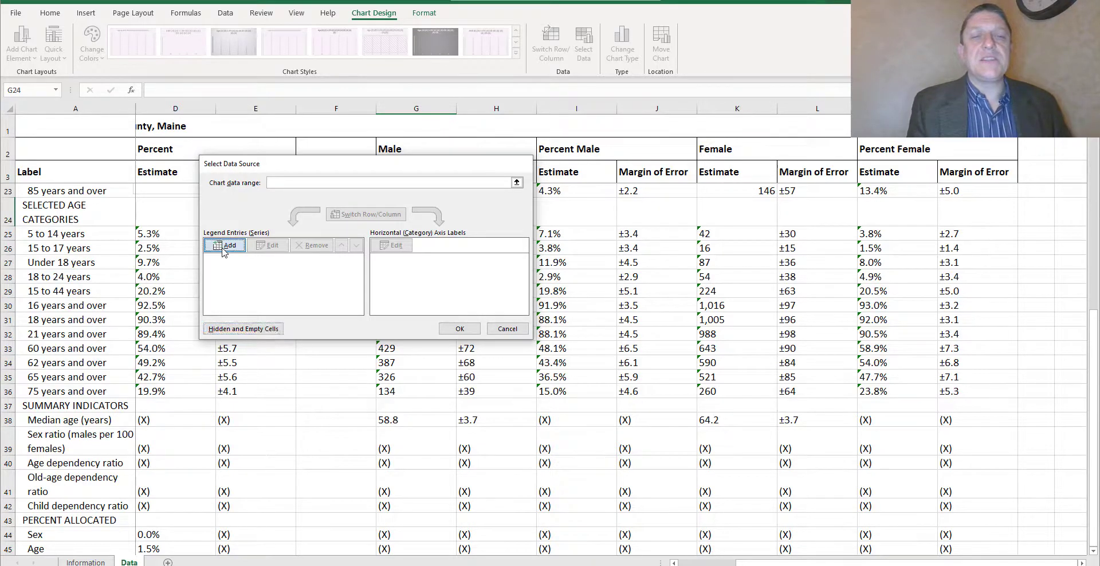
left_click(225, 245)
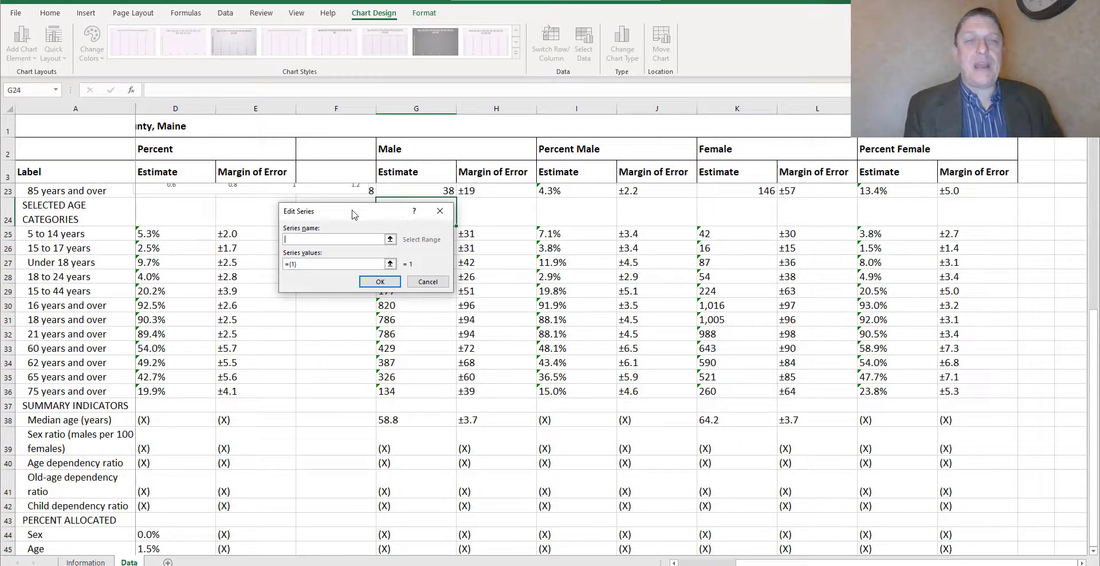
left_click_drag(350, 215, 248, 195)
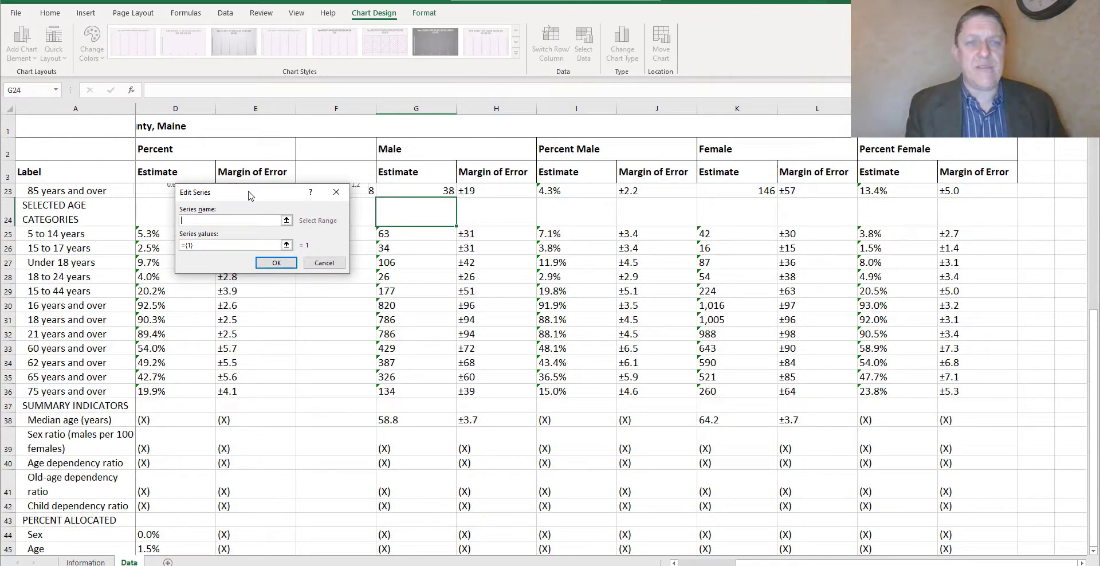
mouse_move(414, 248)
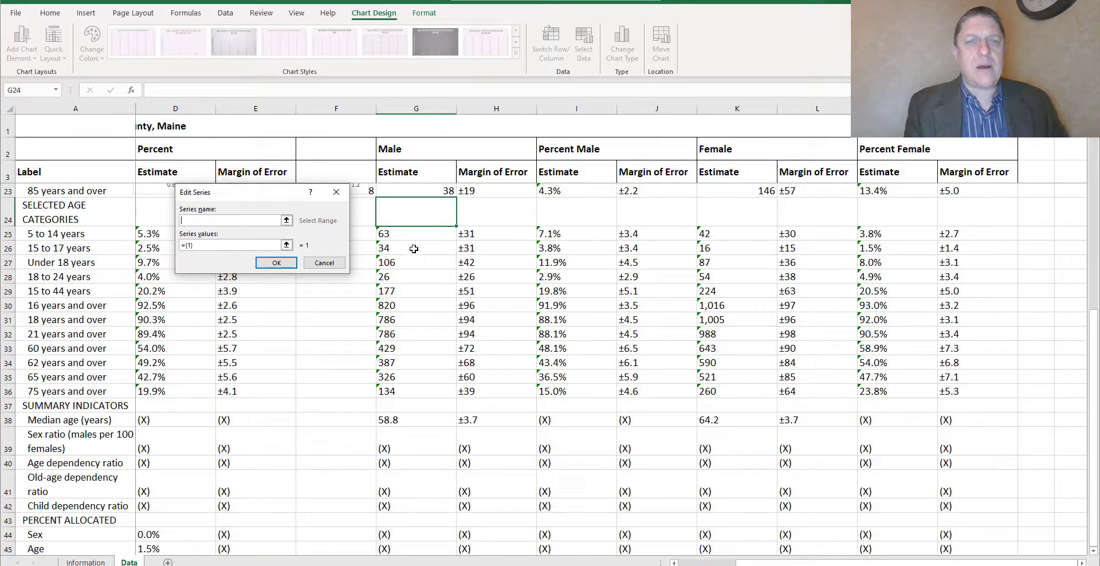
mouse_move(473, 241)
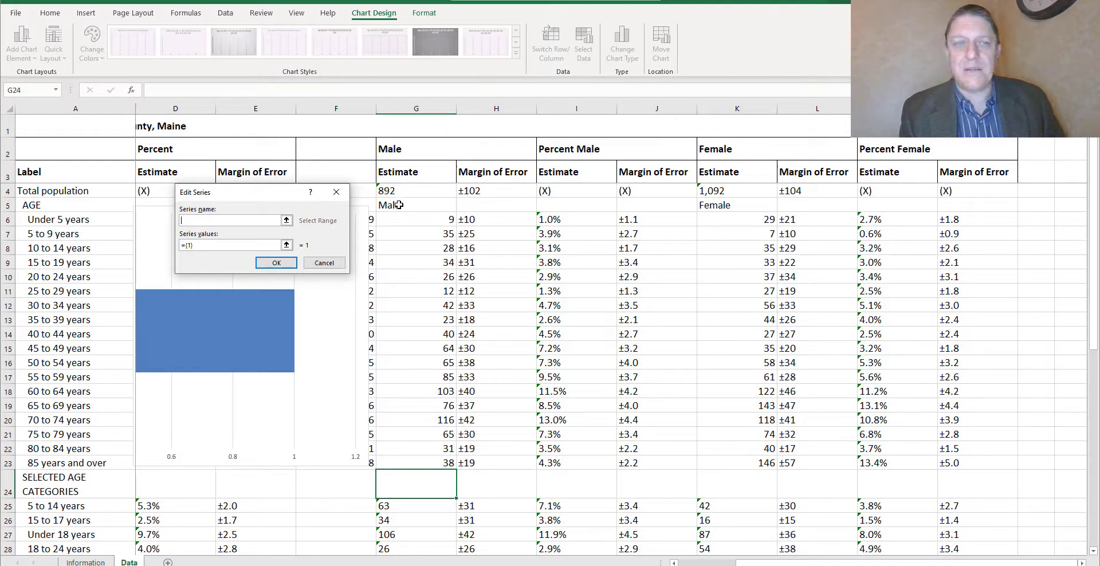
Define the Male series named from G5 with values Data!F6:F23
left_click(415, 205)
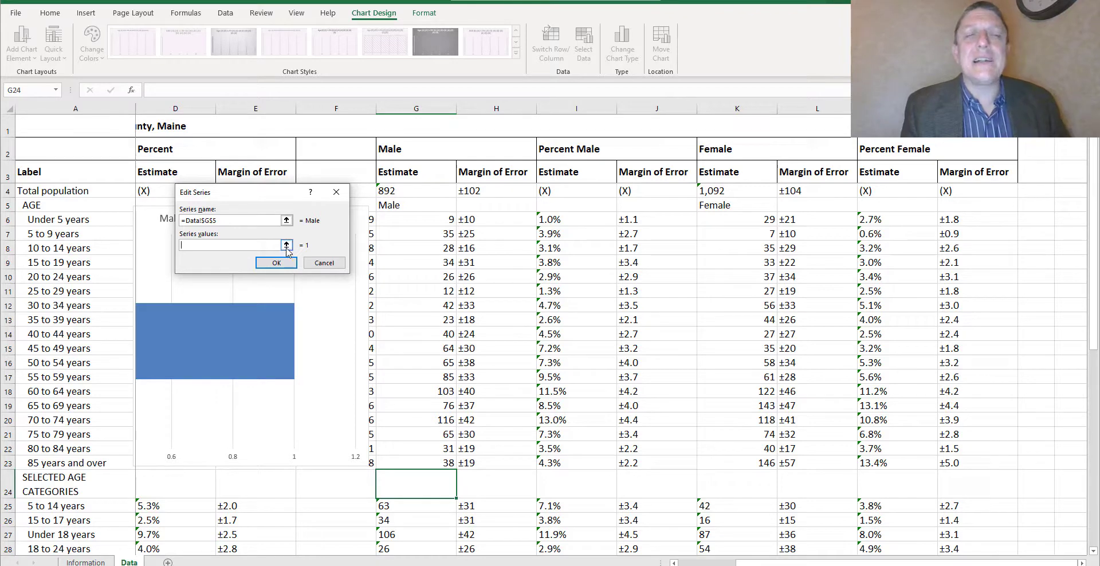
left_click(285, 245)
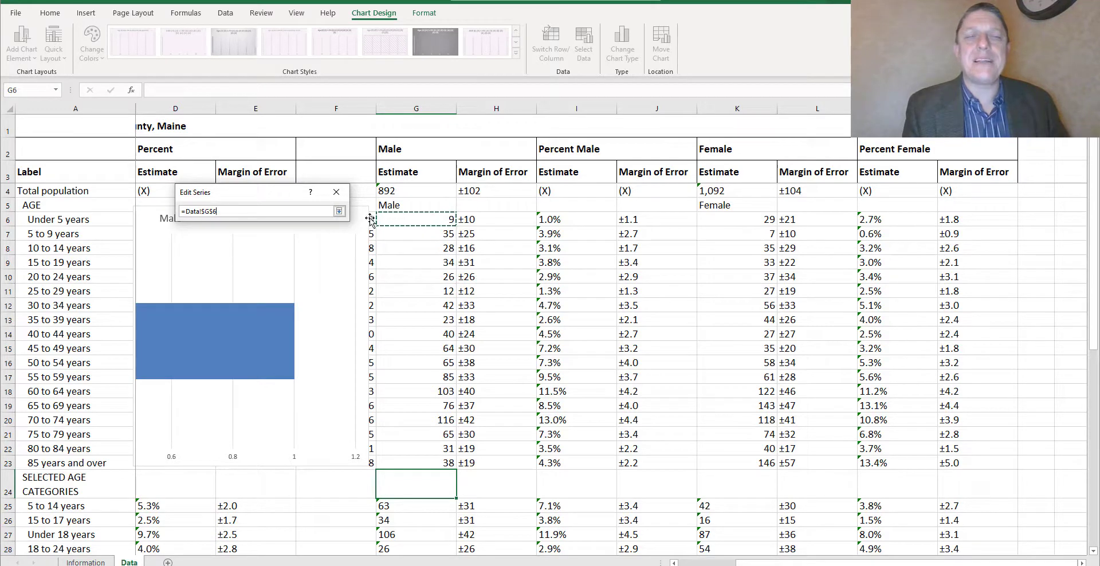
left_click_drag(373, 220, 374, 433)
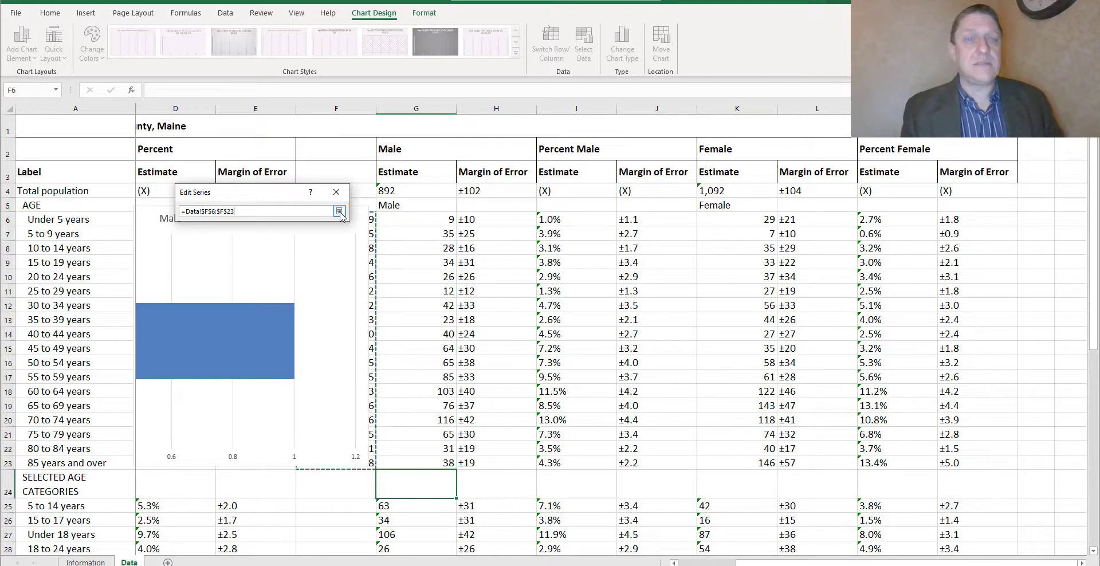
left_click(339, 211)
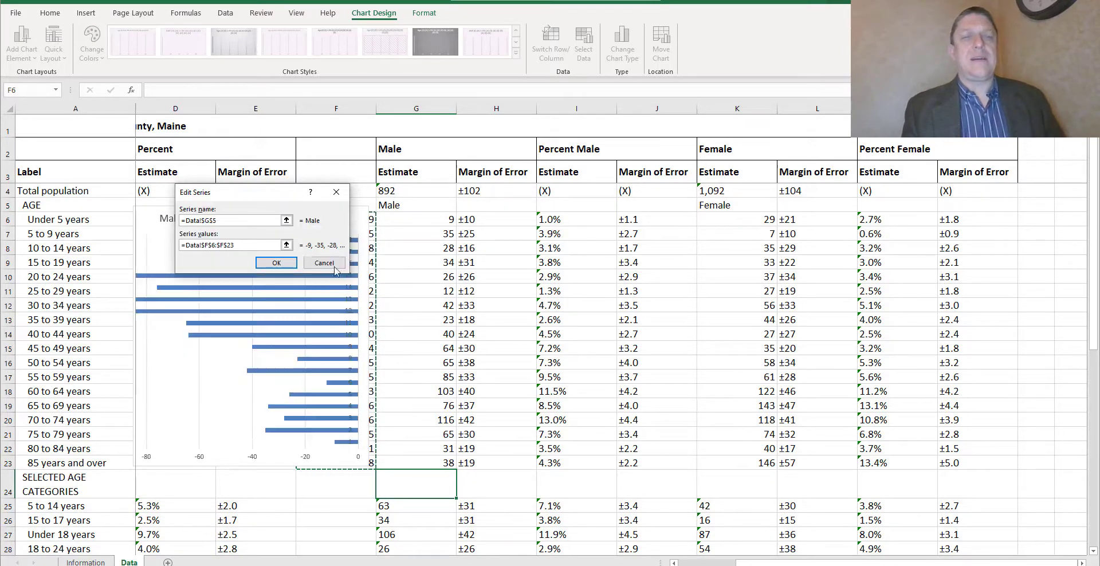
mouse_move(277, 367)
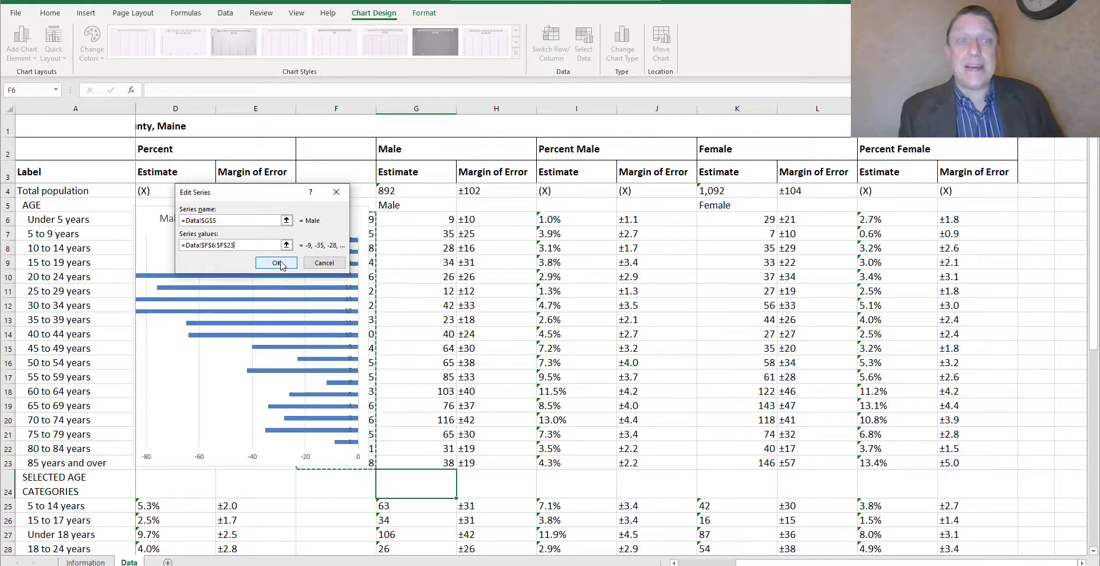
left_click(274, 262)
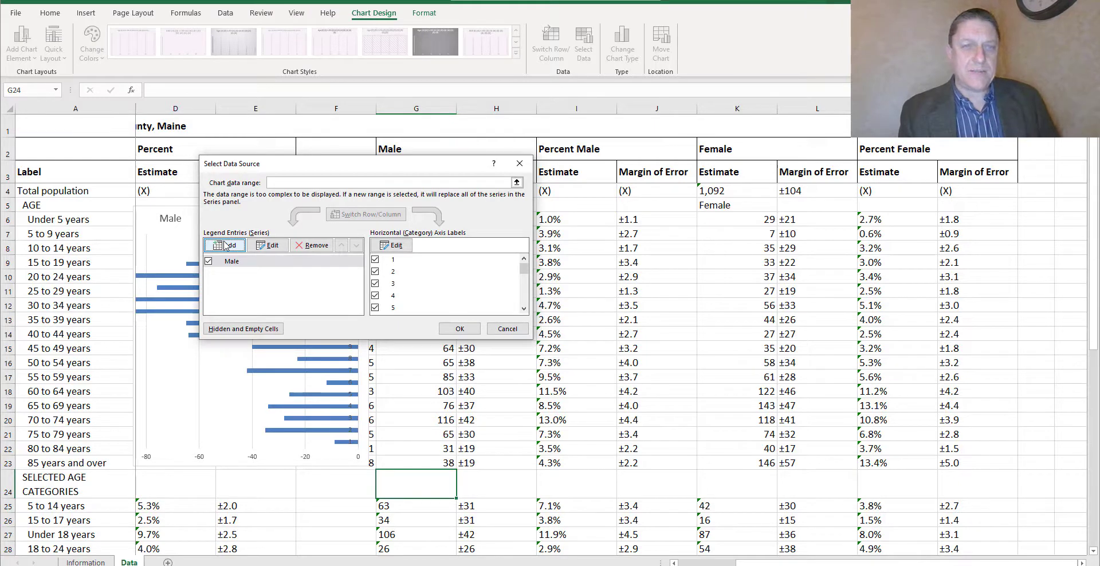
Add a Female series named from K5 with values Data!K6:K23
left_click(269, 246)
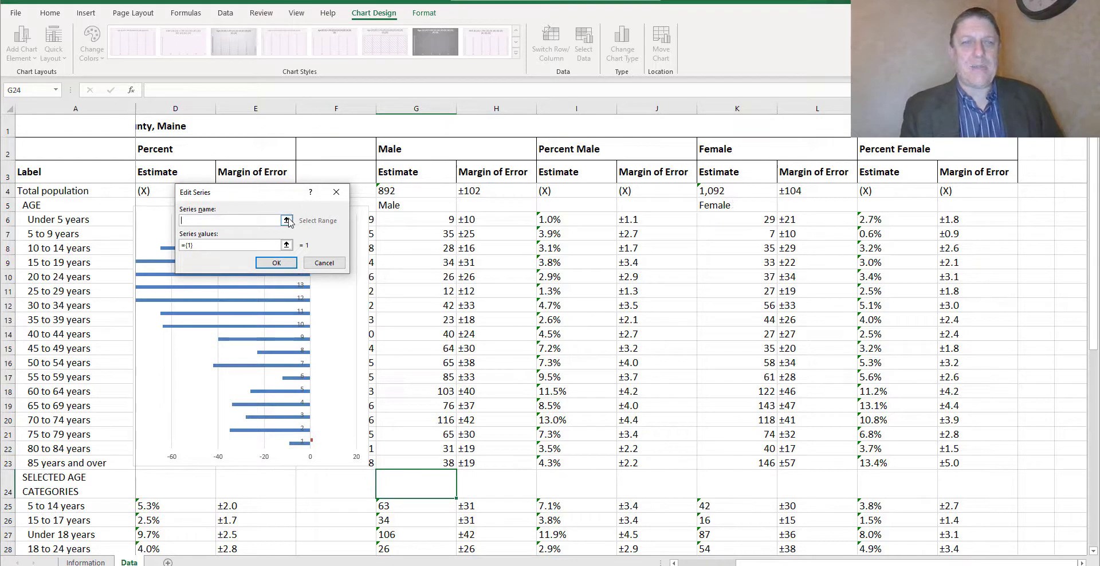
left_click(287, 220)
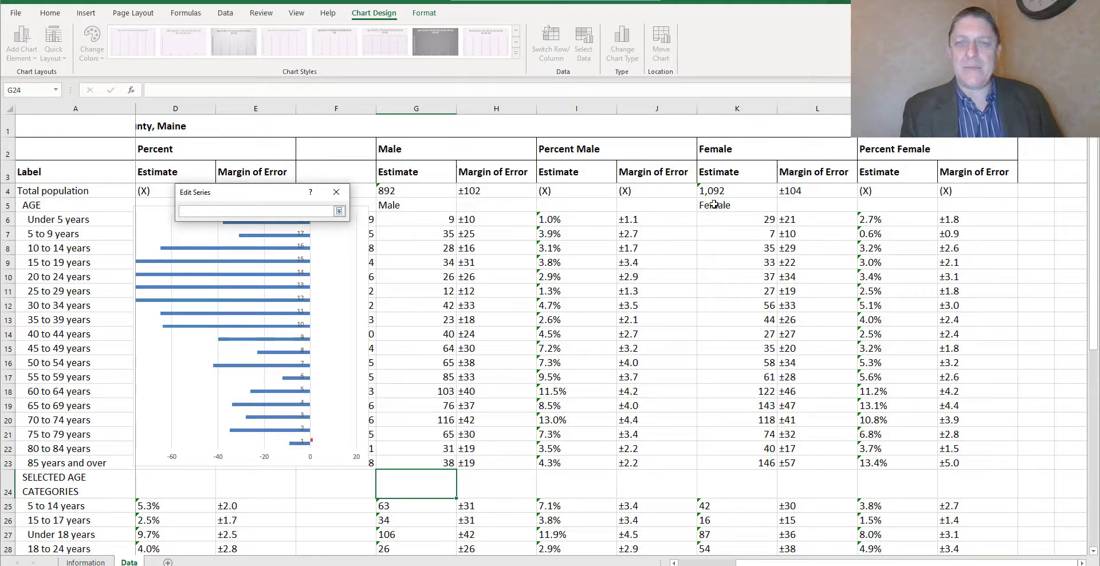
left_click(714, 205)
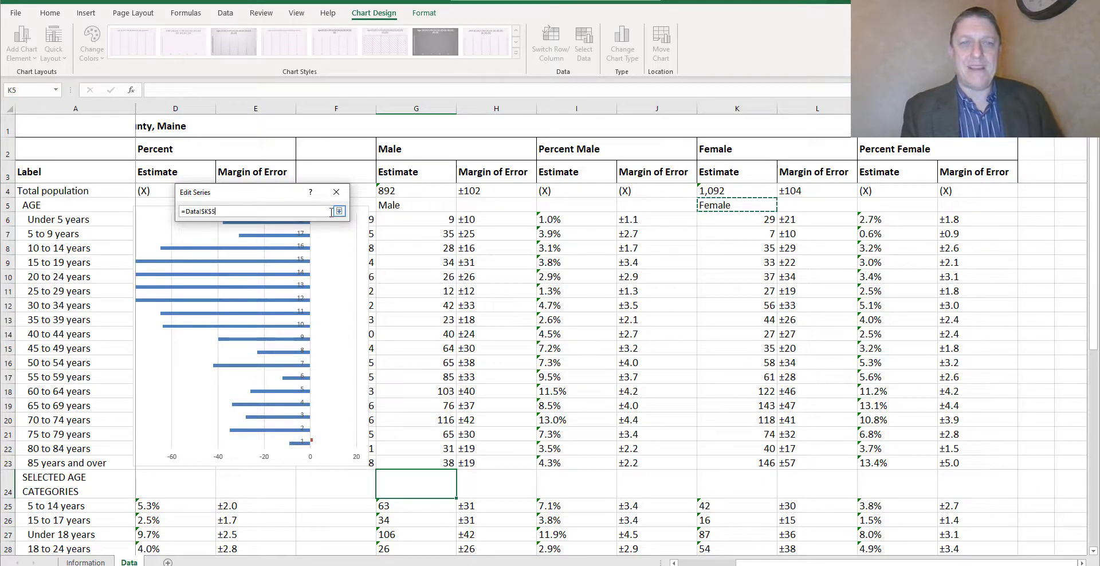
left_click(339, 211)
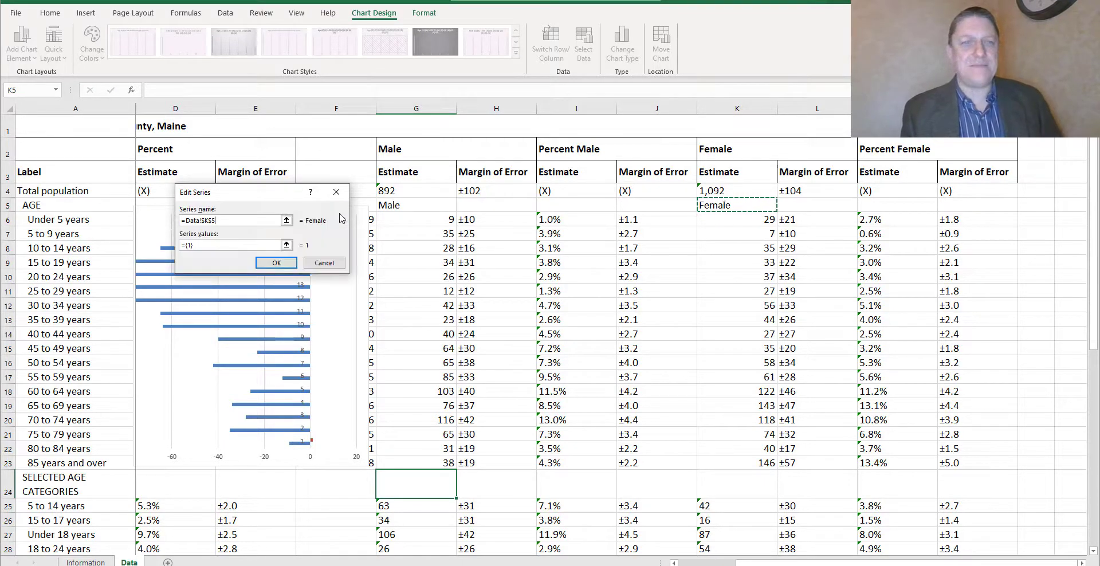
mouse_move(118, 288)
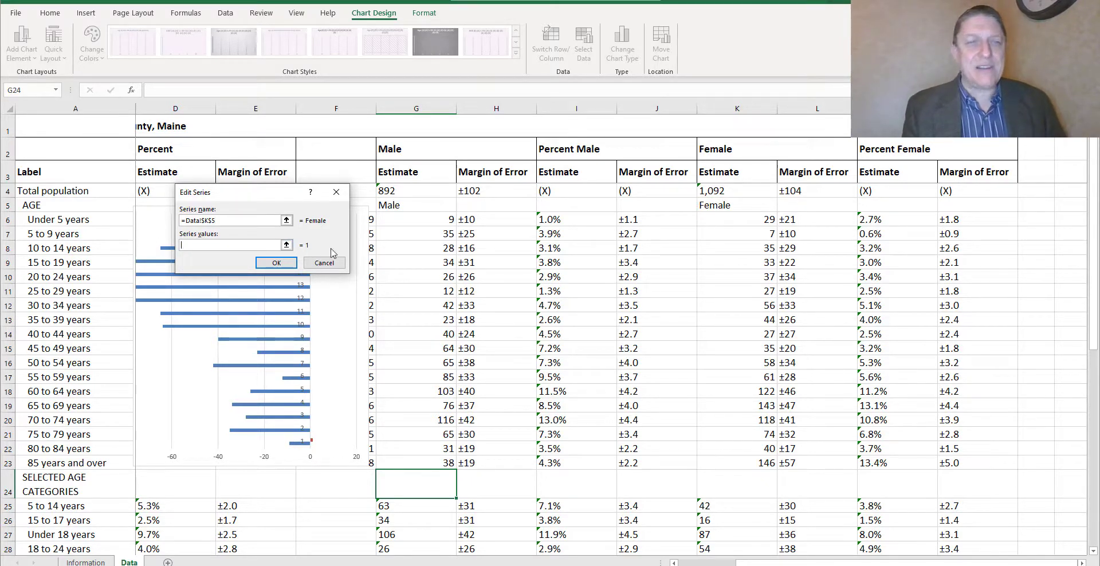
left_click(285, 220)
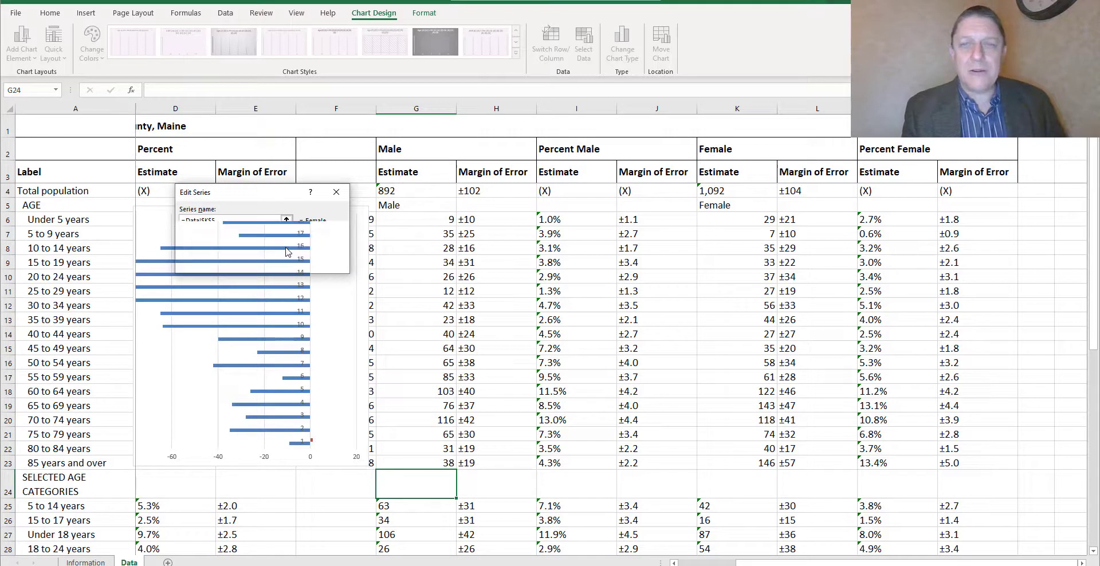
left_click(737, 219)
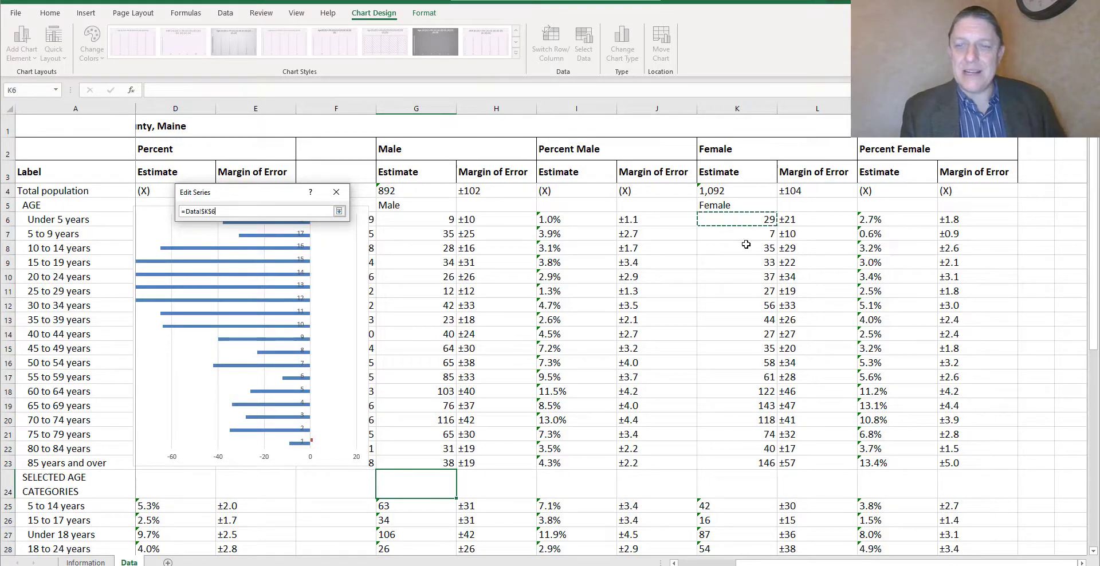
left_click_drag(736, 219, 736, 463)
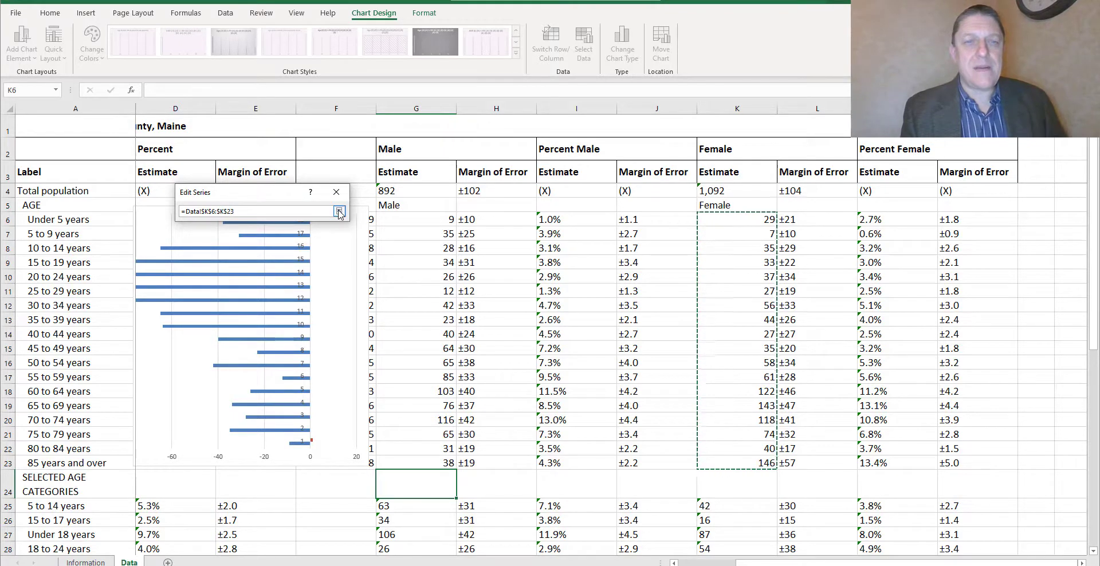
left_click(339, 211)
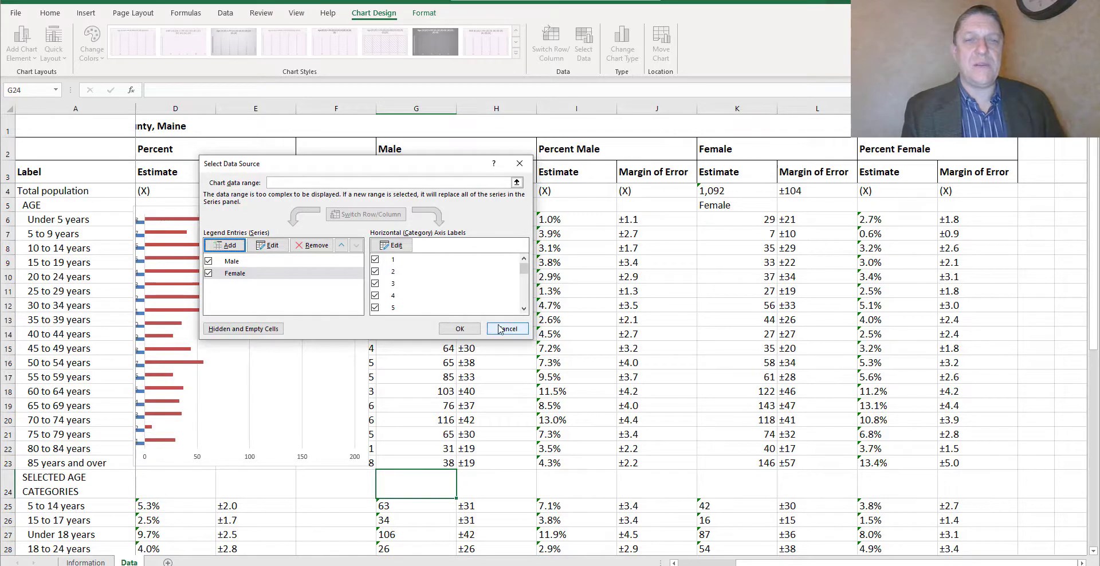
Finish the series edits so male bars run left and female bars run right
left_click(506, 328)
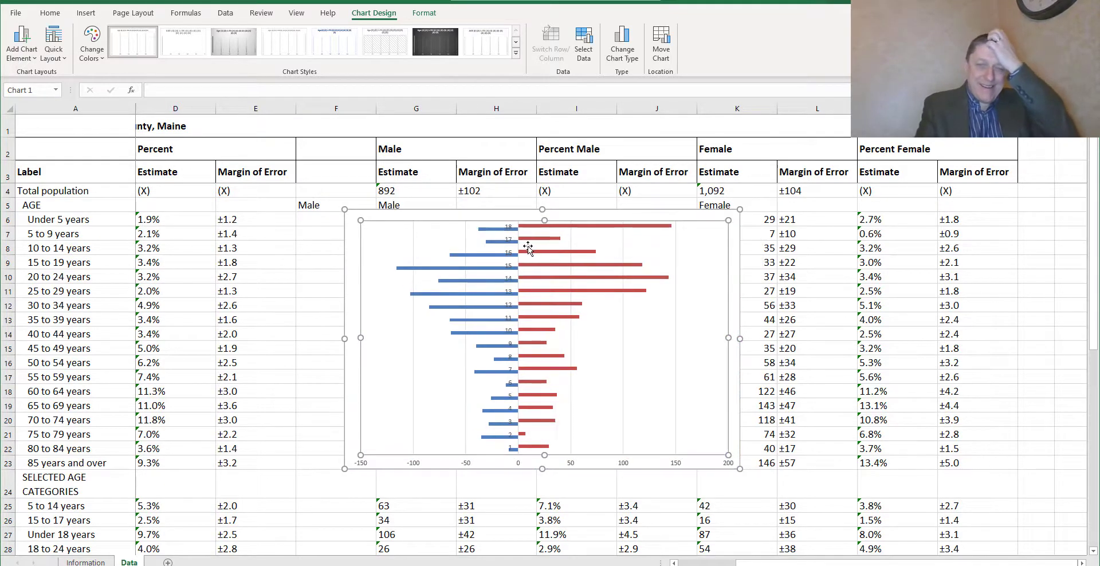
mouse_move(519, 348)
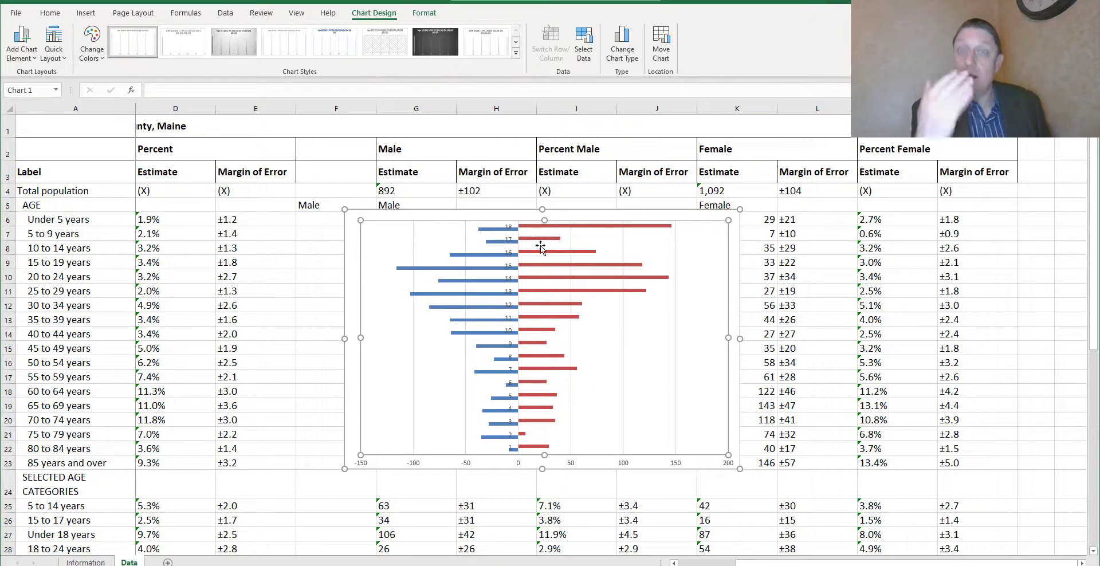
mouse_move(449, 308)
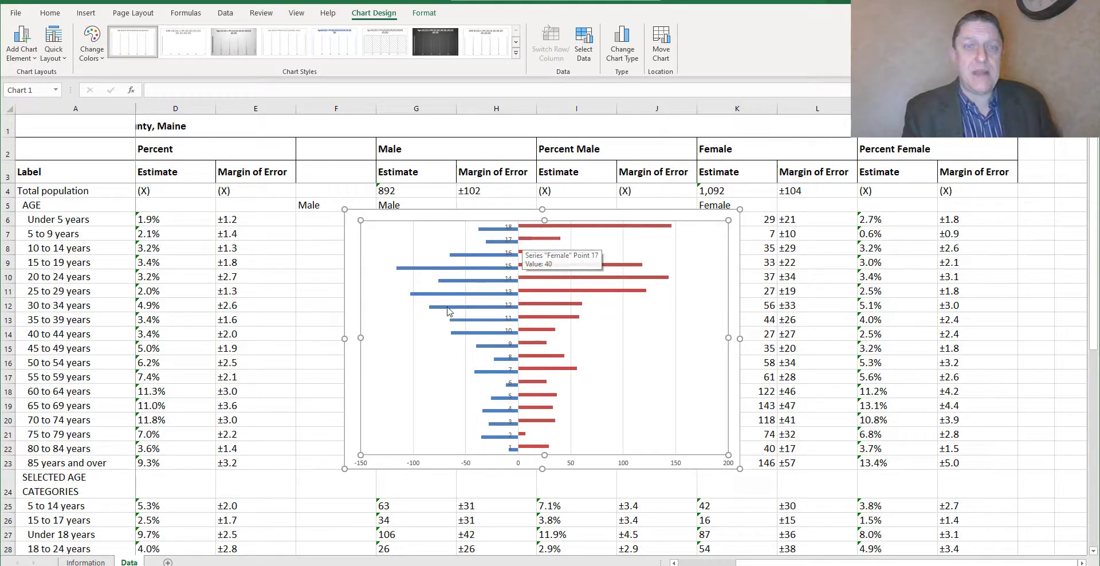
Set the category axis labels to the age groups in A6:A23
right_click(449, 308)
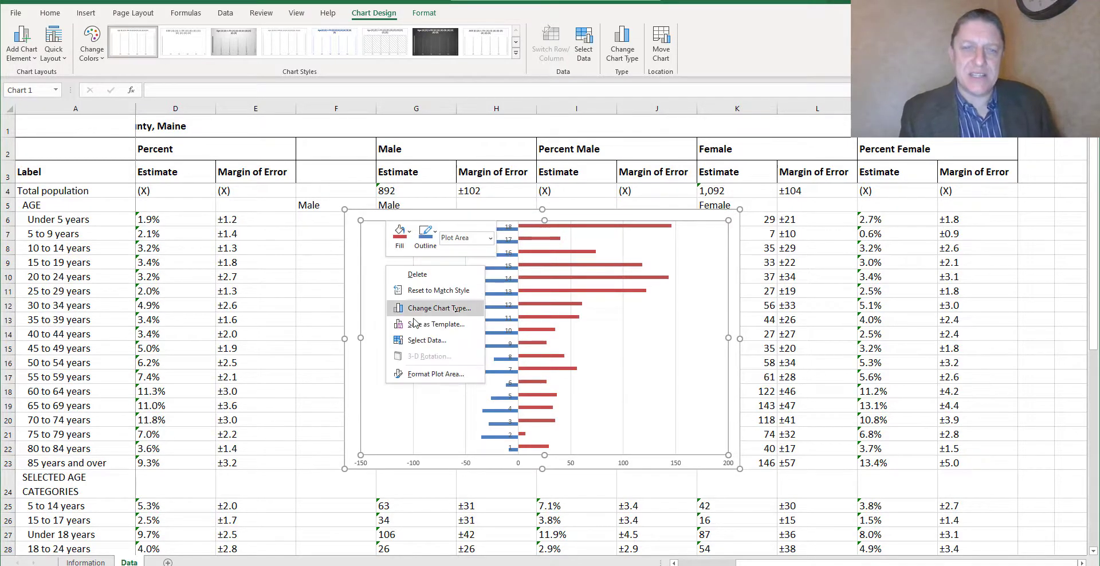
left_click(426, 340)
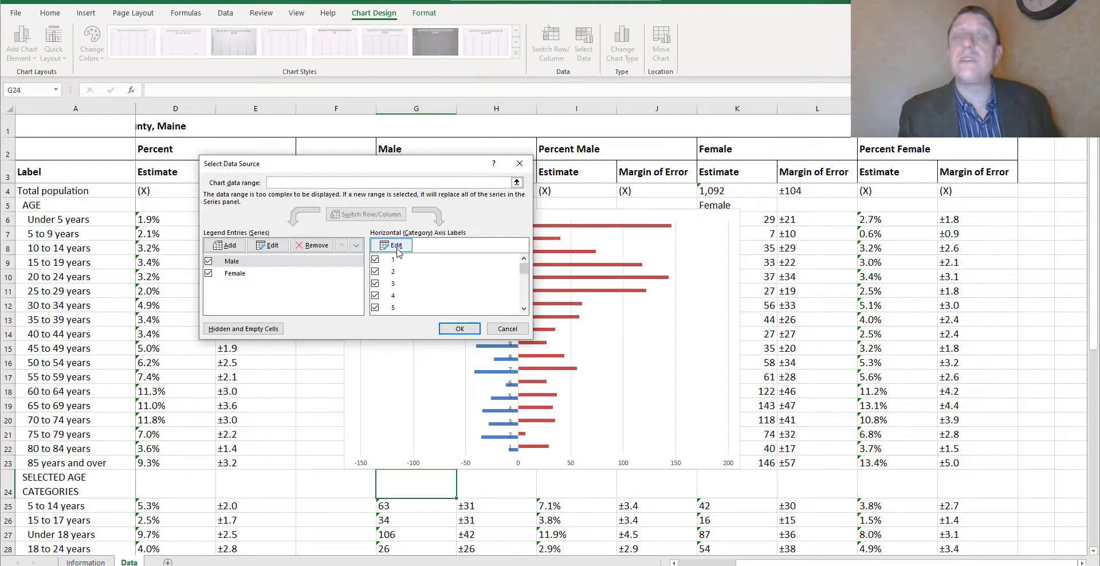
left_click(391, 245)
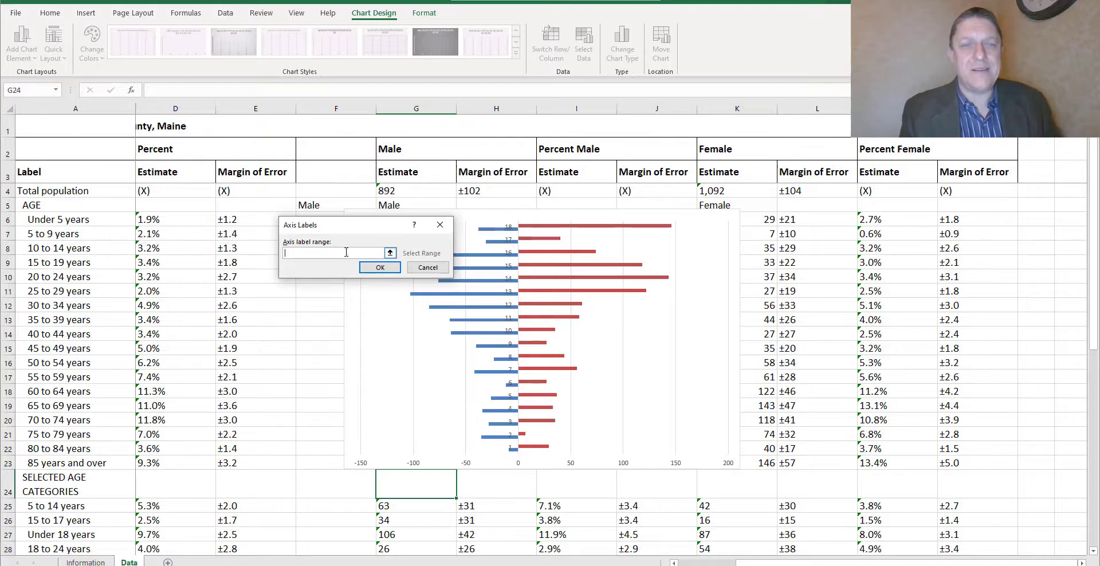
left_click(427, 267)
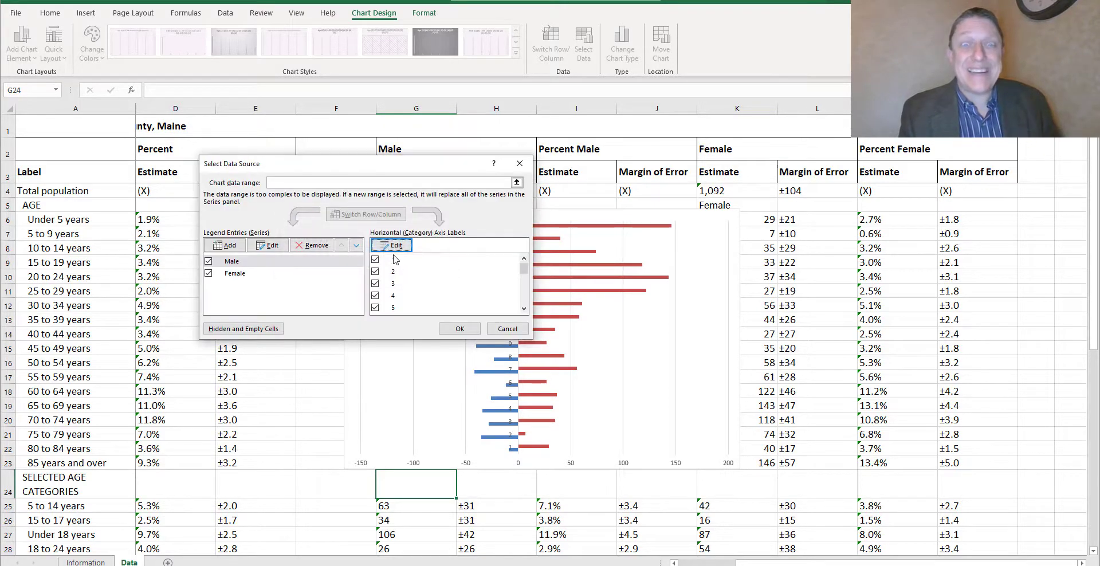
left_click(394, 246)
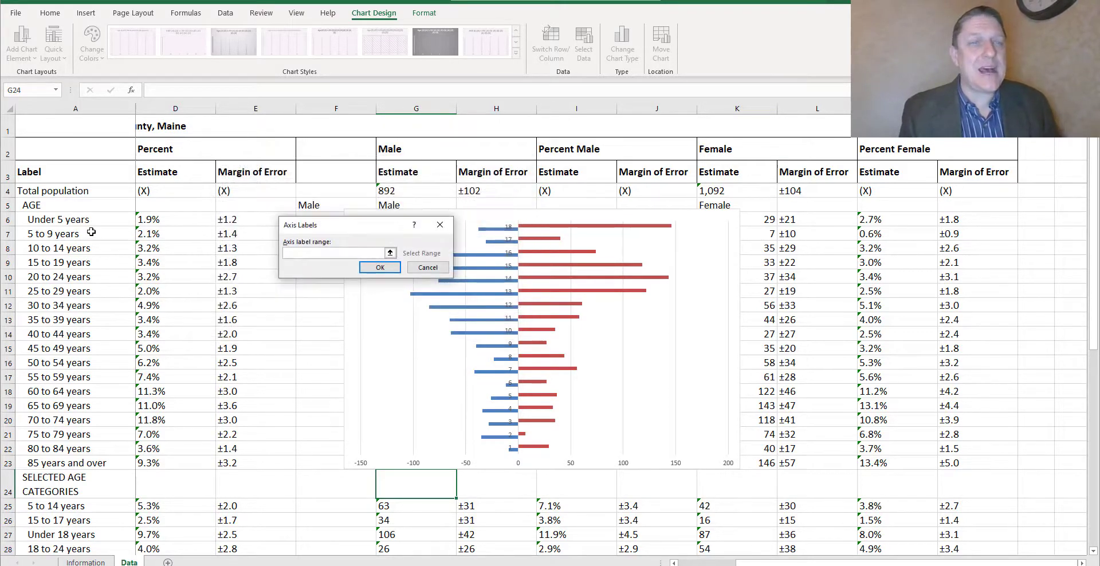
left_click(75, 218)
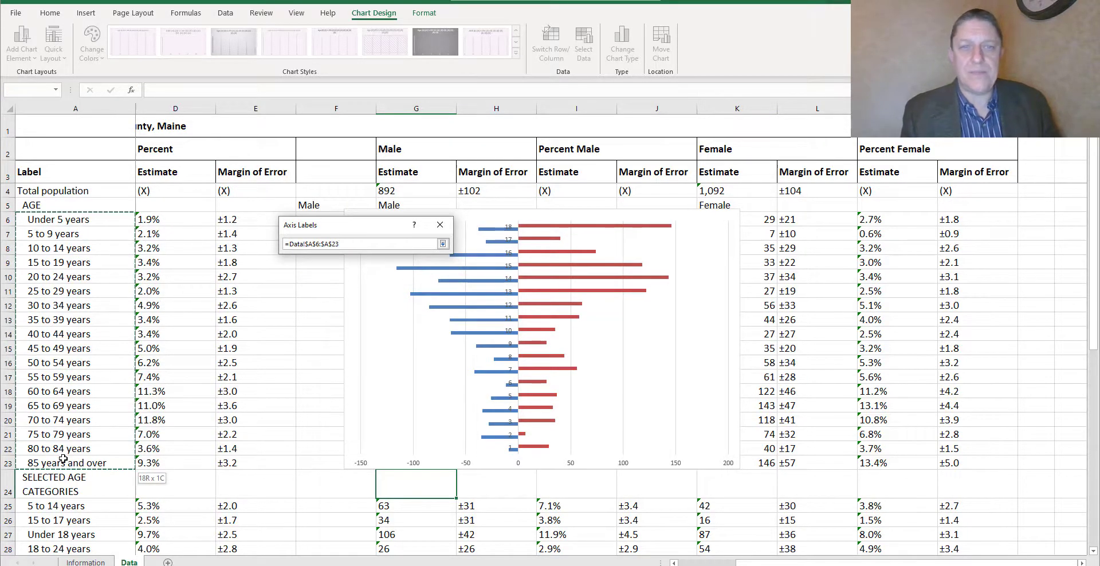
left_click(442, 242)
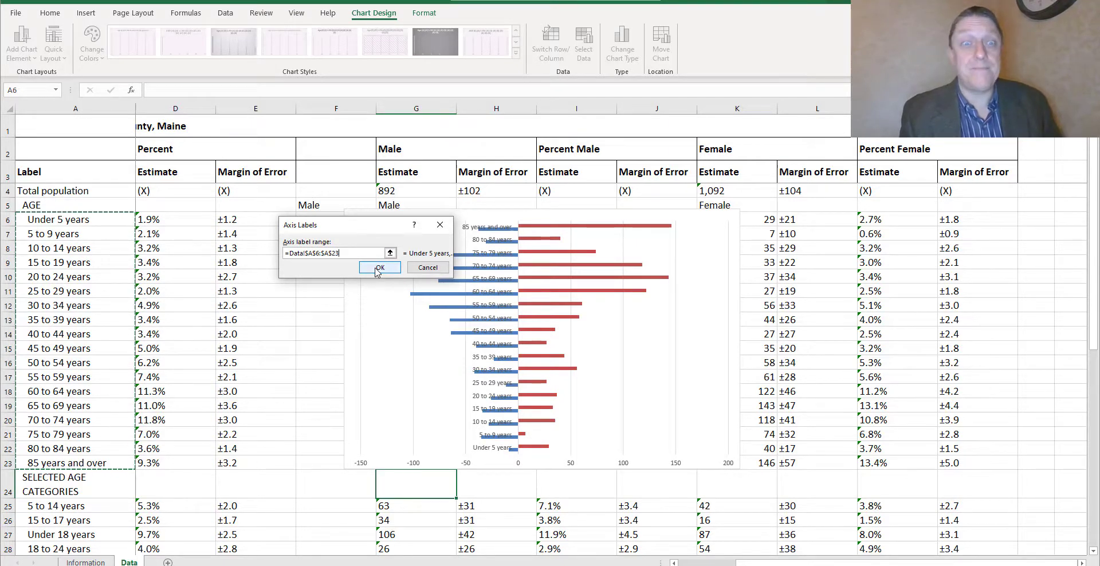
left_click(379, 266)
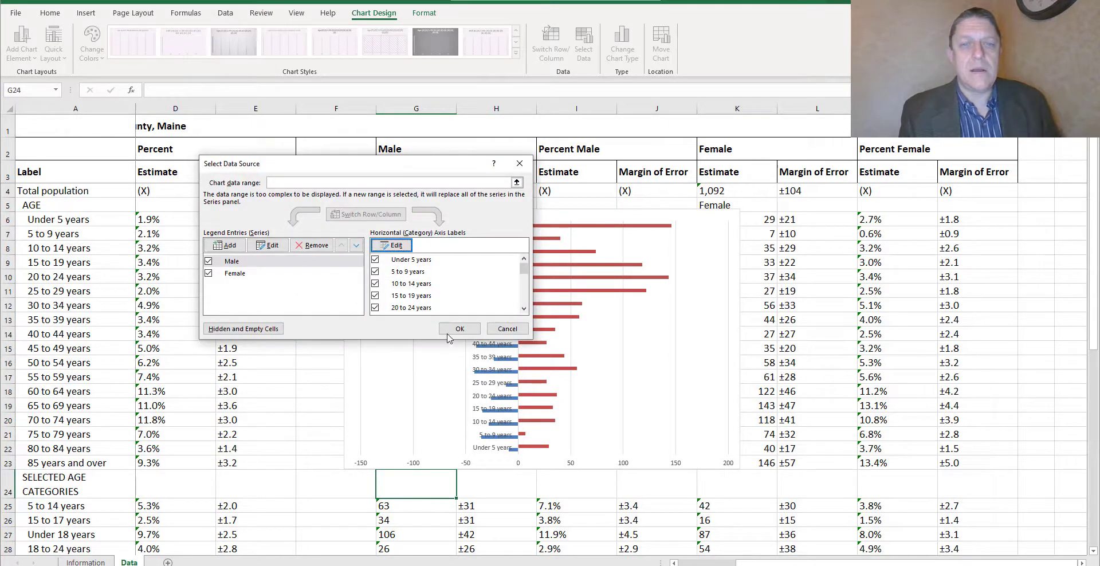
Apply the data source changes and enlarge the pyramid chart over the table
left_click(458, 328)
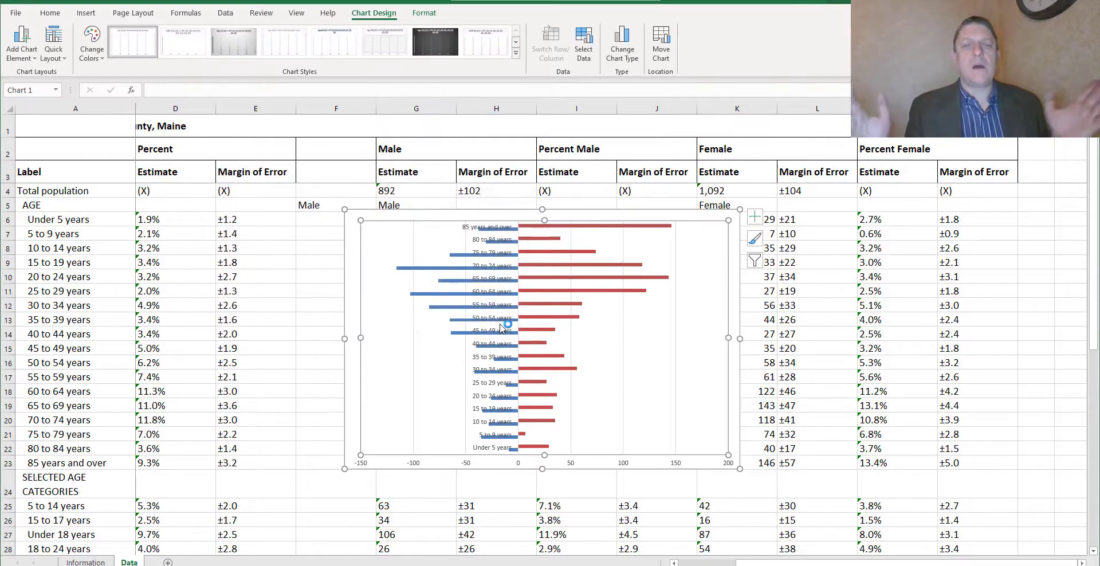
mouse_move(484, 218)
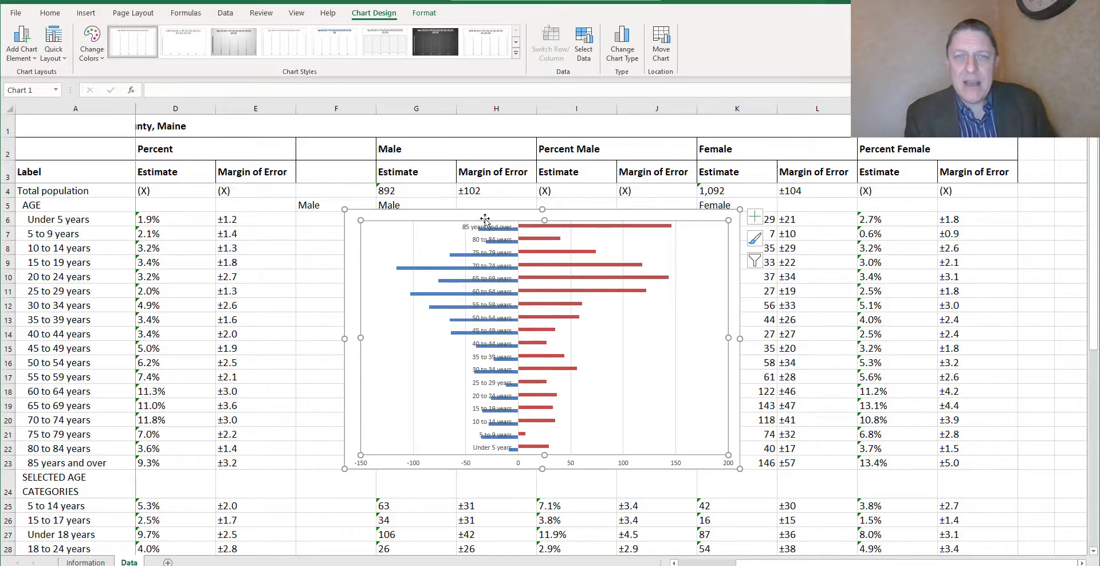
mouse_move(379, 254)
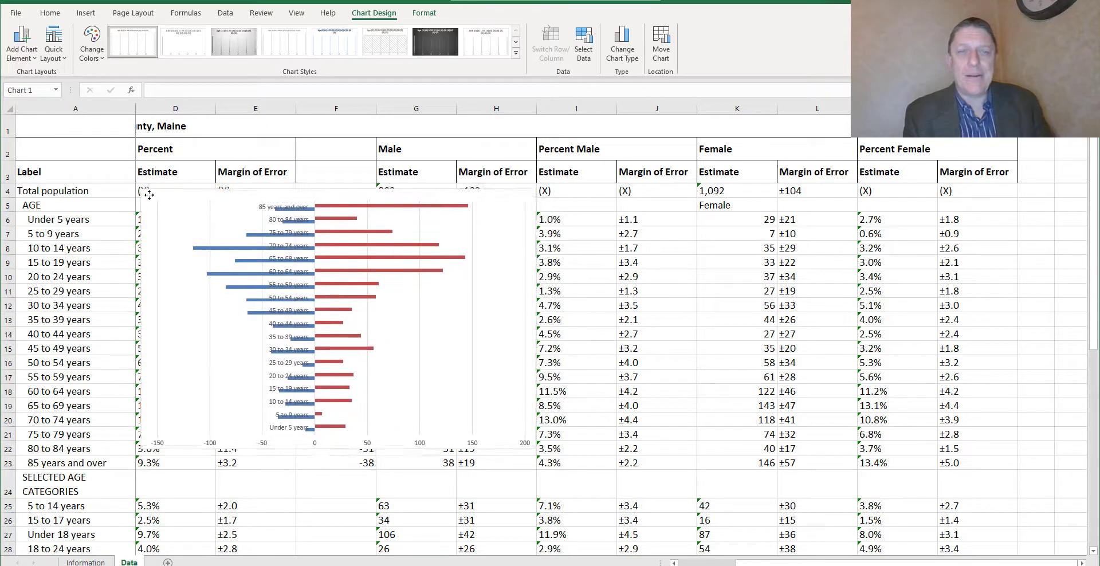
left_click(337, 315)
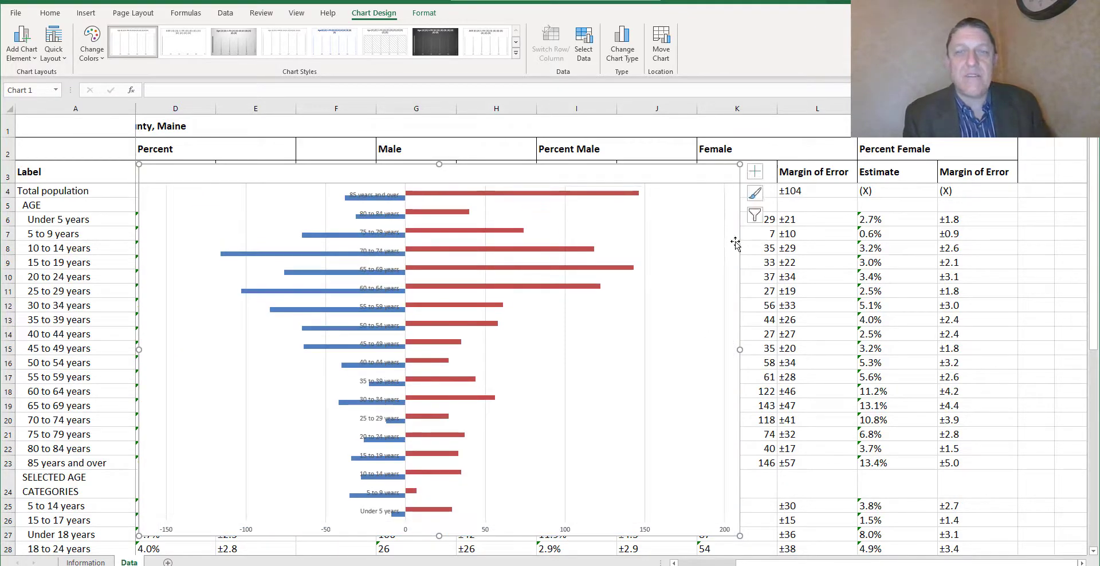
mouse_move(148, 195)
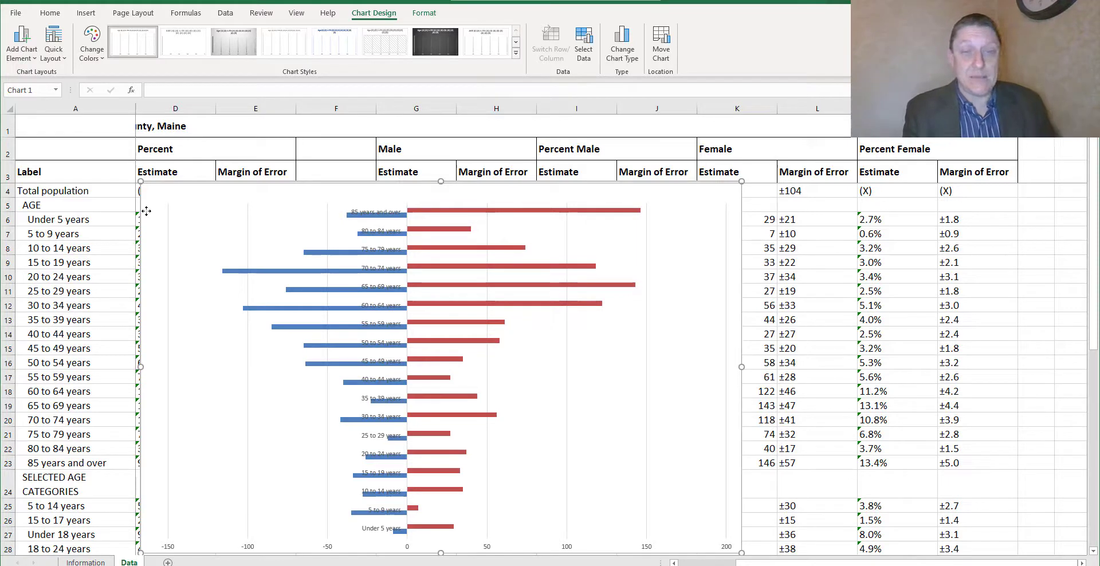
mouse_move(161, 209)
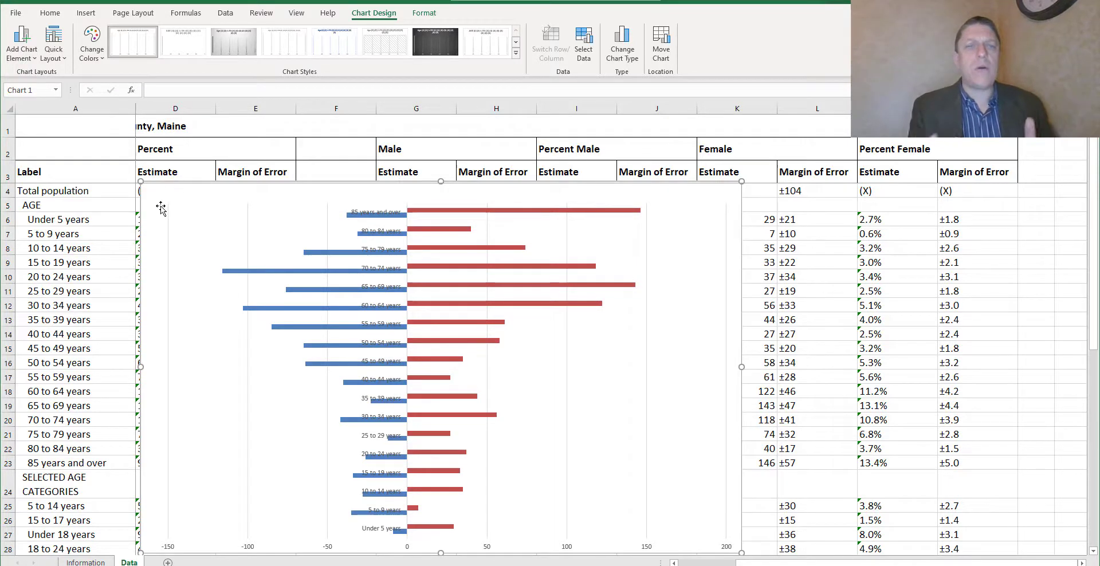
mouse_move(160, 211)
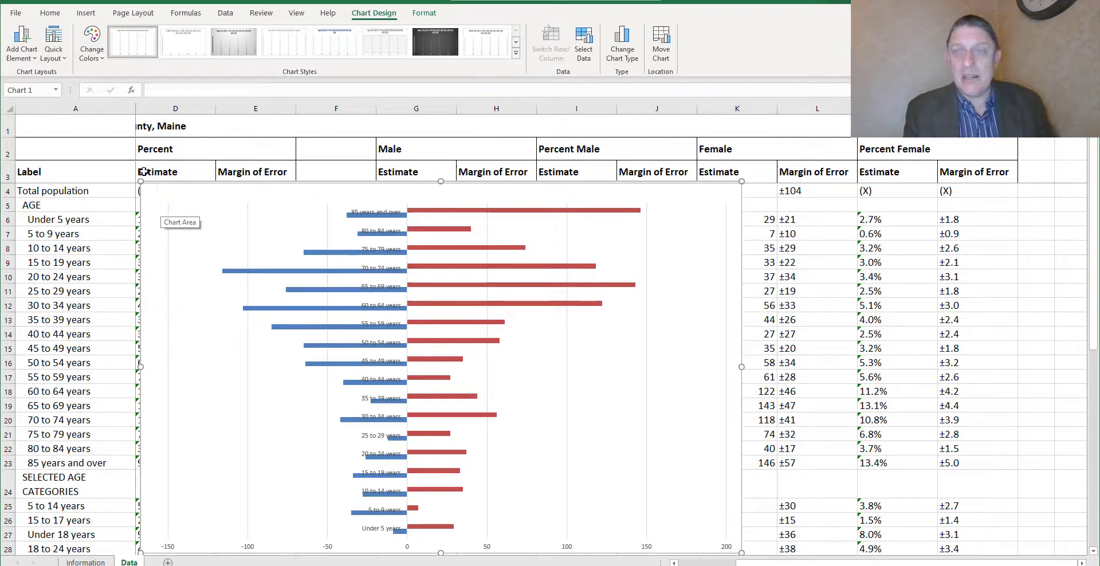
mouse_move(524, 295)
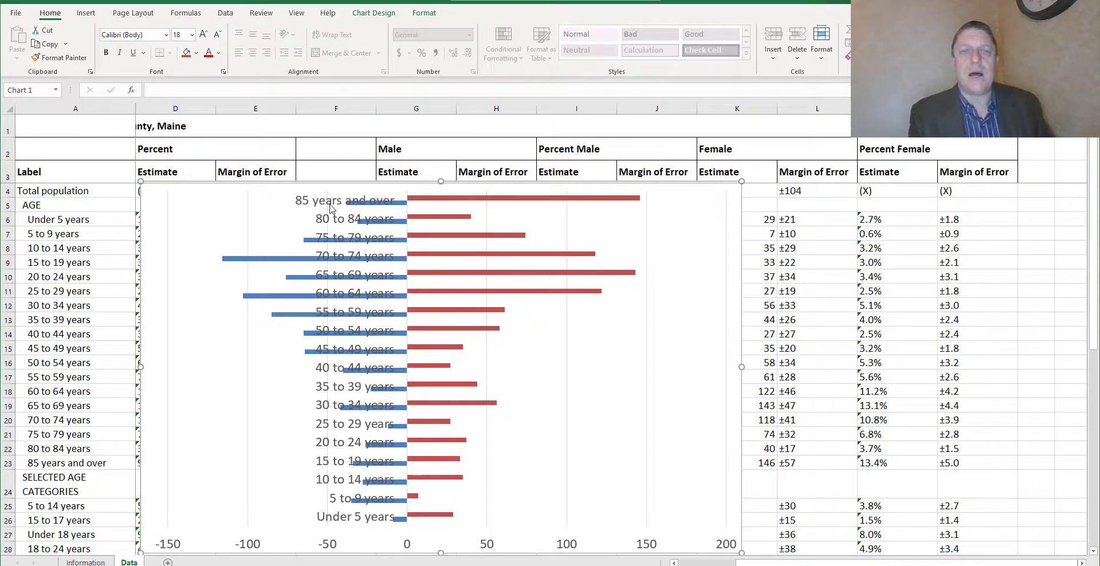
mouse_move(370, 244)
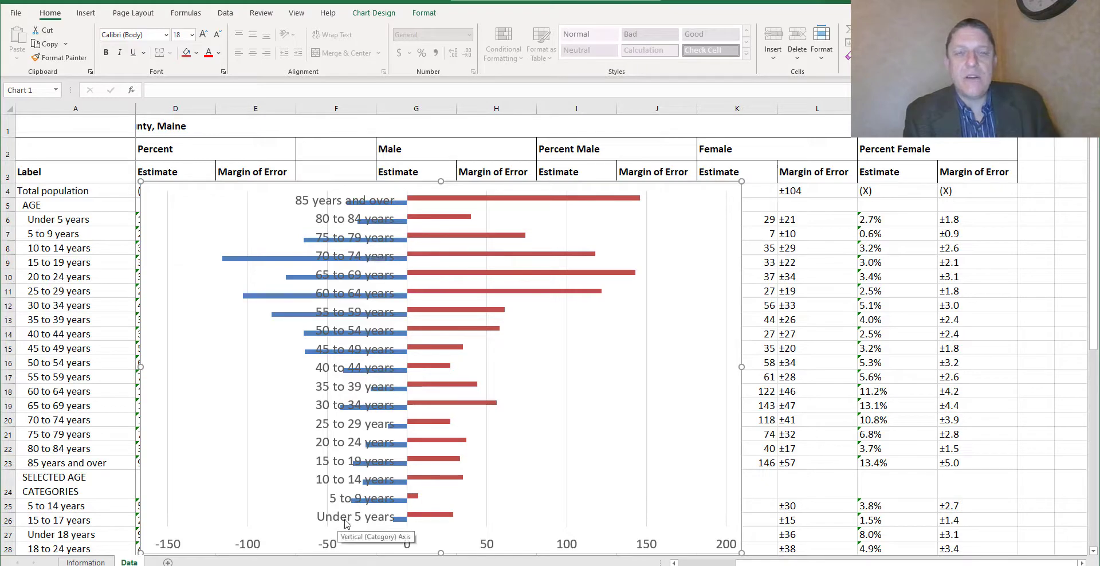
mouse_move(280, 184)
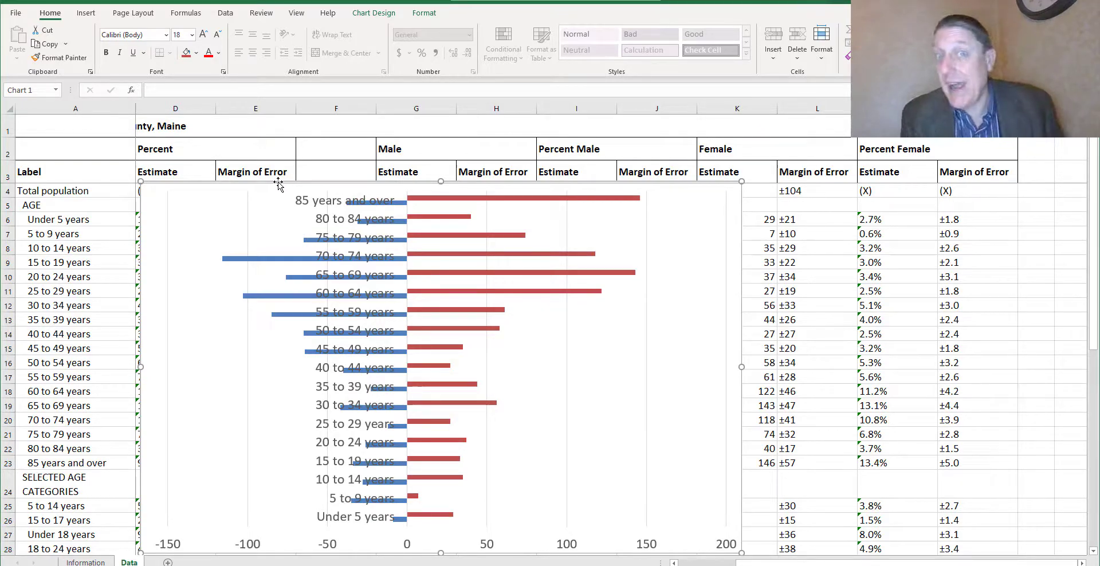
mouse_move(261, 134)
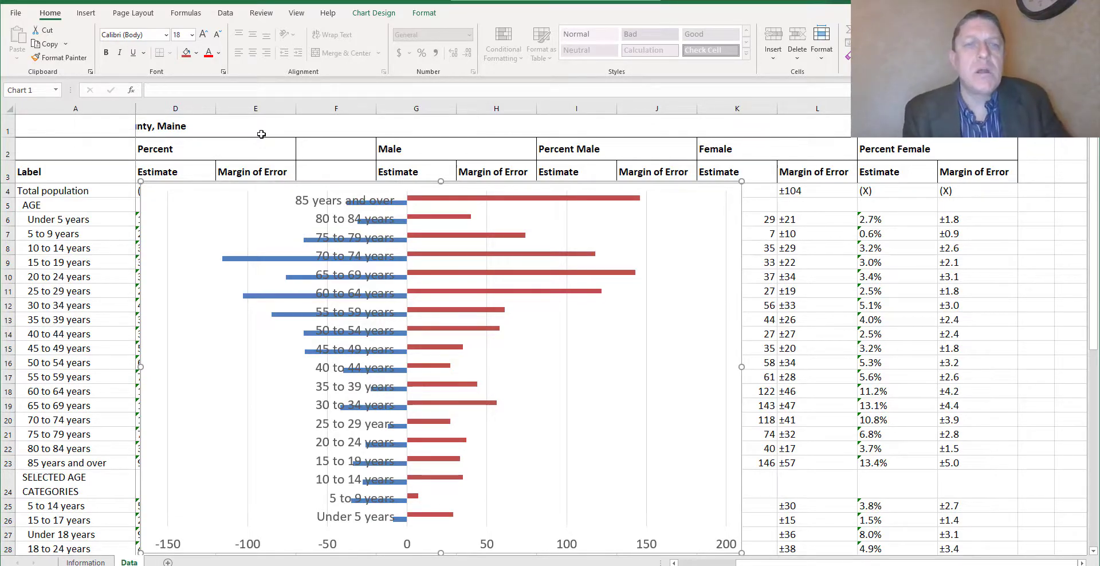
mouse_move(360, 35)
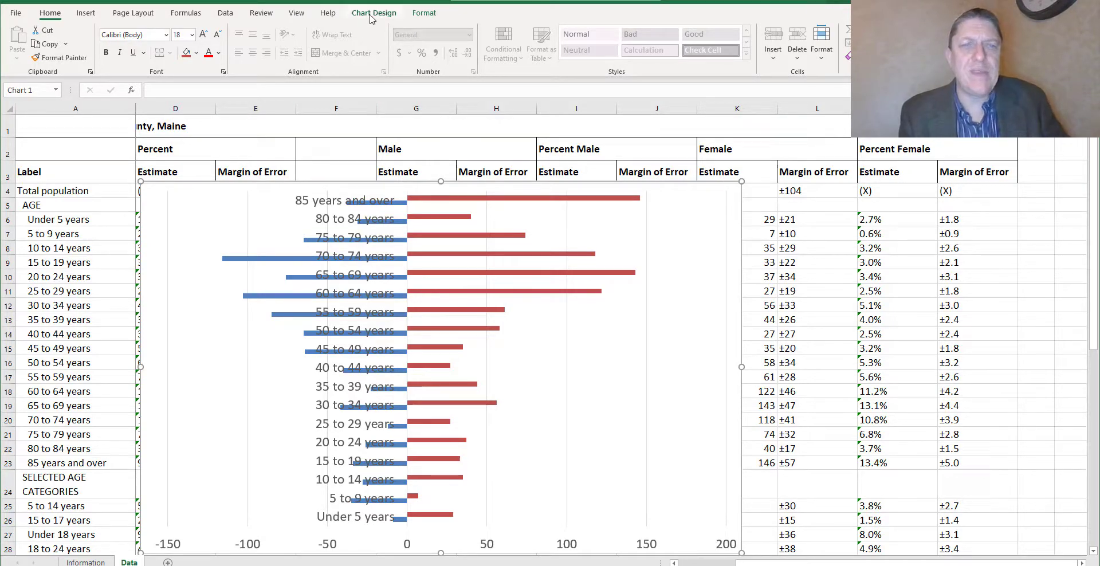
Add a chart title element placed above the pyramid bars
left_click(374, 13)
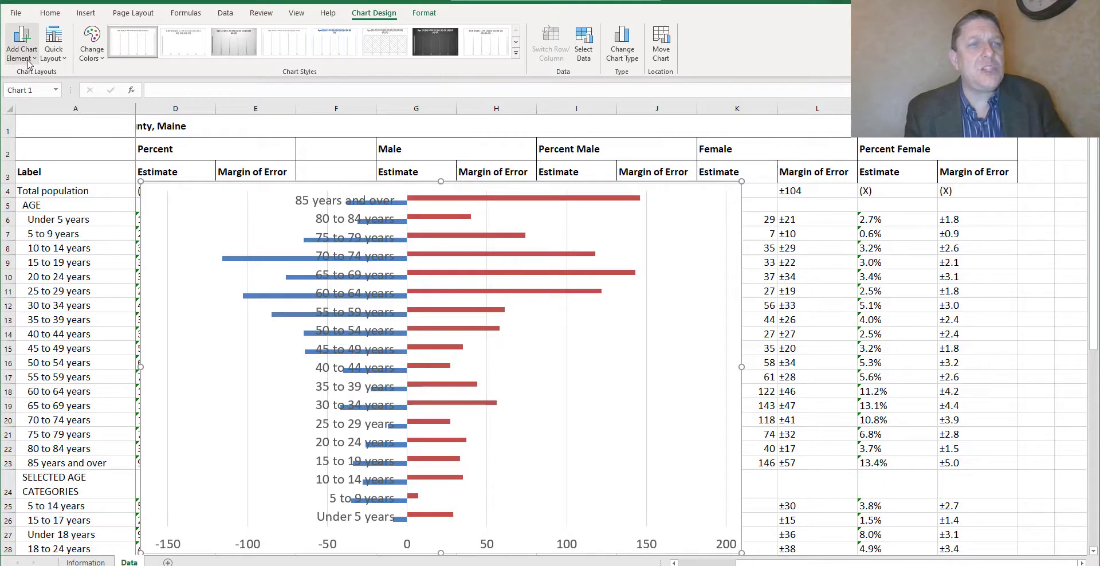
left_click(20, 43)
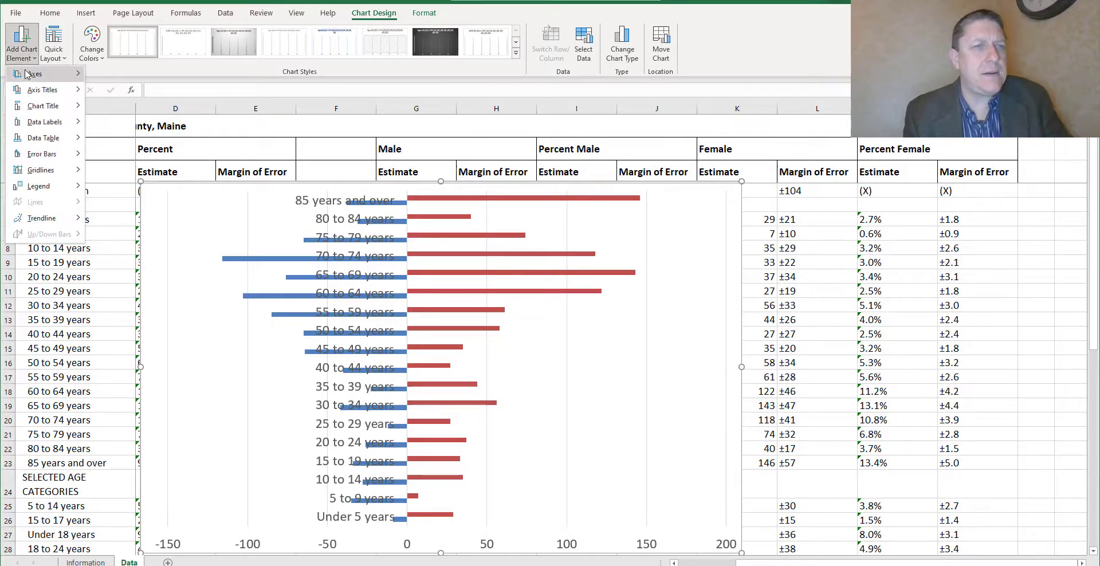
mouse_move(43, 105)
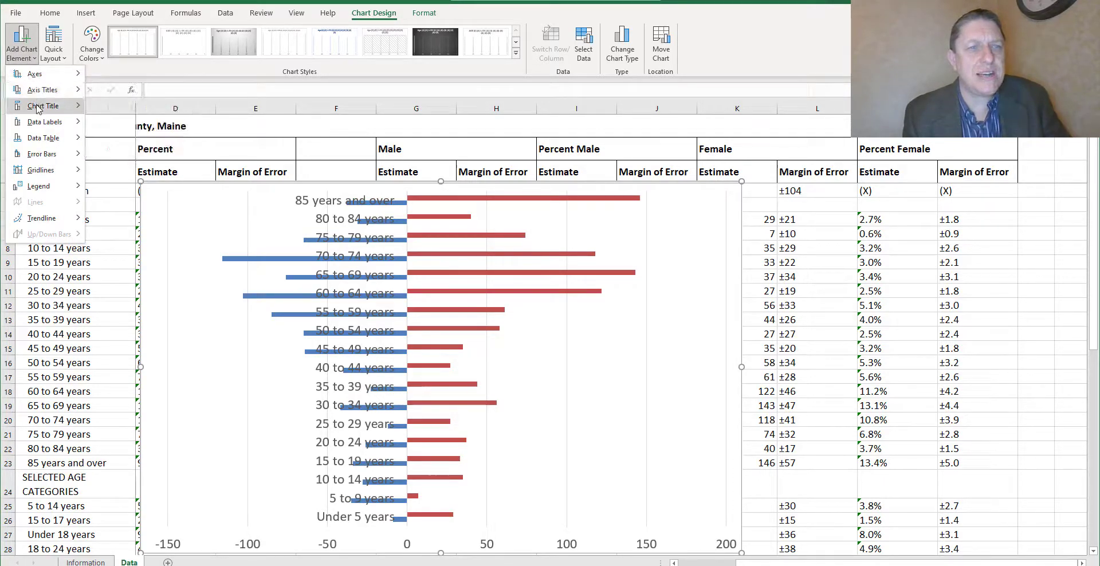
left_click(44, 105)
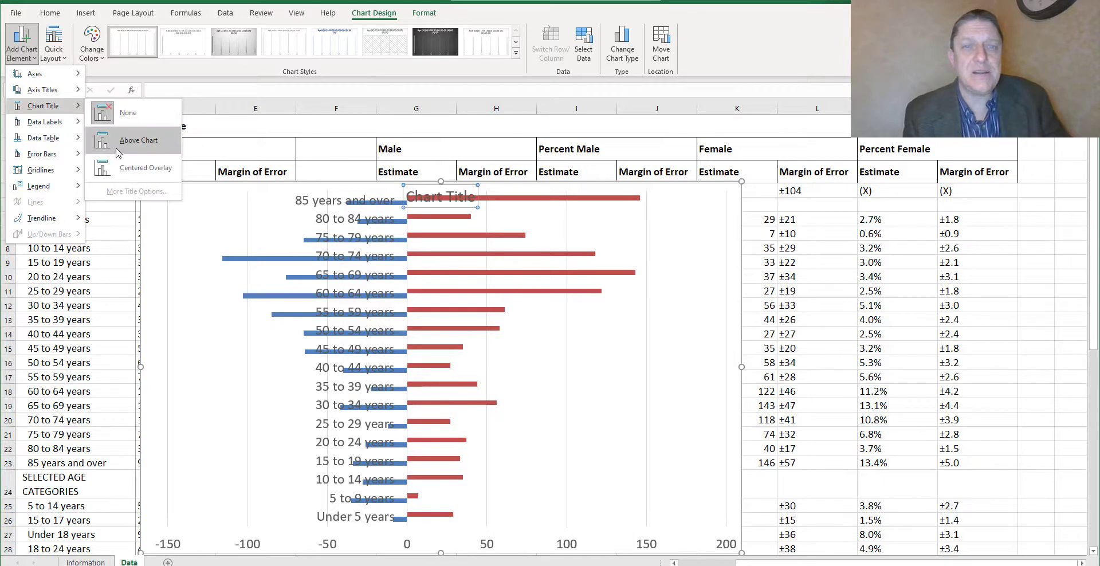
left_click(139, 140)
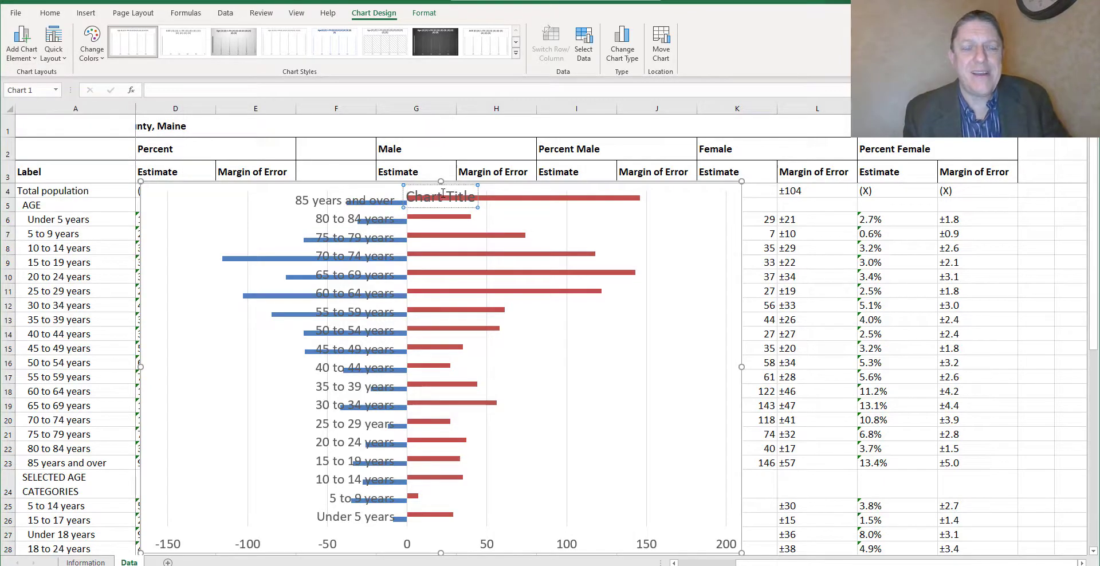
Replace the placeholder with 'Population Pyramid for Boothbay Harbor, American Community Survey 2015-2019'
left_click(442, 195)
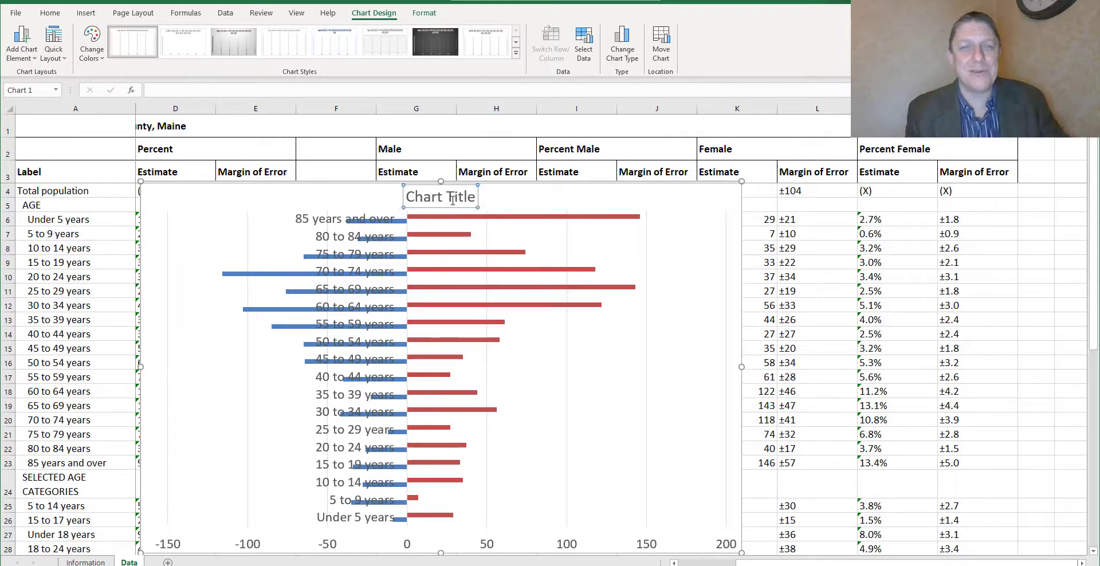
double_click(440, 195)
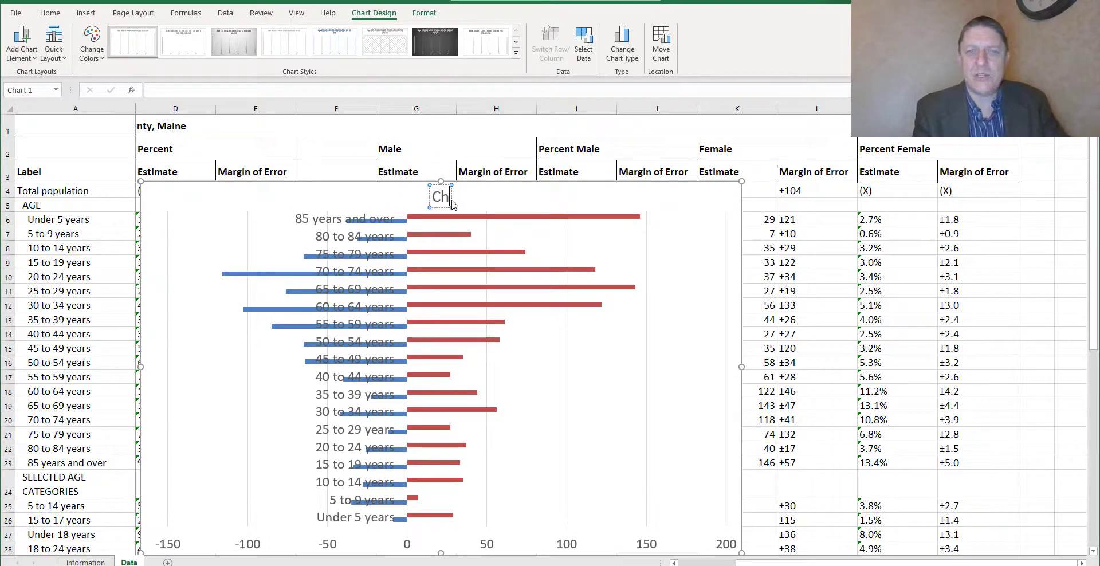
mouse_move(440, 196)
type("Population Pyramid")
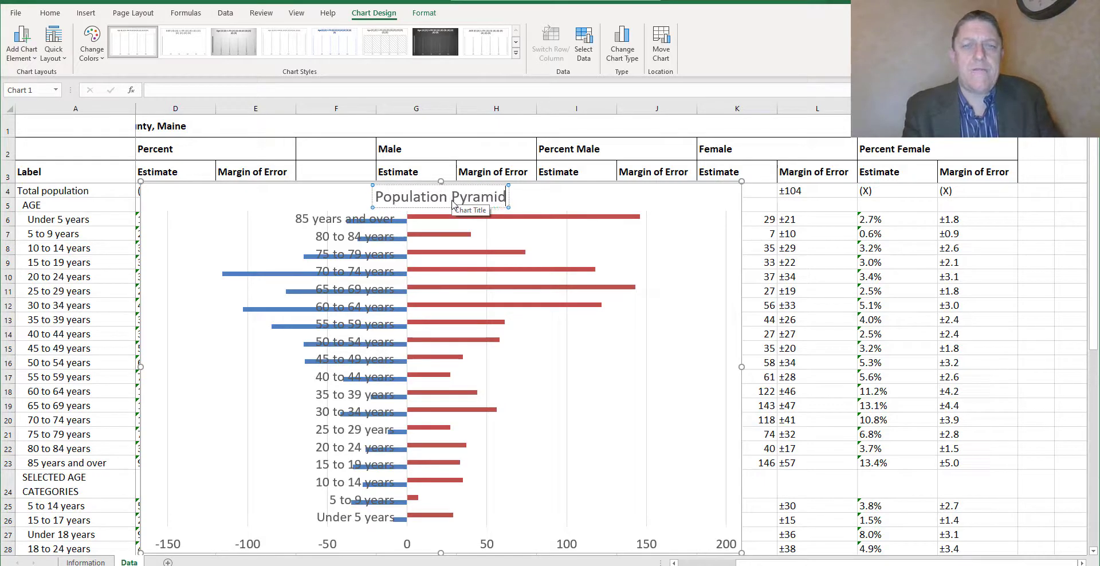
type("for")
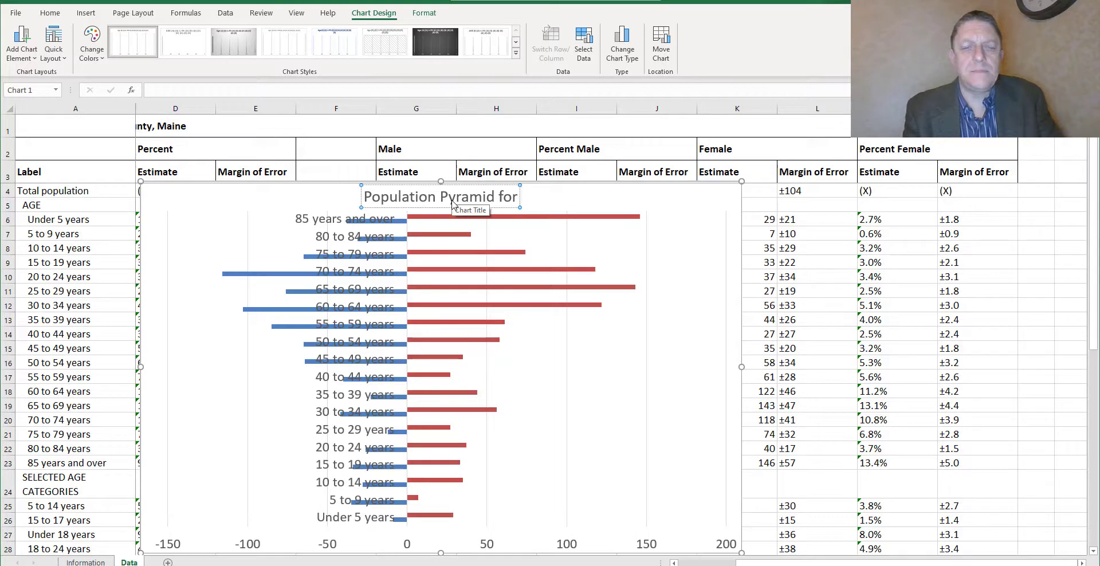
type("B")
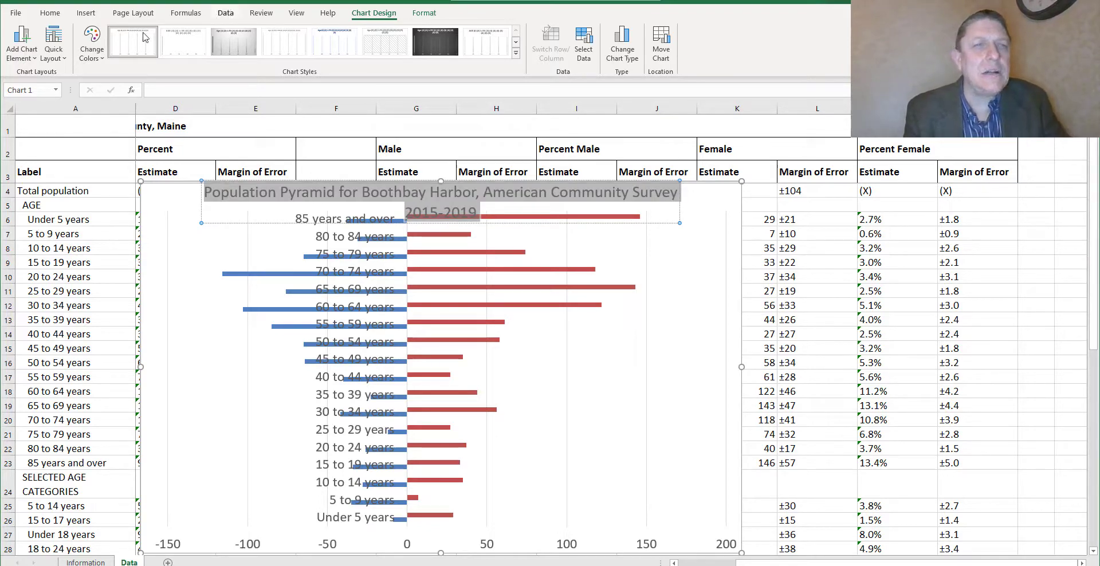
Shrink the chart title to 18-point text so it fits on one line
left_click(50, 12)
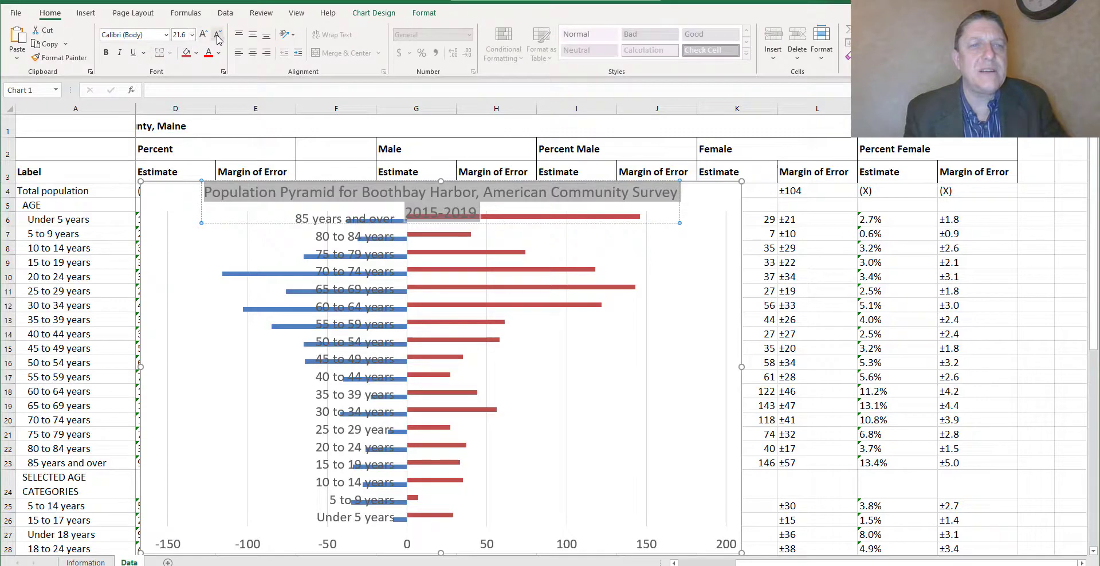
left_click(218, 35)
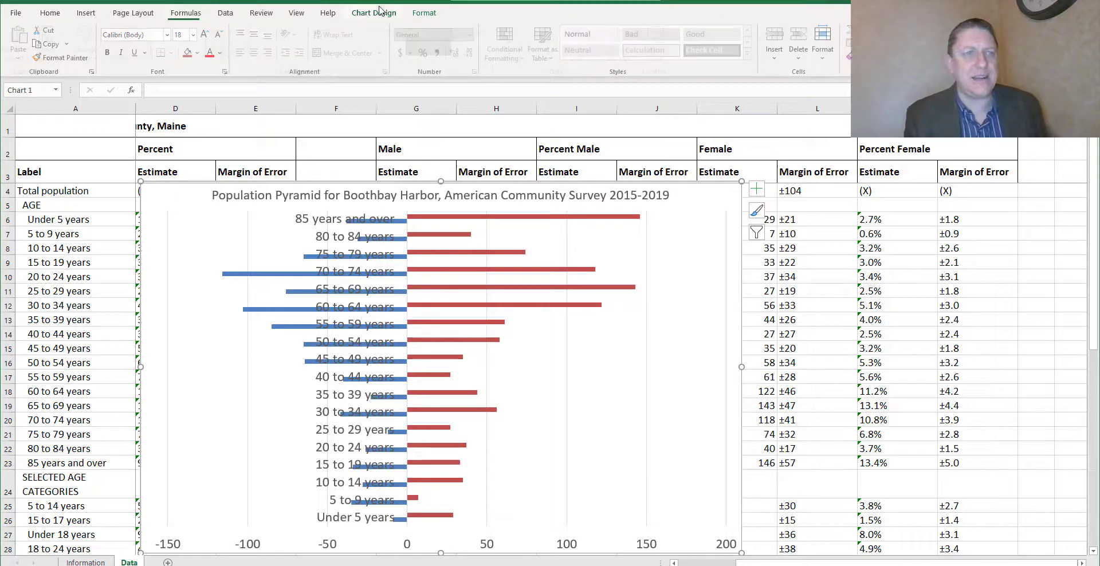
Add a Female/Male legend on the chart's right side
left_click(21, 41)
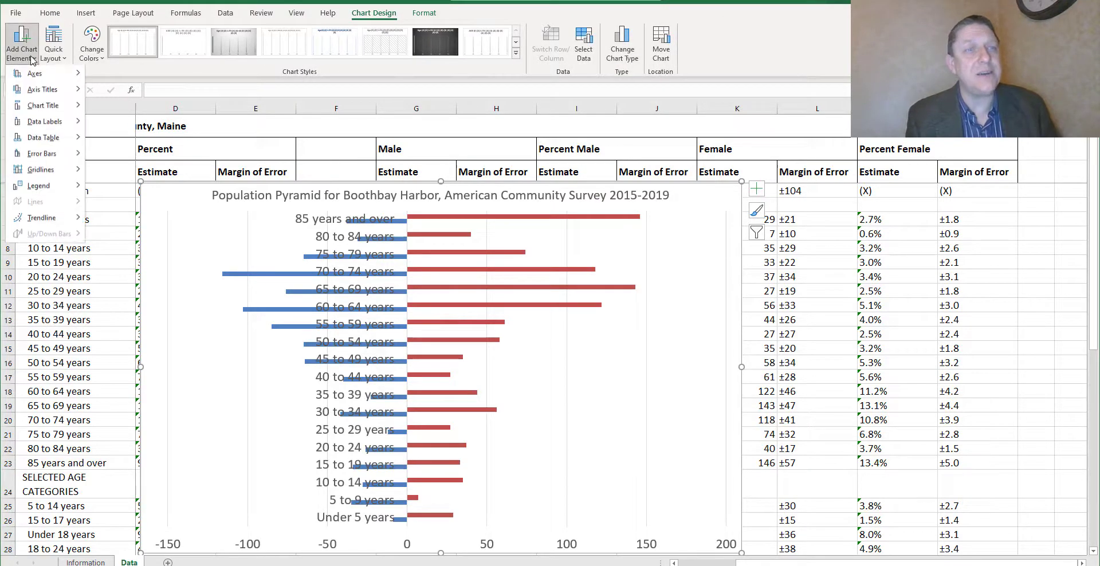
left_click(39, 186)
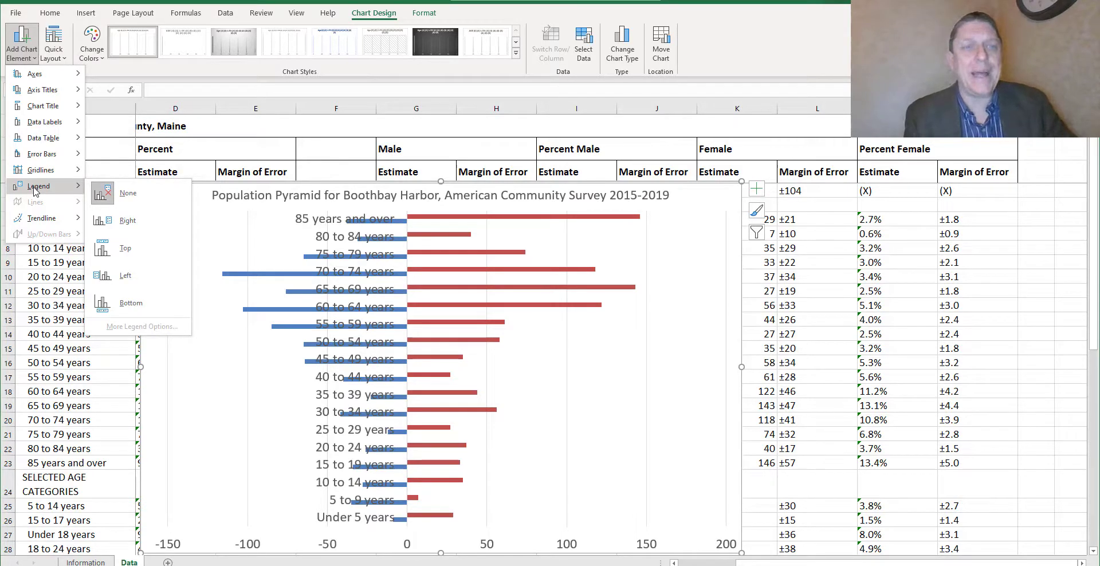
left_click(128, 220)
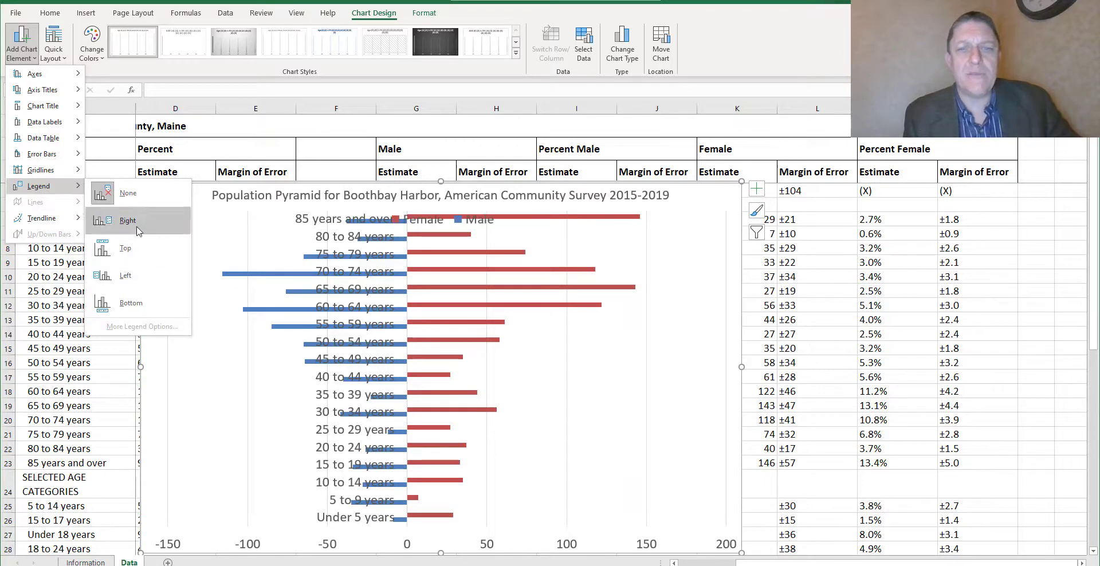
left_click(127, 220)
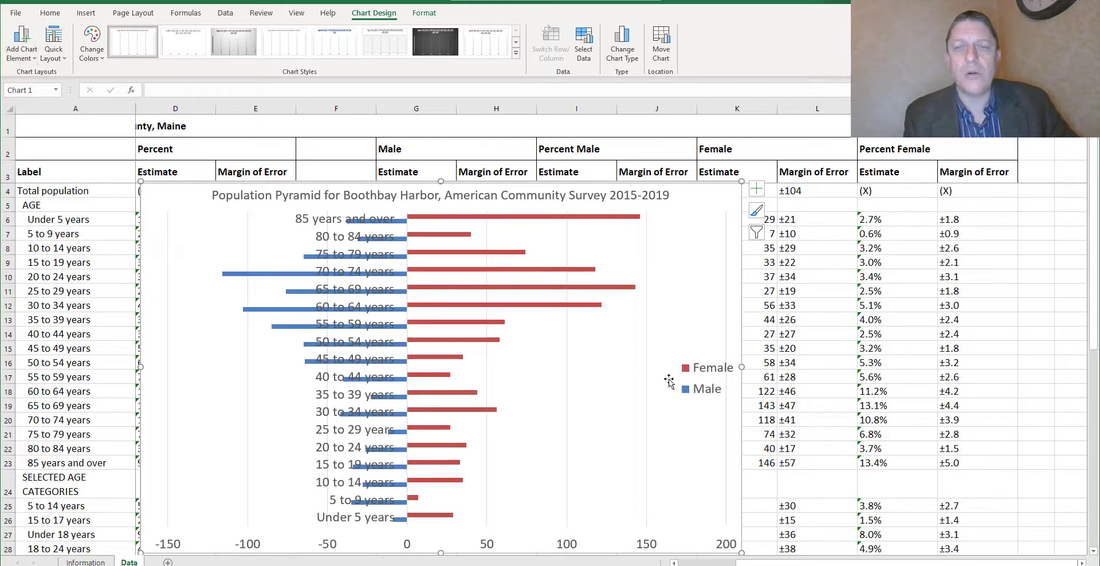
Drag the legend into the empty plot area beside the female bars
left_click(707, 377)
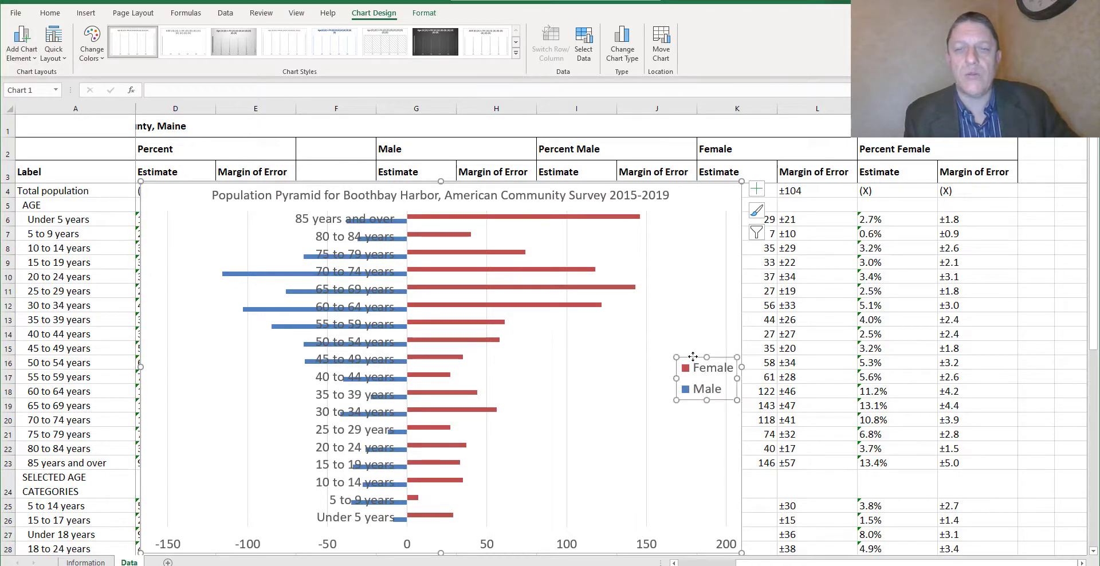
left_click_drag(707, 380, 608, 360)
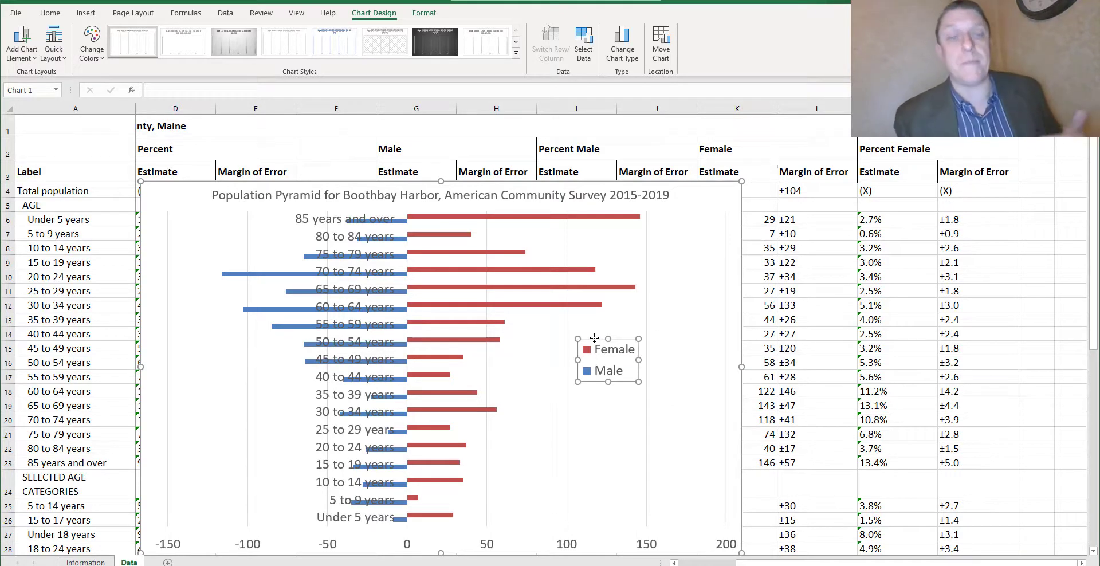
mouse_move(462, 376)
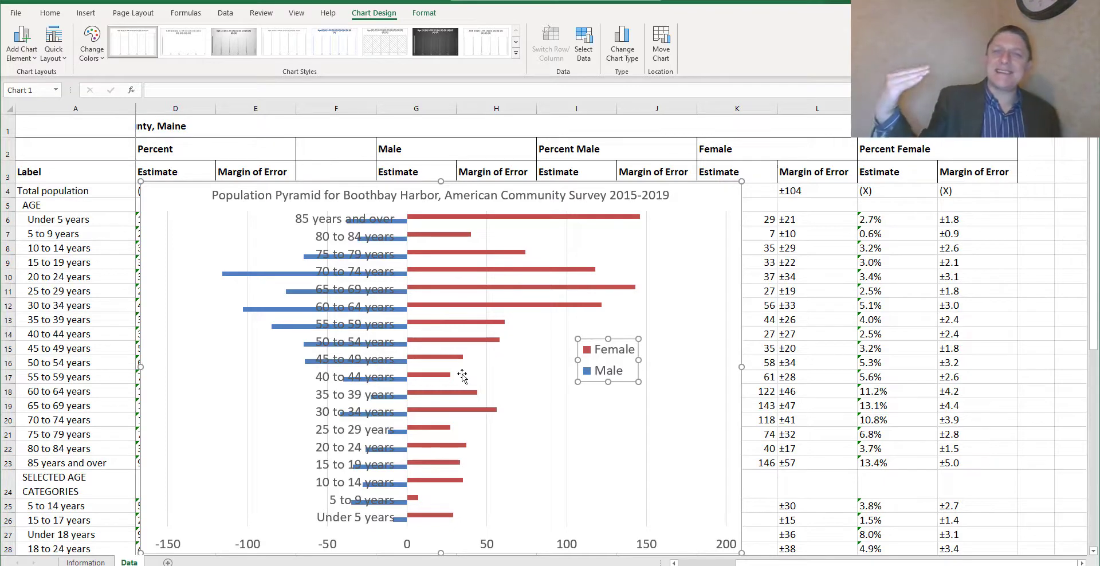
mouse_move(462, 377)
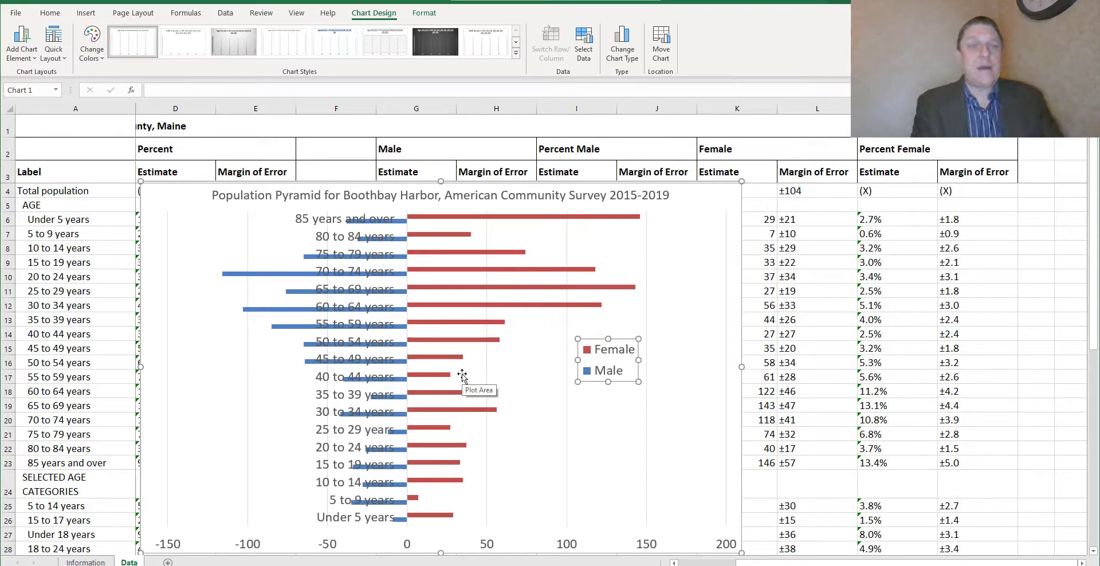
mouse_move(645, 421)
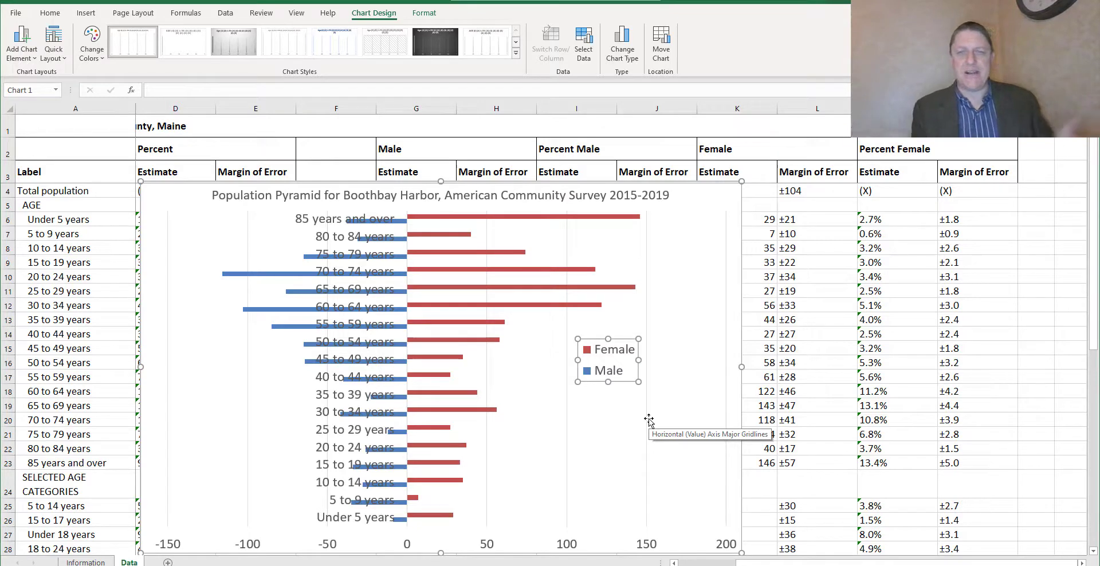
mouse_move(618, 542)
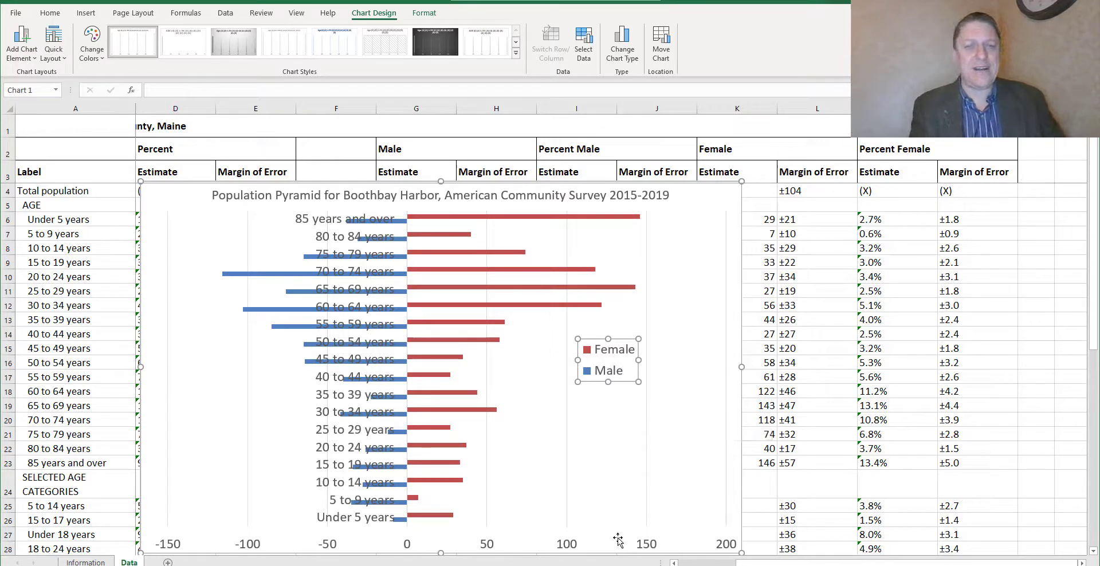
mouse_move(572, 525)
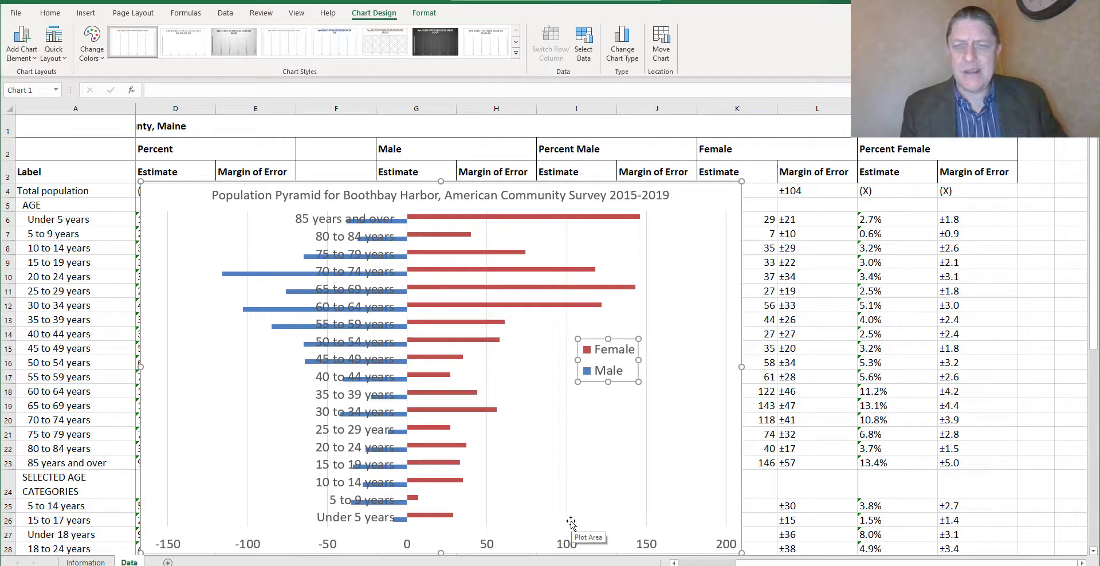
mouse_move(593, 526)
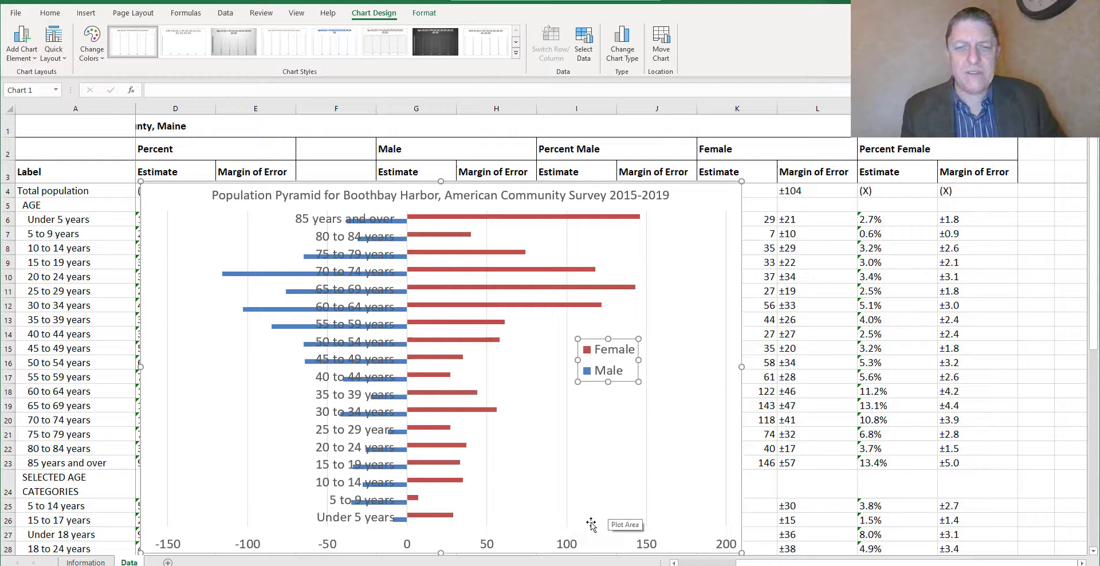
mouse_move(562, 546)
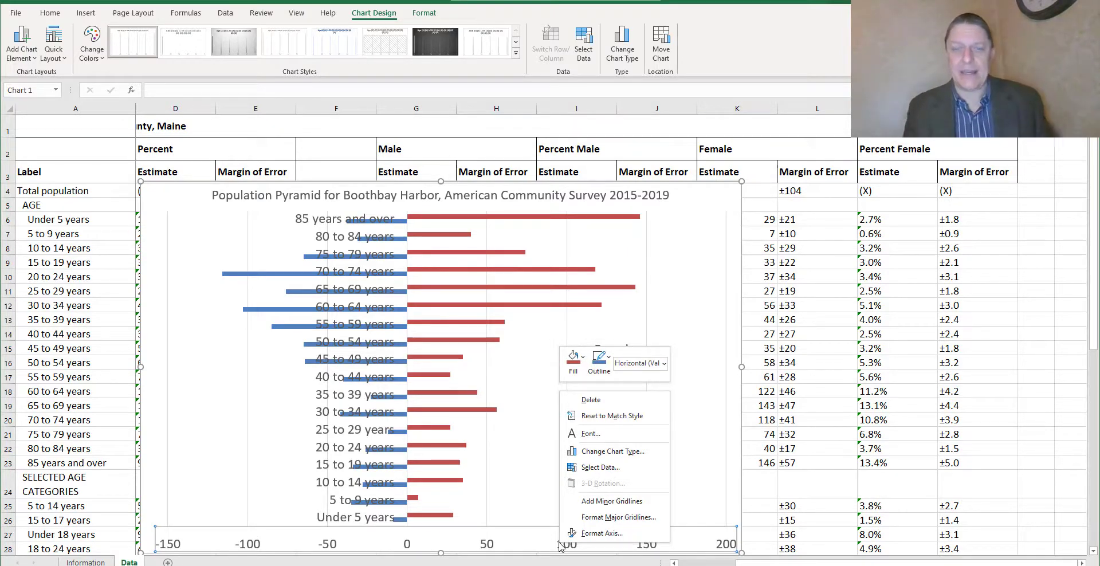
mouse_move(601, 533)
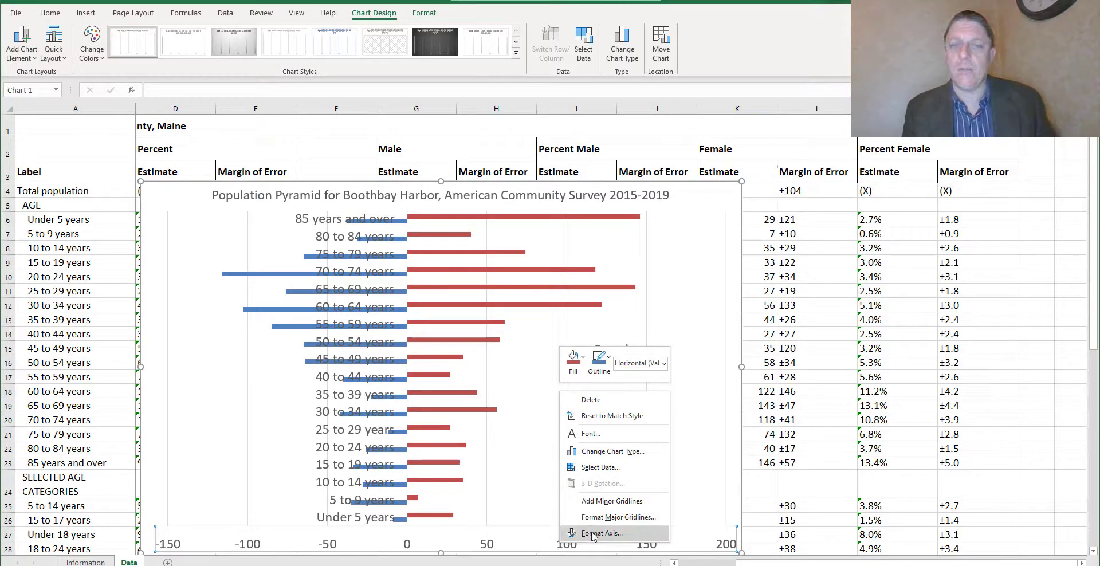
Bring up Format Axis for the horizontal axis to set it from -150 to 150
left_click(602, 532)
type("150")
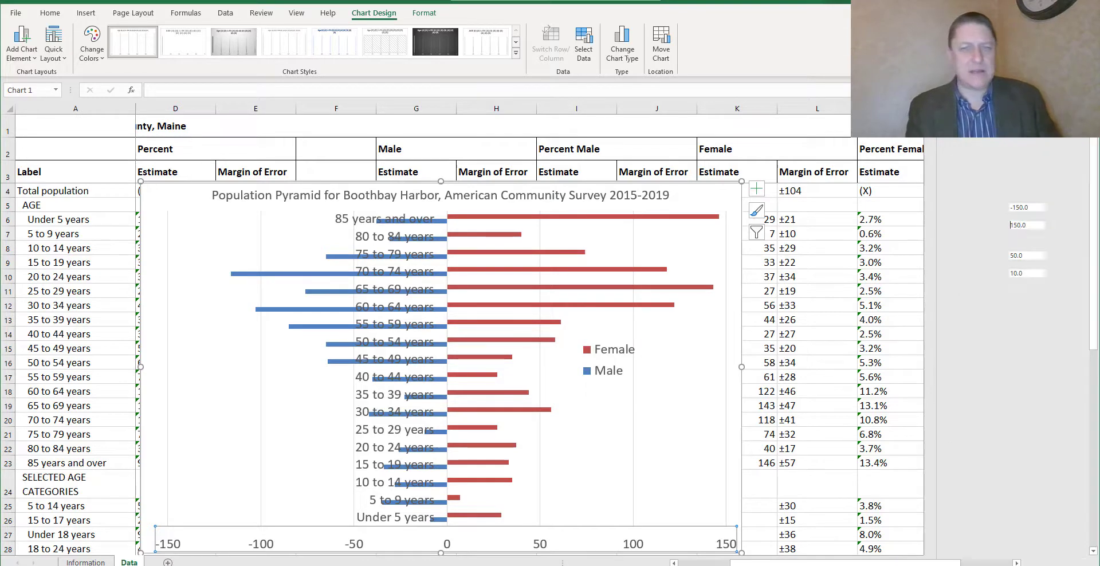
mouse_move(628, 388)
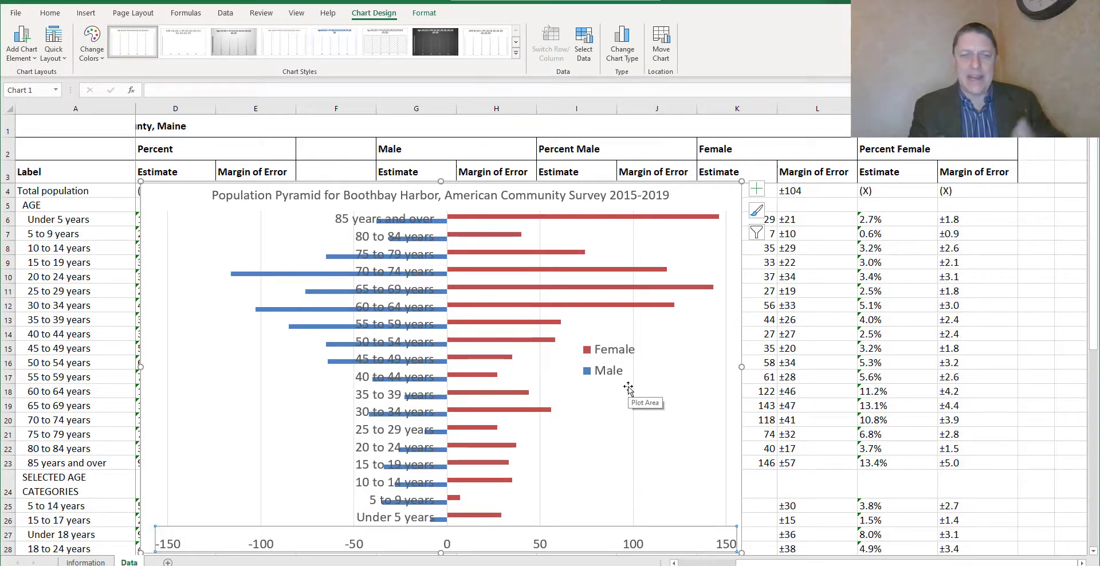
mouse_move(295, 257)
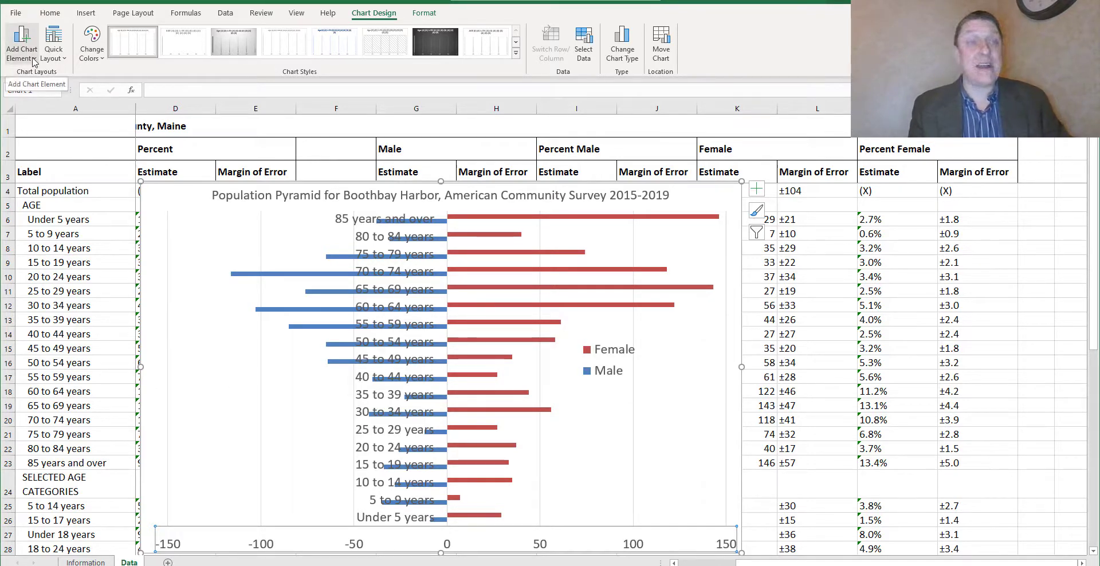
Add a horizontal axis title reading 'Population Size in Town, by Age Category'
left_click(21, 42)
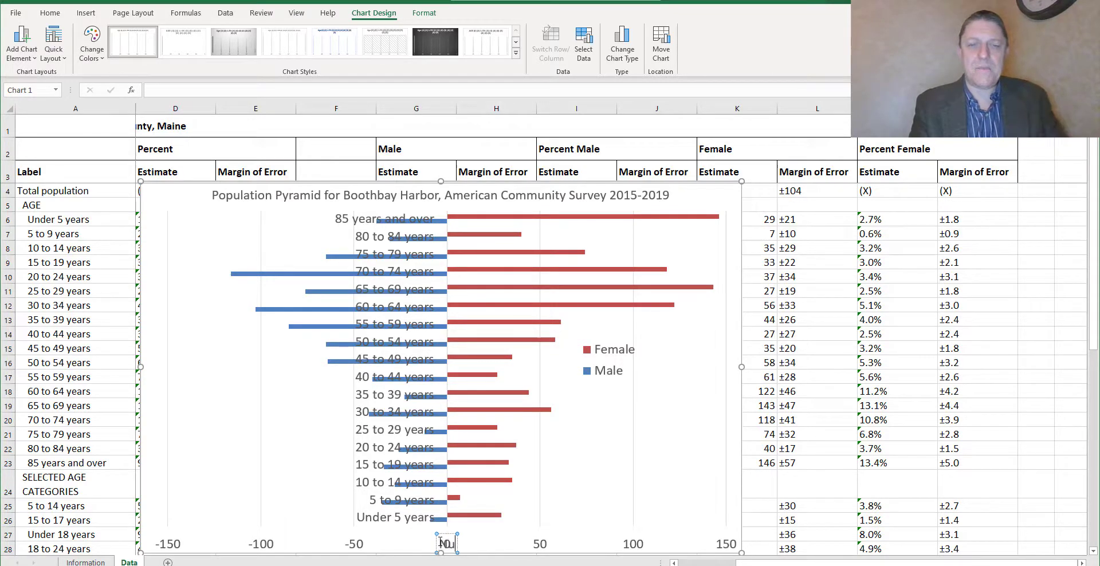
mouse_move(445, 542)
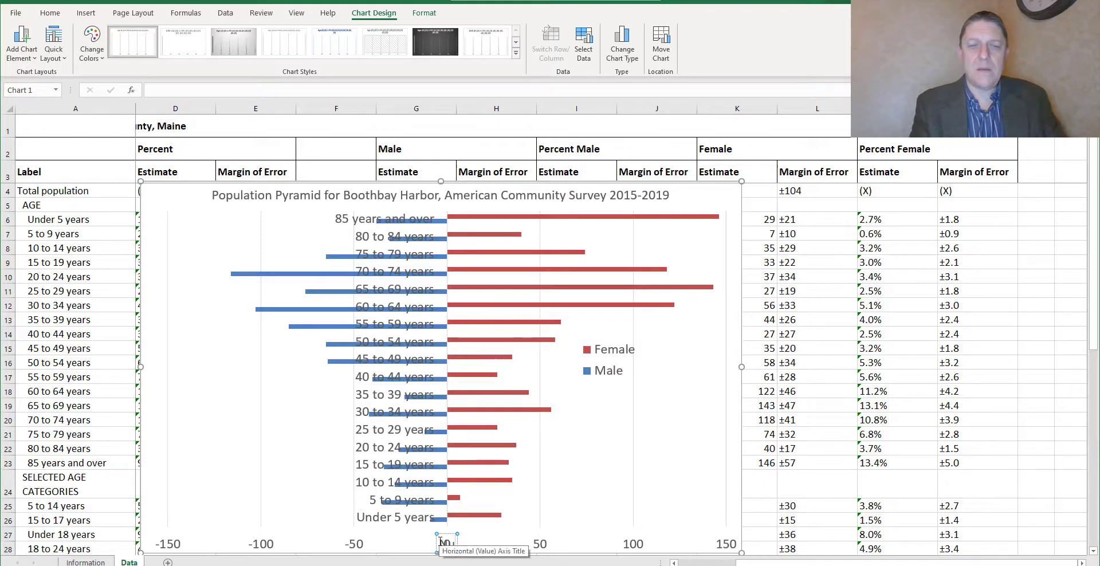
type("Population Size in Town, by Age Categor")
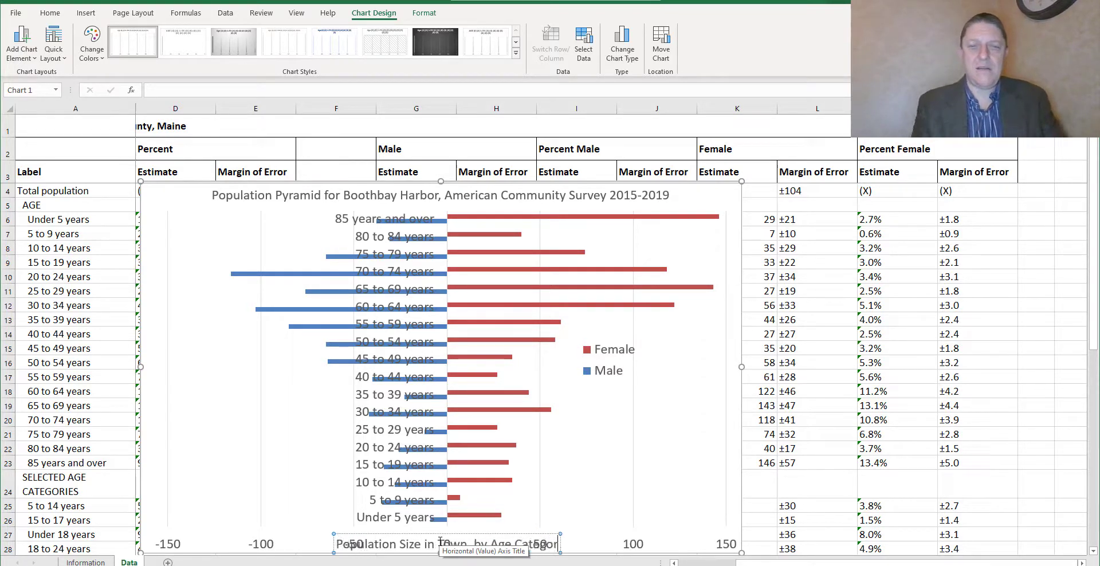
mouse_move(649, 453)
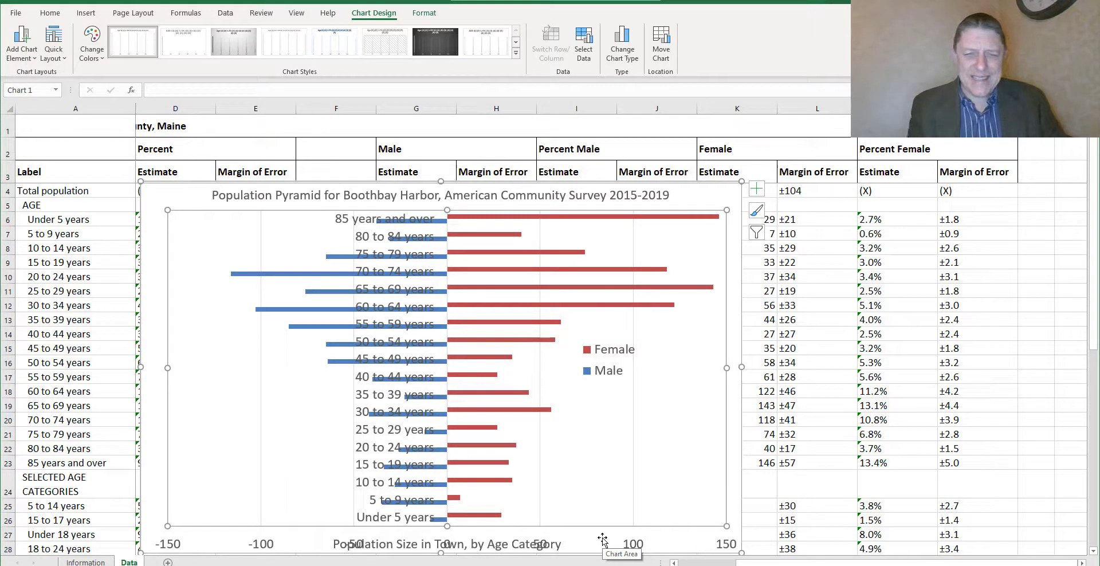
mouse_move(533, 533)
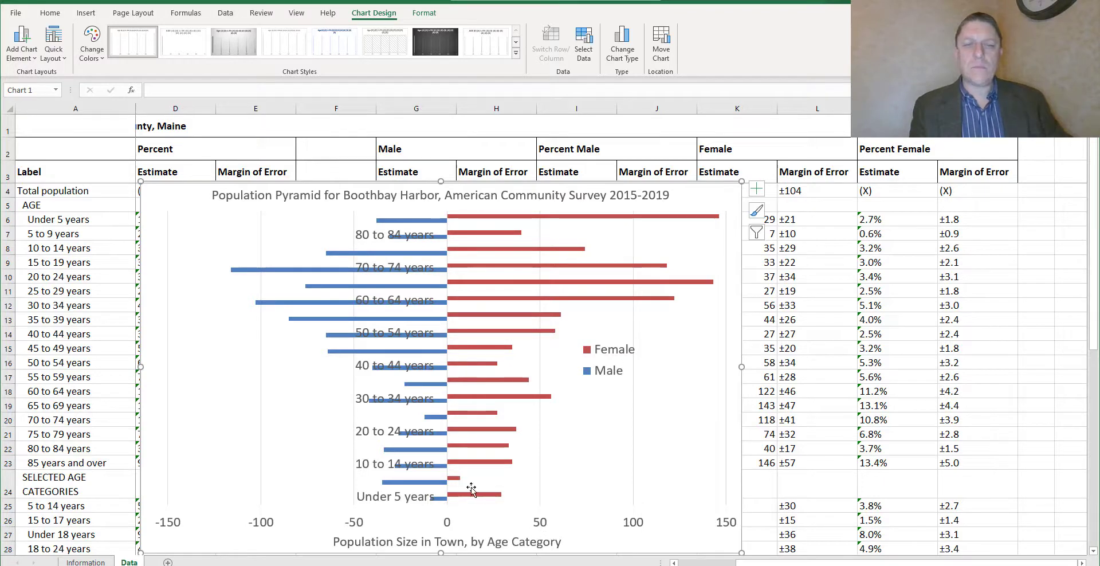
mouse_move(581, 468)
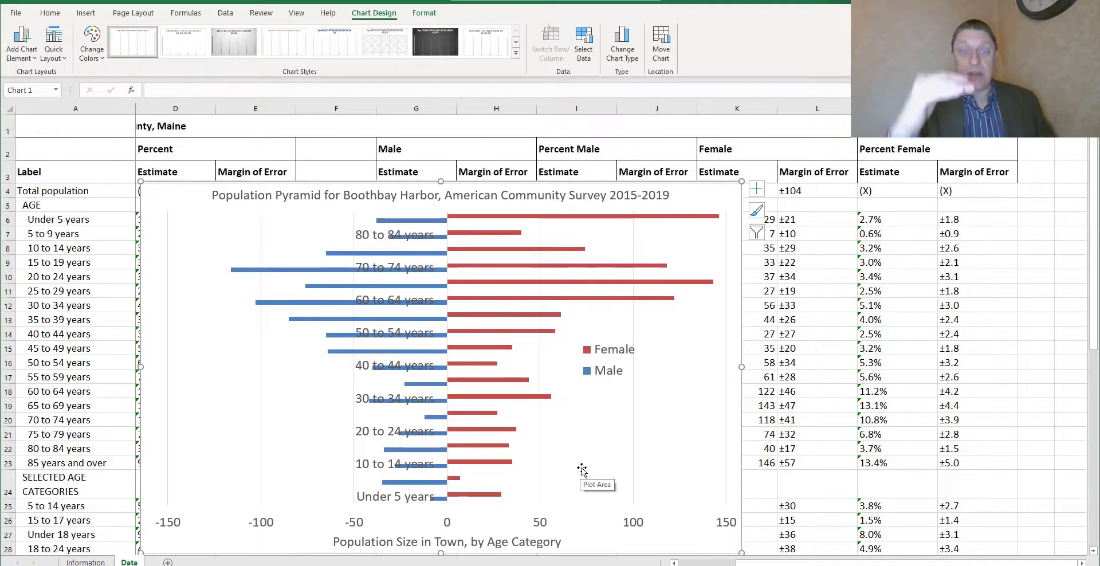
mouse_move(311, 465)
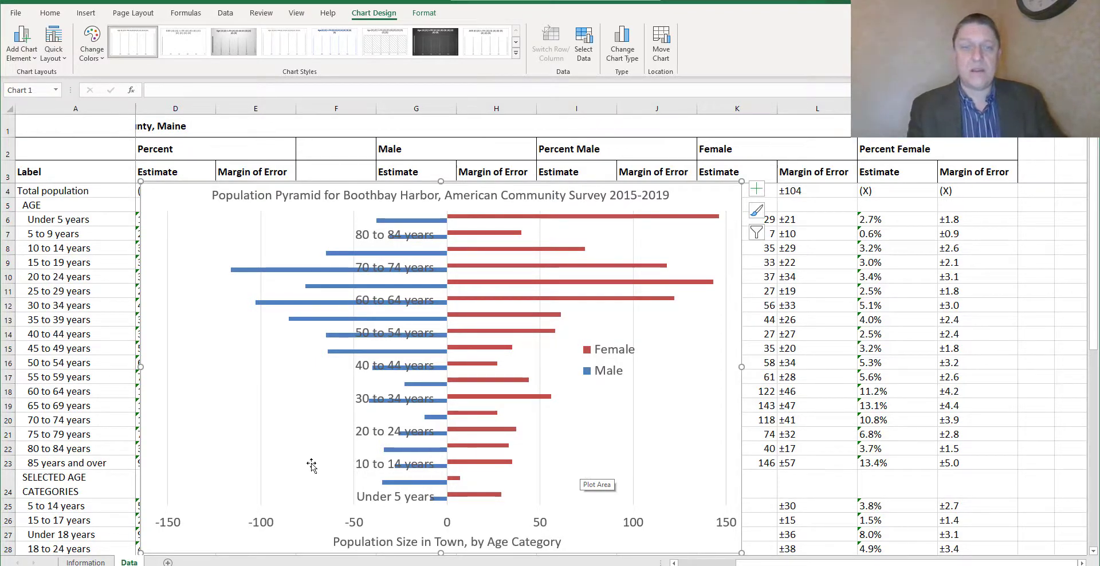
mouse_move(371, 498)
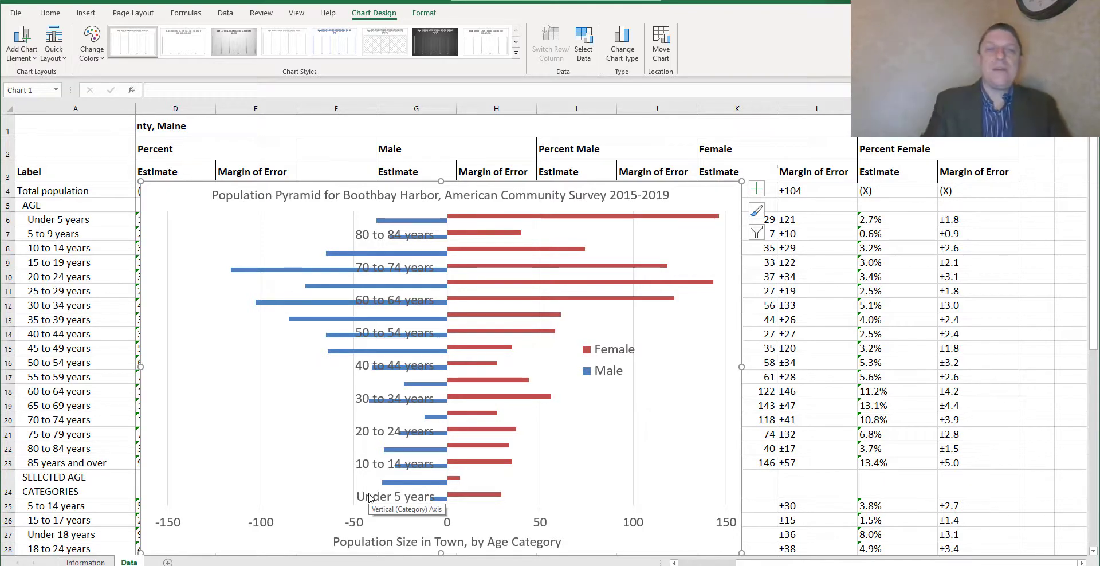
mouse_move(432, 173)
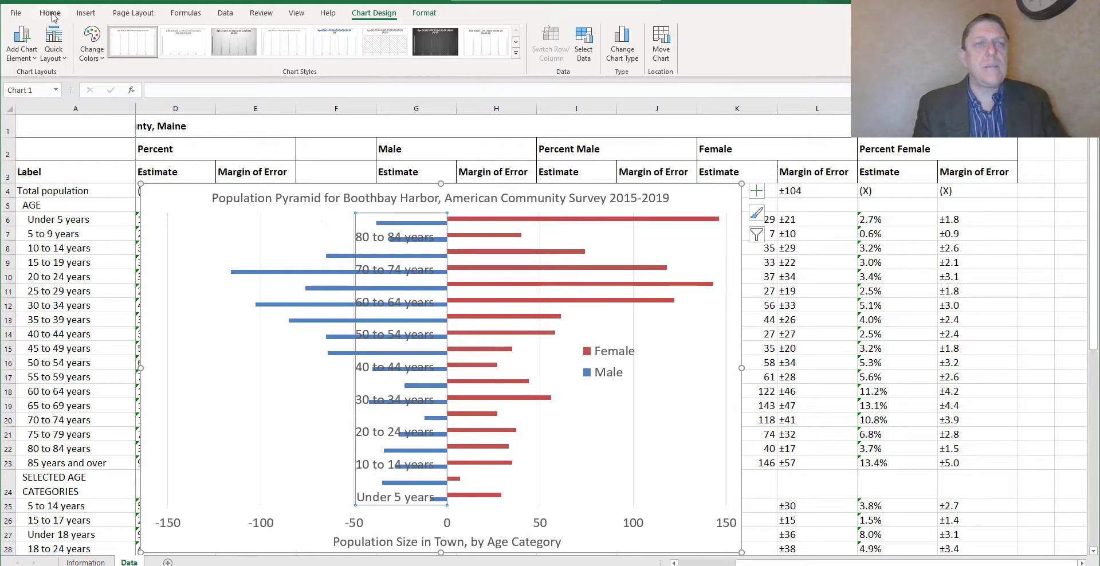
Show the Home font options to shrink the vertical axis age-group labels
left_click(50, 13)
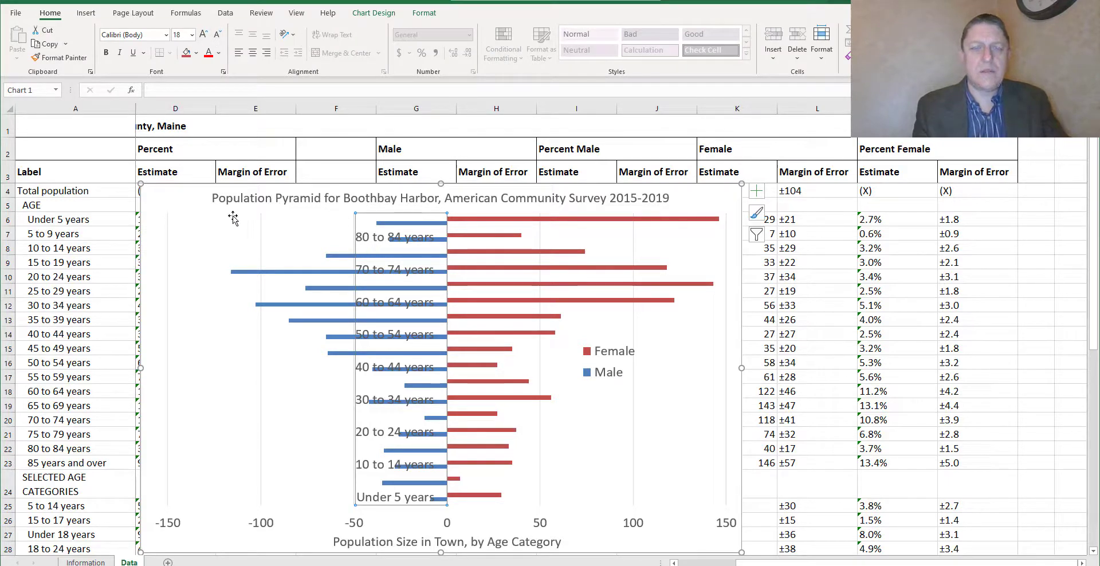
mouse_move(192, 198)
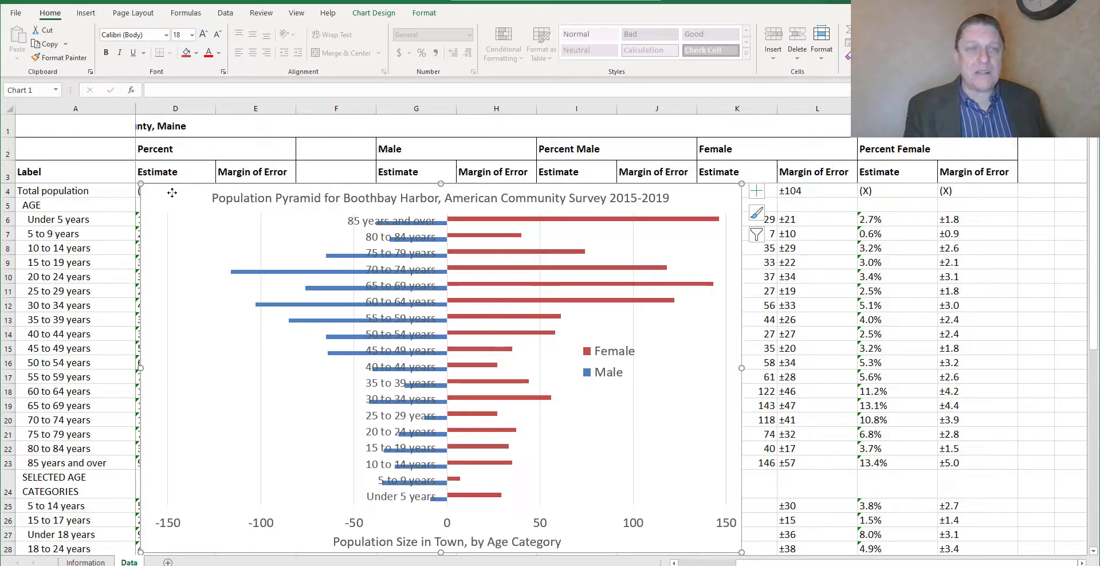
Copy the finished pyramid chart from its right-click menu
right_click(172, 192)
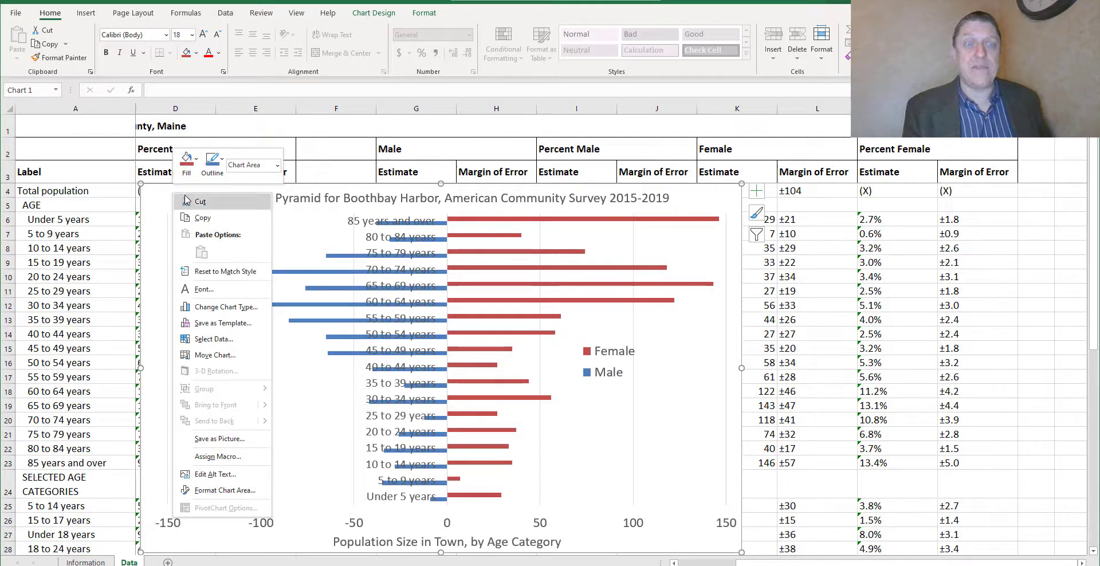
mouse_move(203, 218)
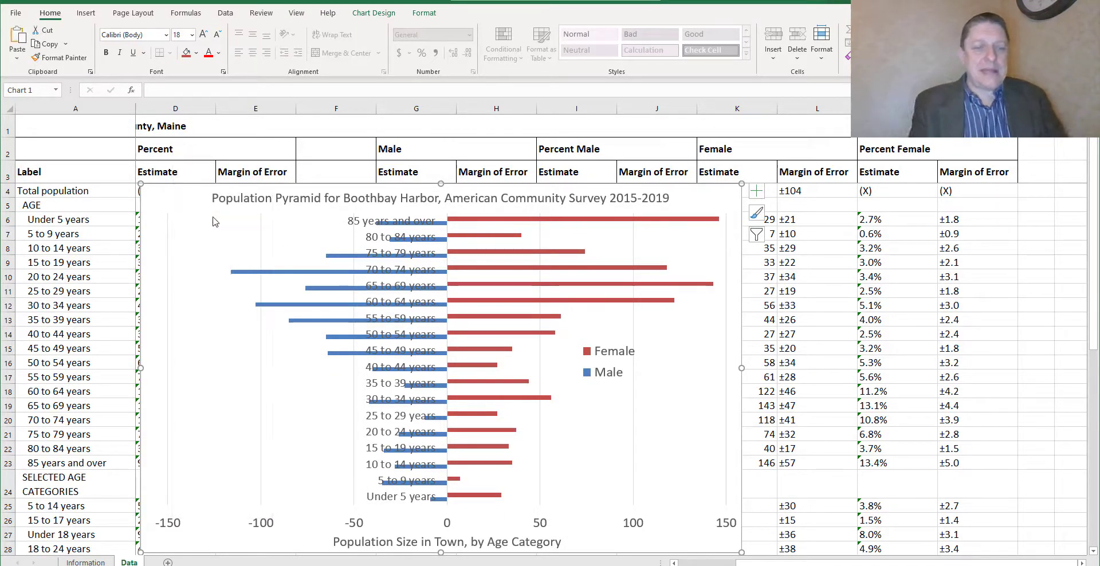
Launch Microsoft Word from the Start menu by searching 'word'
left_click(11, 561)
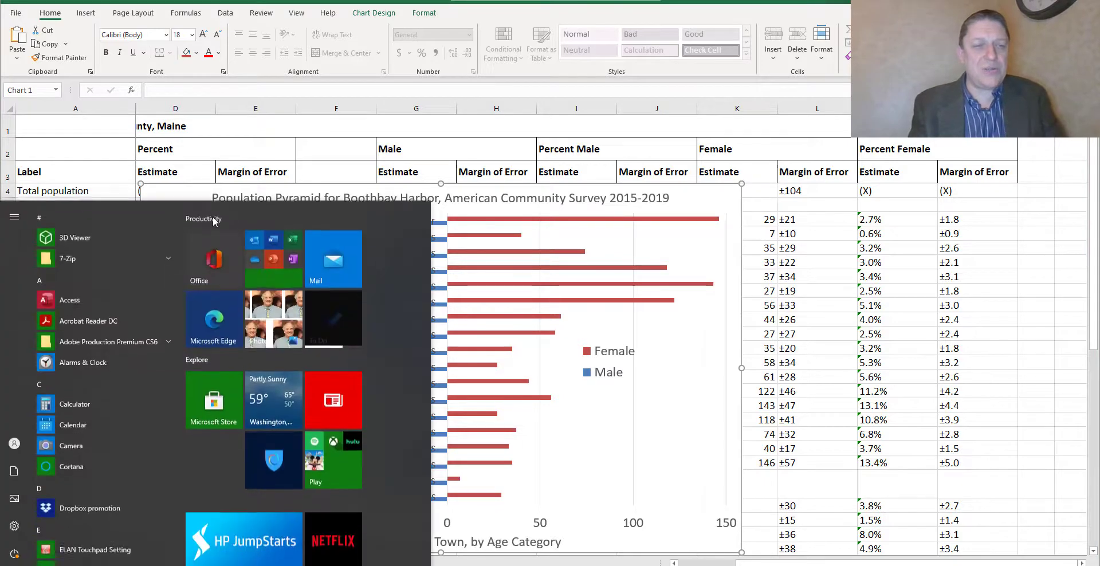
type("word")
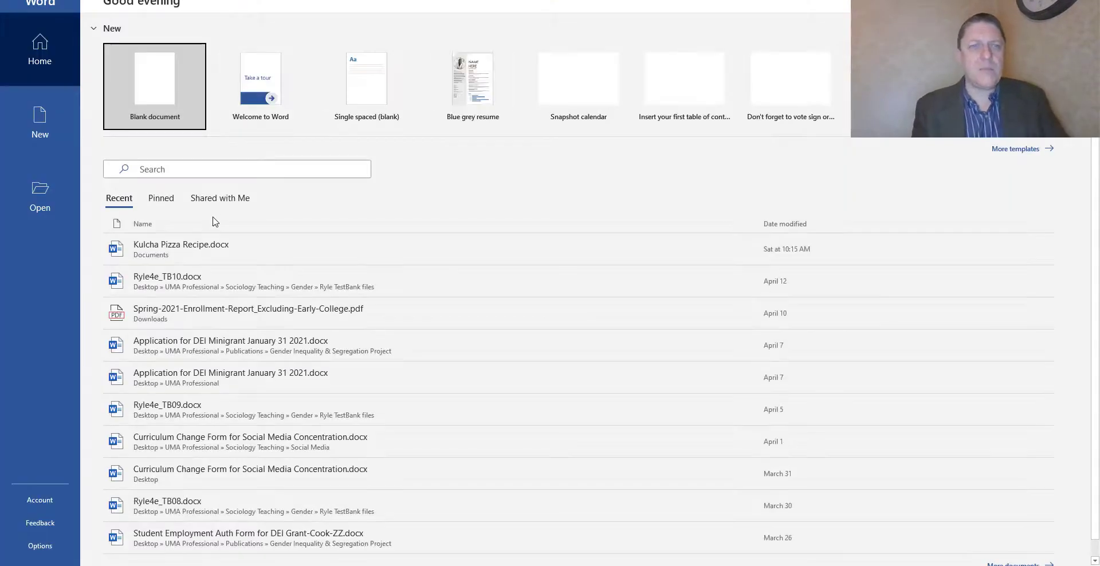
Create a new blank Word document from the start screen
left_click(154, 79)
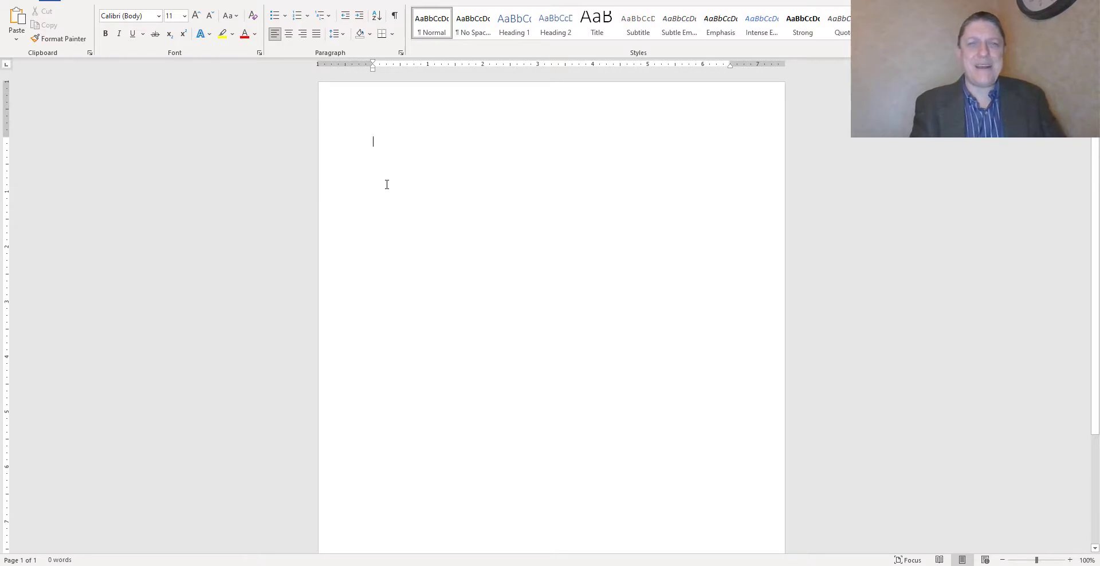
Enter 'James Cook' and 'Some text for introduction' lines, then move to the blank line below
type("James Cook")
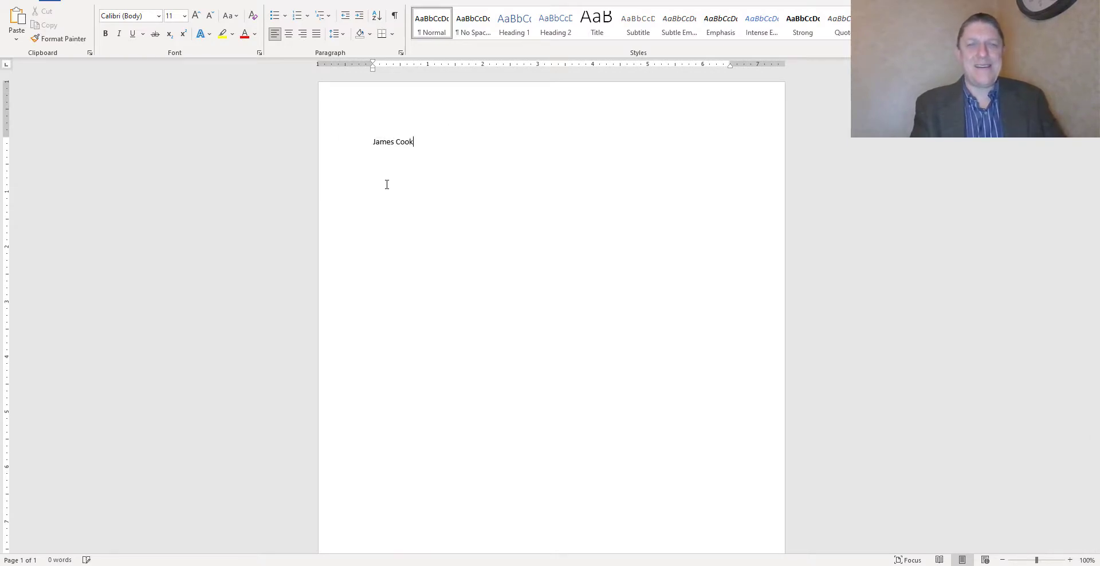
type("Some text")
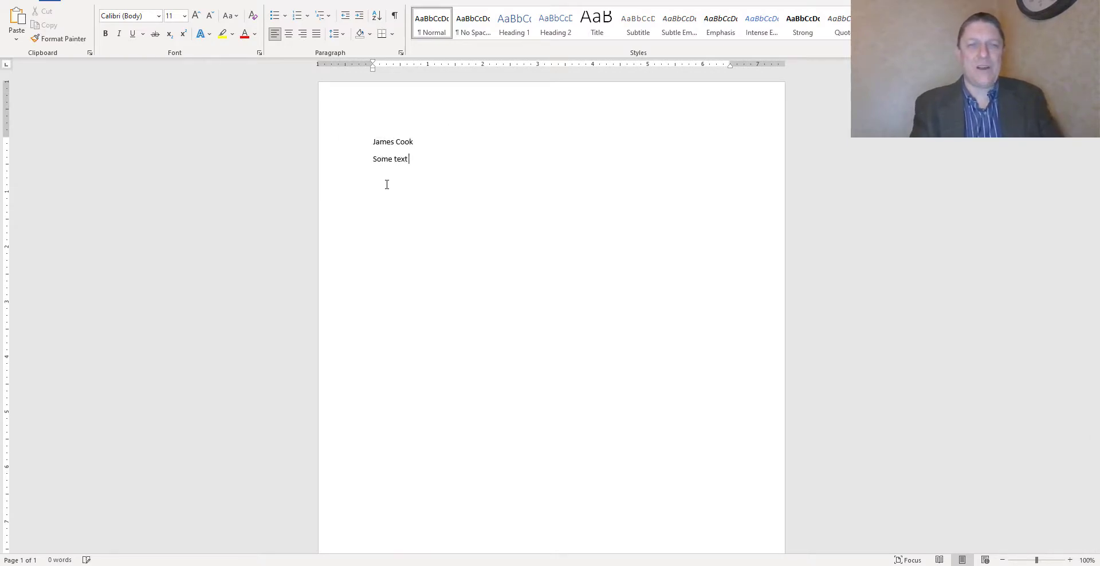
type("for introduction")
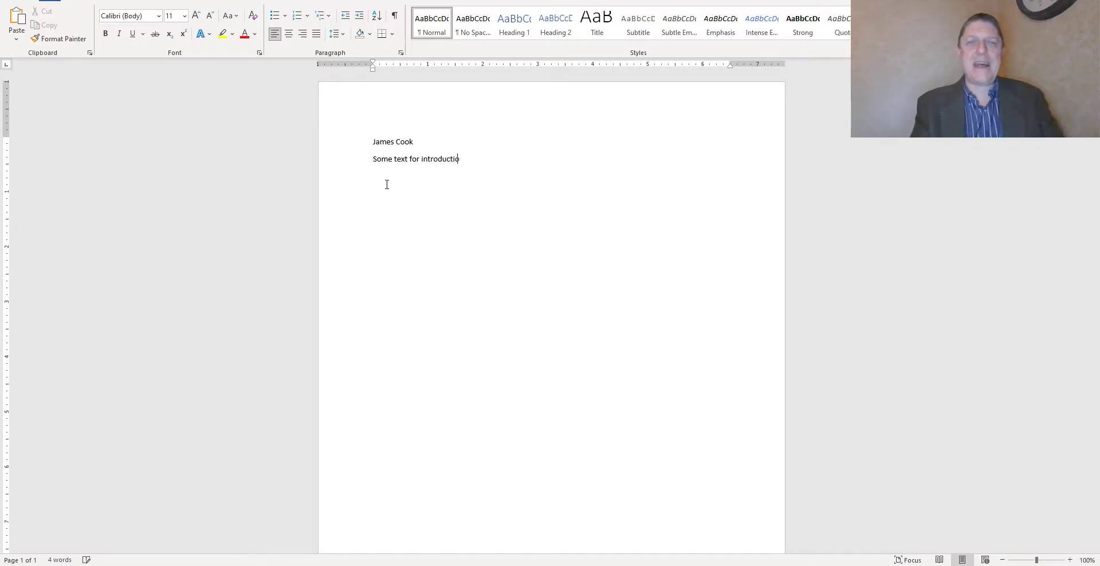
type("on")
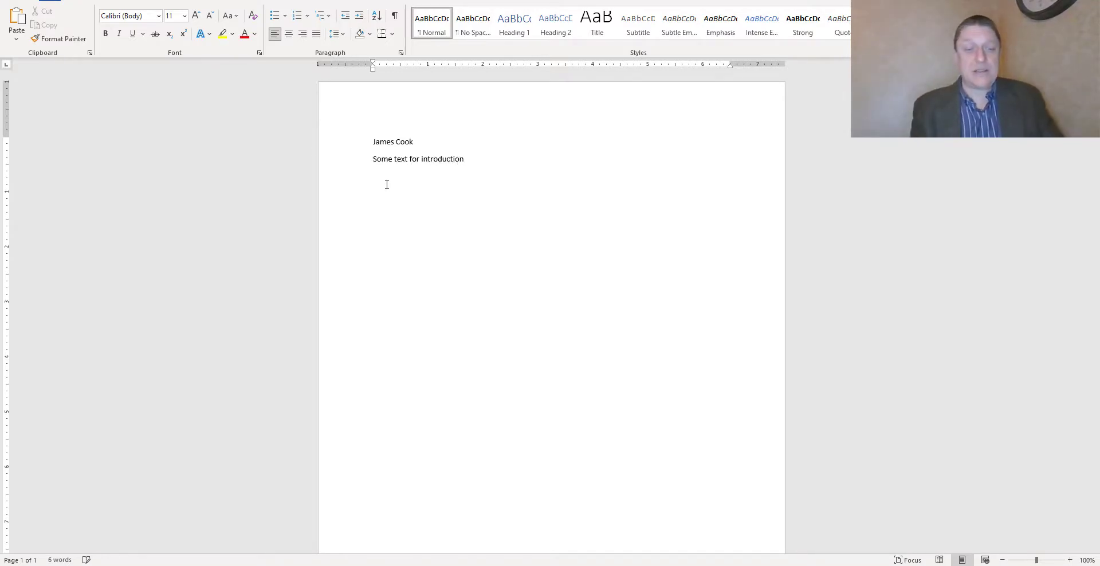
left_click(373, 192)
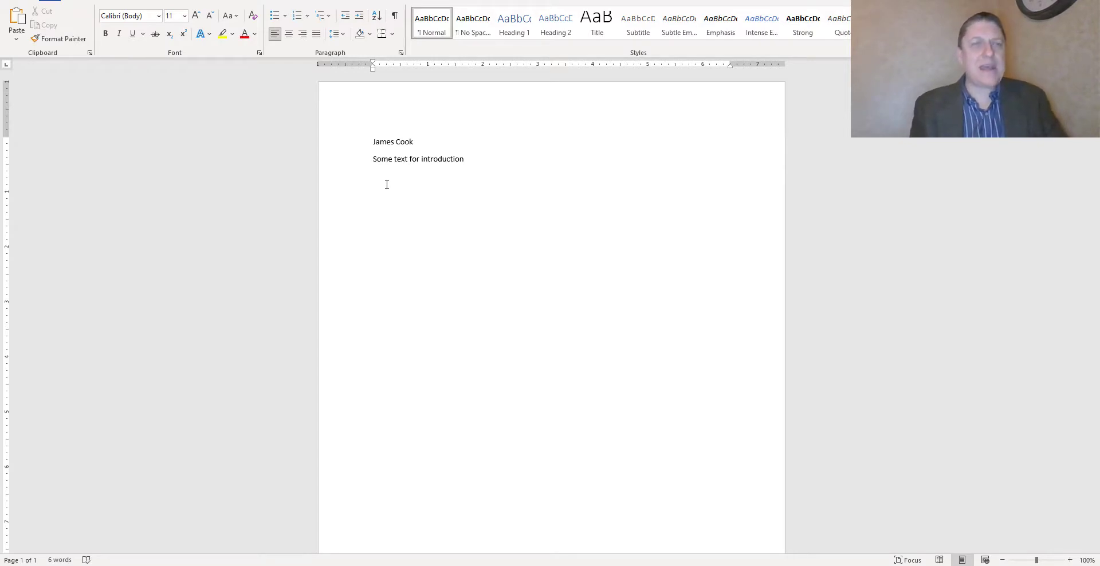
mouse_move(290, 155)
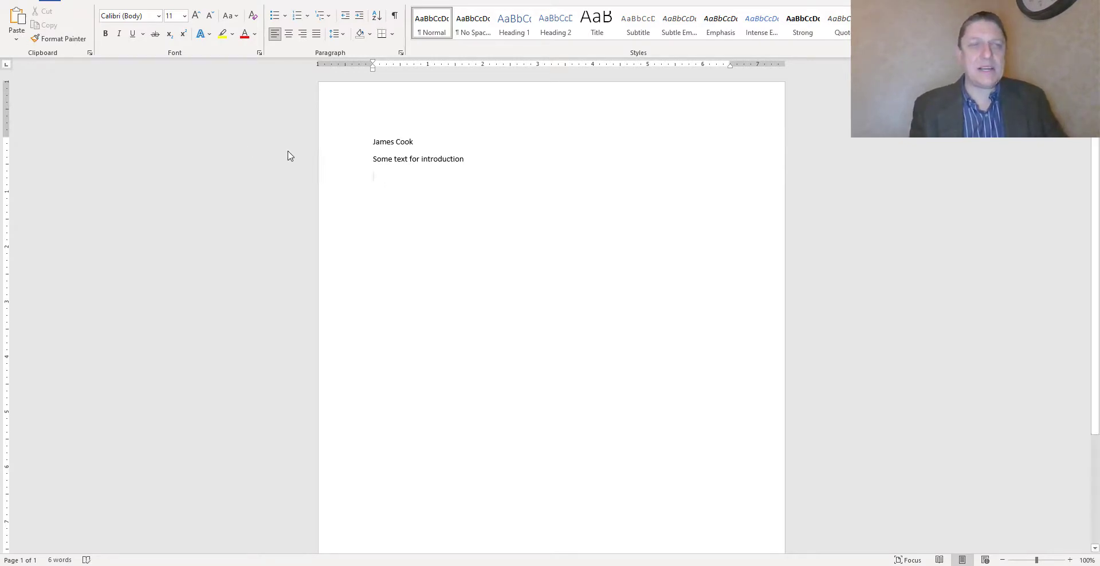
mouse_move(16, 21)
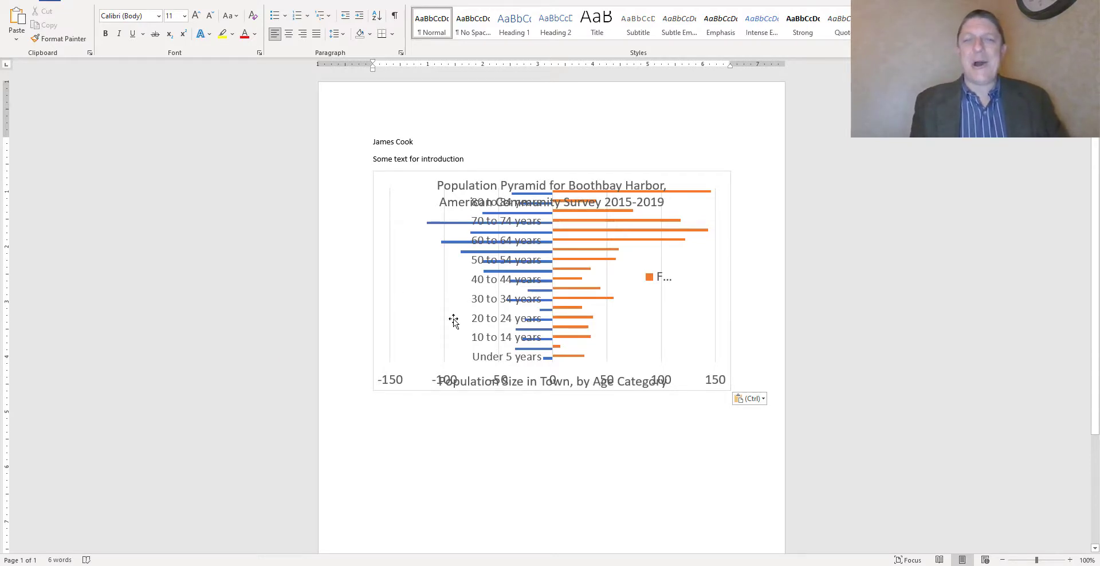
mouse_move(393, 458)
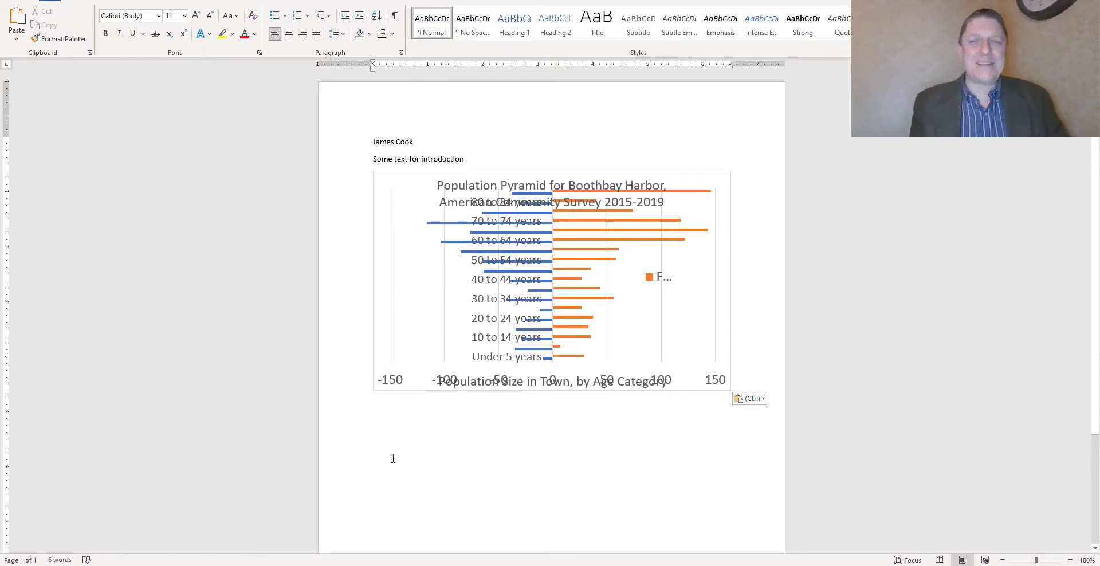
mouse_move(396, 195)
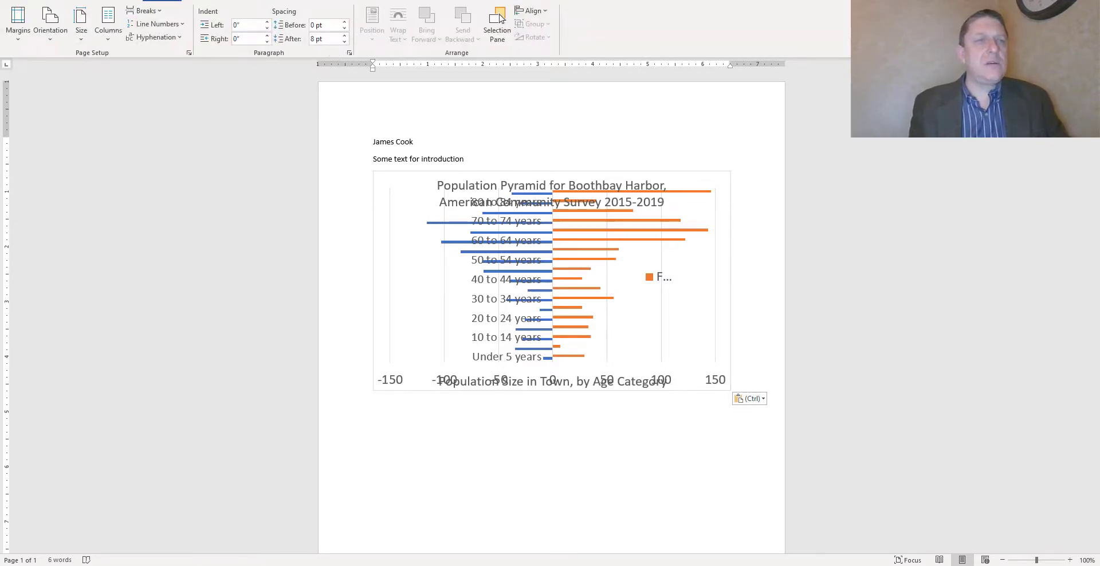
Select the pasted pyramid chart and enlarge it by its corner handle
left_click(17, 21)
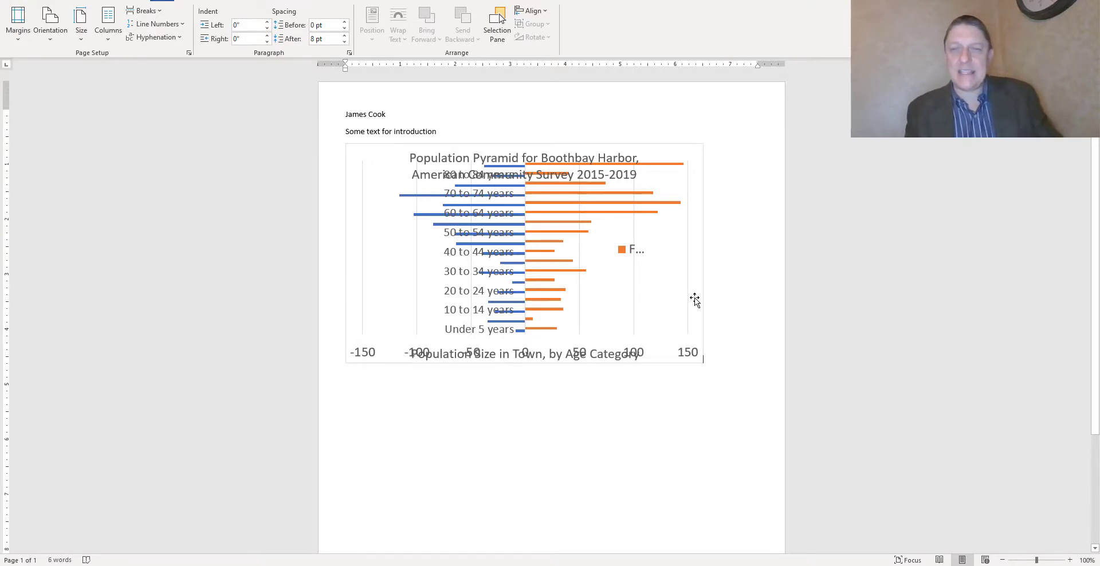
left_click(522, 252)
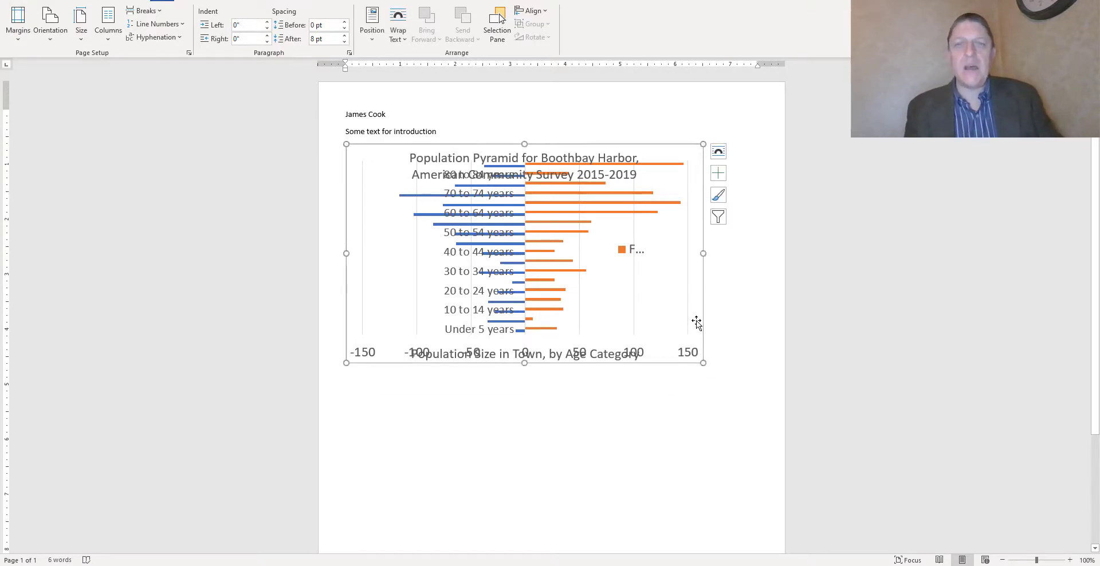
mouse_move(705, 370)
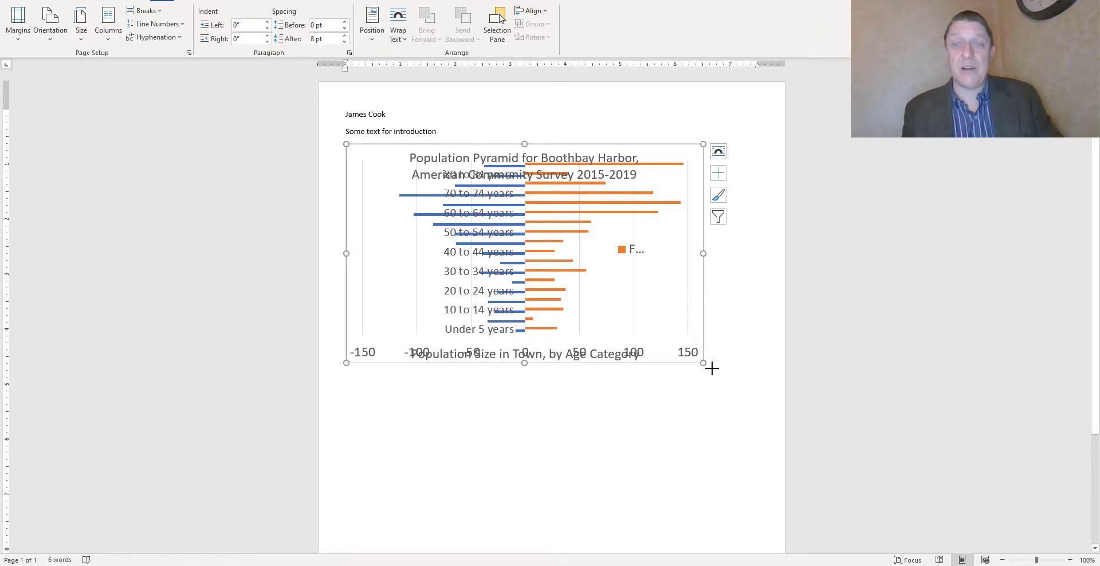
left_click_drag(701, 363, 756, 399)
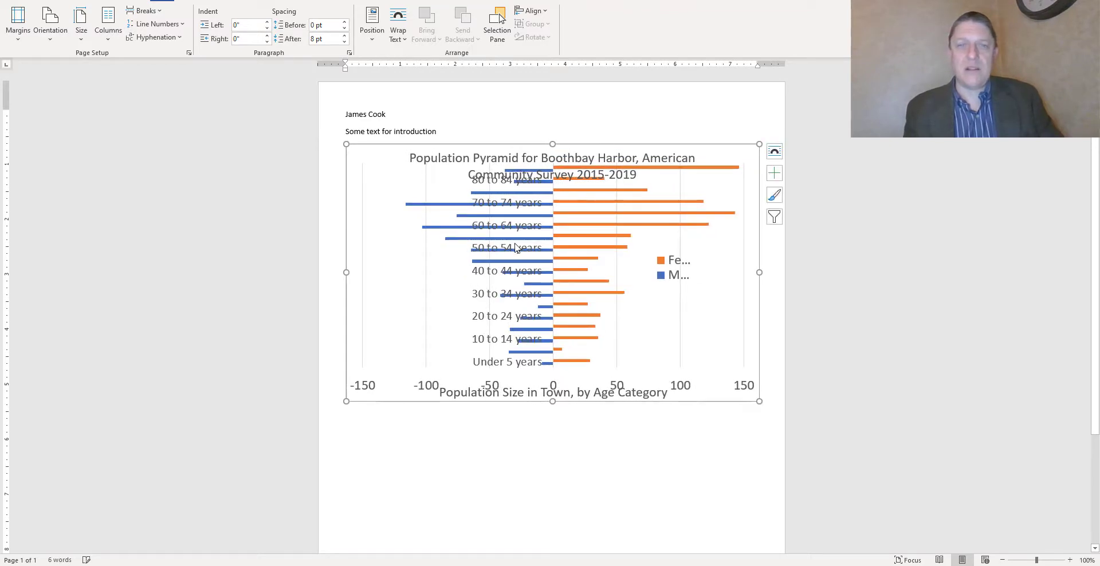
Widen the chart's plotting area so the Female and Male bars spread out
left_click(551, 157)
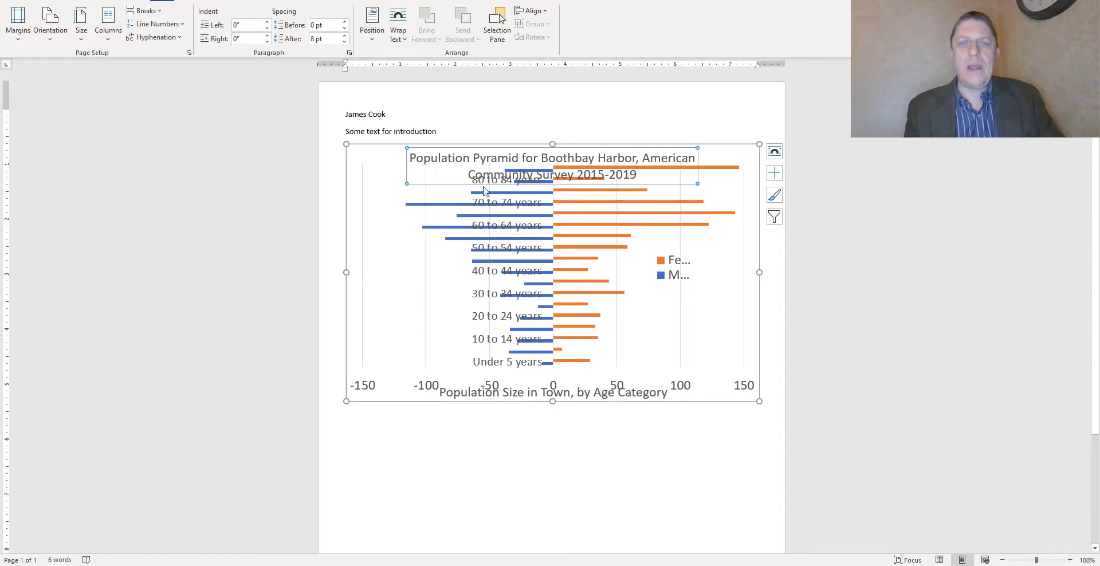
mouse_move(552, 400)
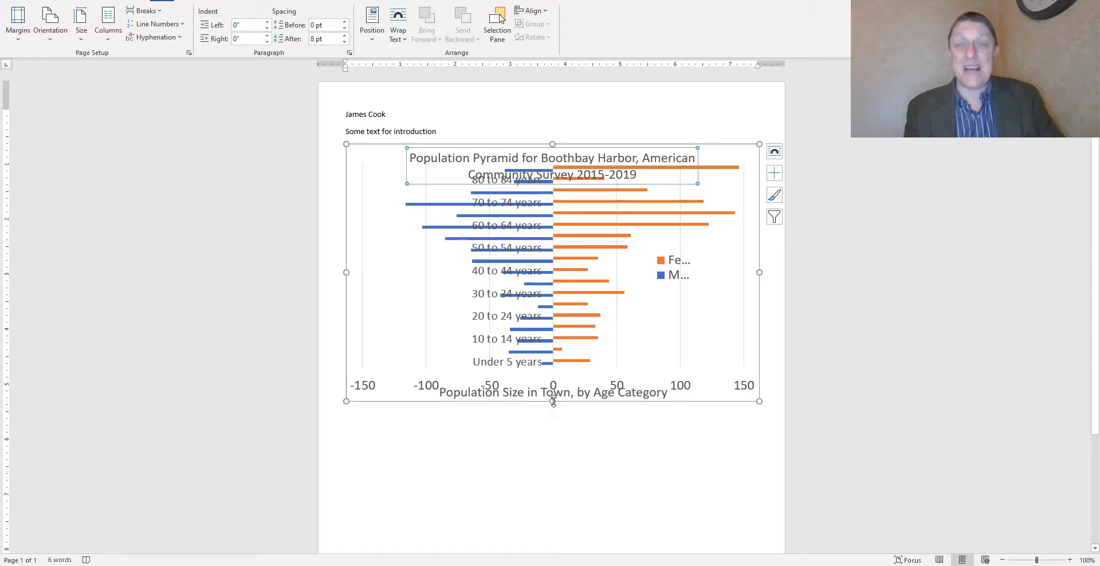
left_click_drag(552, 401, 552, 461)
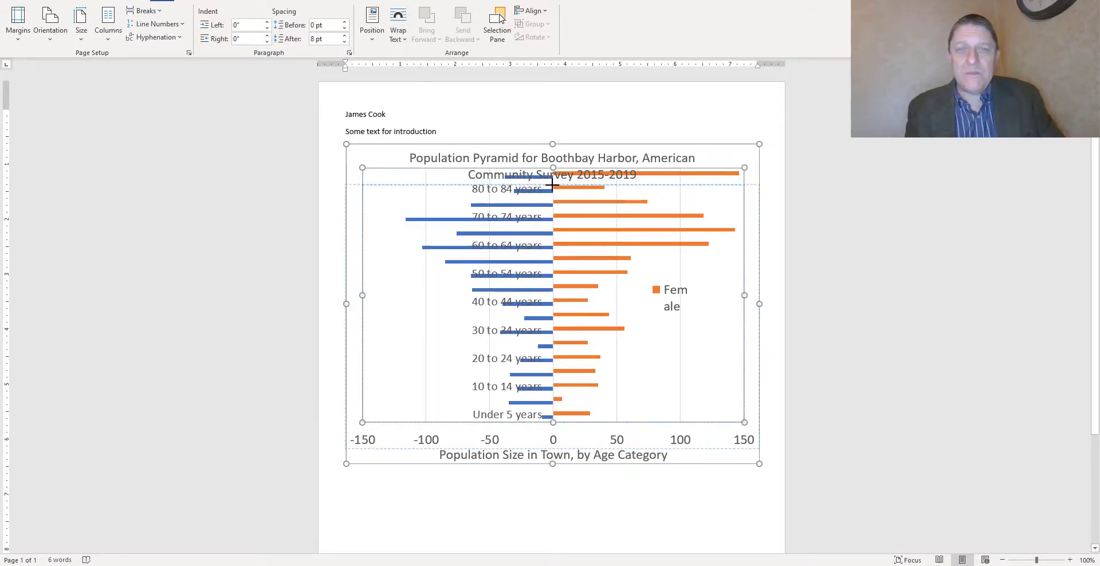
left_click(560, 424)
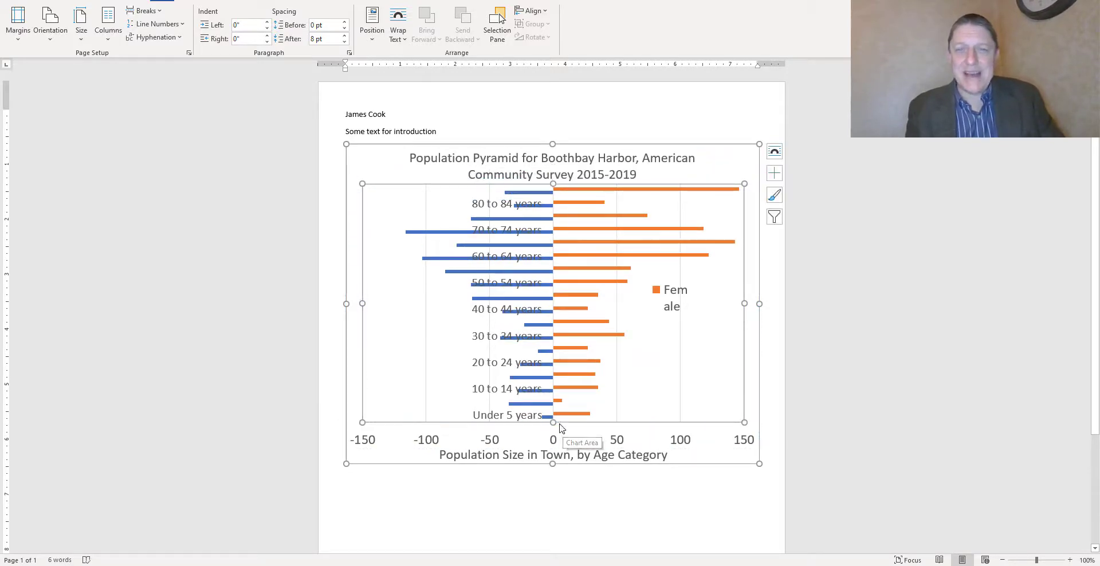
left_click(670, 298)
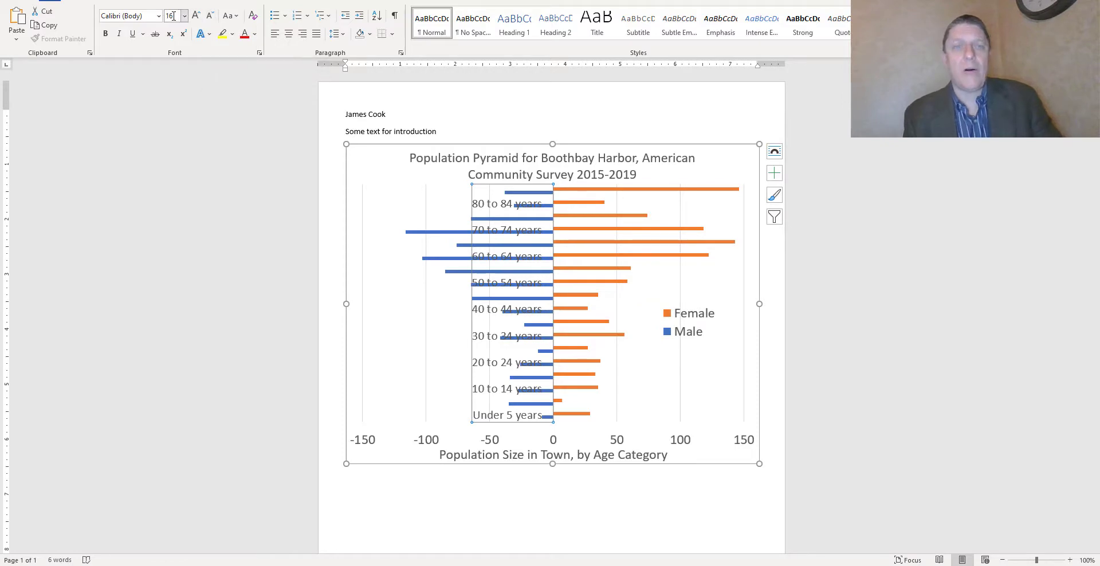
Lower the age label font size to 15 so every age group fits on the axis
triple_click(170, 15)
type("15")
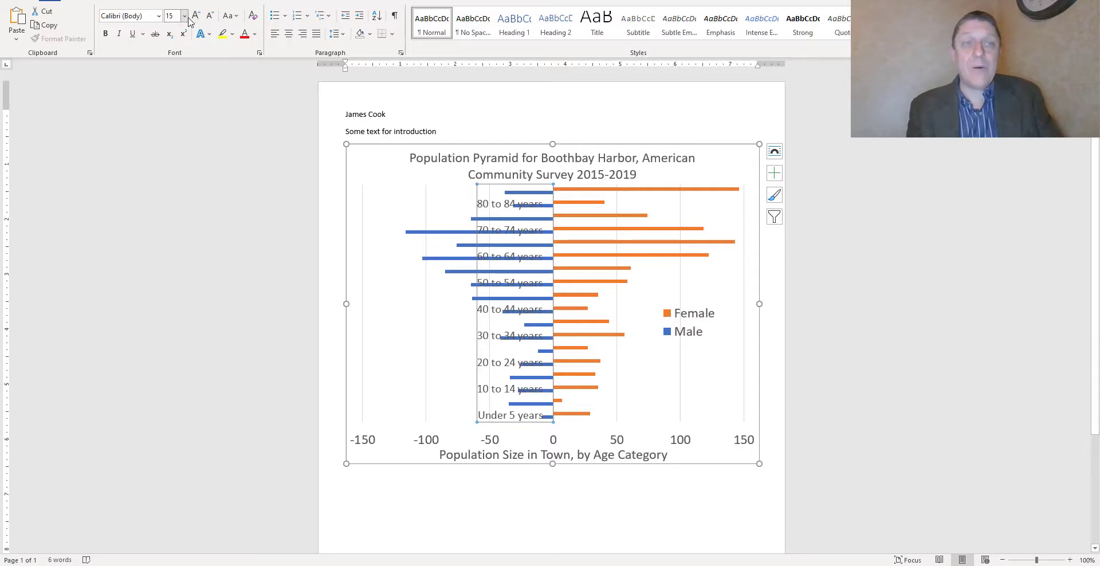
left_click(208, 15)
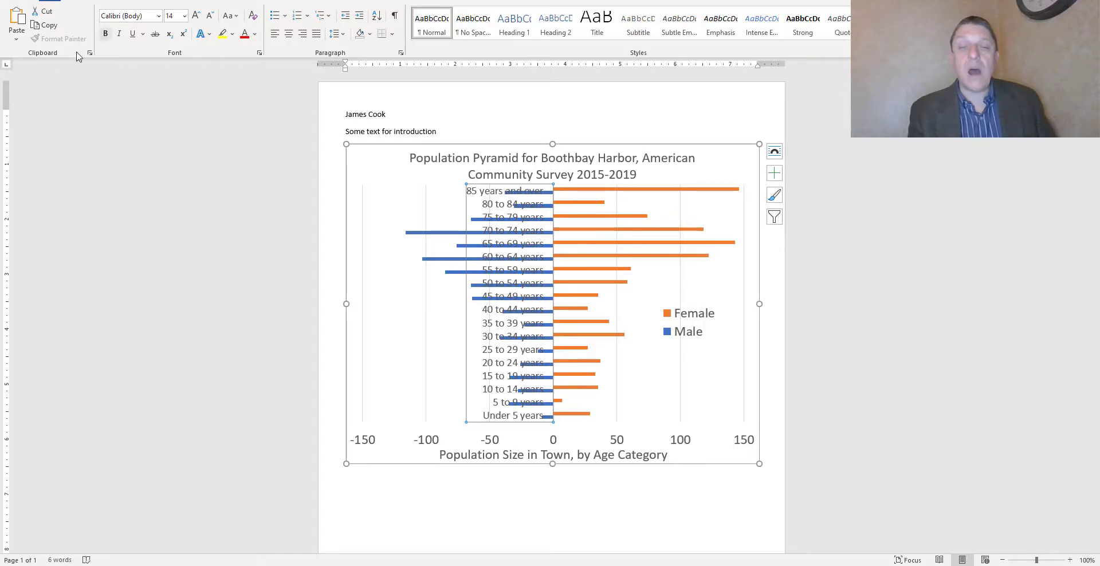
mouse_move(591, 430)
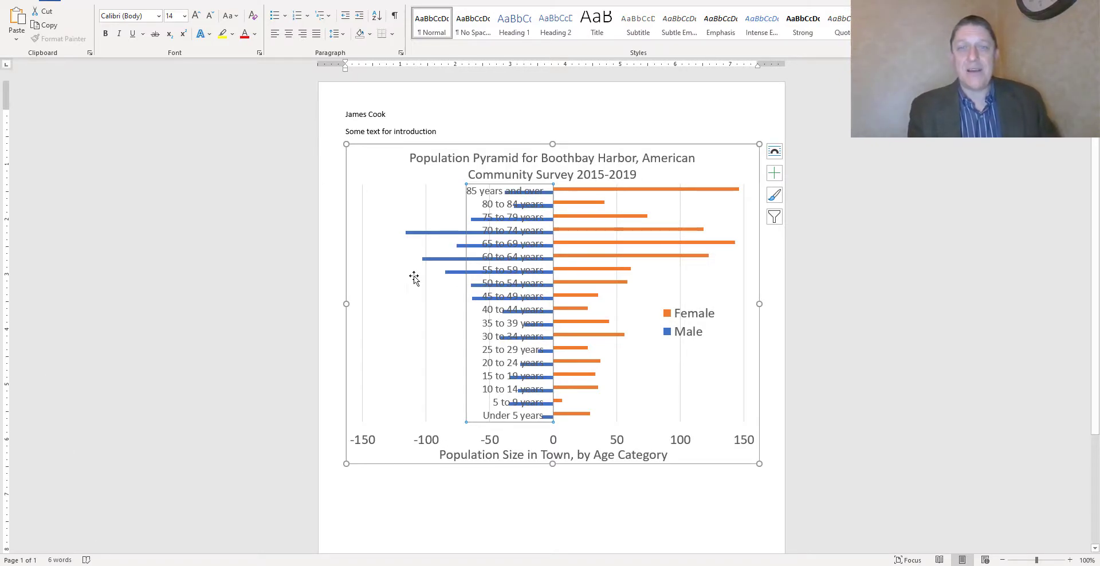
mouse_move(651, 245)
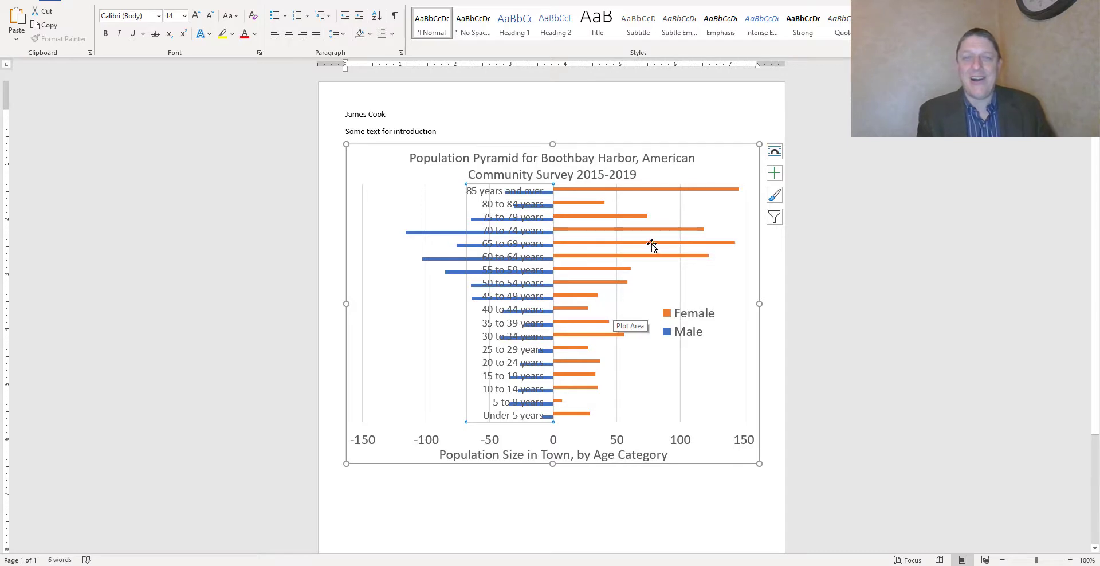
mouse_move(566, 291)
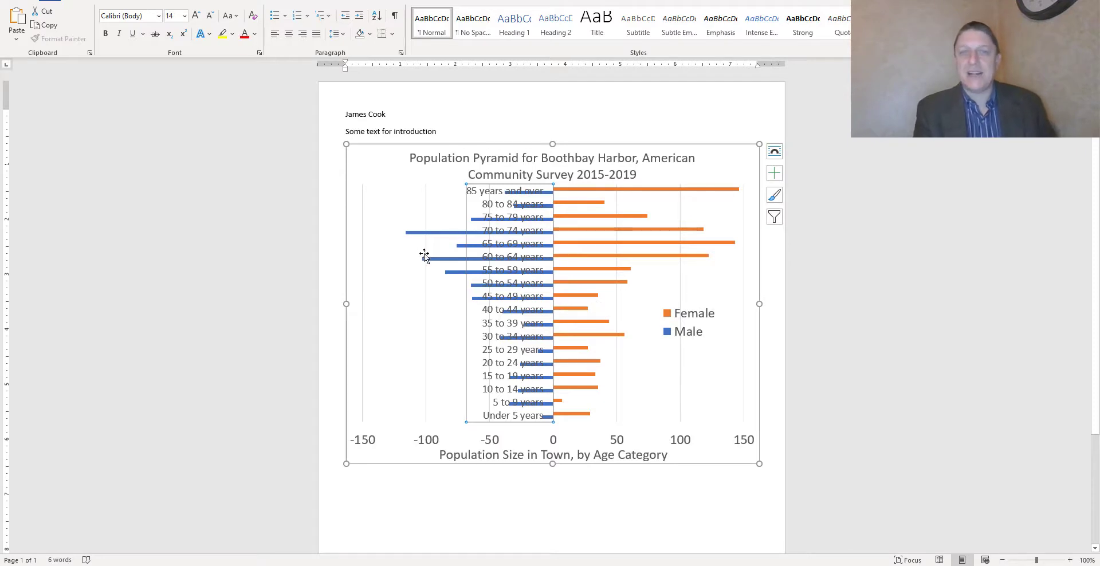
mouse_move(476, 263)
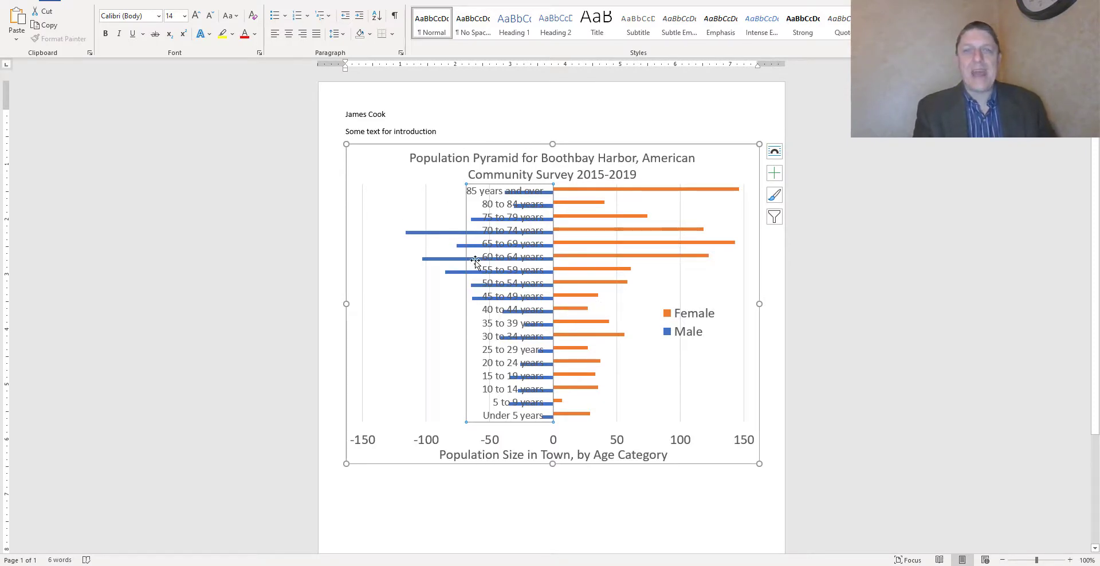
mouse_move(567, 194)
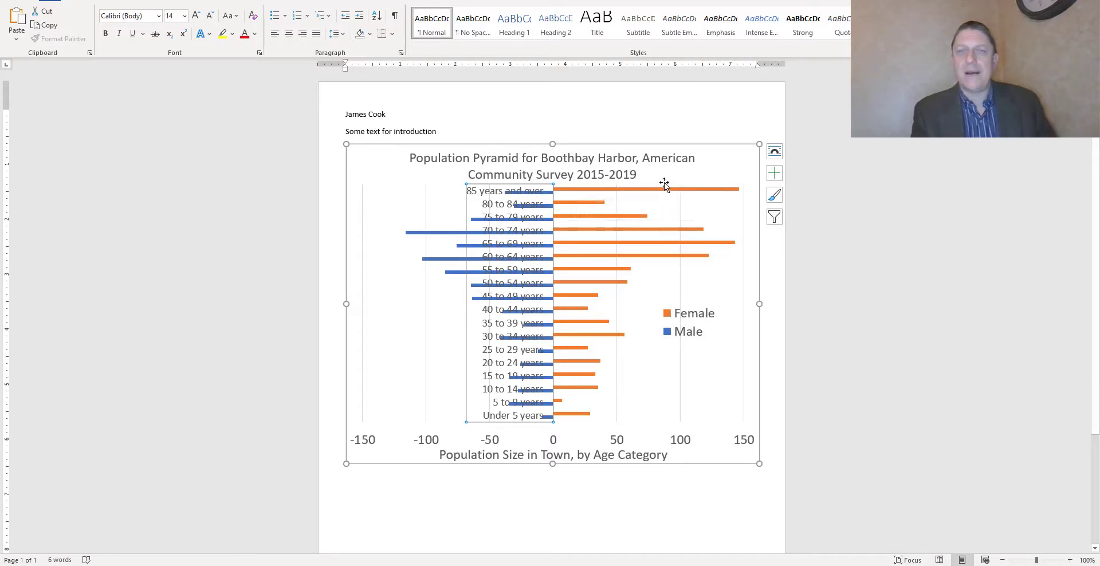
mouse_move(663, 189)
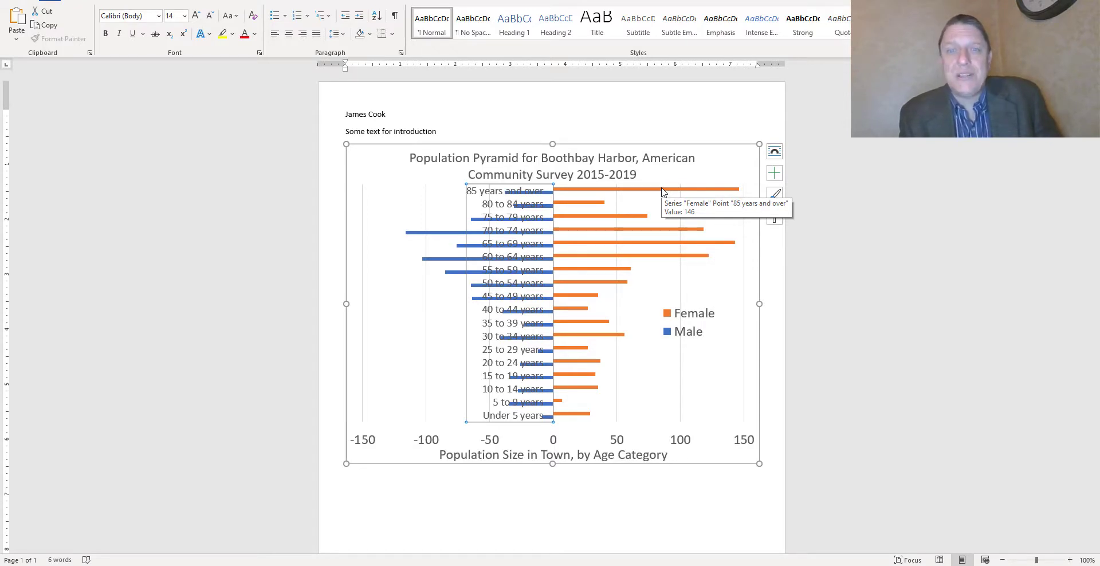
mouse_move(561, 380)
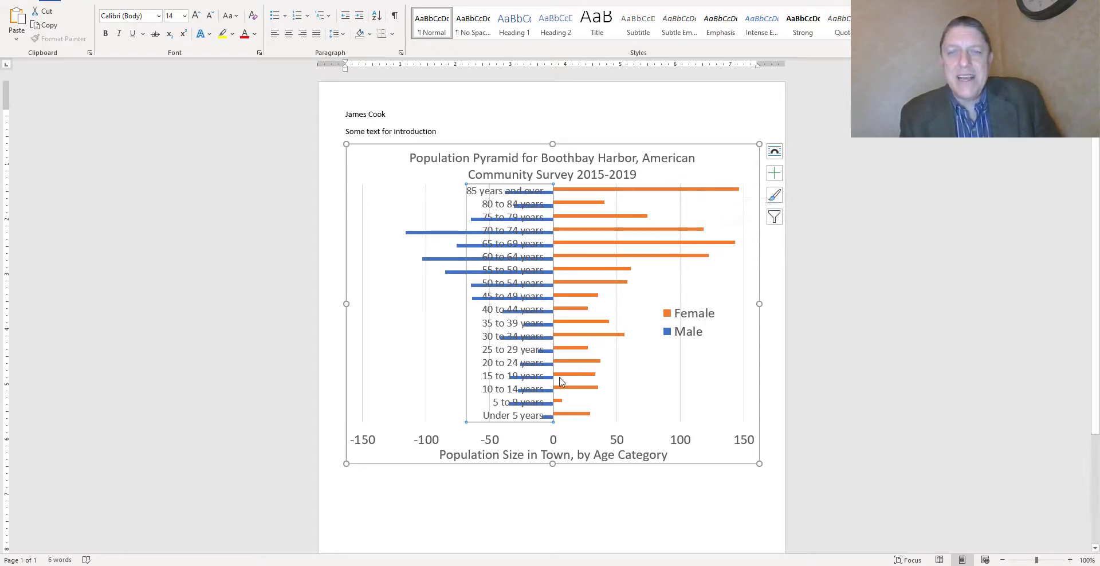
mouse_move(559, 402)
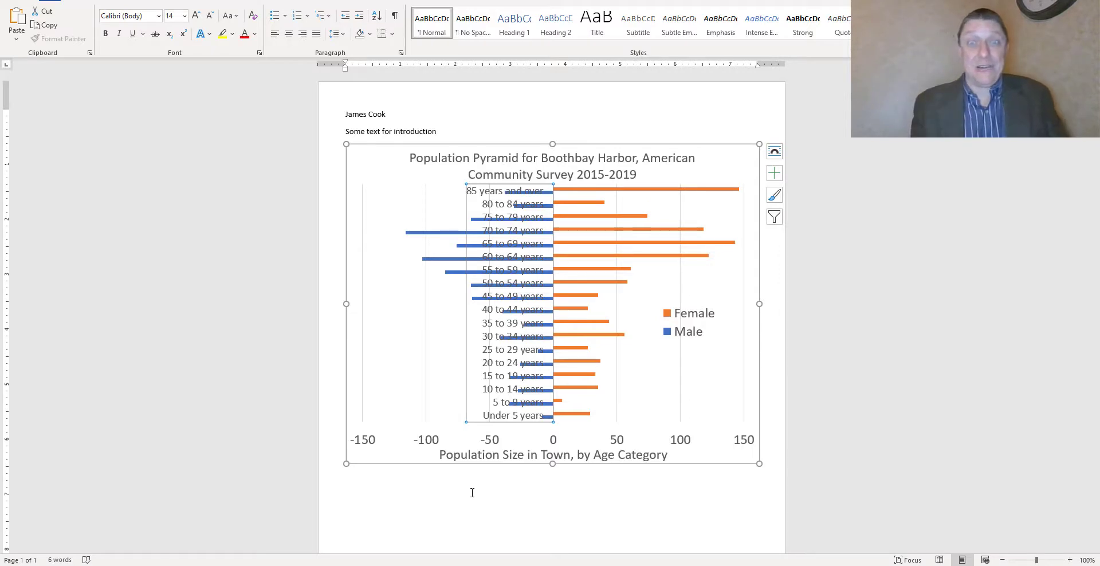
mouse_move(536, 520)
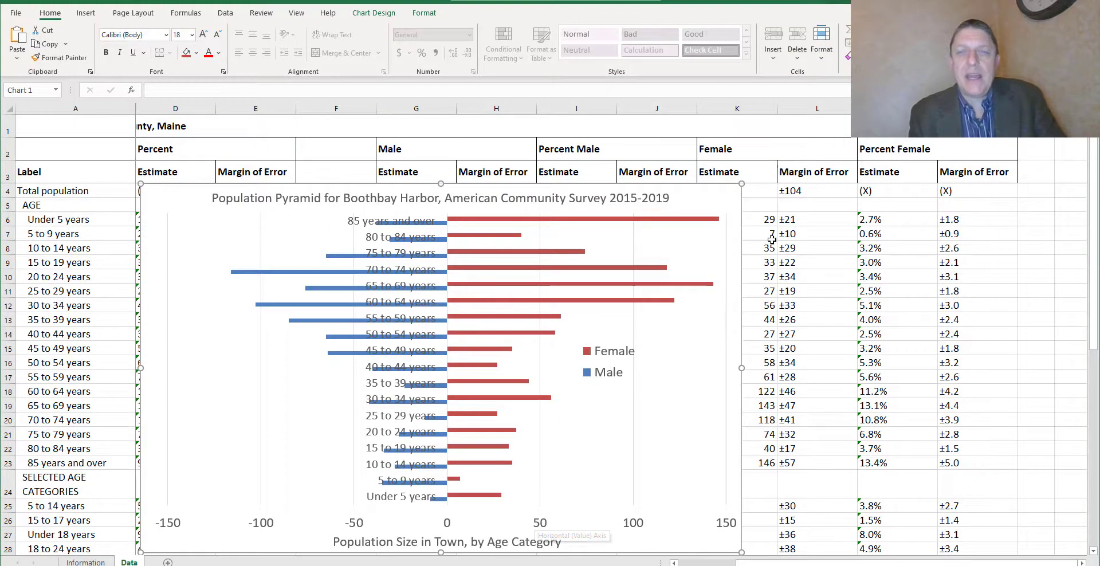
mouse_move(724, 198)
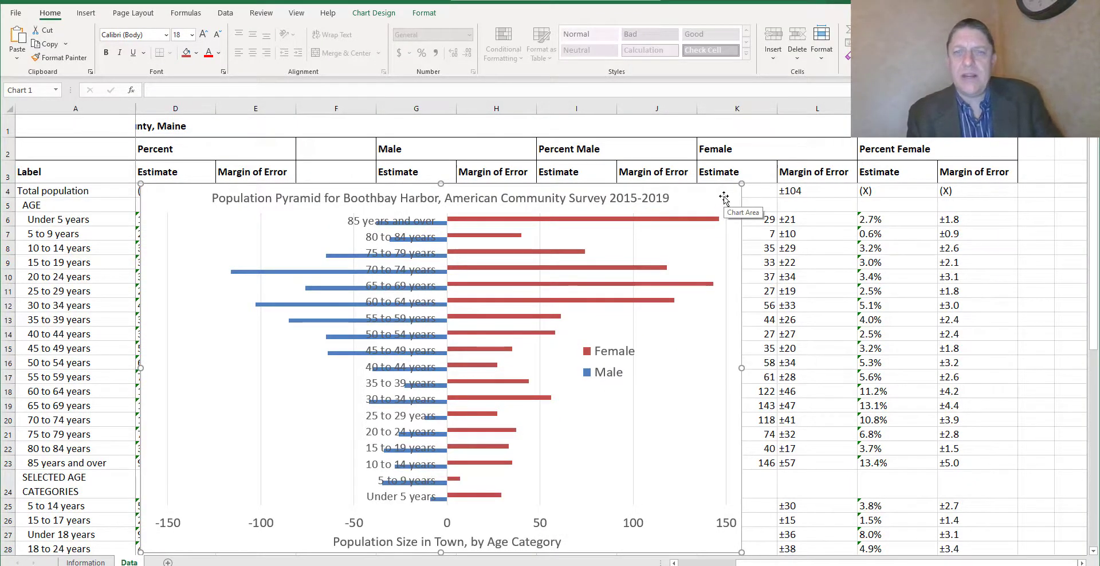
mouse_move(244, 208)
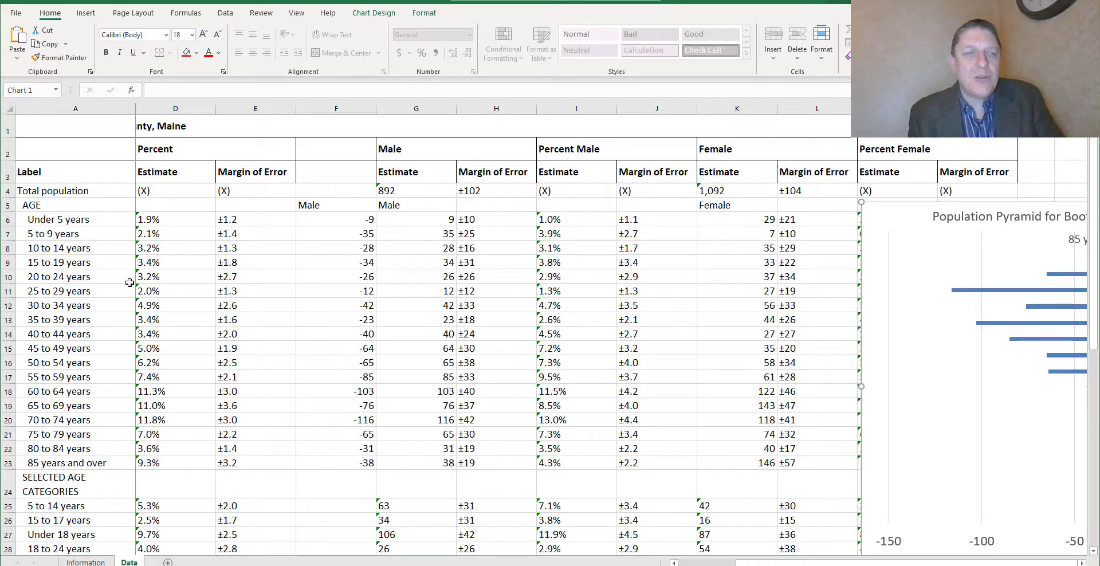
Check the female estimates for 5 to 9 years and 85 and over, then recover the table with the chart
left_click(75, 234)
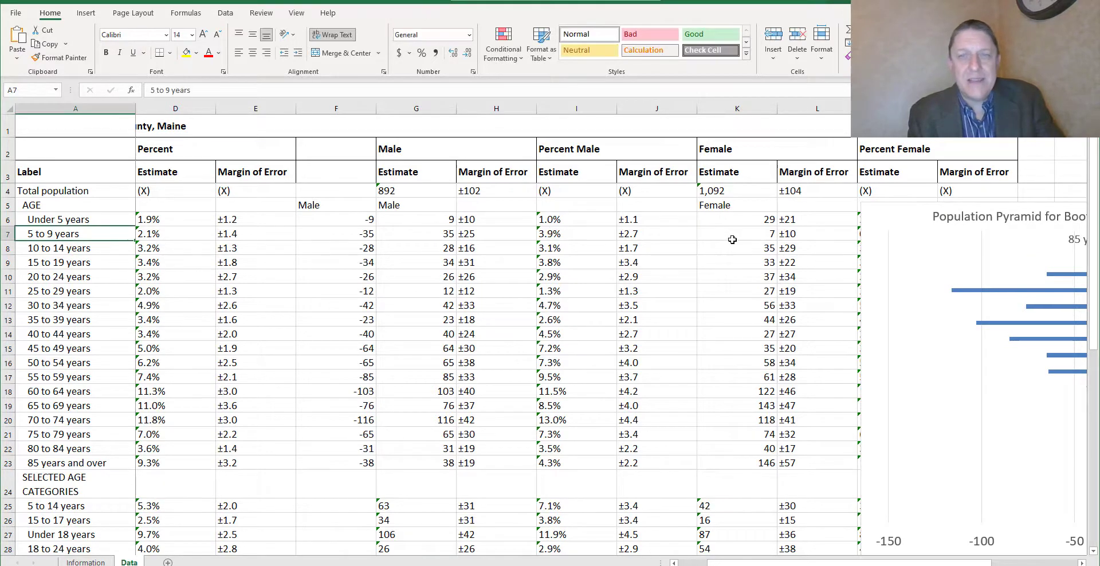
left_click(736, 234)
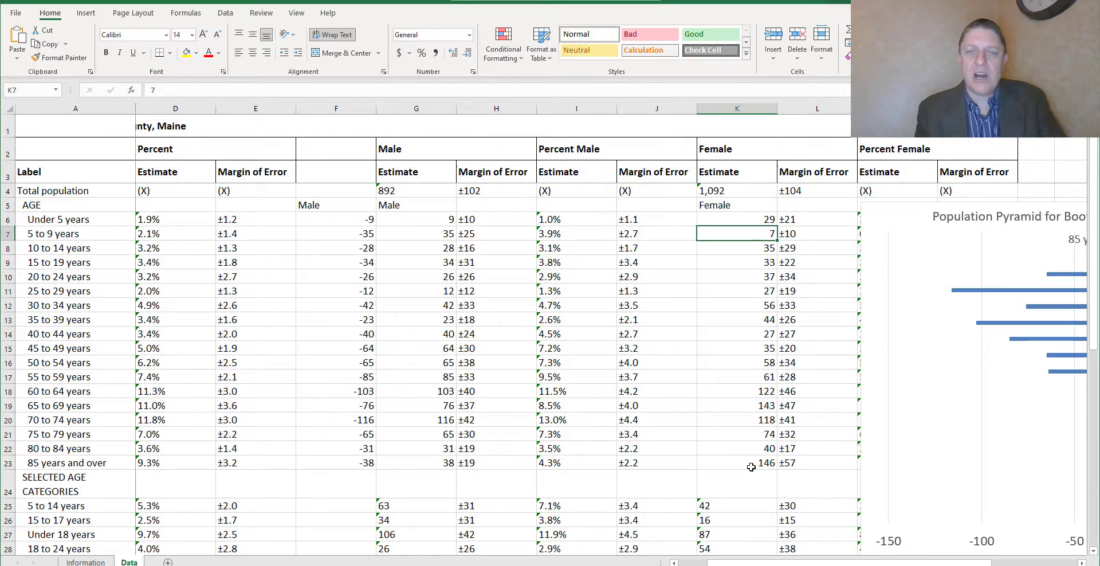
left_click(737, 462)
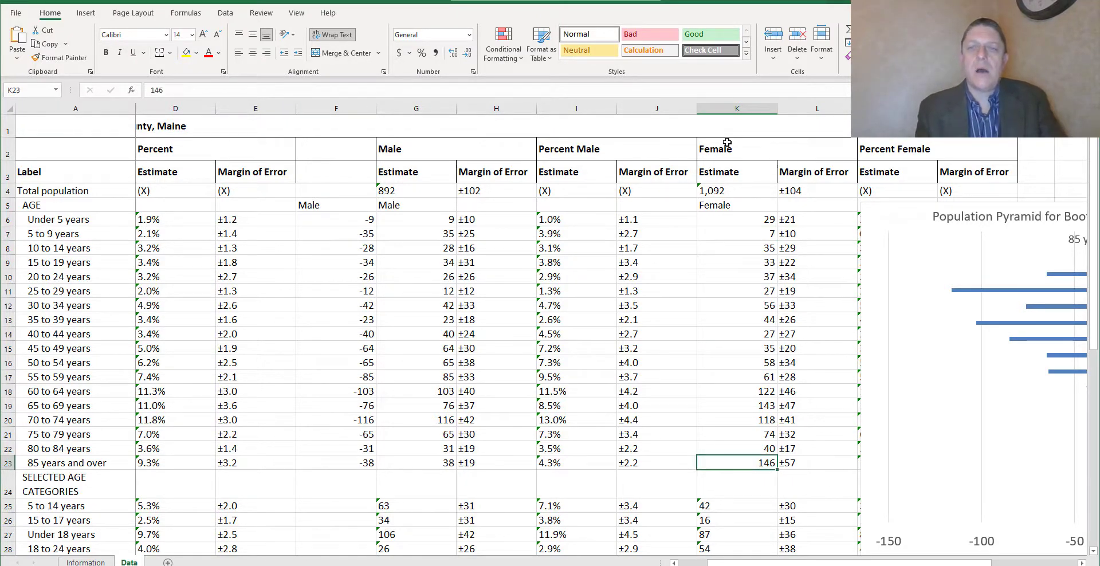
mouse_move(231, 470)
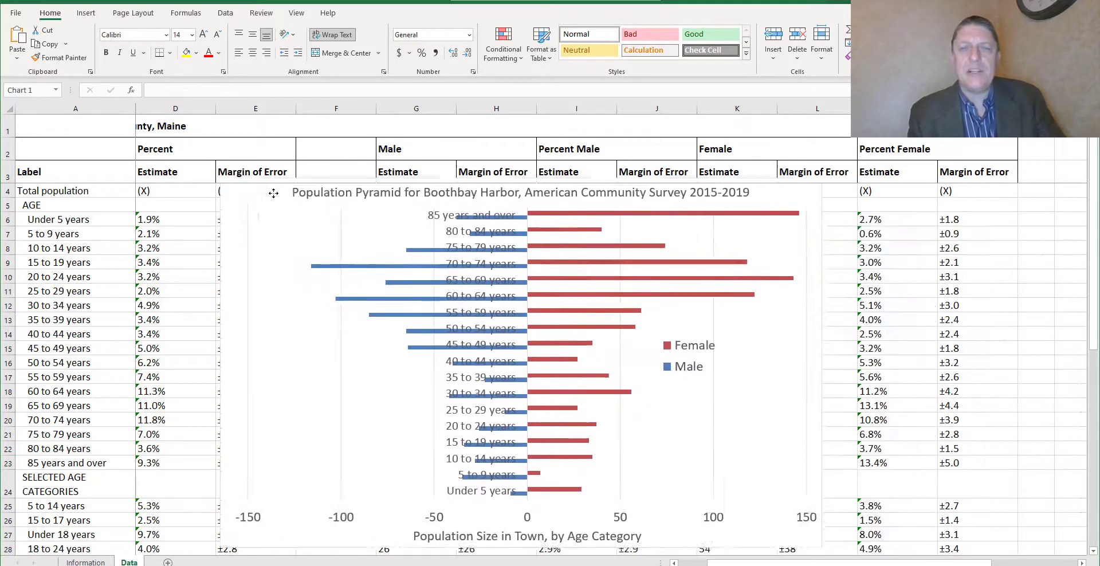
left_click_drag(519, 193, 518, 169)
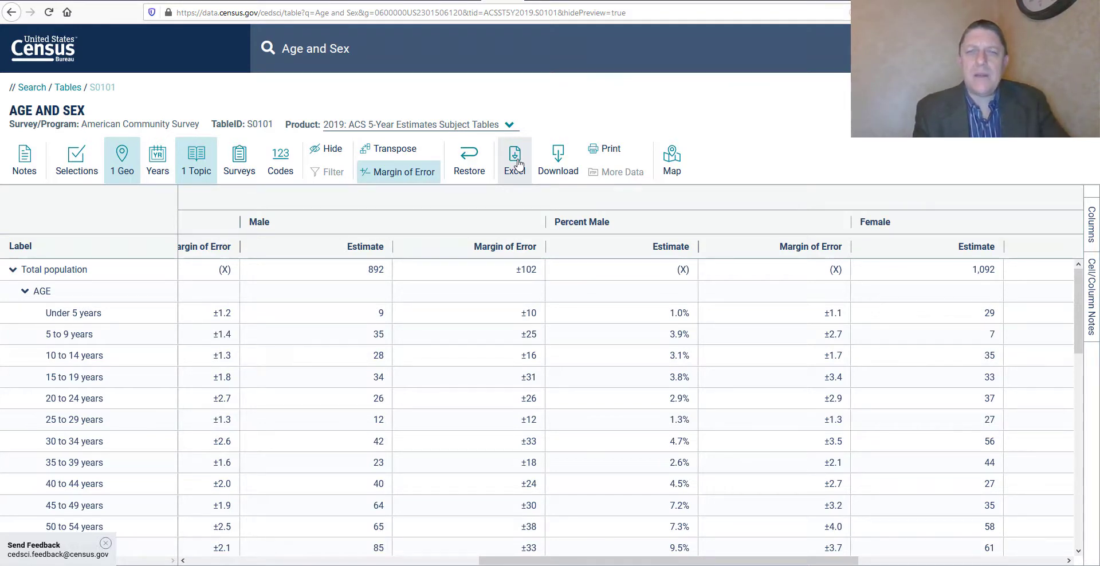
Export the S0101 Age and Sex table as a CSV file and save the download
left_click(515, 160)
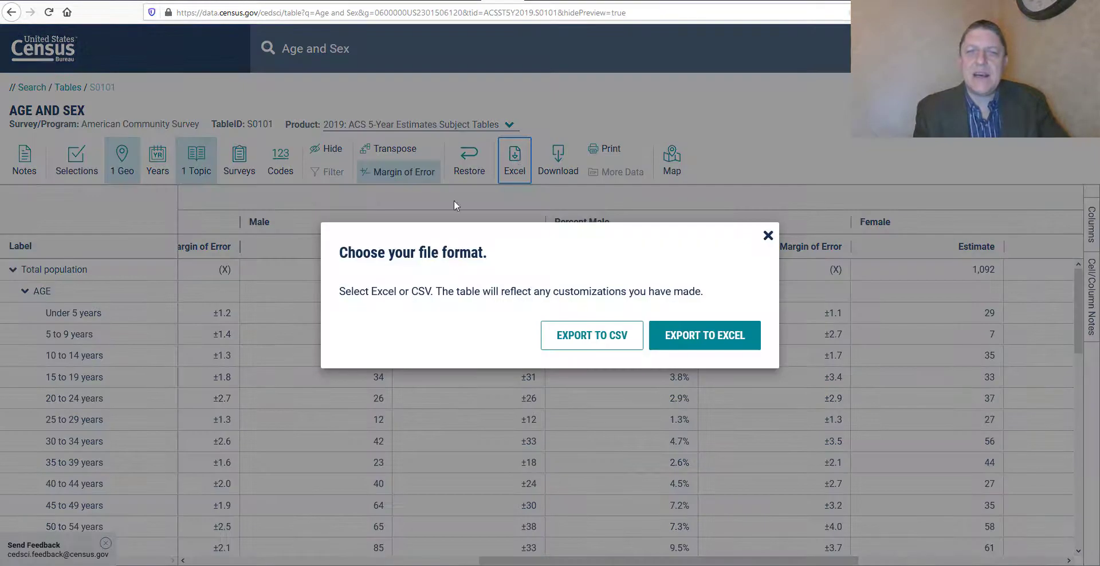
mouse_move(591, 335)
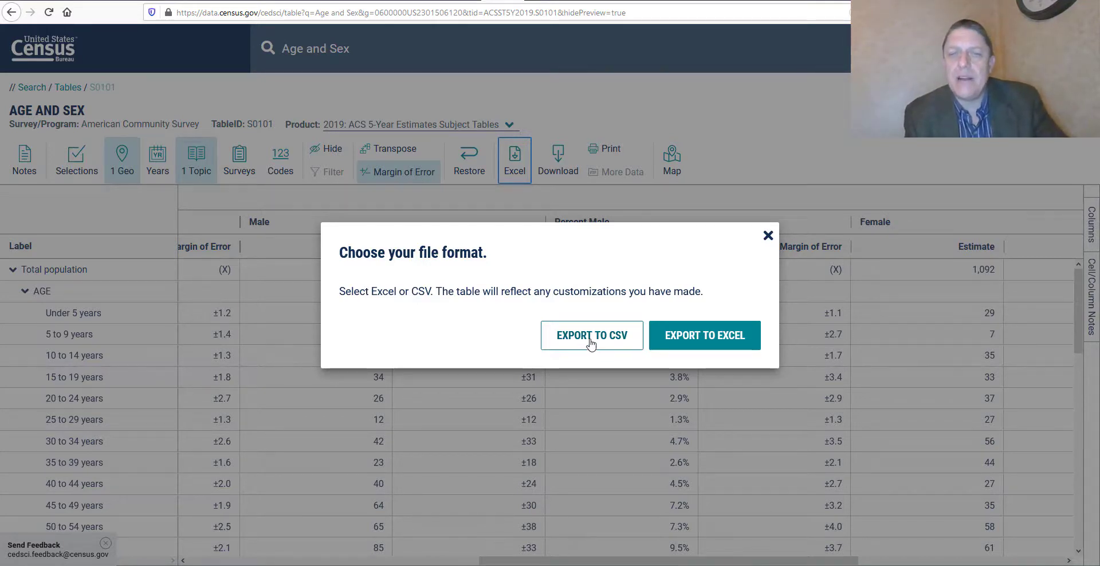
left_click(591, 335)
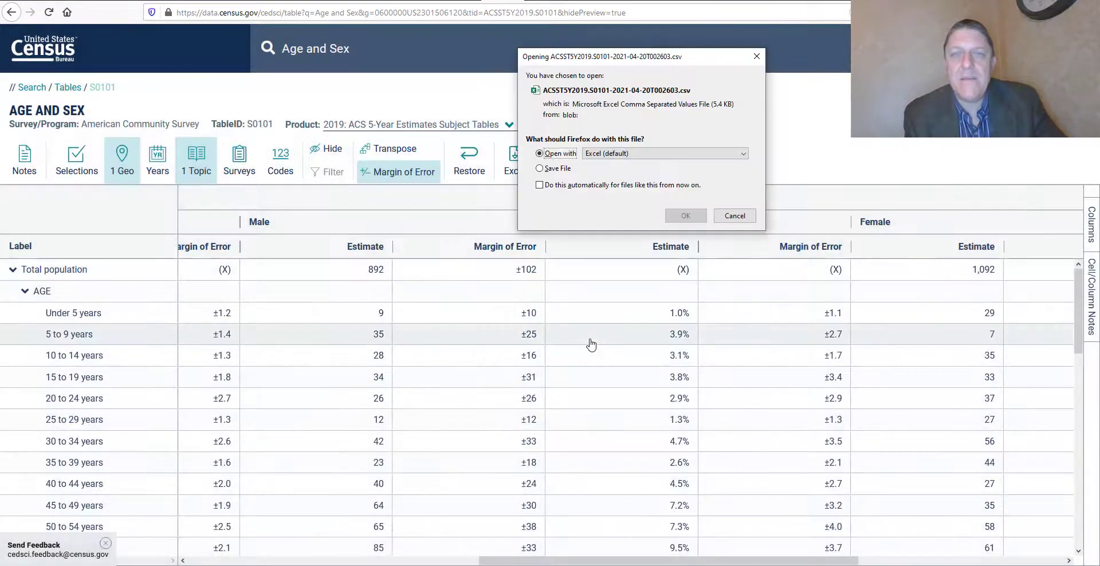
left_click(539, 168)
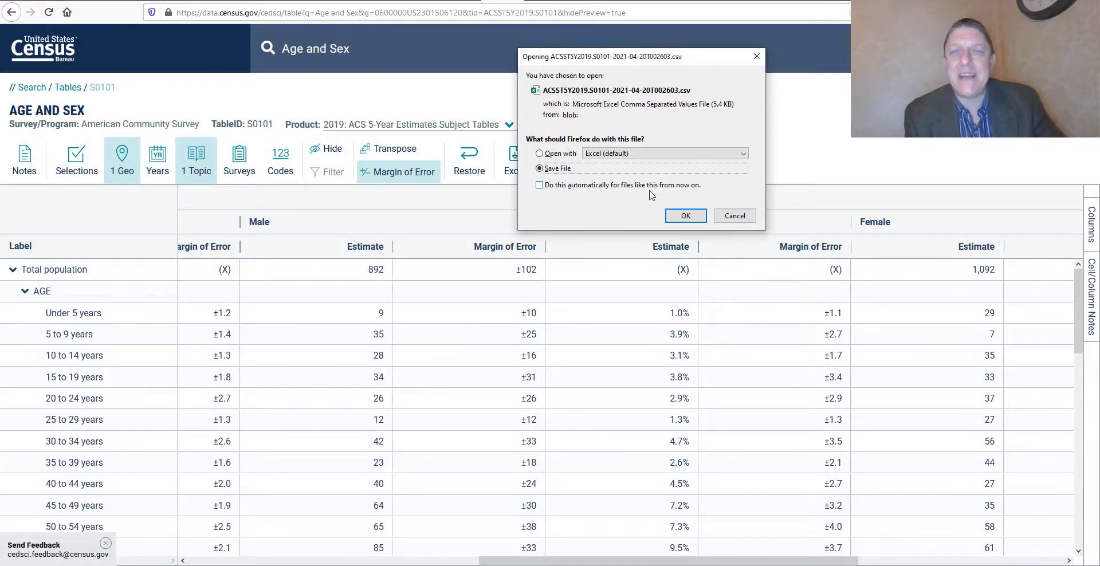
left_click(685, 215)
type("https://drive.google.com")
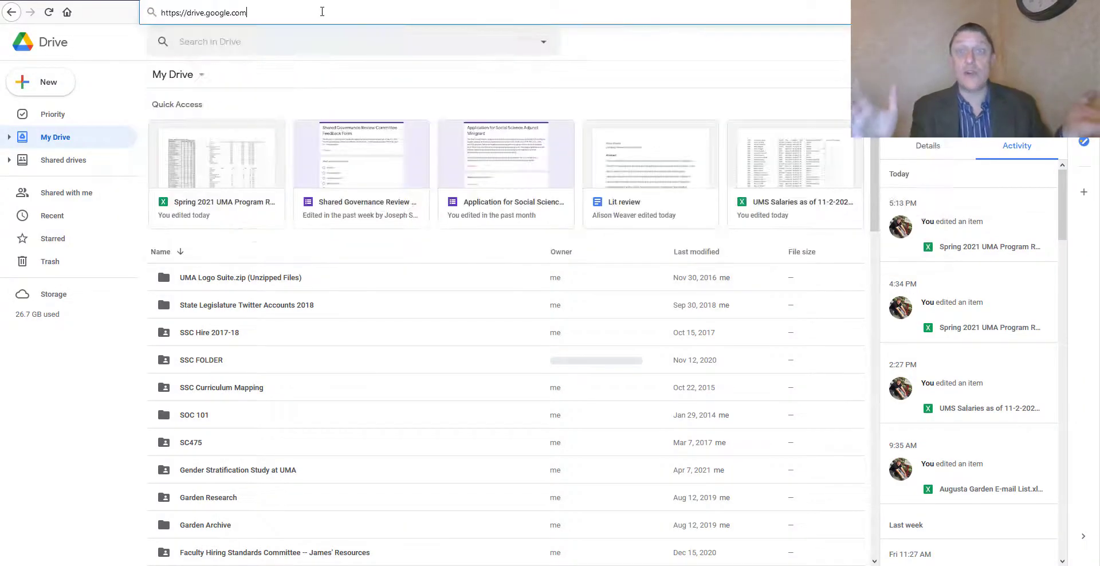
Create a new blank Google Sheets spreadsheet from Google Drive's New menu
key("Return")
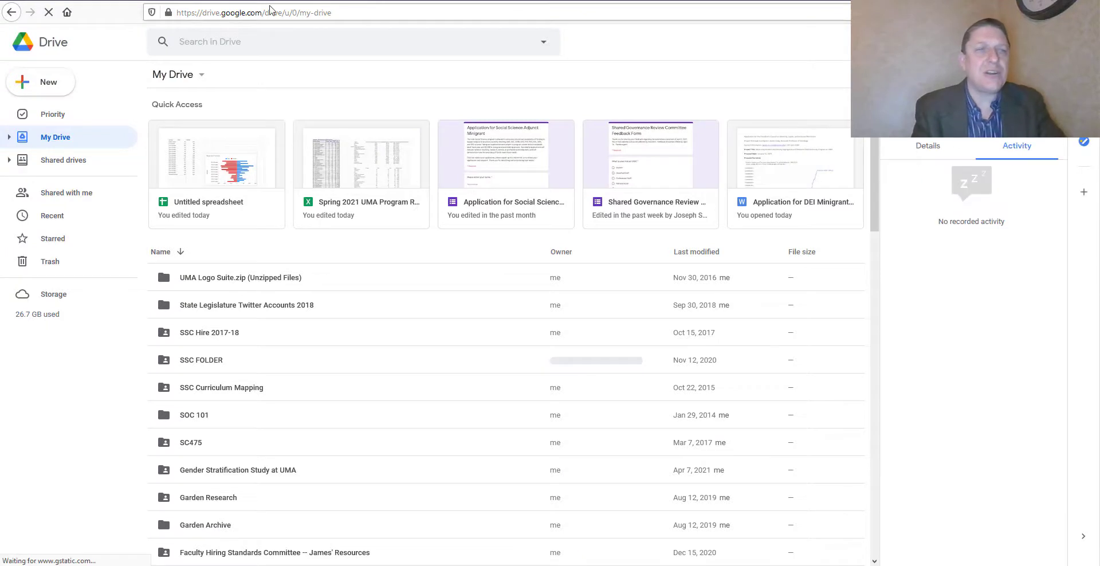
left_click(40, 81)
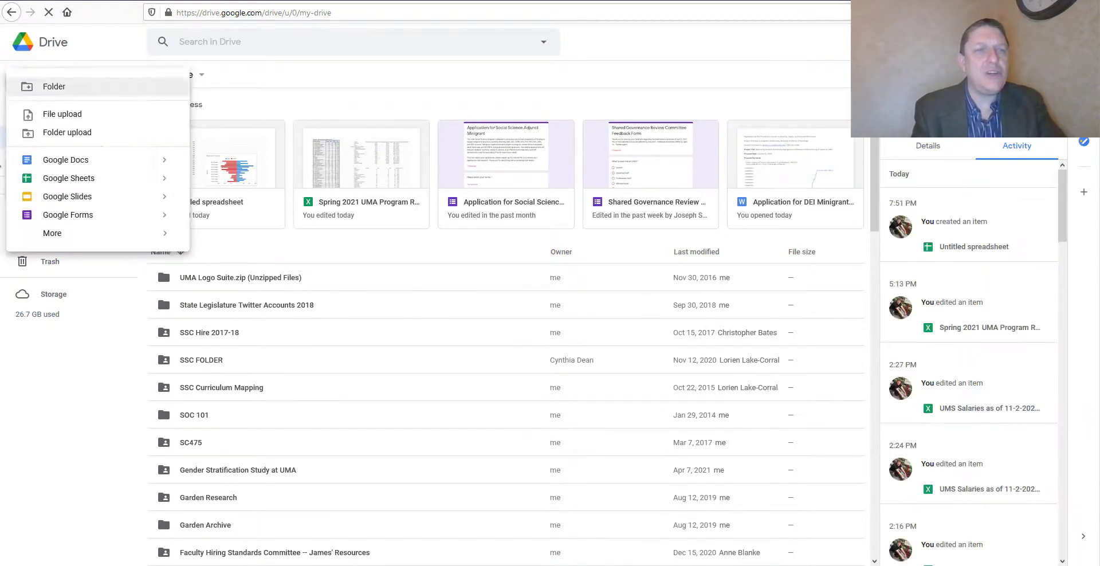
mouse_move(67, 177)
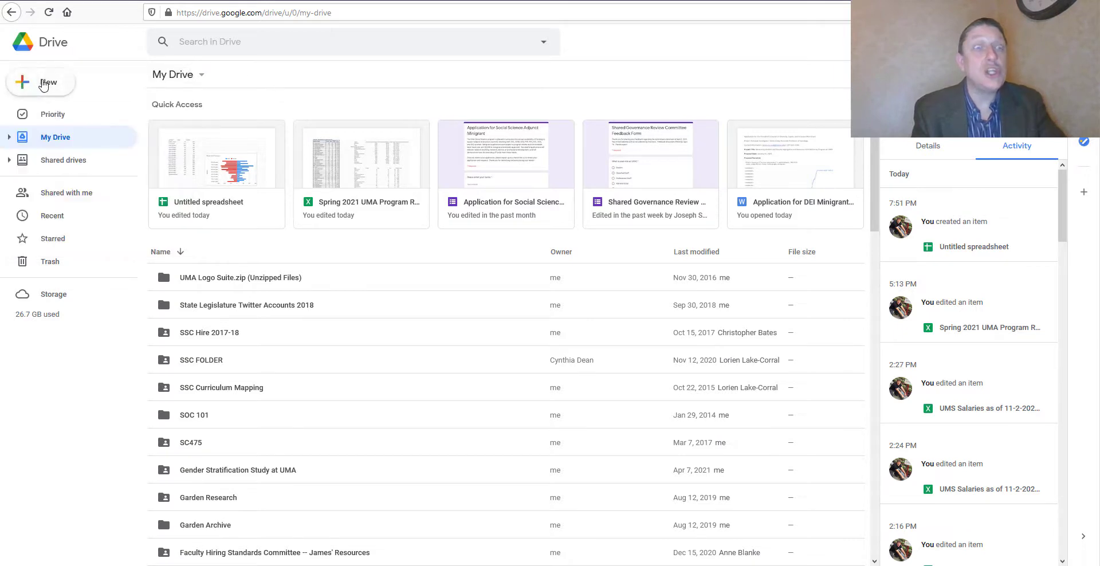
left_click(41, 83)
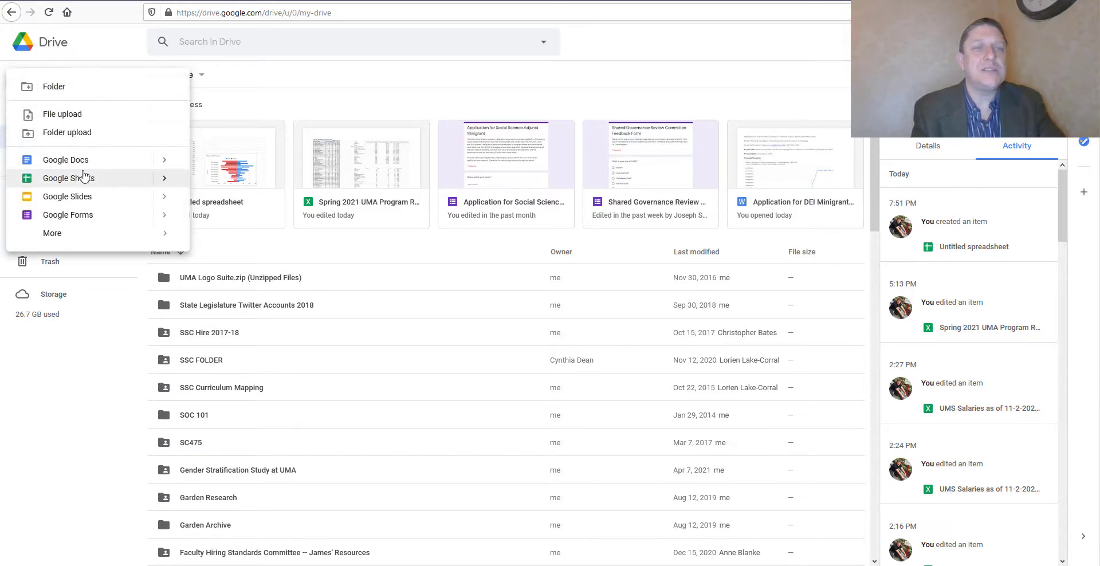
left_click(67, 177)
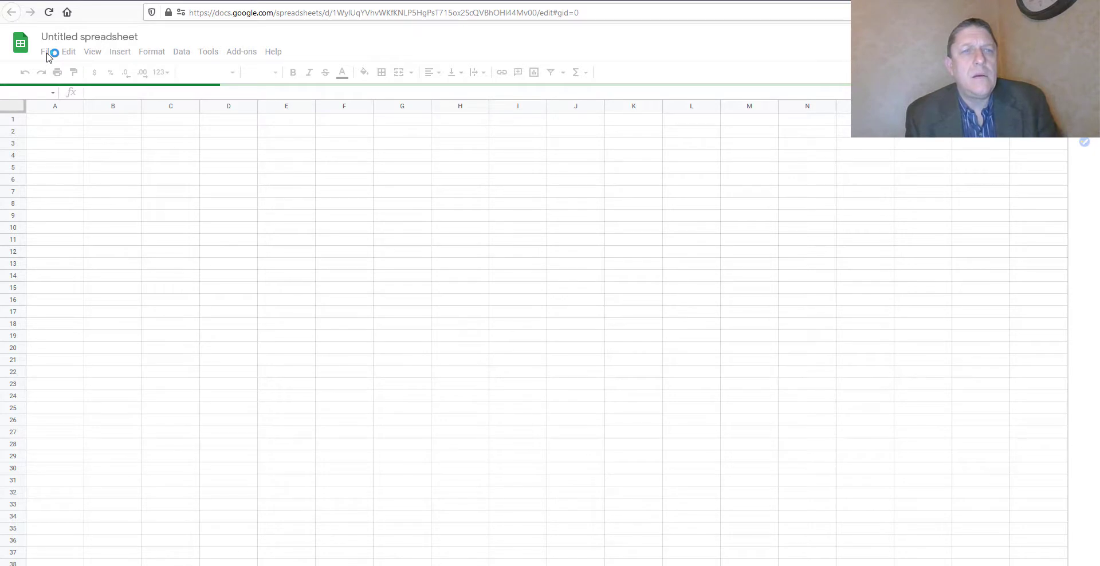
left_click(47, 51)
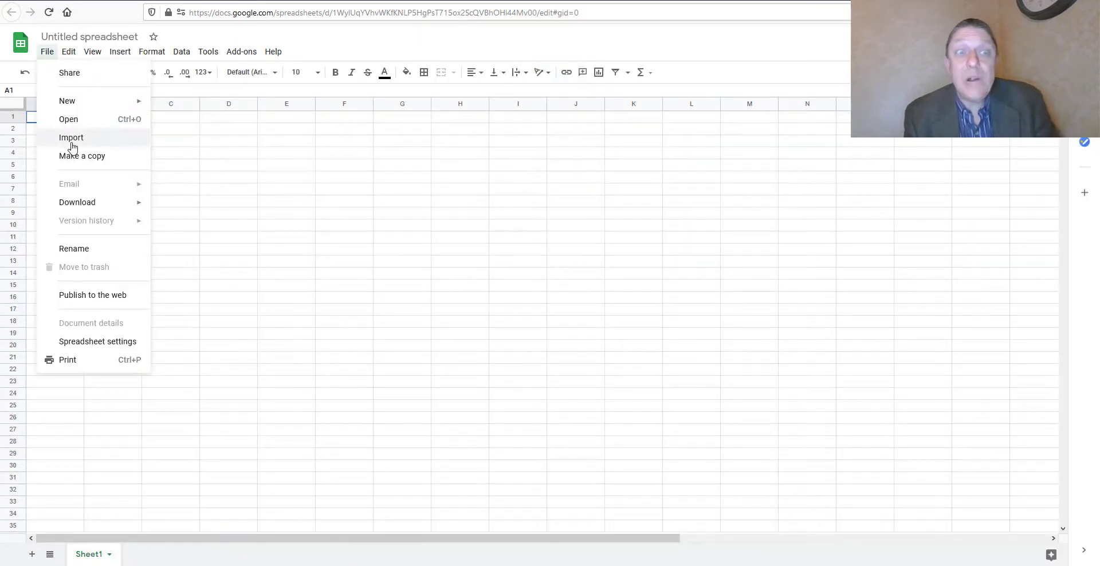
left_click(71, 137)
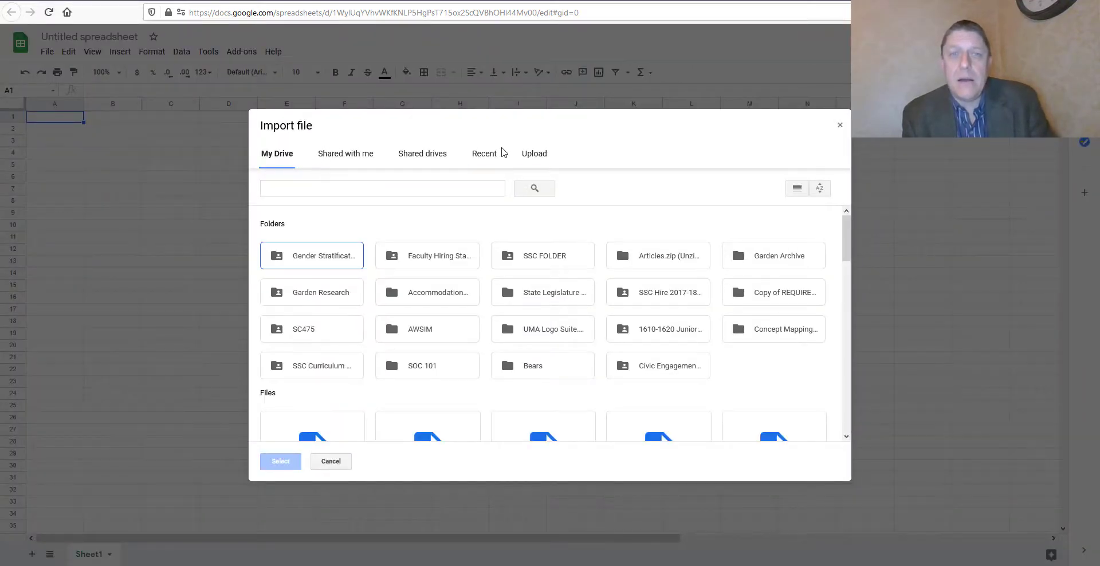
mouse_move(384, 152)
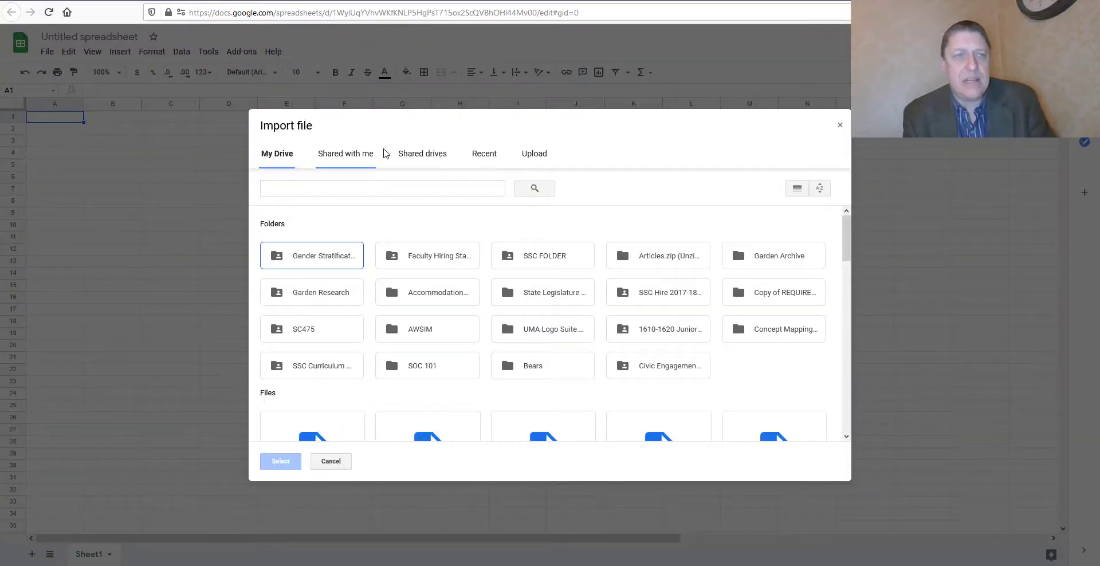
mouse_move(533, 158)
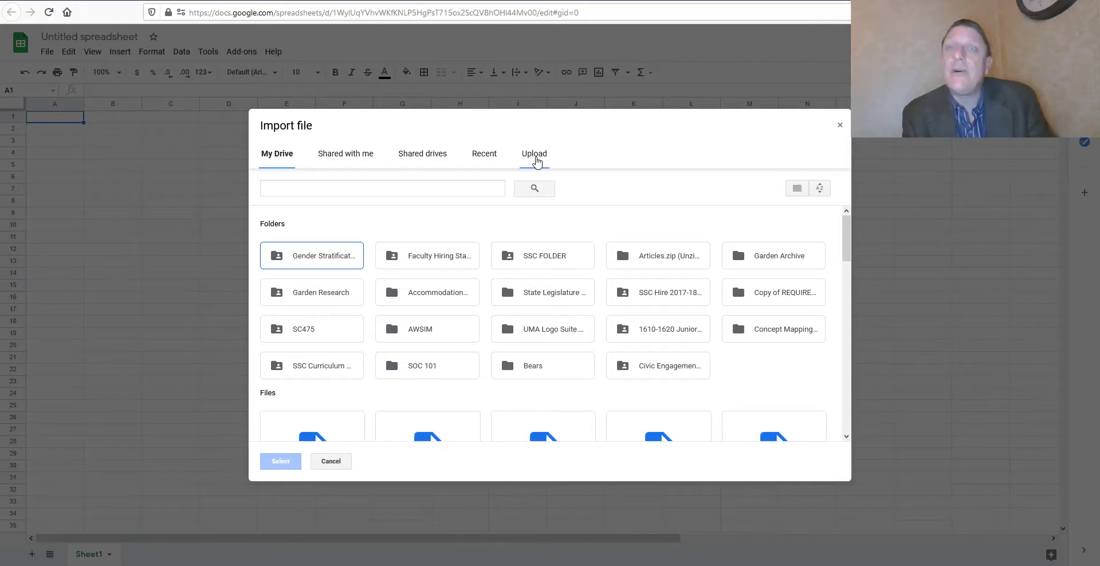
left_click(533, 153)
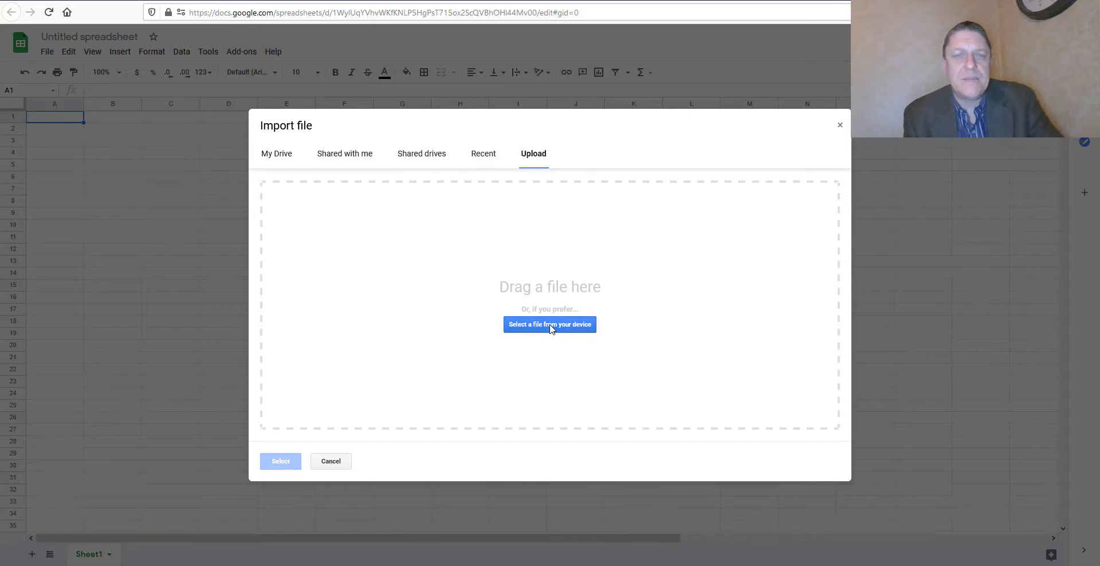
left_click(549, 325)
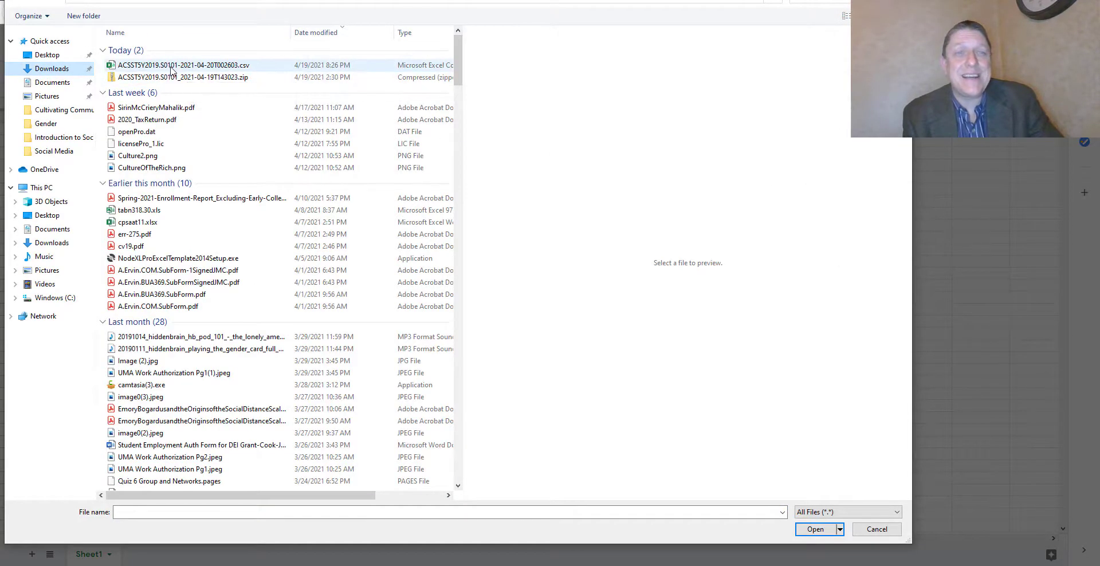
left_click(183, 64)
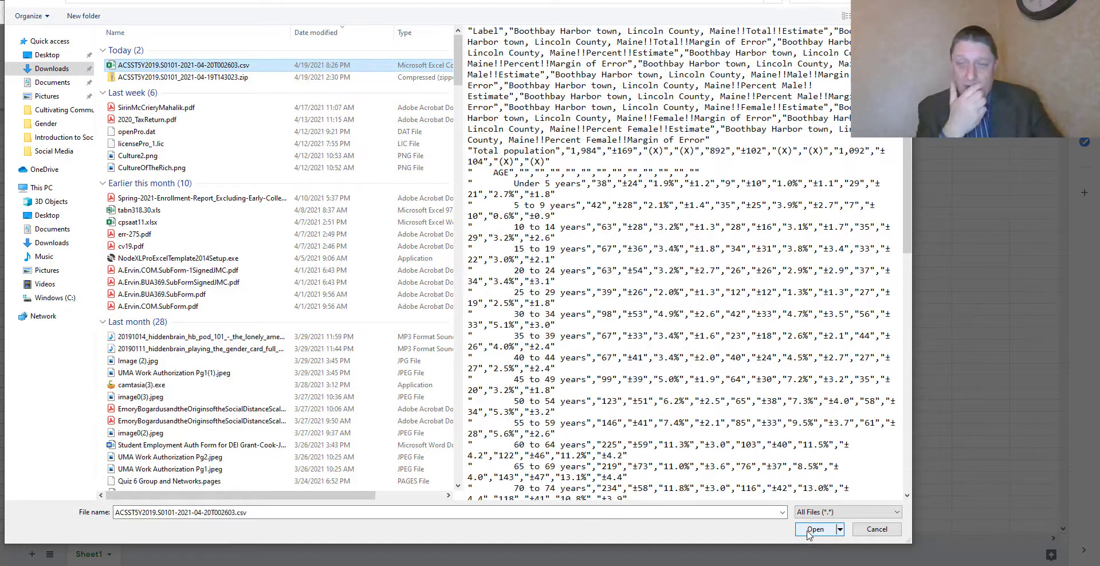
left_click(816, 529)
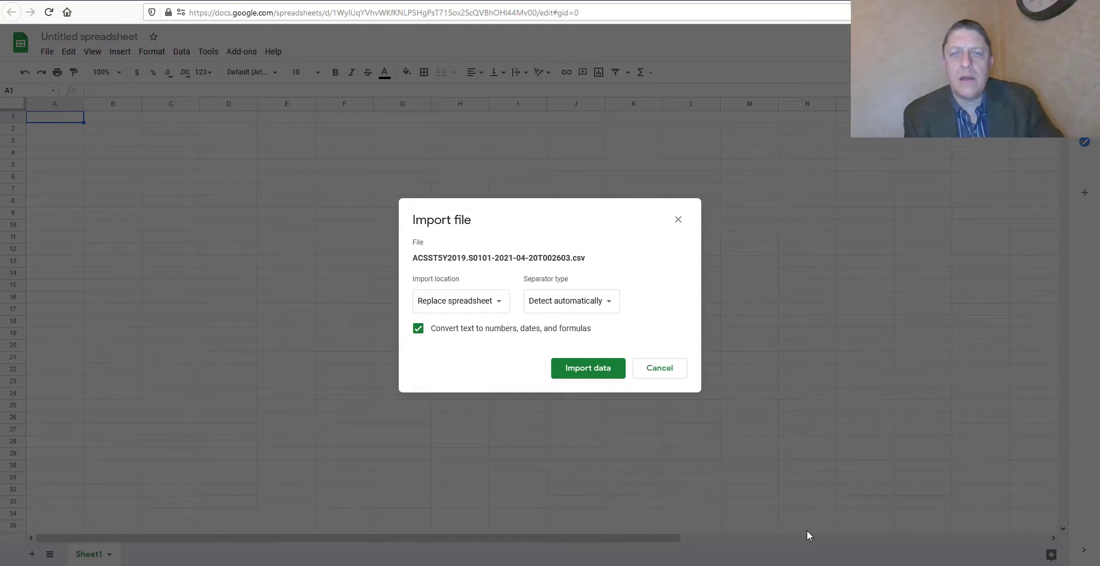
mouse_move(482, 357)
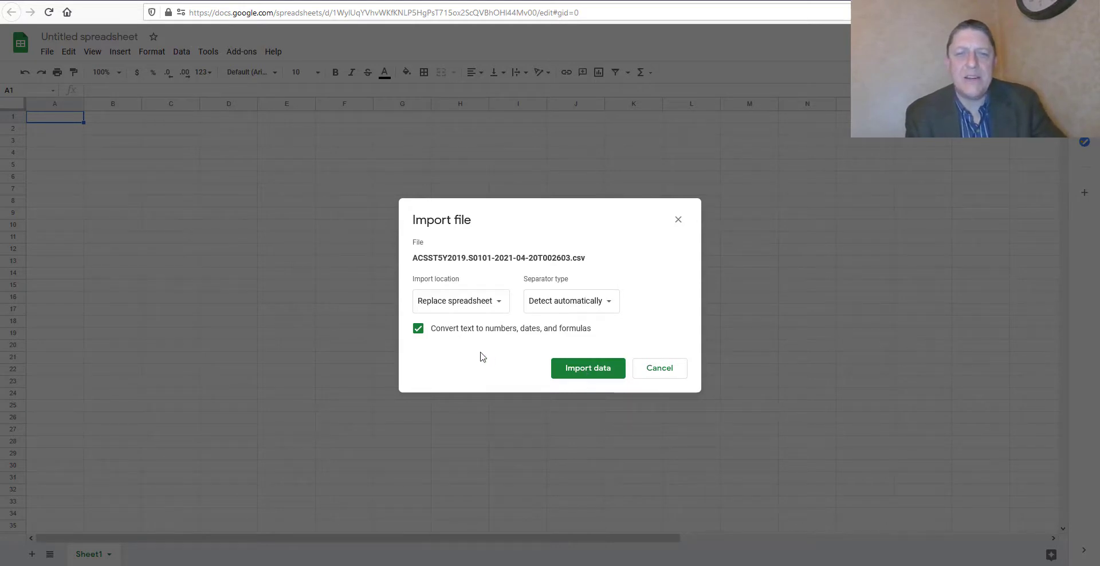
mouse_move(576, 357)
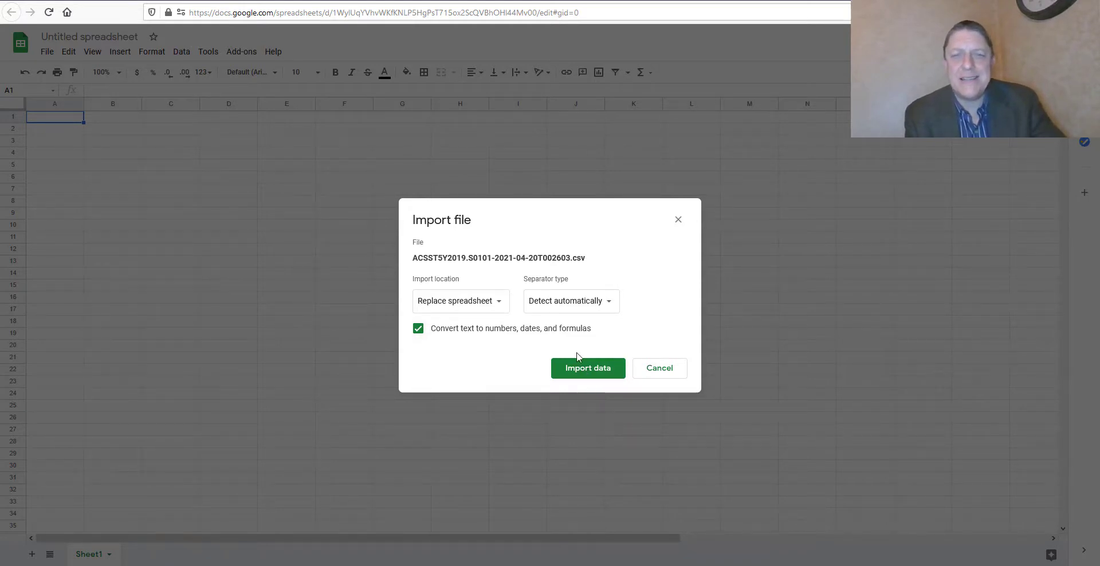
left_click(587, 368)
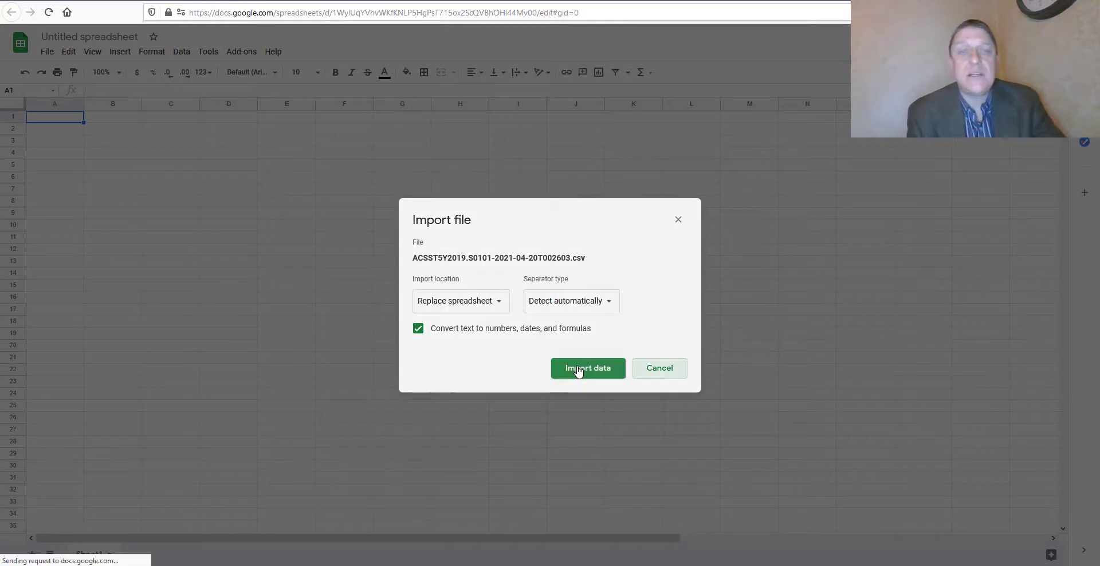
Finish loading the census data and insert a chart from it
left_click(587, 367)
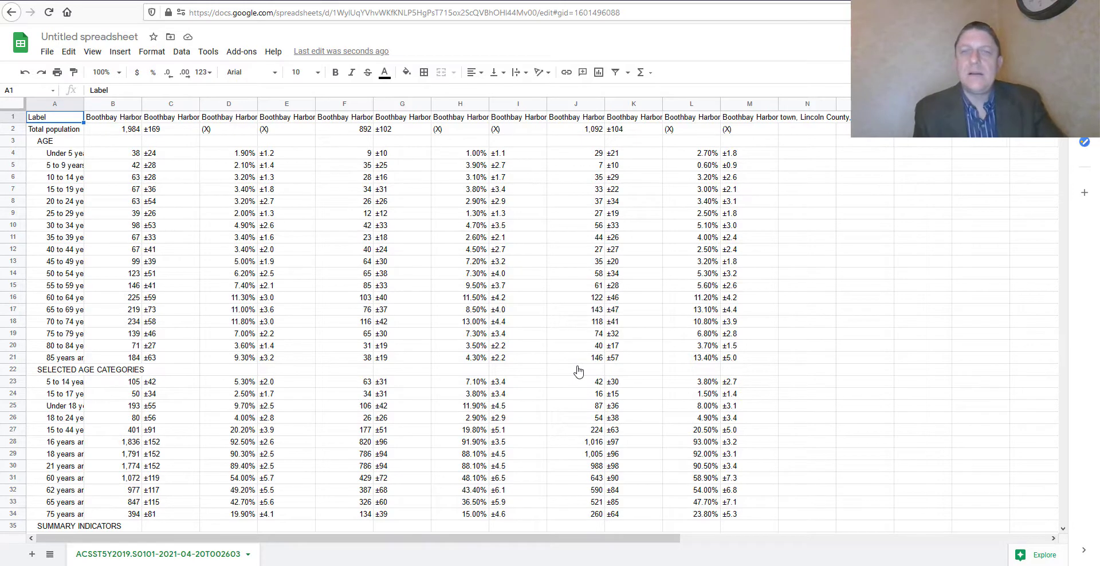
mouse_move(100, 65)
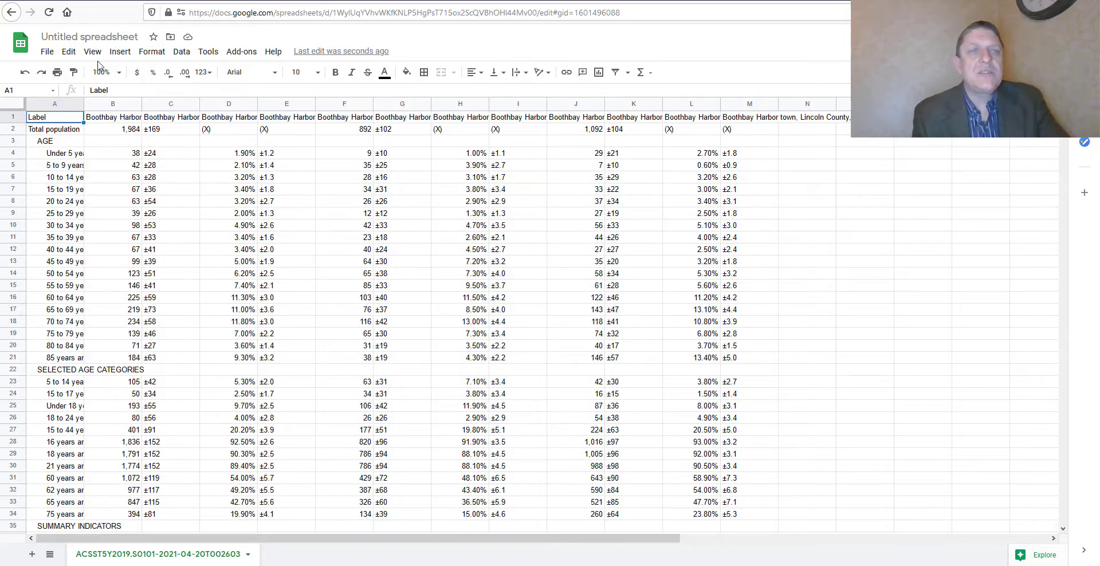
mouse_move(121, 52)
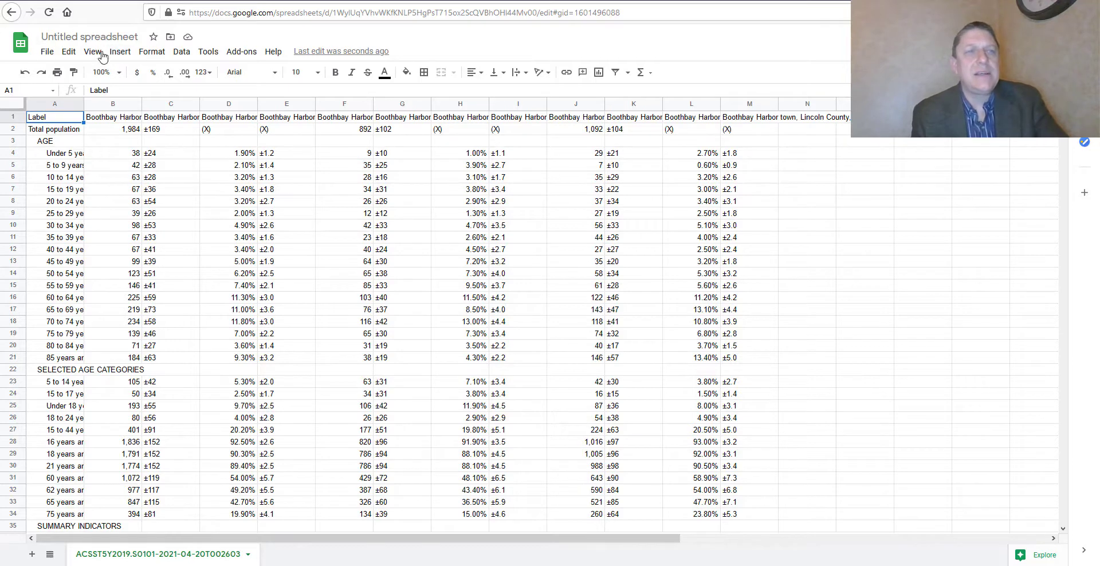
left_click(120, 51)
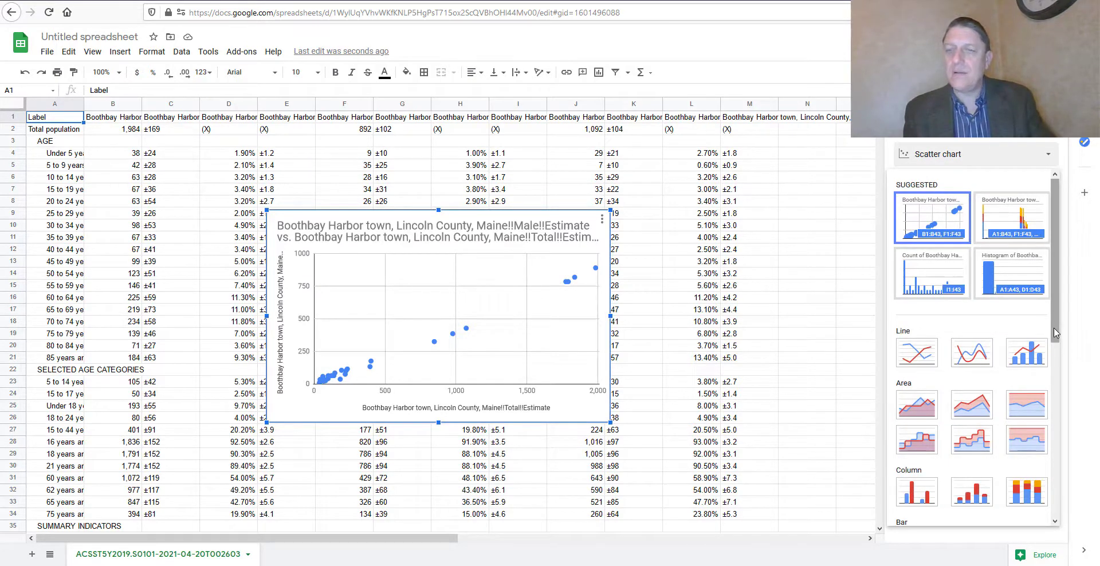
Make the chart a bar chart with data ranges J4:J21 and F4:F21
scroll("down", 3)
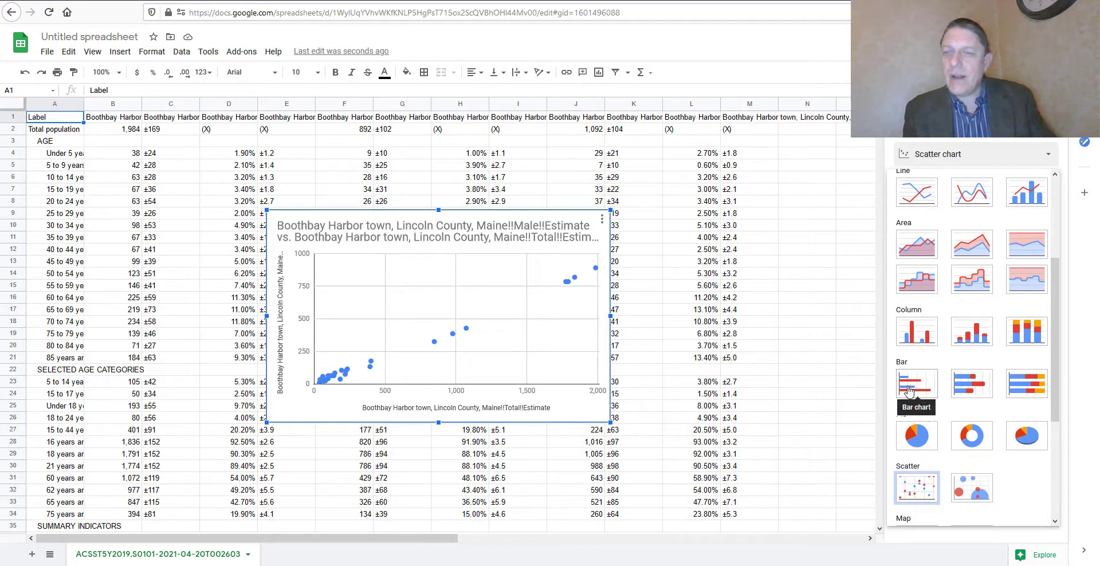
left_click(916, 382)
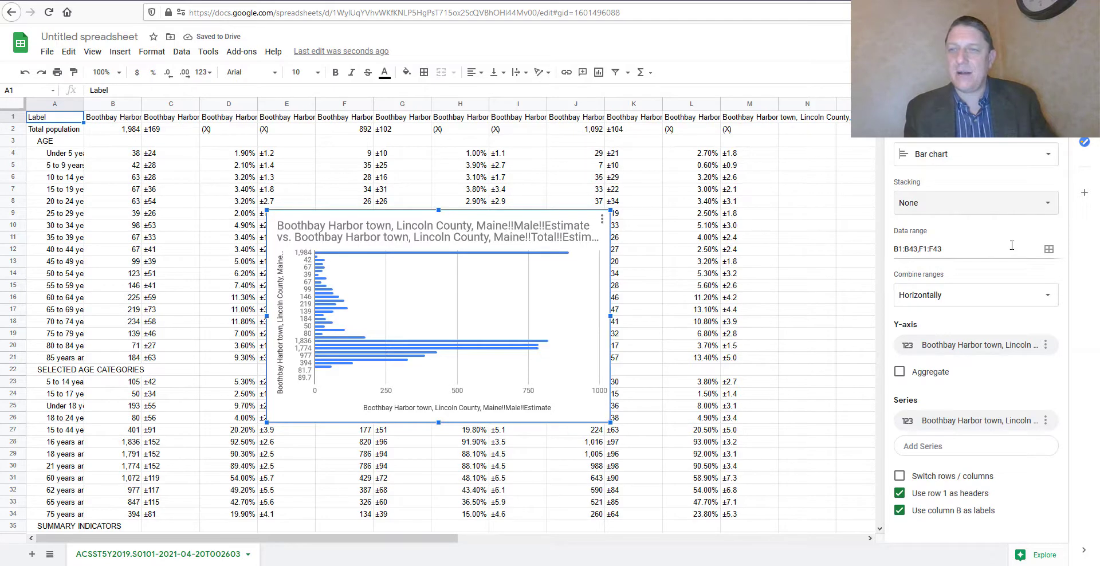
mouse_move(1050, 248)
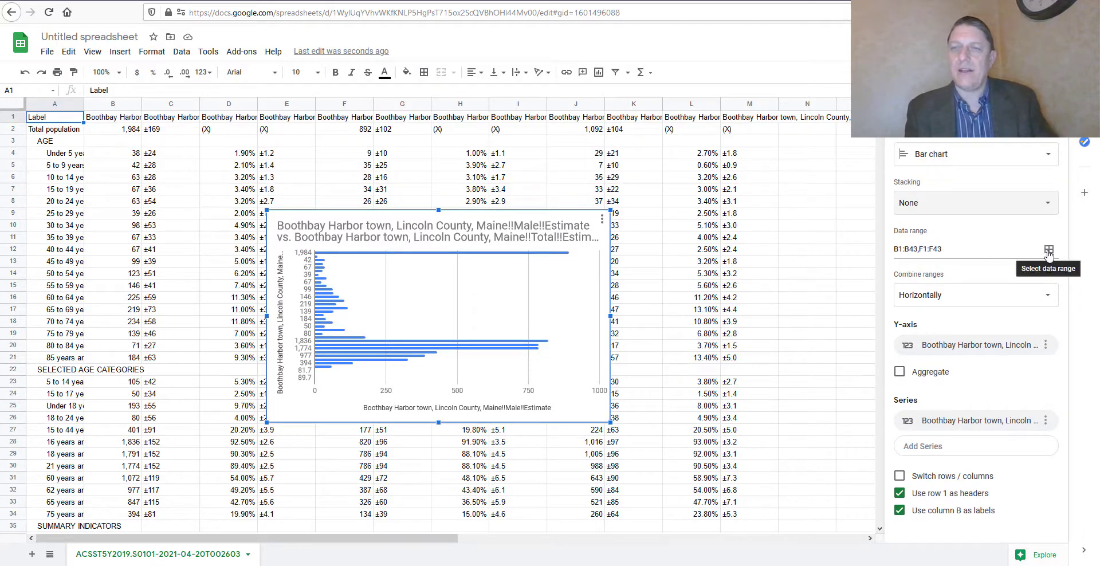
left_click(1048, 248)
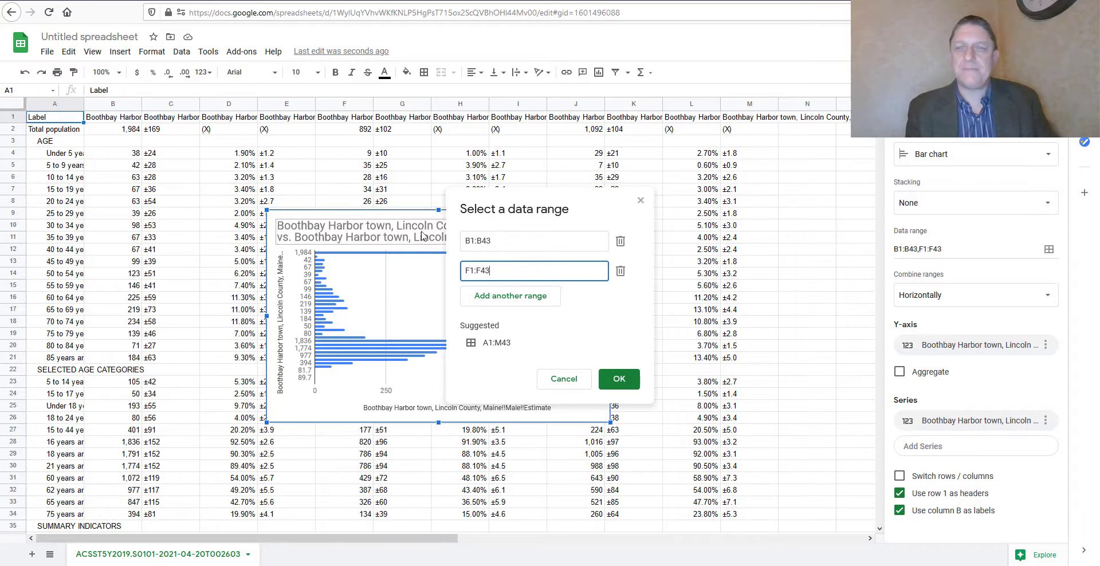
left_click(533, 239)
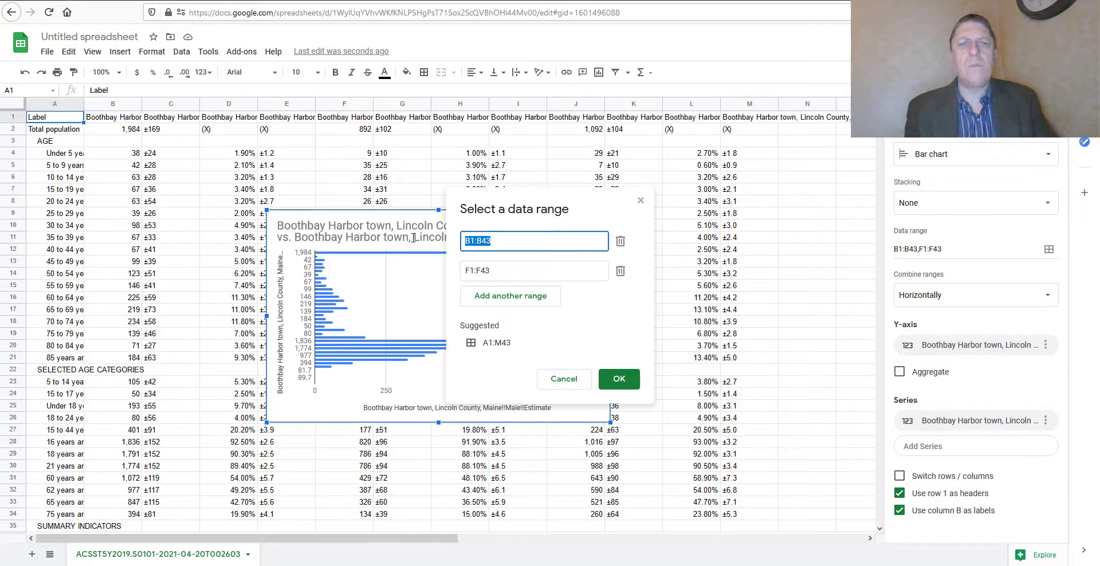
mouse_move(552, 295)
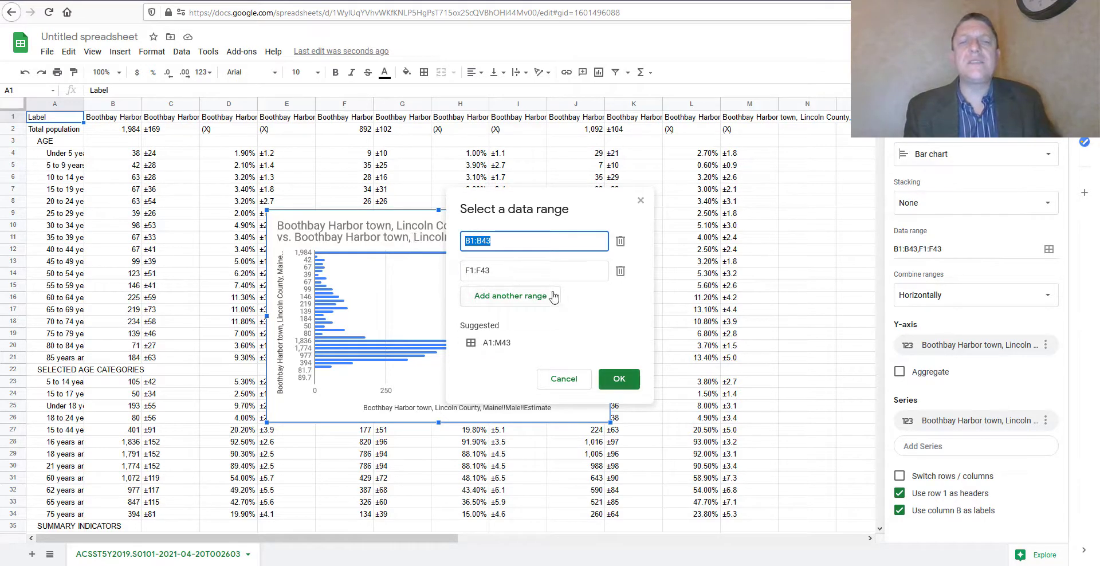
mouse_move(160, 215)
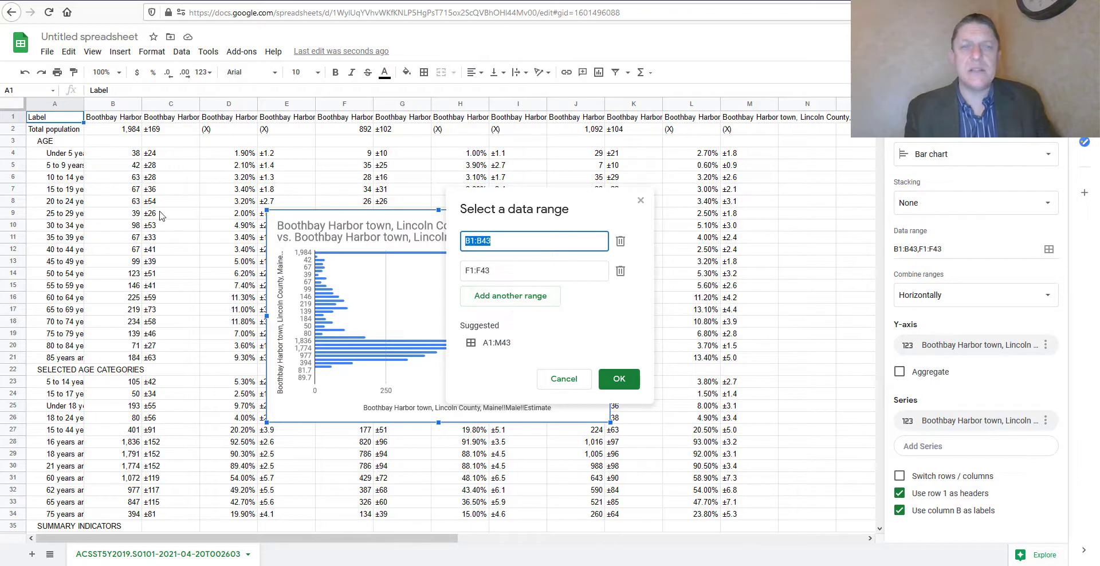
mouse_move(92, 181)
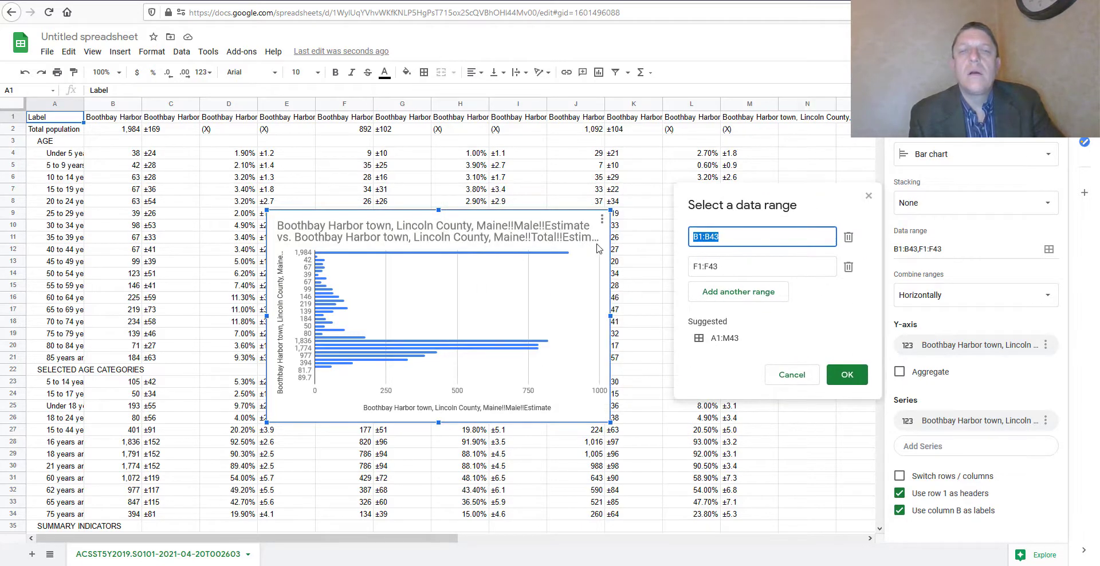
mouse_move(522, 188)
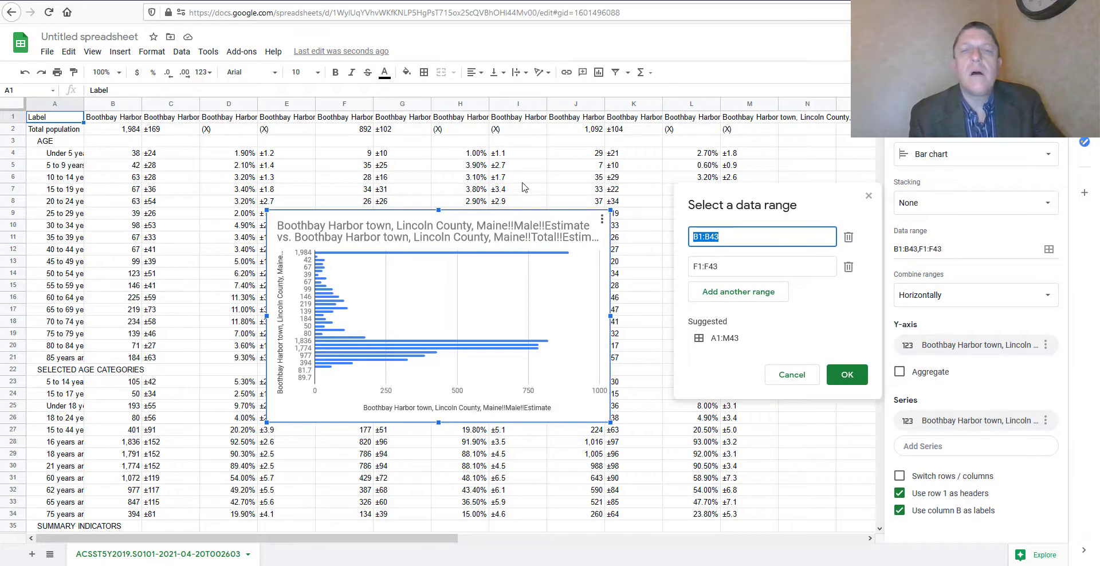
mouse_move(587, 154)
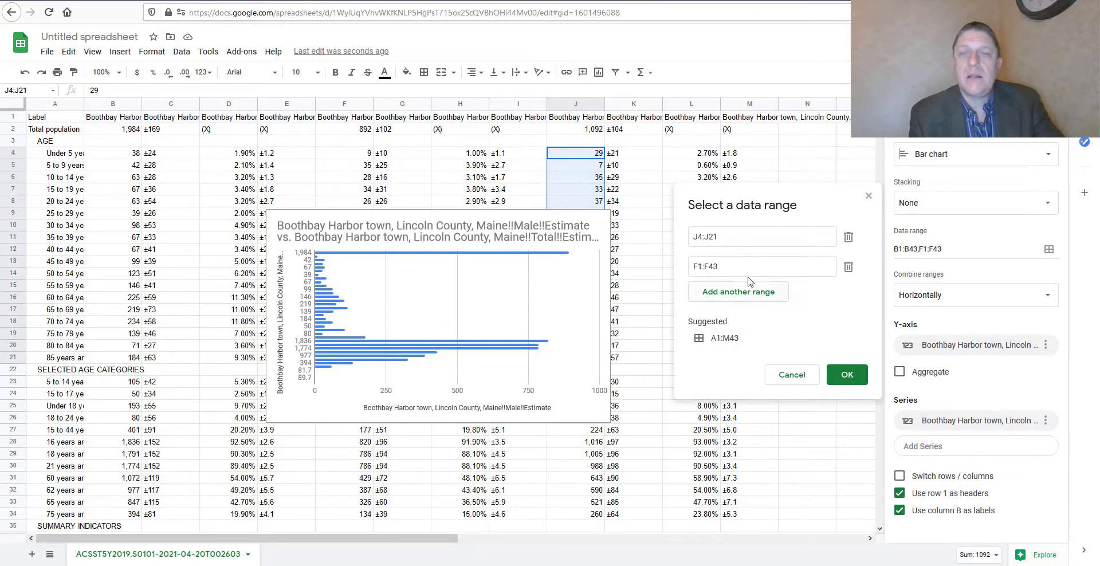
left_click(760, 266)
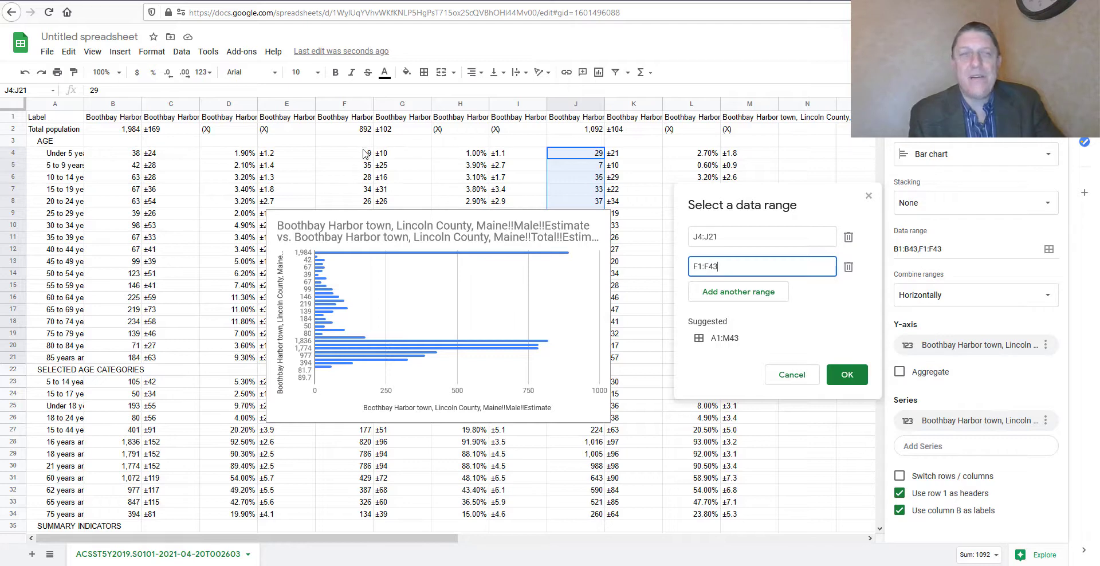
mouse_move(365, 195)
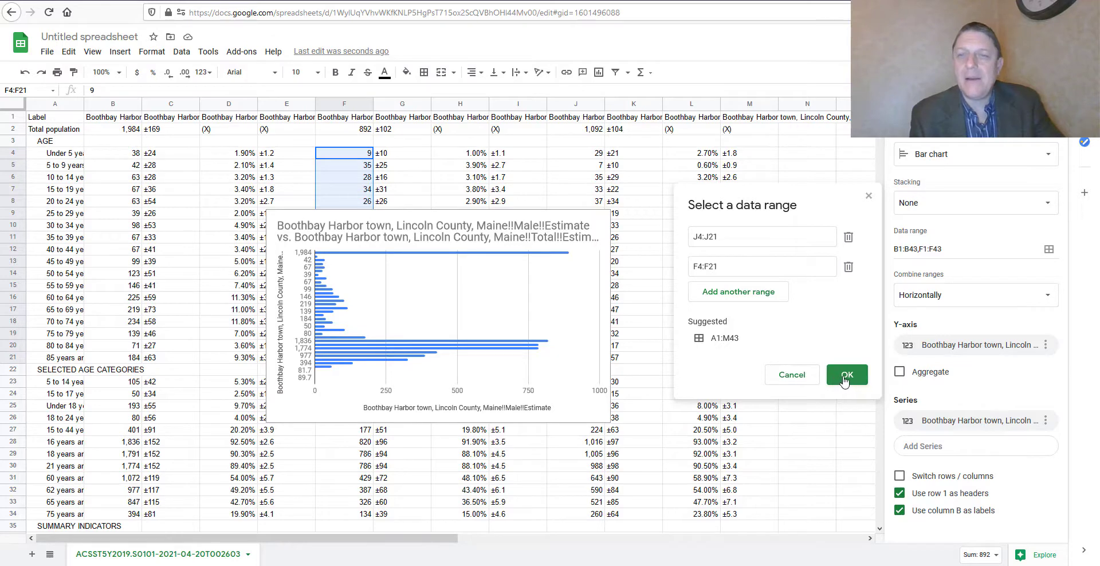
Delete the empty No data chart from the census sheet
left_click(845, 373)
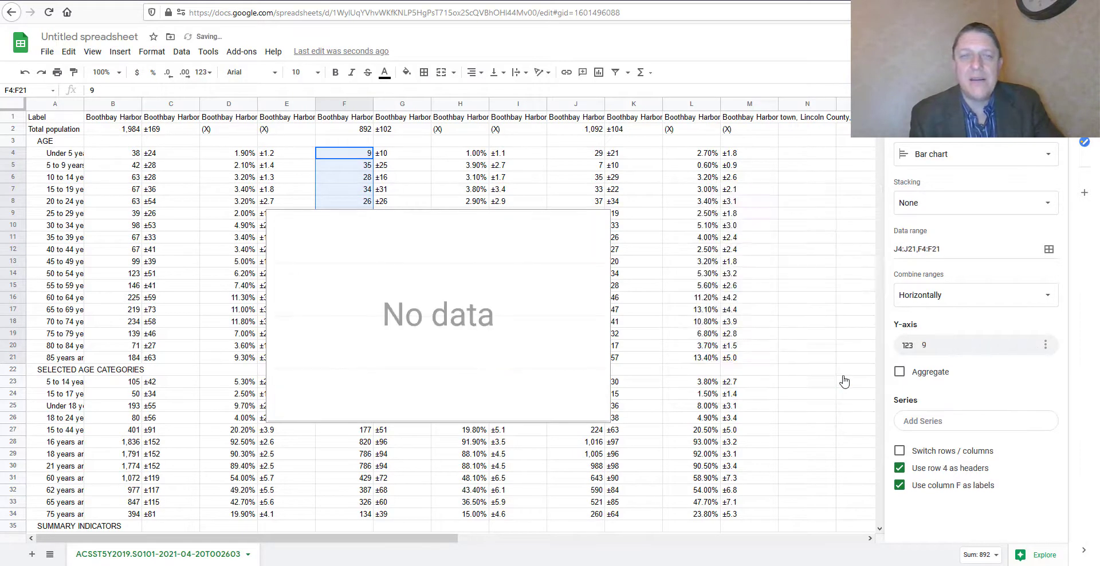
mouse_move(596, 231)
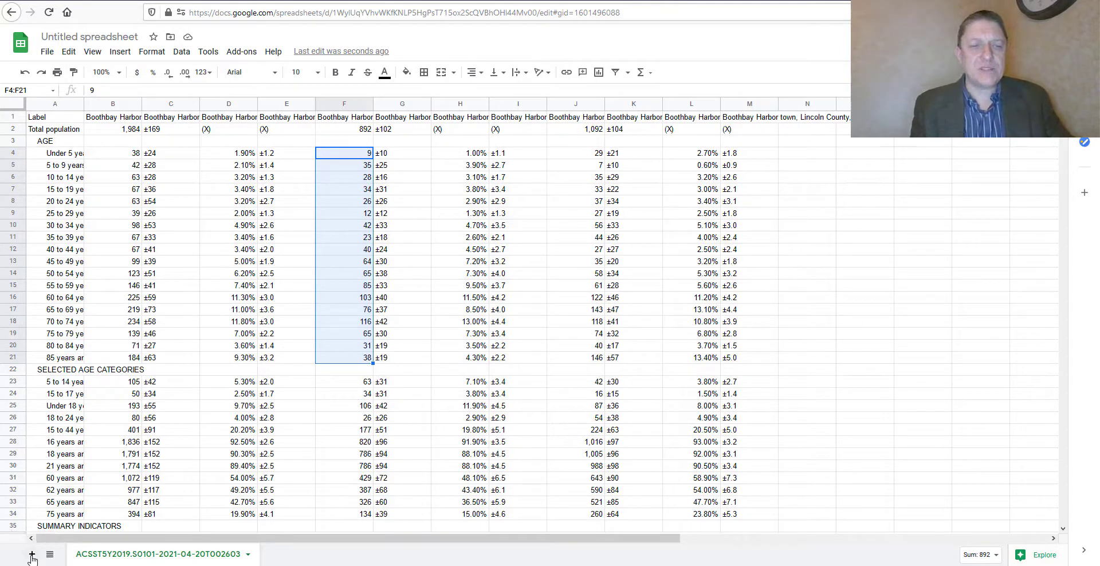
Add Sheet1 and paste the age labels A3:A21 from the census sheet into A1
left_click(33, 554)
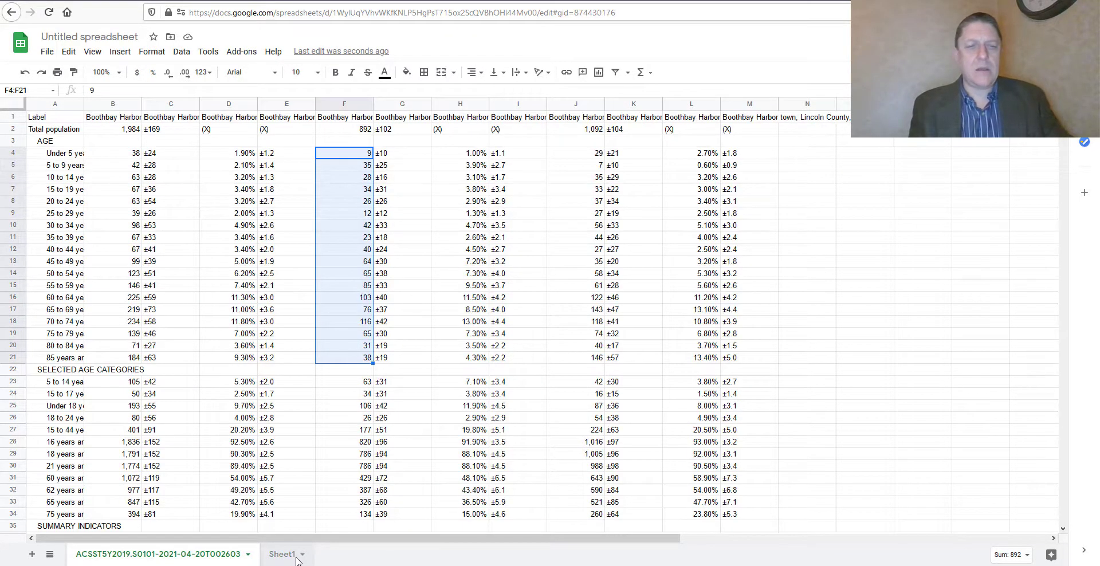
left_click(283, 553)
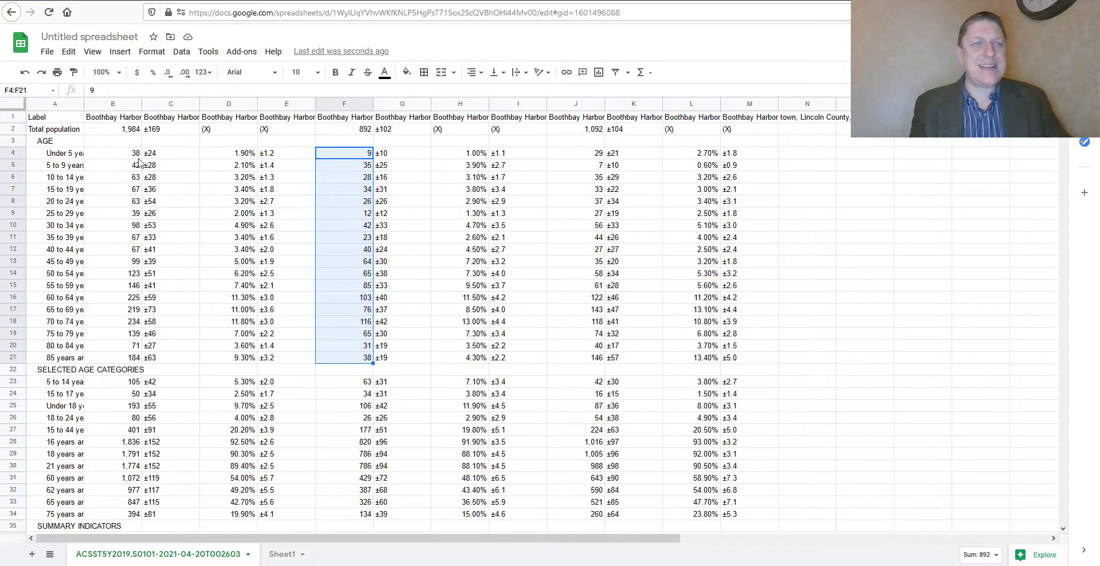
left_click(53, 140)
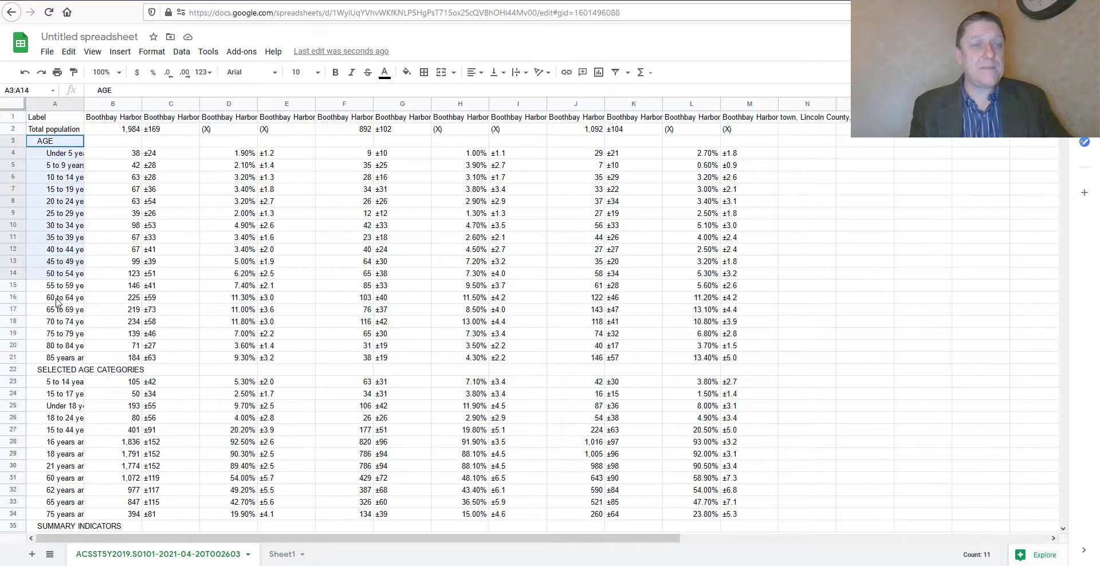
left_click(54, 358)
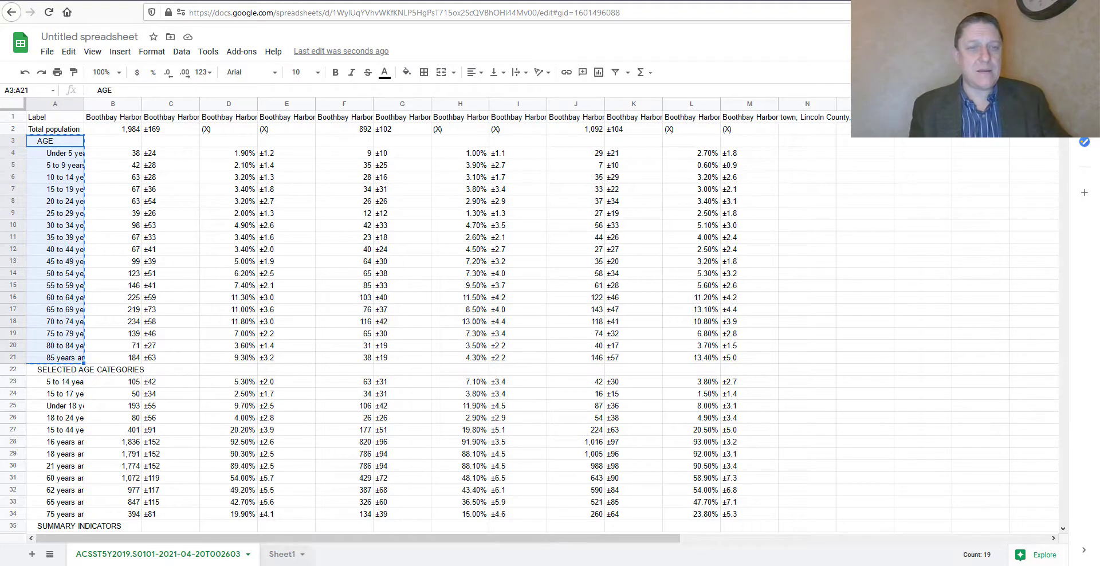
left_click(281, 553)
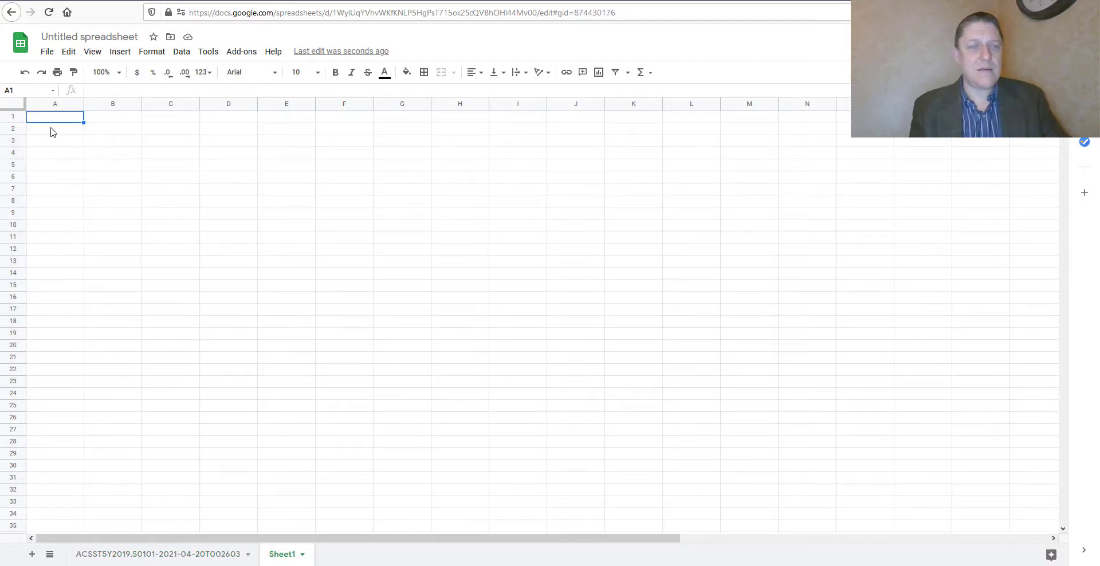
key("ctrl+v")
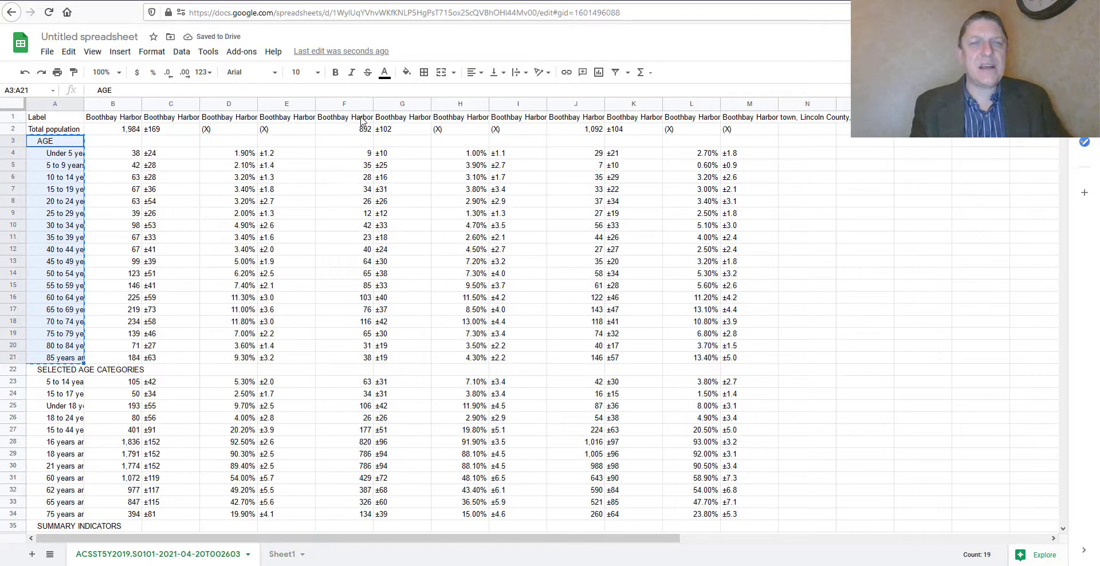
Select the male counts F4:F21 on the census sheet for copying
left_click(343, 117)
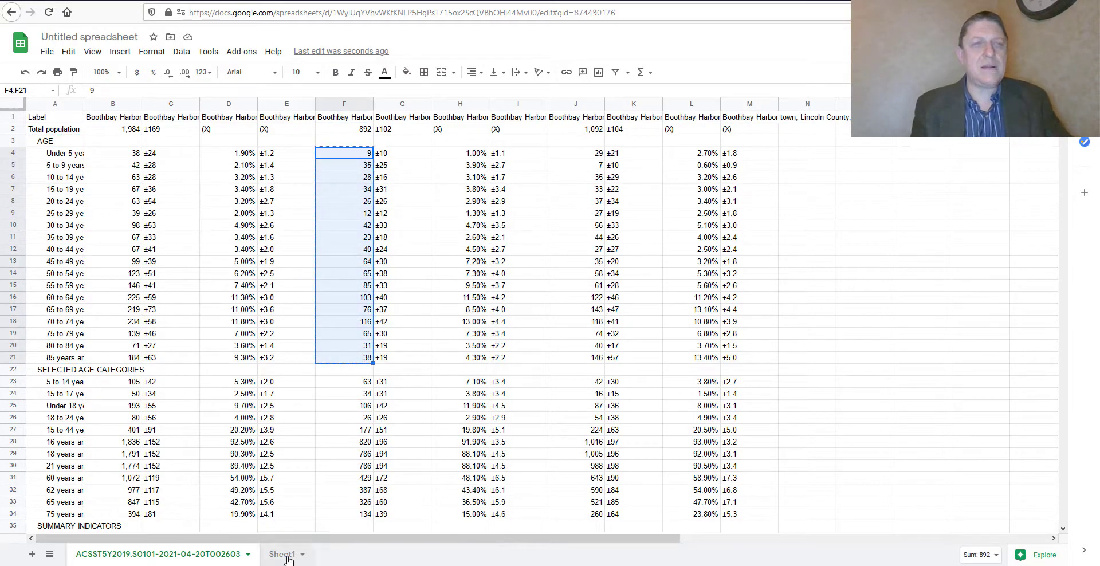
Paste the male counts into Sheet1 and head column C 'Female'
left_click(282, 554)
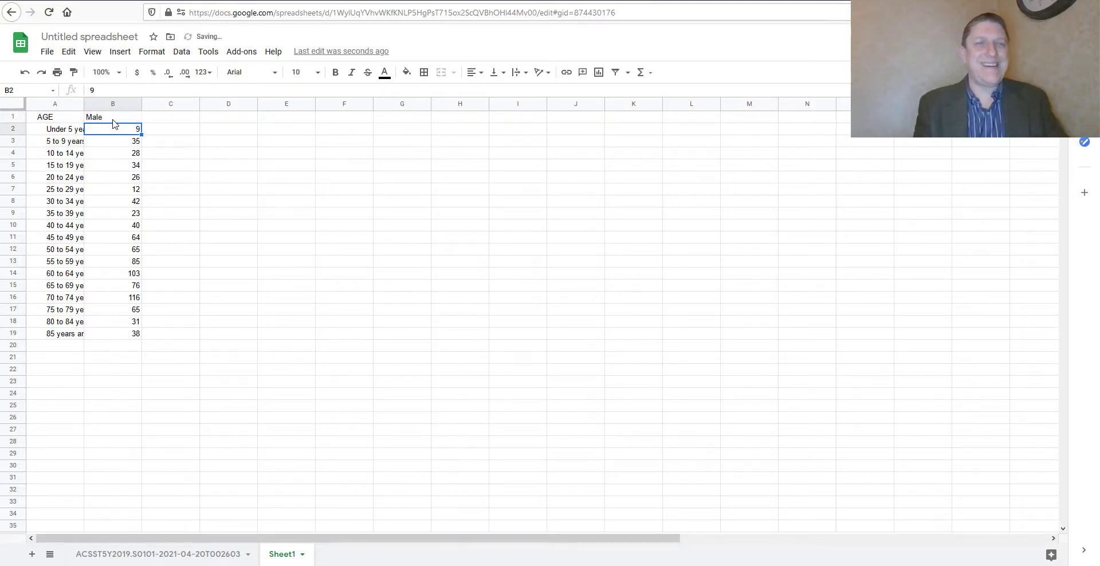
type("Female")
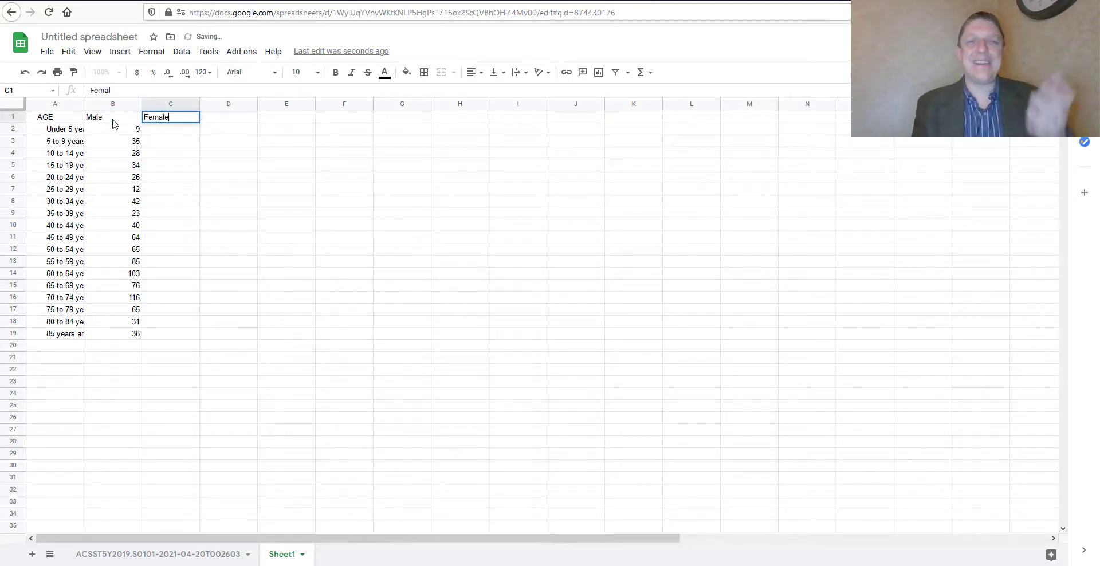
key("Return")
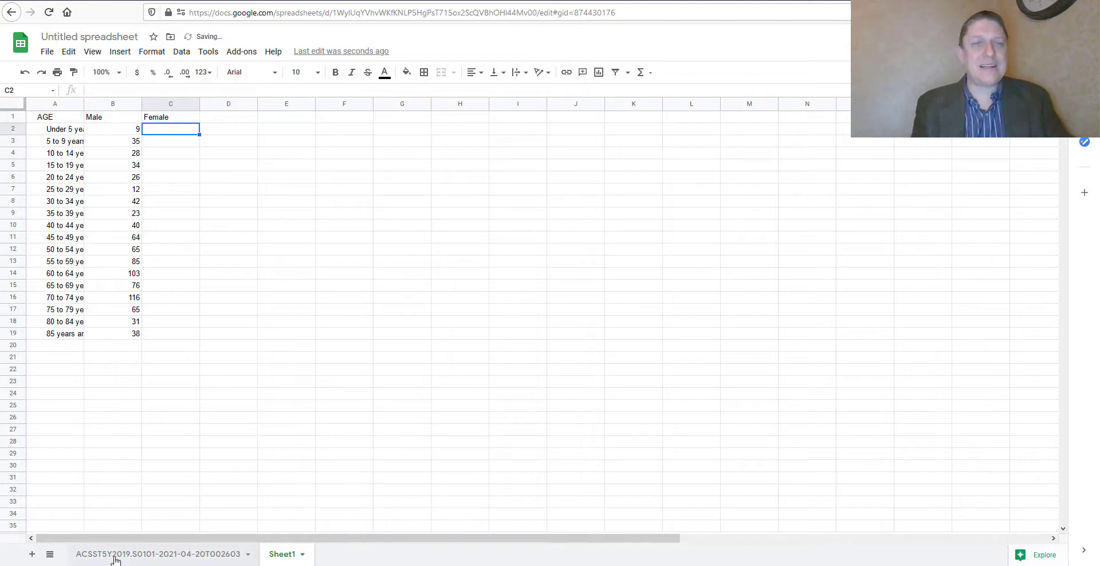
Copy the female counts J4:J21 from the census sheet into Sheet1 C2
left_click(162, 553)
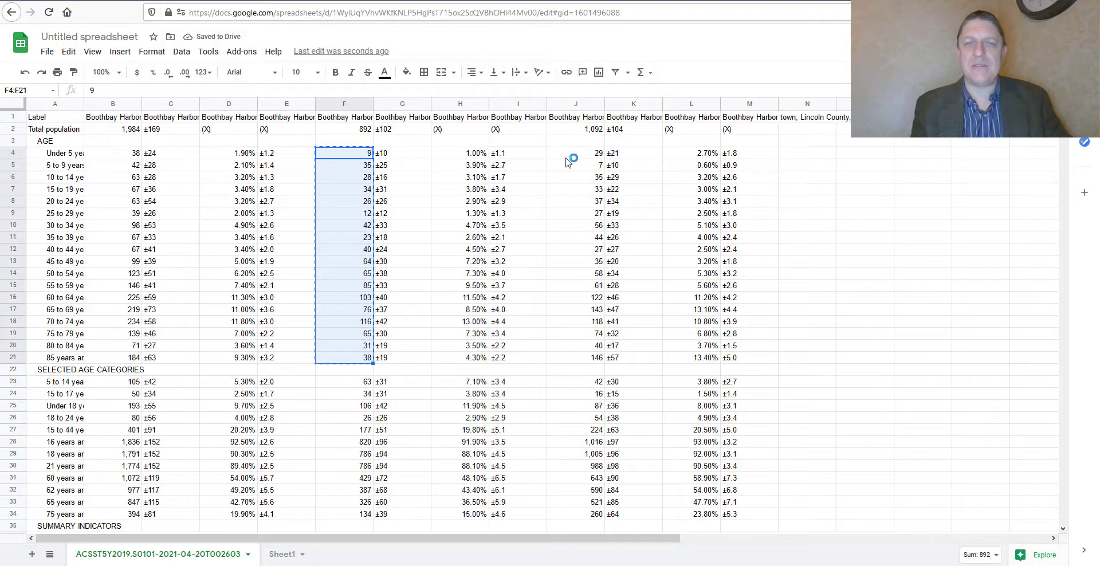
left_click(575, 152)
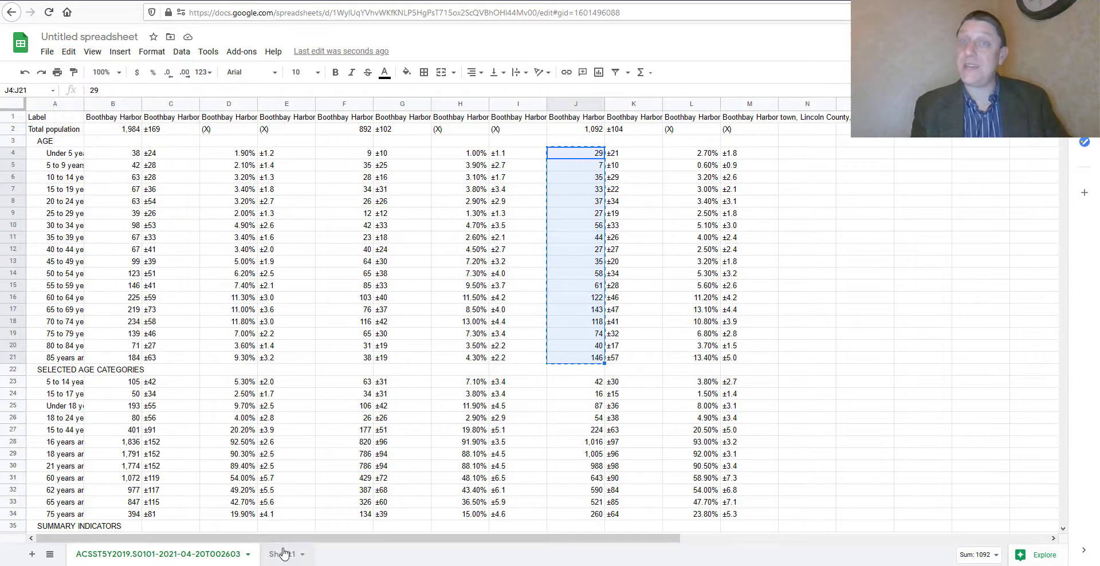
left_click(282, 553)
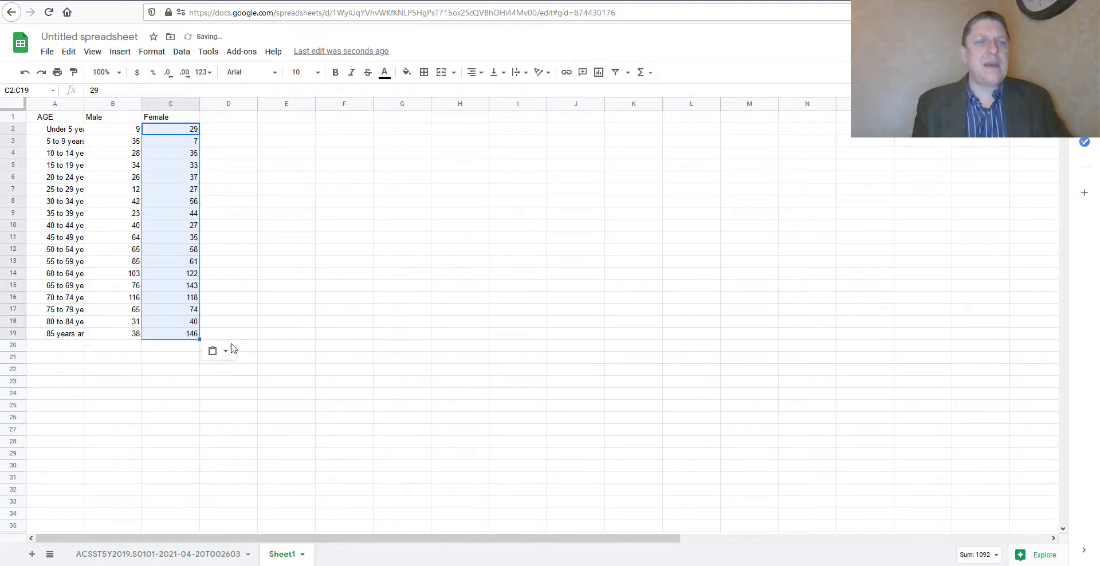
left_click(285, 381)
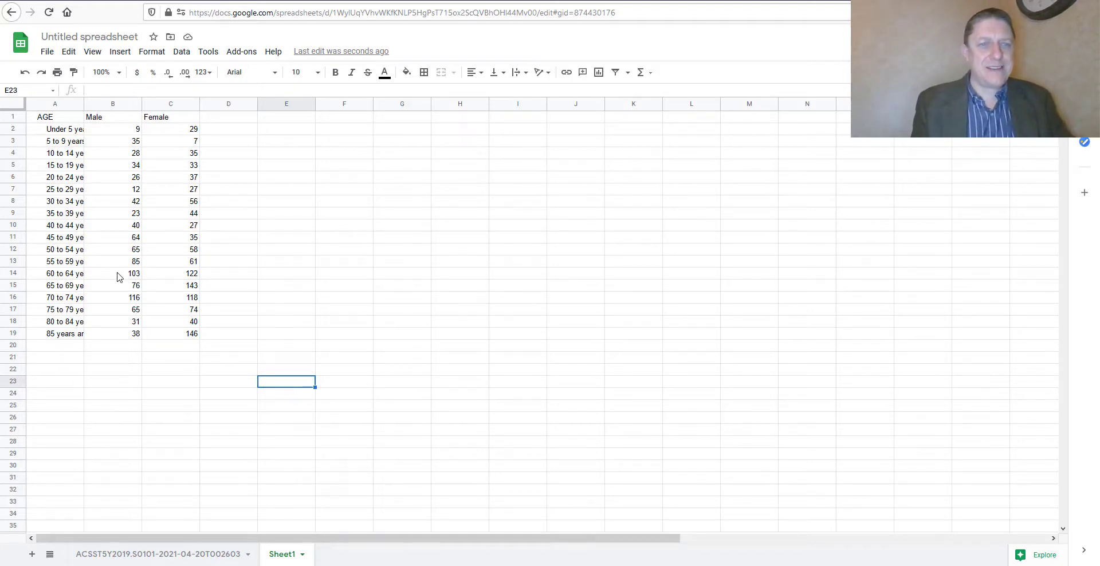
mouse_move(123, 134)
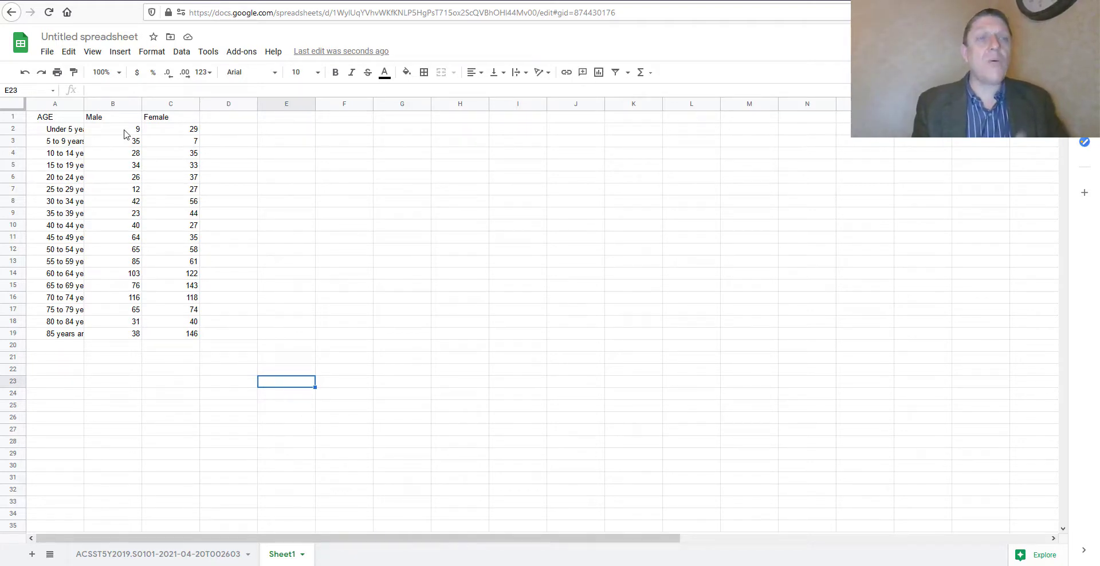
Prefix each male count in B2:B19 with a minus sign, giving -9 through -38
left_click(112, 128)
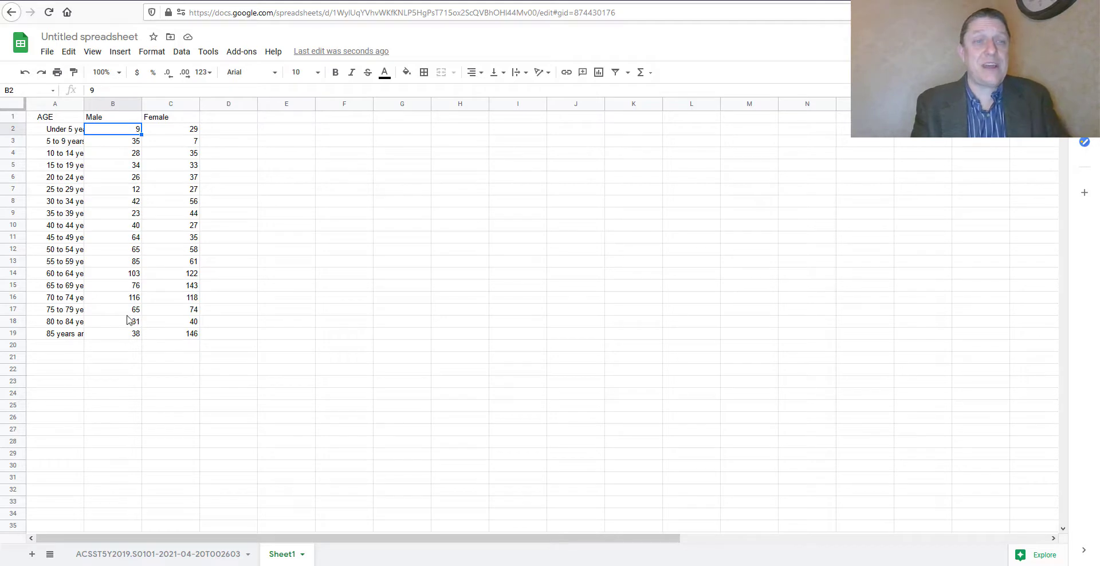
type("-")
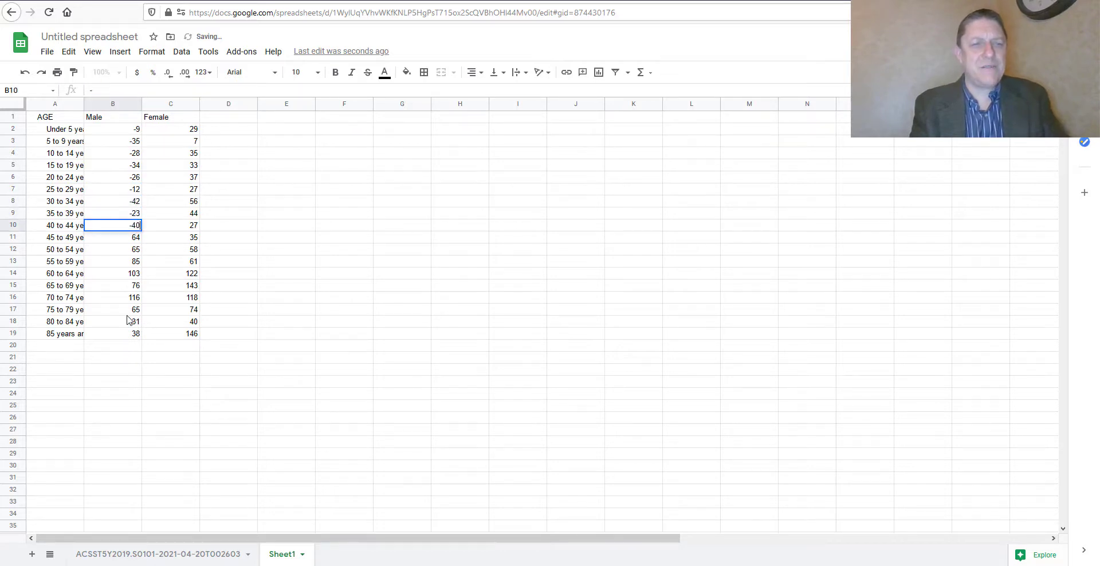
left_click(112, 248)
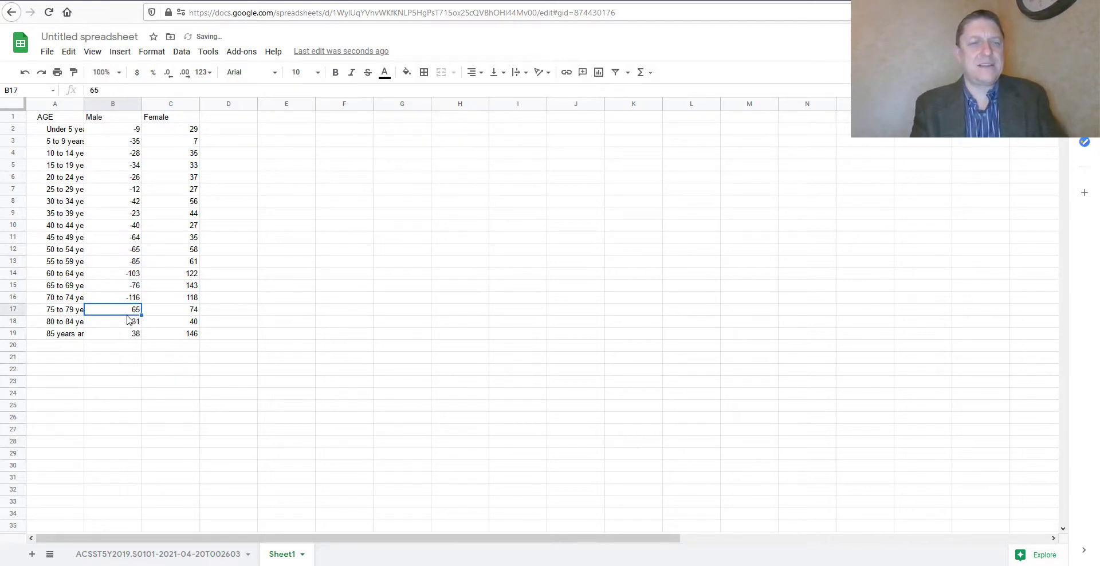
left_click(112, 321)
type("-31")
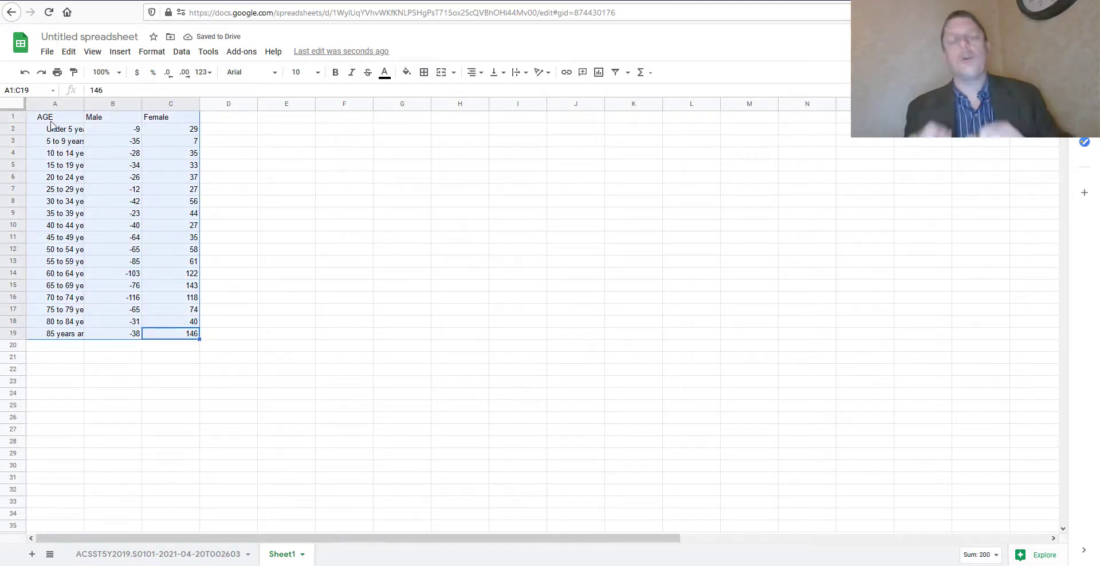
Insert a stacked bar chart of the Male and Female columns from A1:C19
left_click(119, 51)
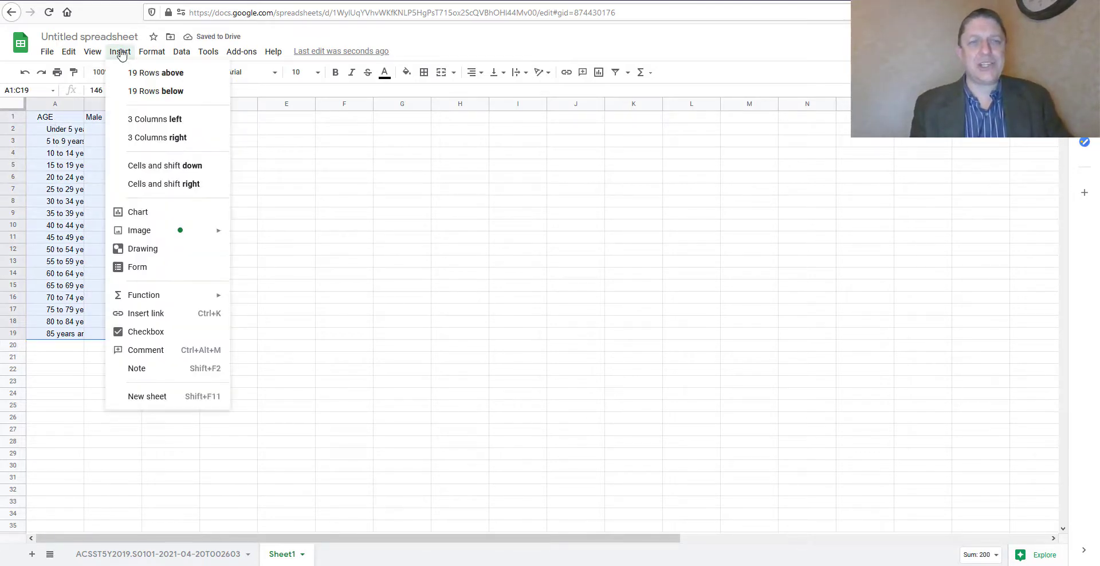
mouse_move(169, 216)
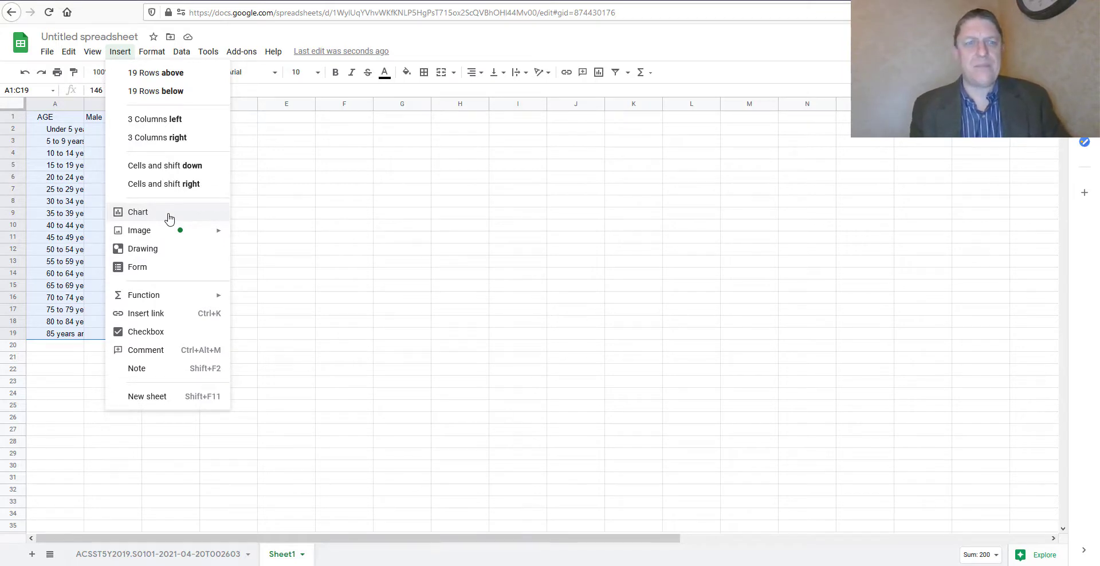
left_click(137, 212)
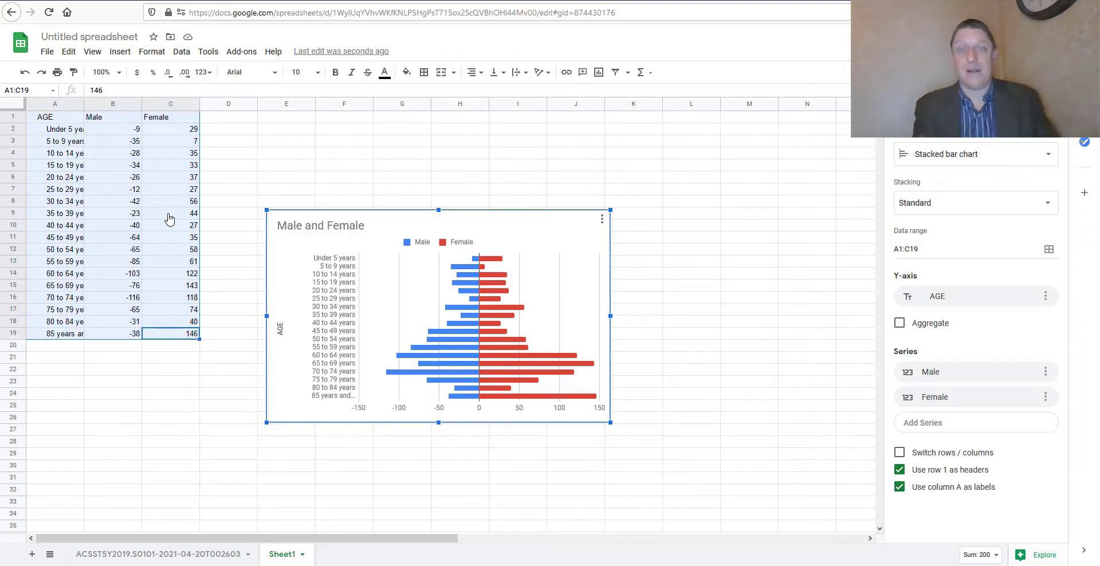
mouse_move(101, 310)
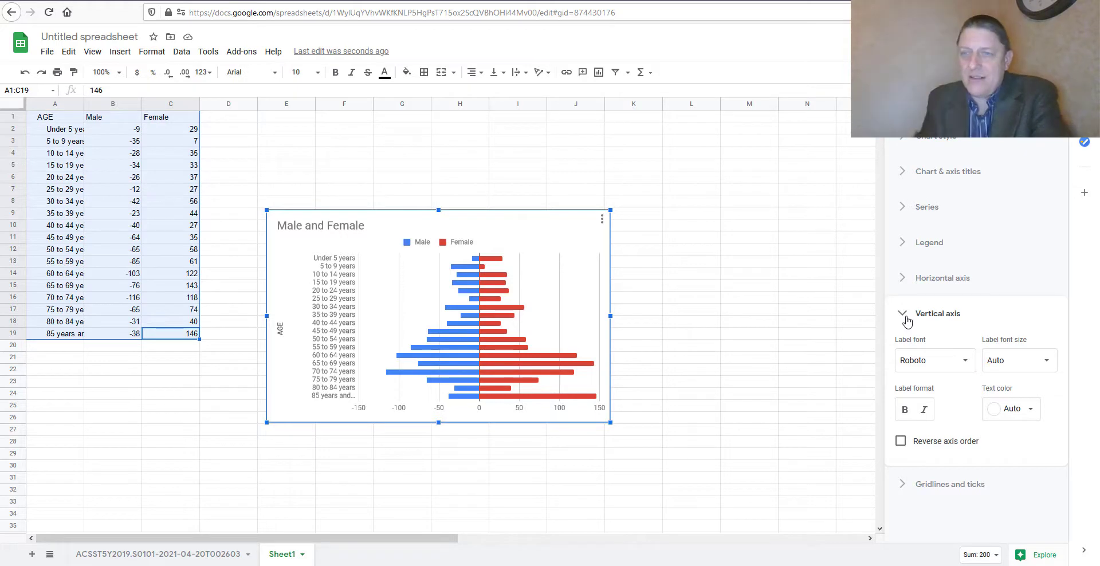
mouse_move(945, 399)
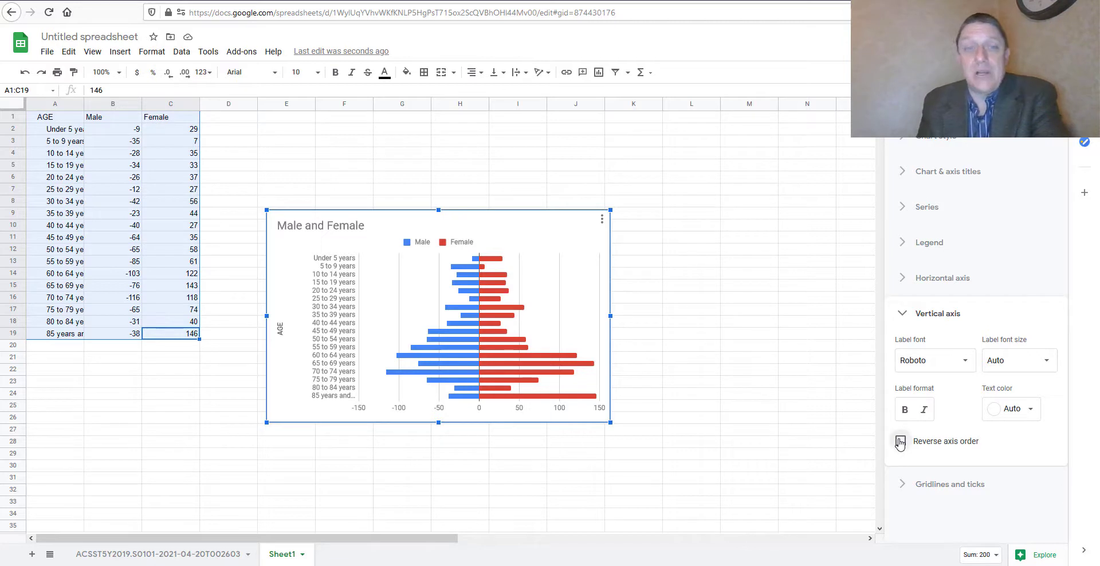
Reverse the vertical axis order so 85 years and over sits on top
left_click(900, 441)
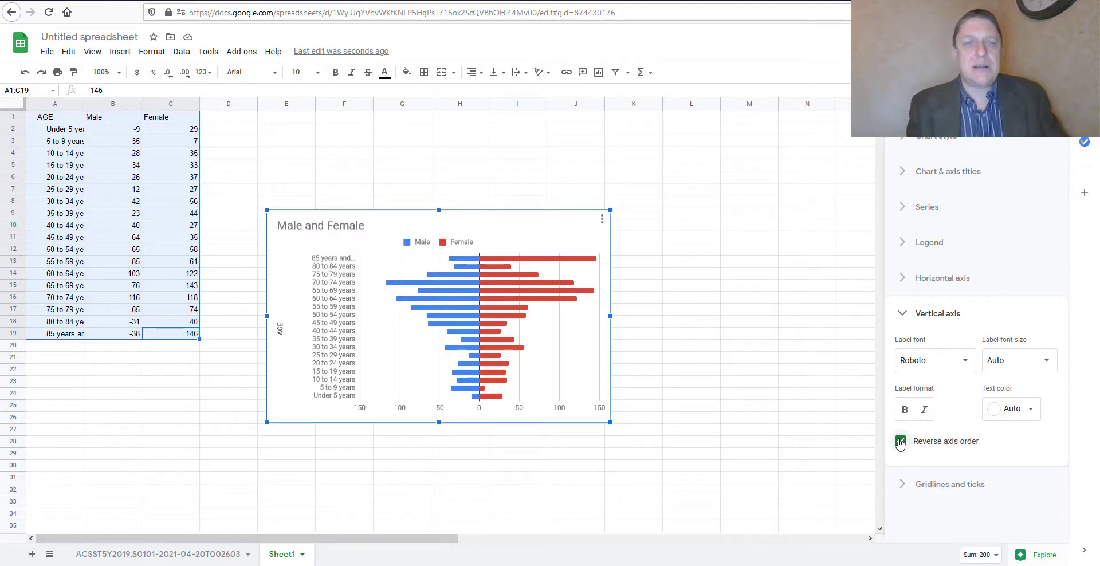
left_click(900, 440)
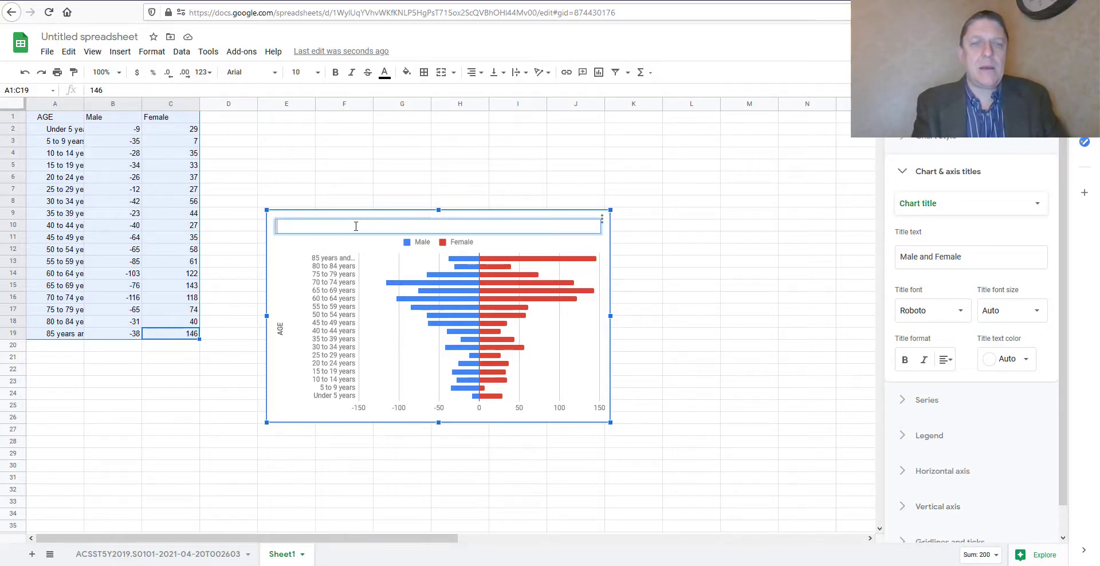
Title the chart 'Population Pyramid for Boothbay Harbor, Maine, 2015-2019 American Community Survey'
type("Population Pyr")
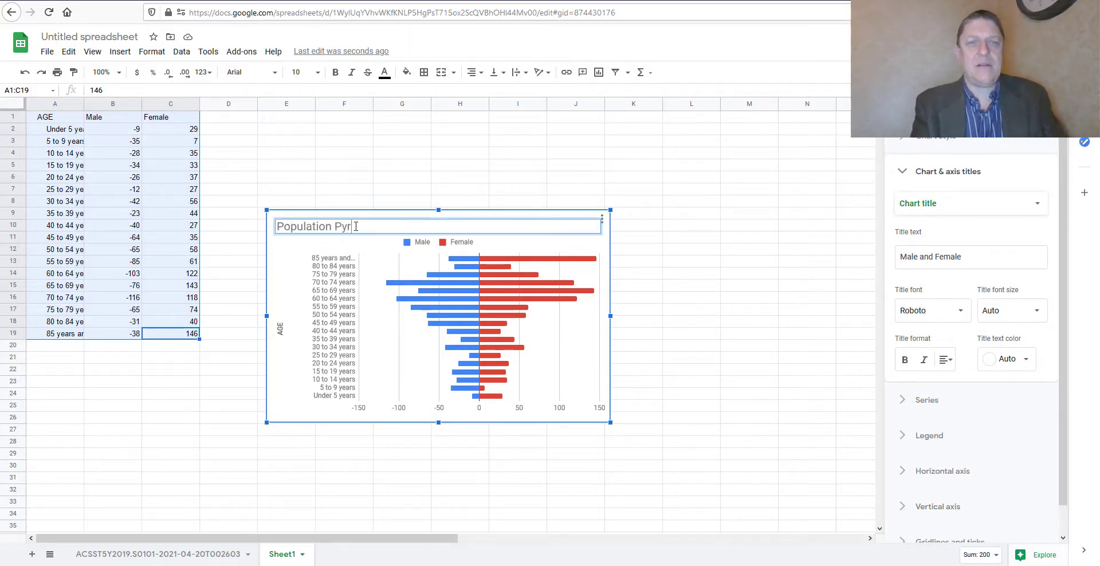
type("amid for Booth")
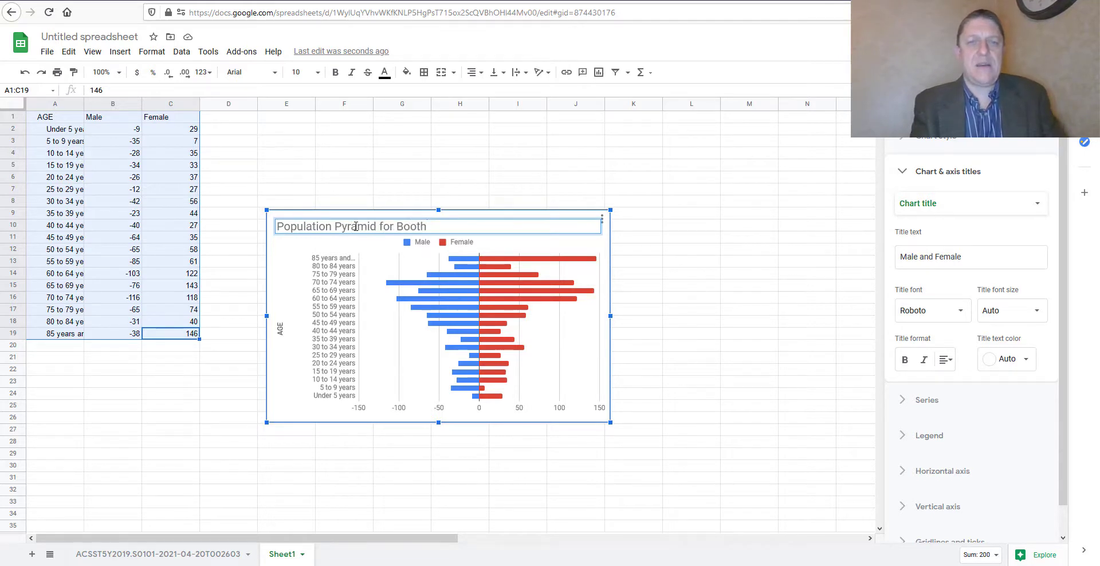
type("bay Harbor, M")
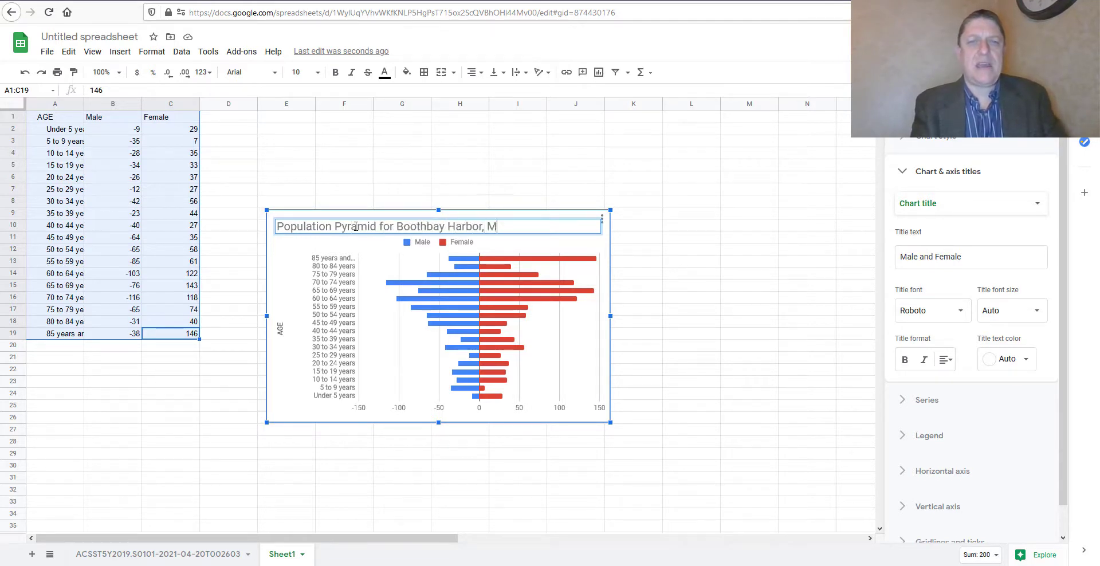
type("aine, 2015-2019")
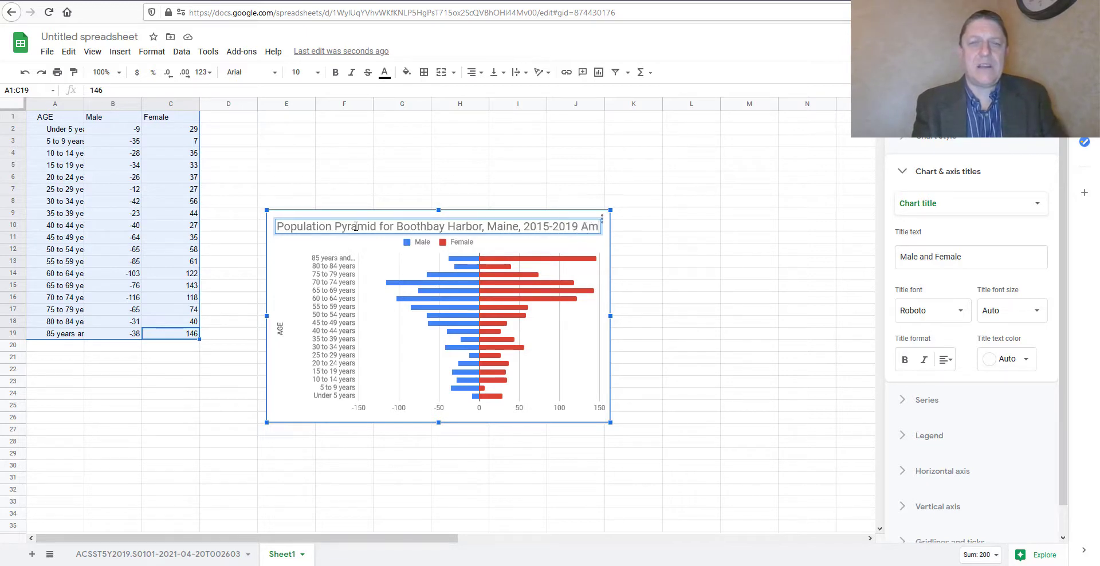
type("American Community Survey")
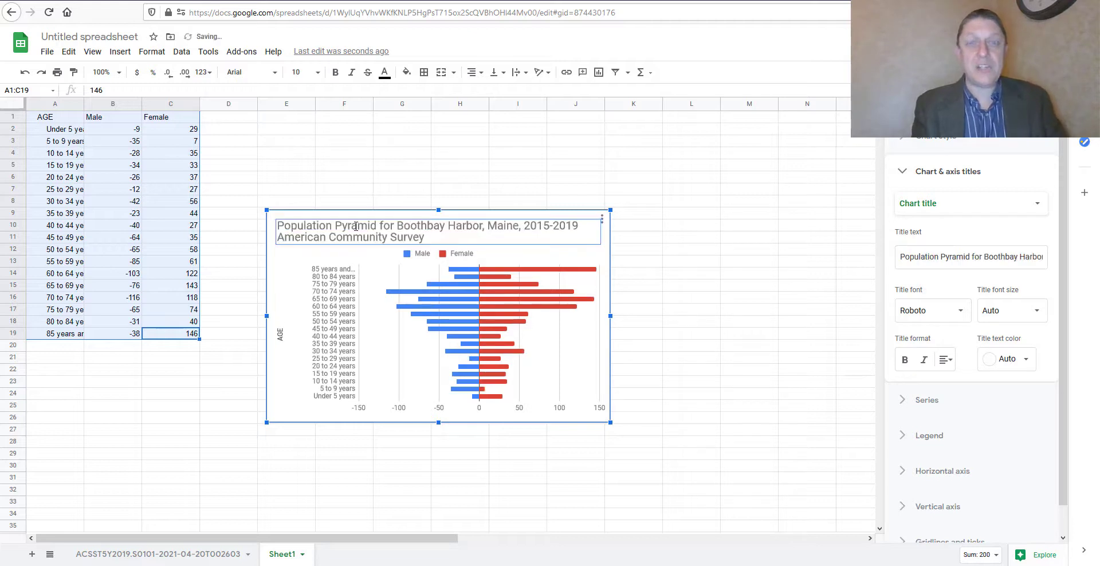
mouse_move(736, 218)
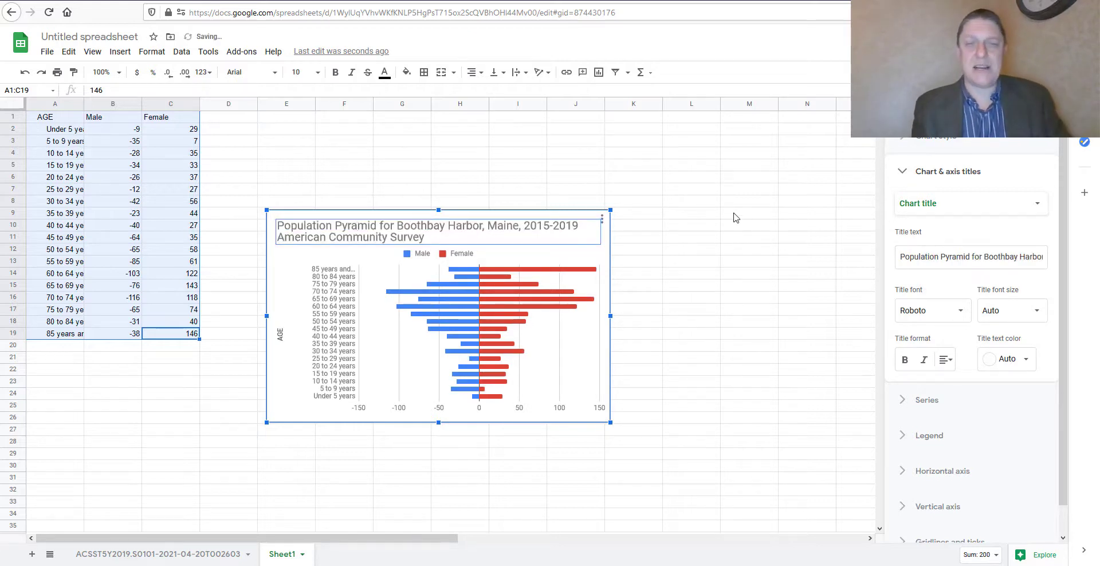
left_click(691, 262)
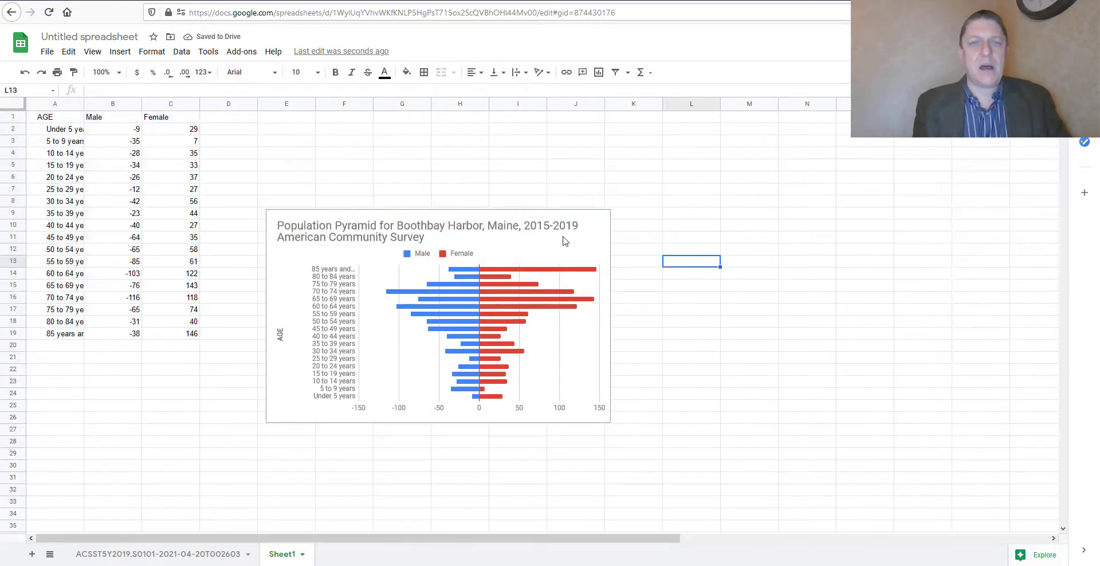
left_click(437, 315)
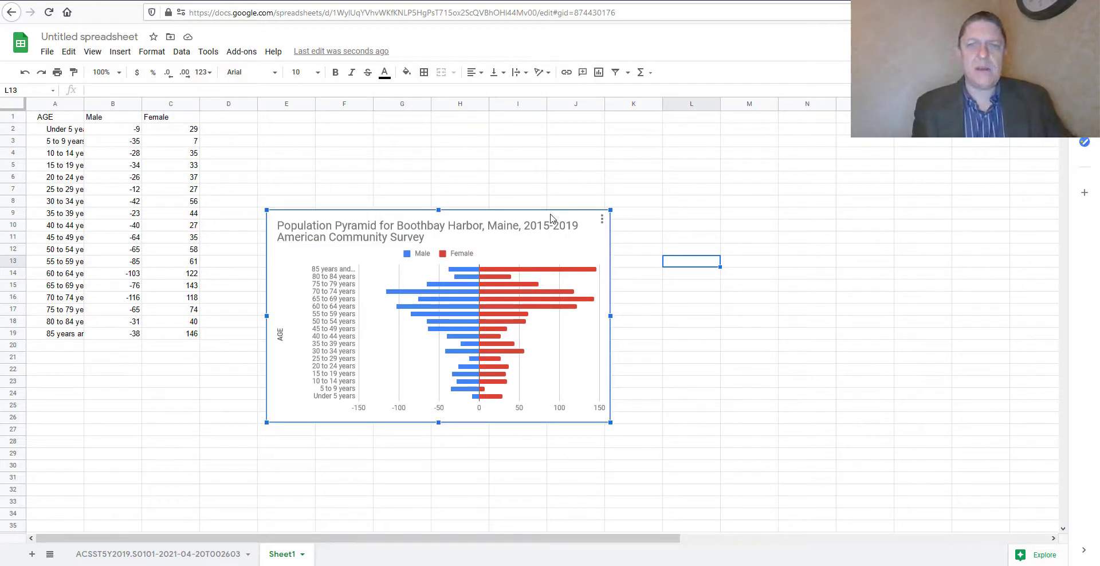
mouse_move(526, 245)
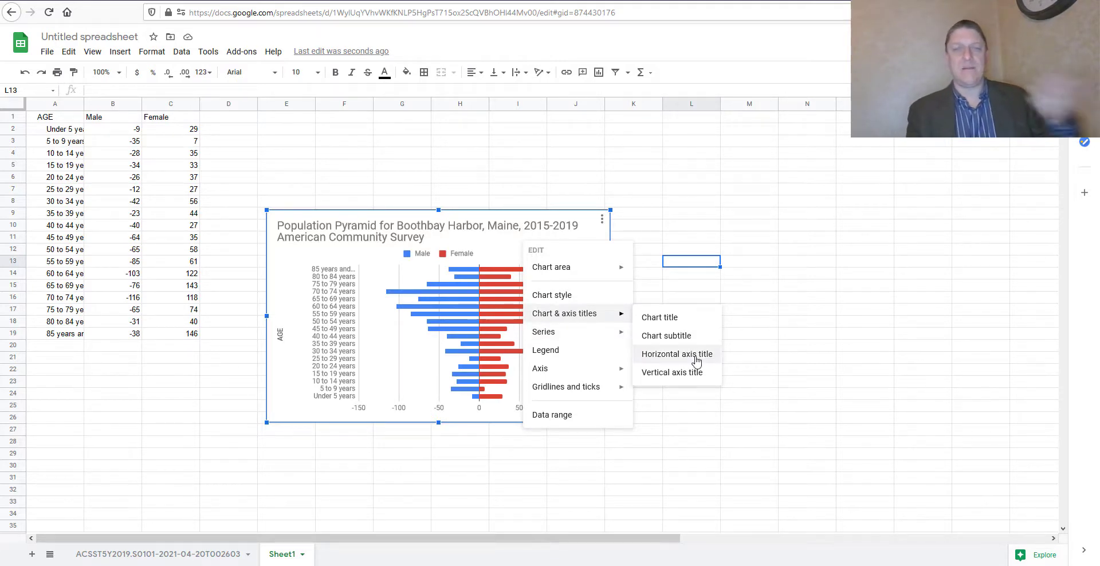
Add the horizontal axis title 'Population by Age and Sex' and enlarge the chart
left_click(676, 354)
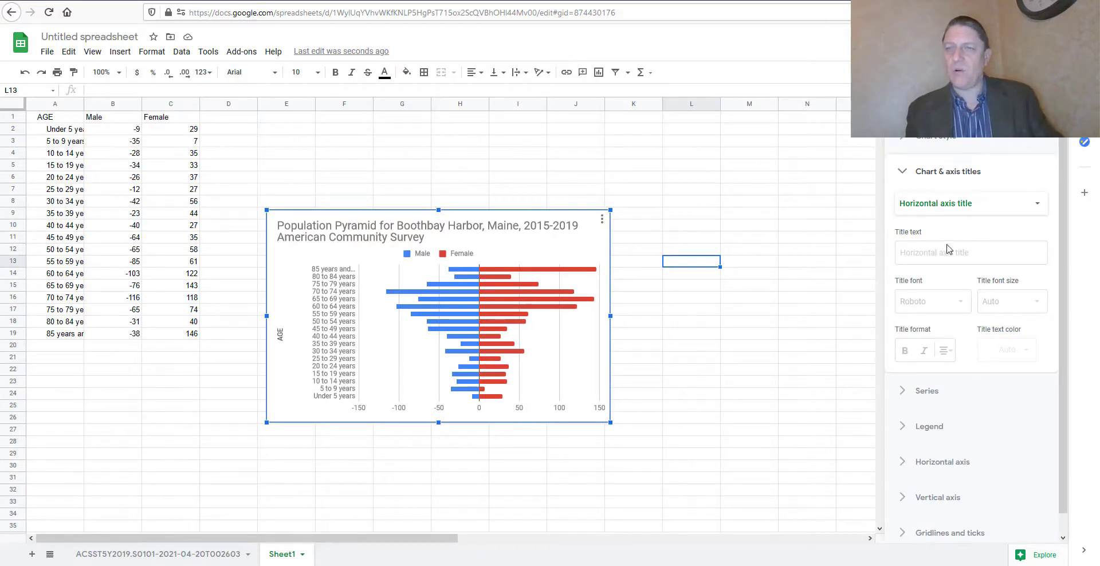
left_click(970, 252)
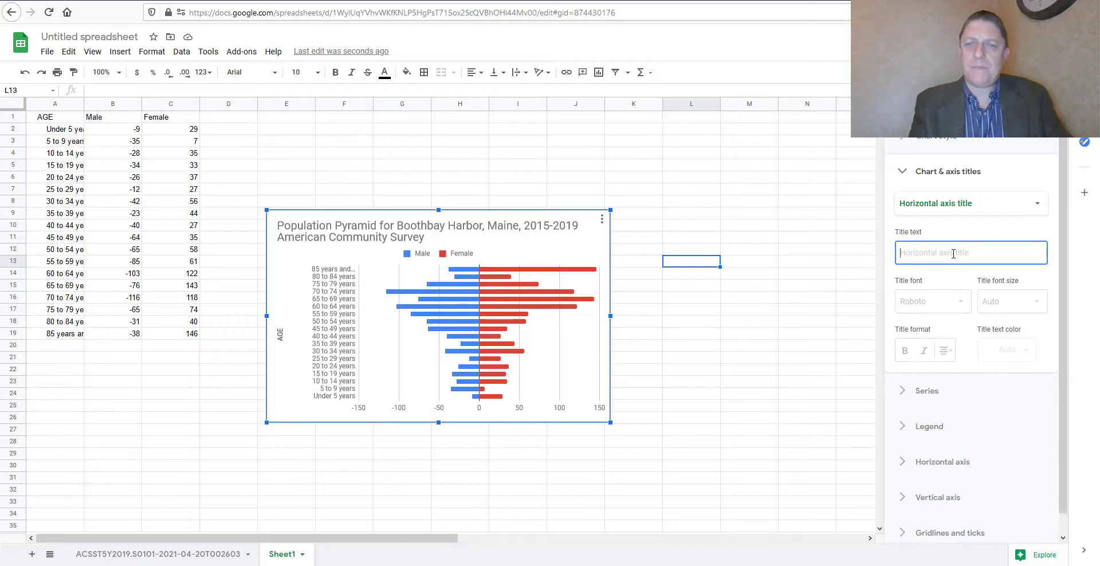
type("Population")
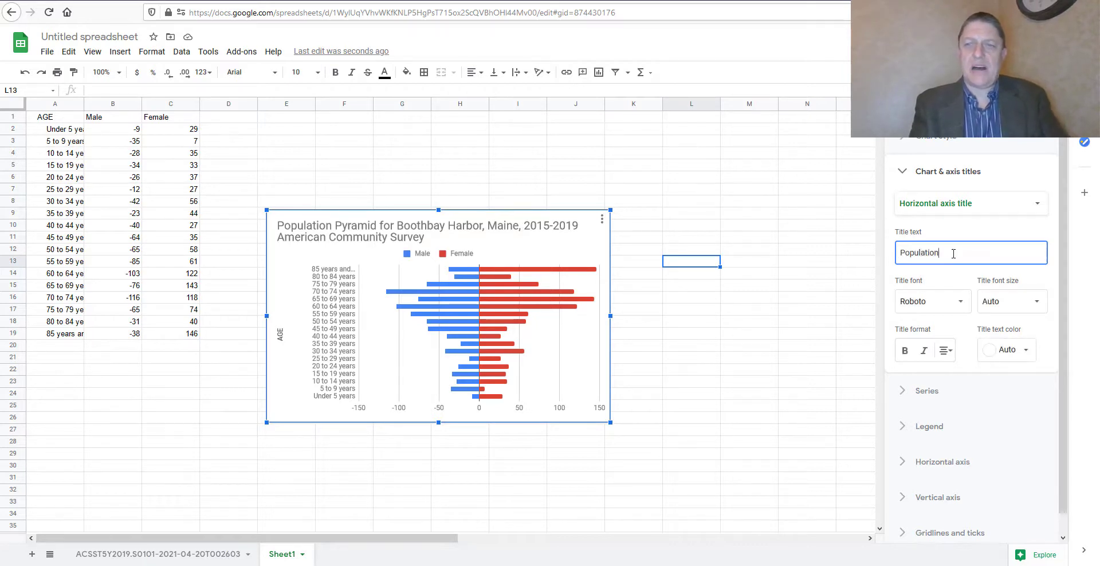
type("by Age")
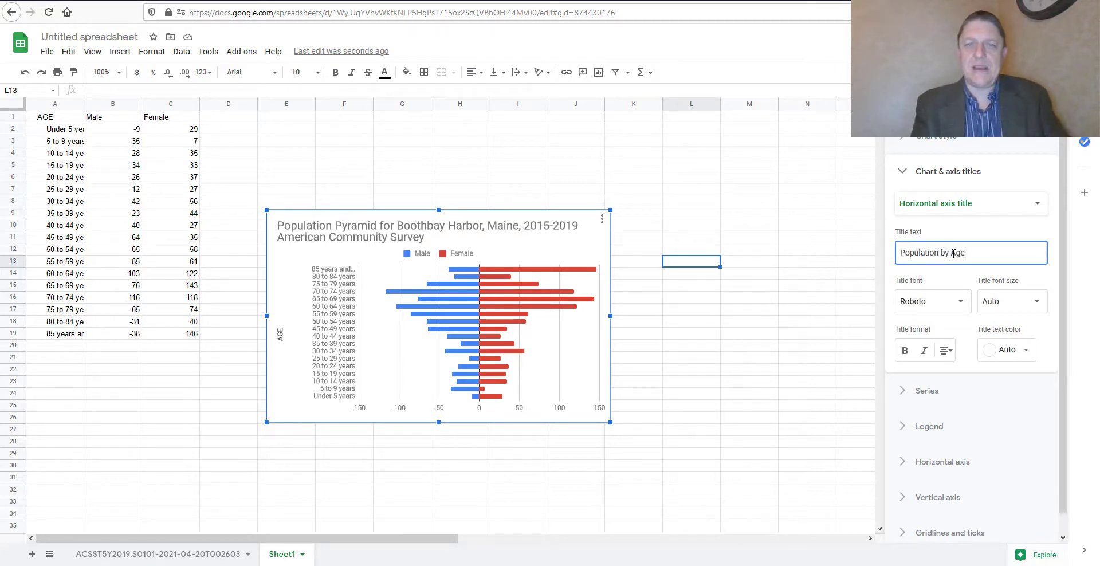
type("and Sex")
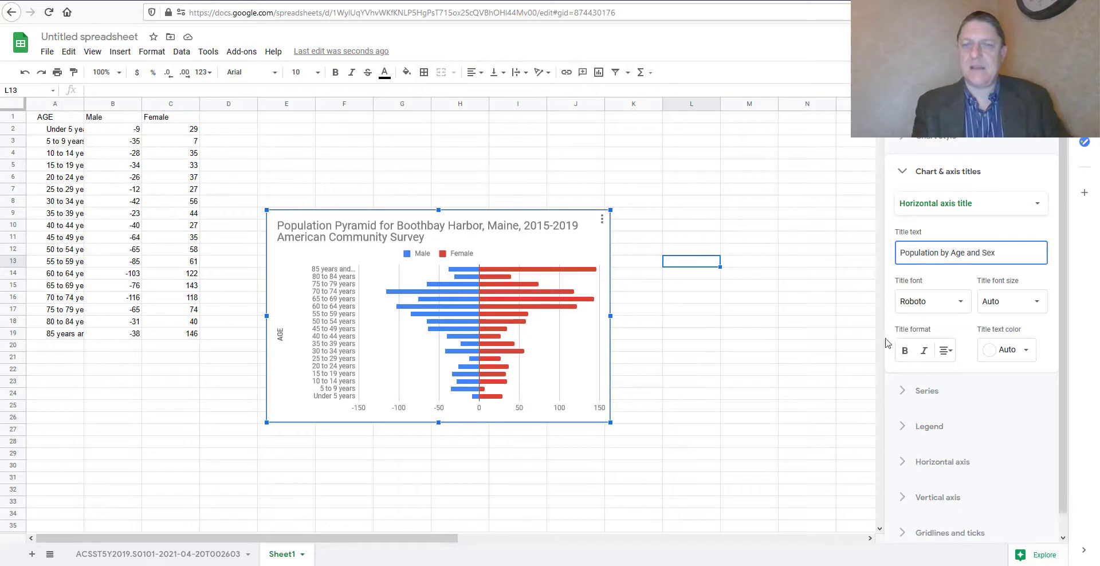
left_click(748, 321)
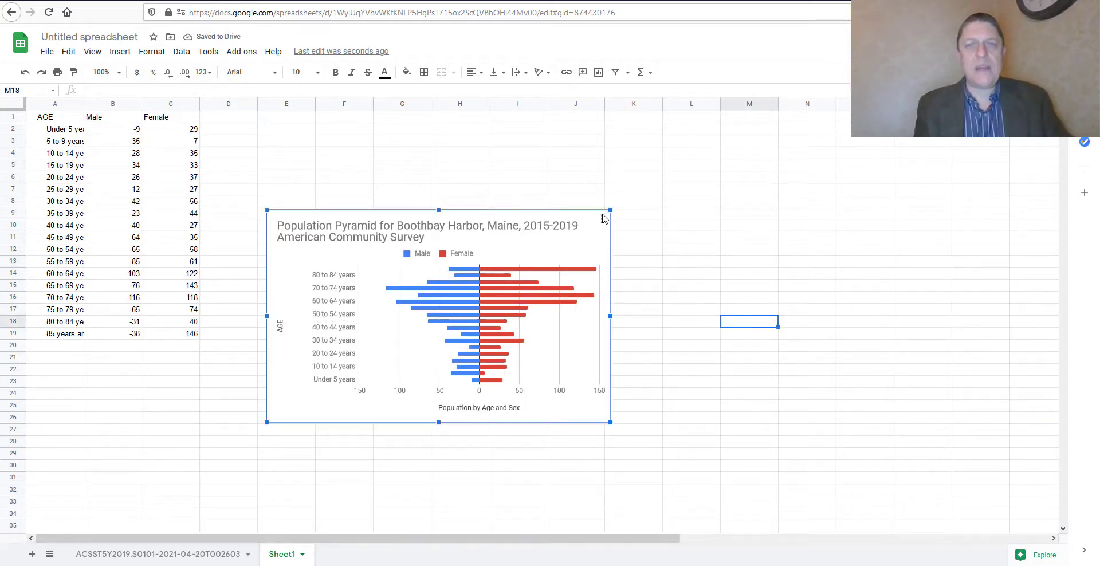
left_click_drag(608, 212, 723, 140)
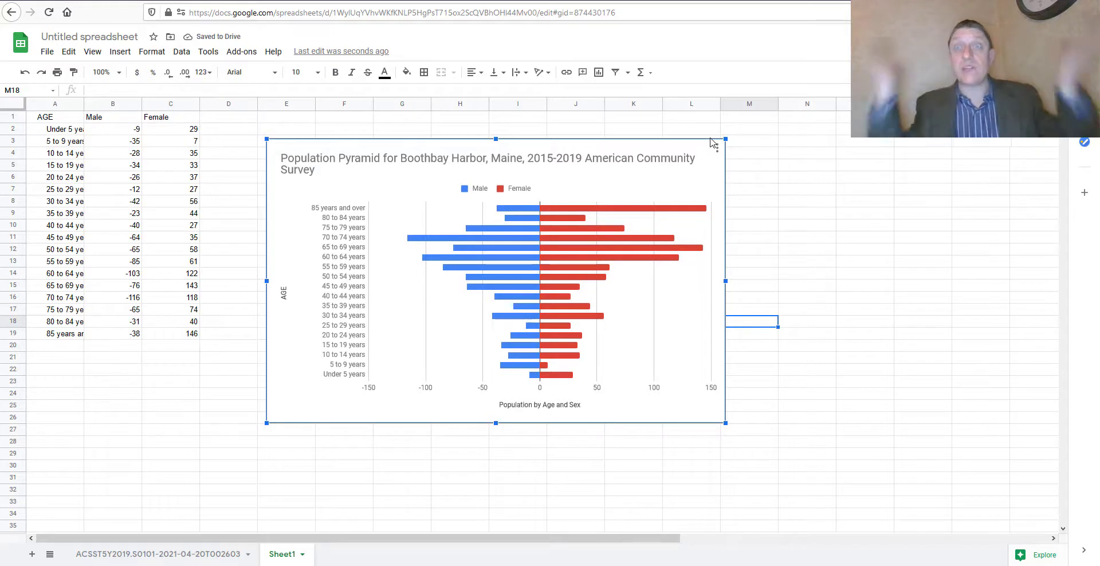
mouse_move(618, 171)
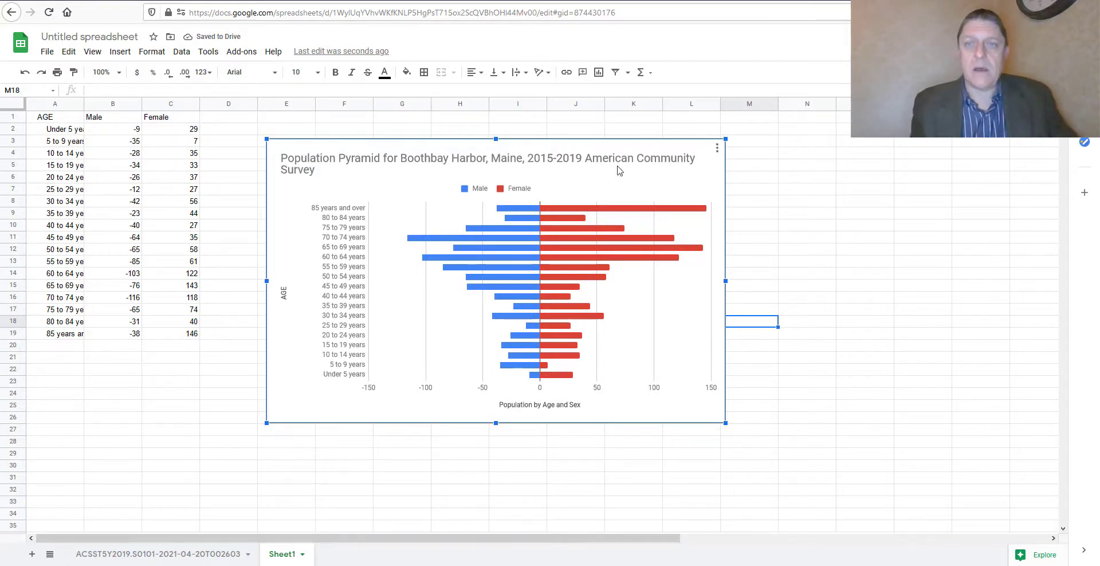
mouse_move(285, 372)
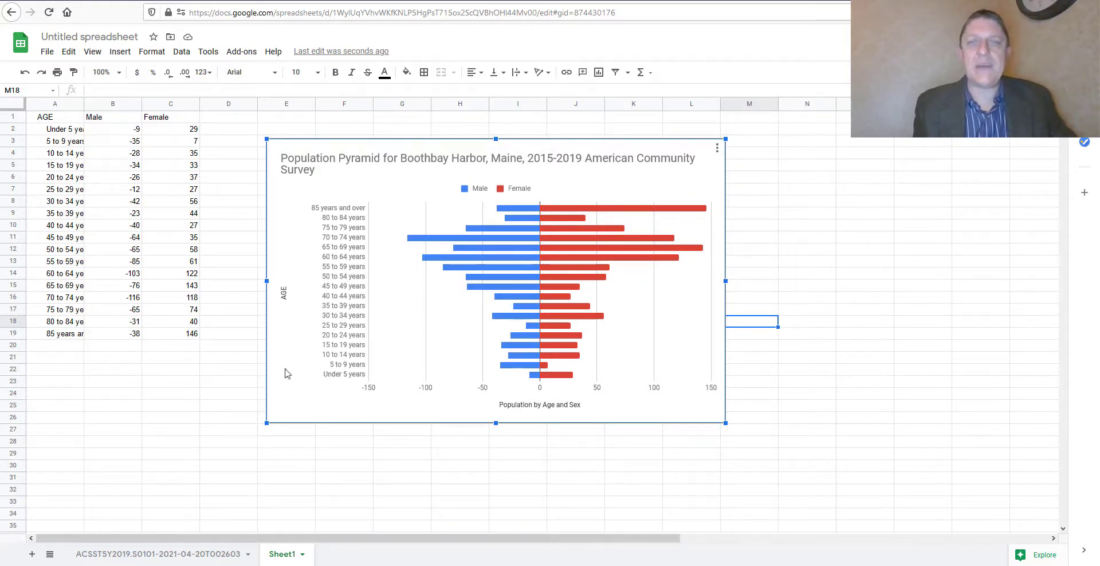
mouse_move(717, 148)
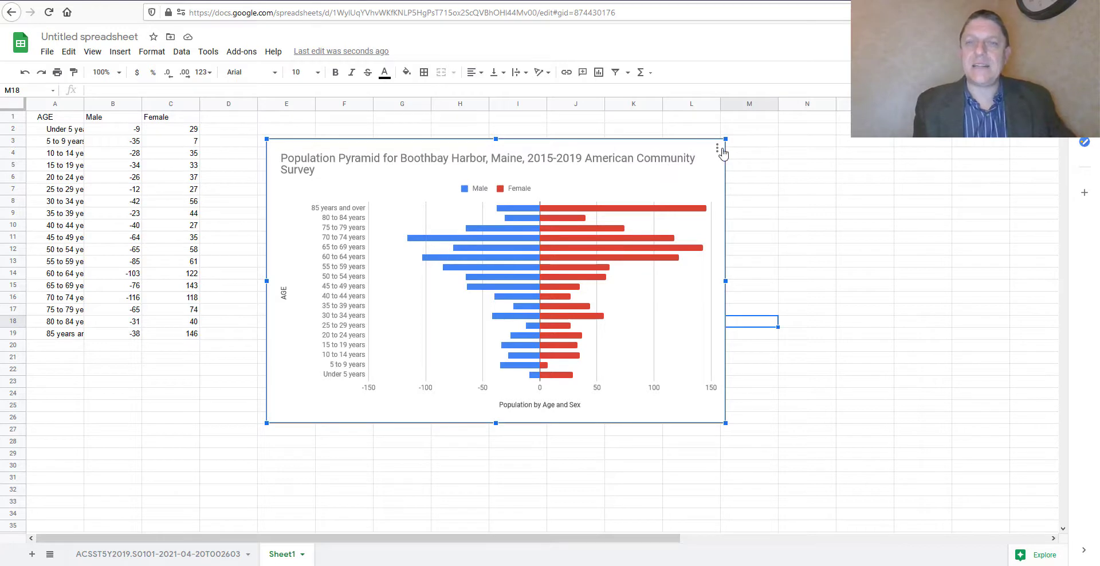
Copy the finished pyramid chart via its three-dot menu
left_click(714, 153)
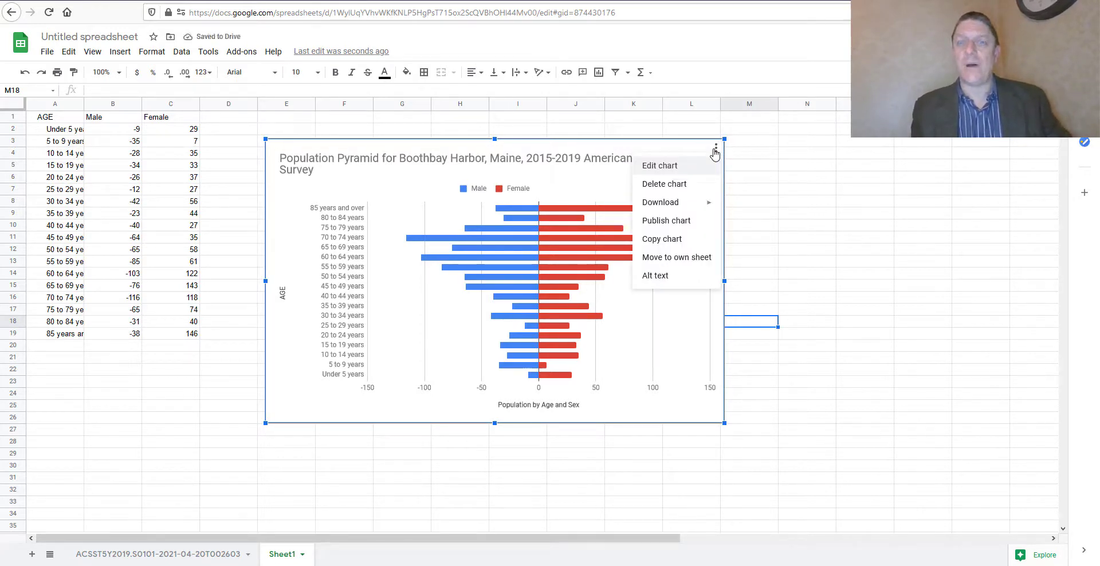
mouse_move(661, 238)
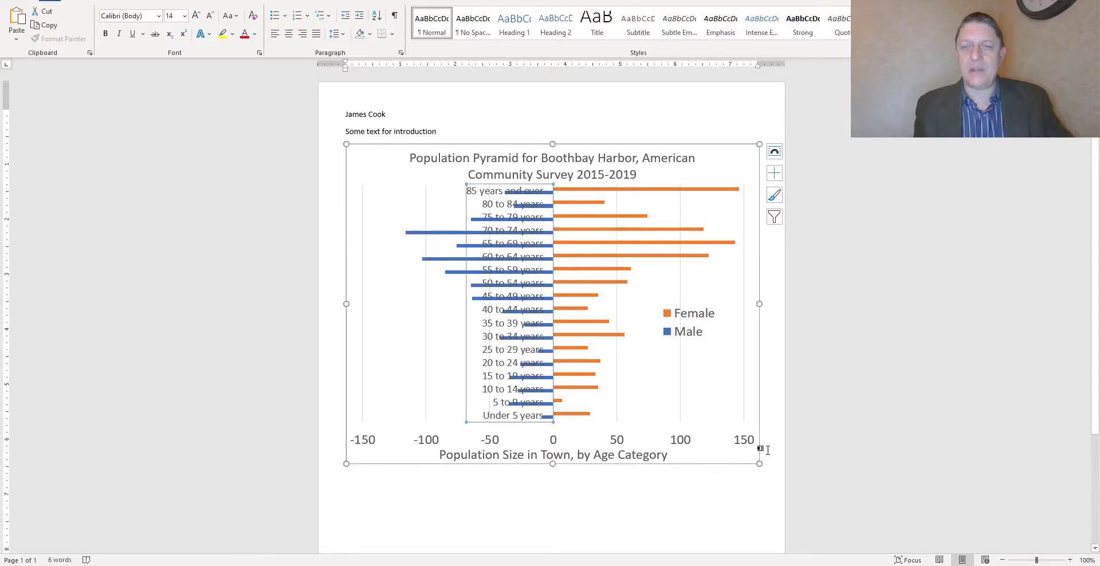
Paste the pyramid after the first chart and add the caption 'write all about it right here.'
left_click(345, 475)
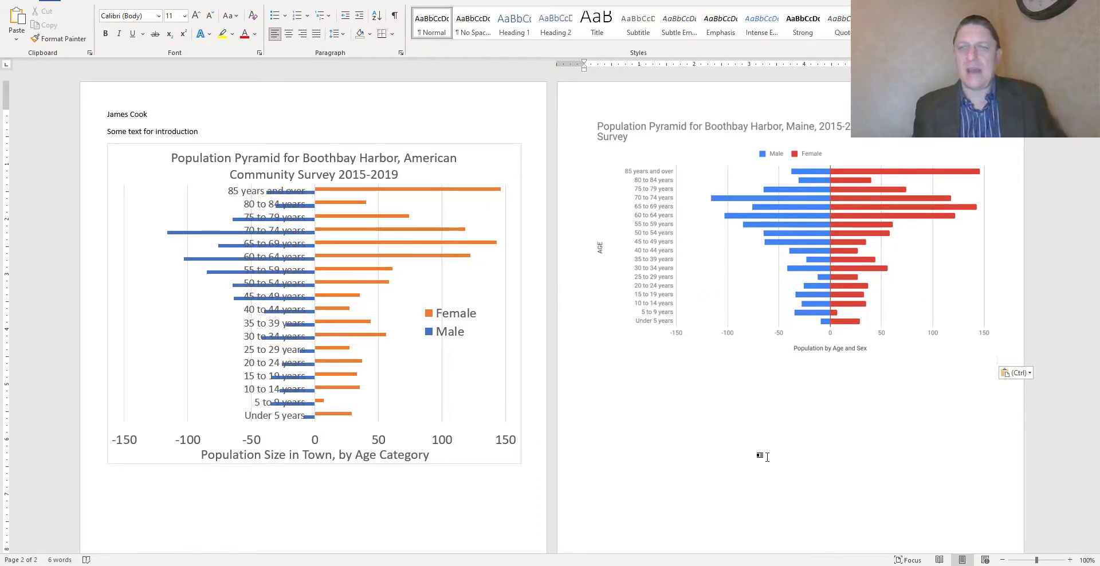
type("Am")
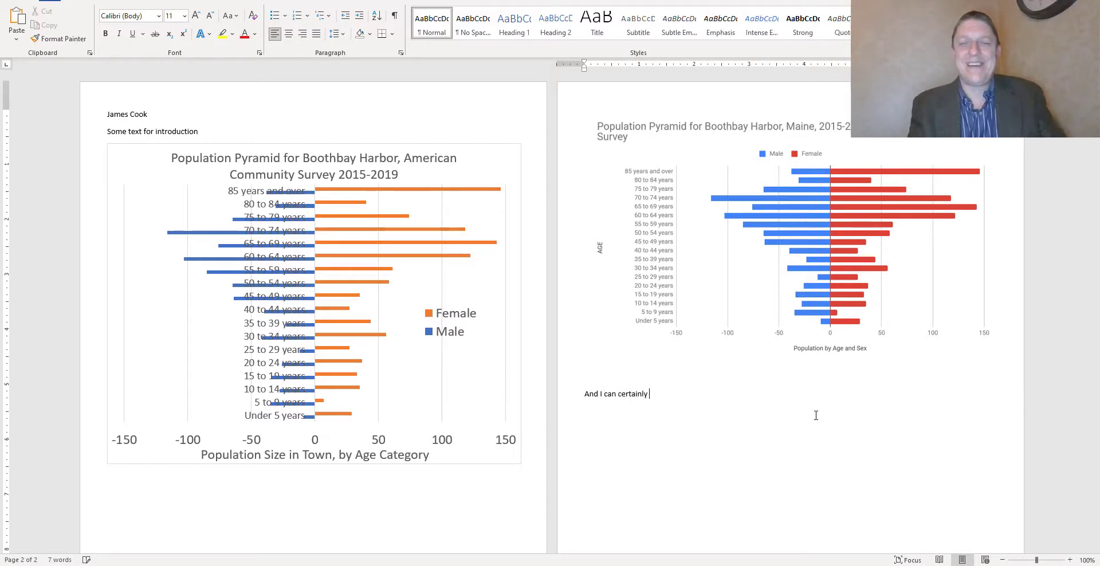
type("write all about it")
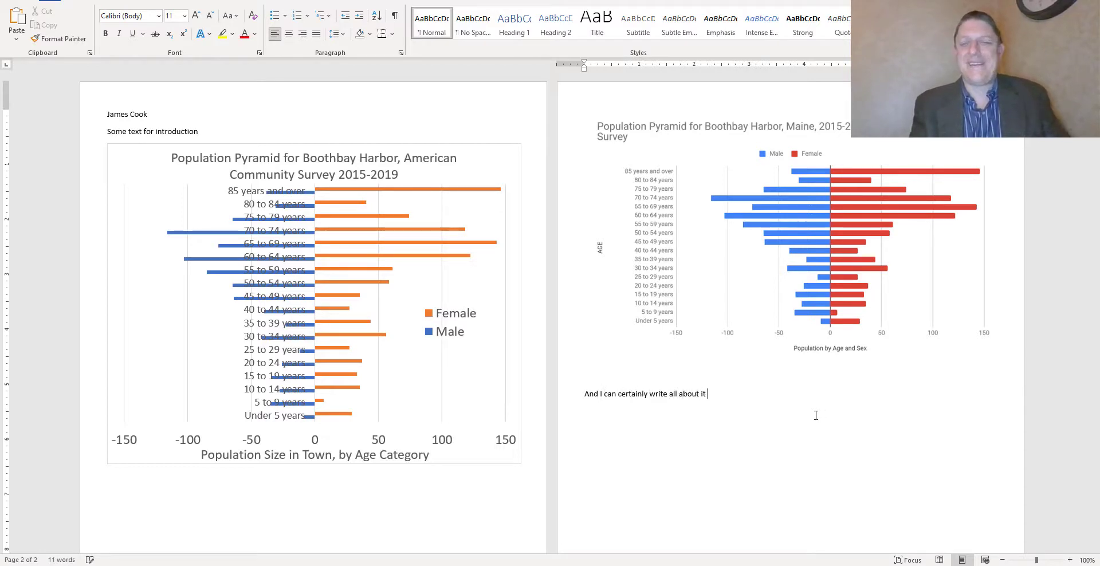
type("right here.")
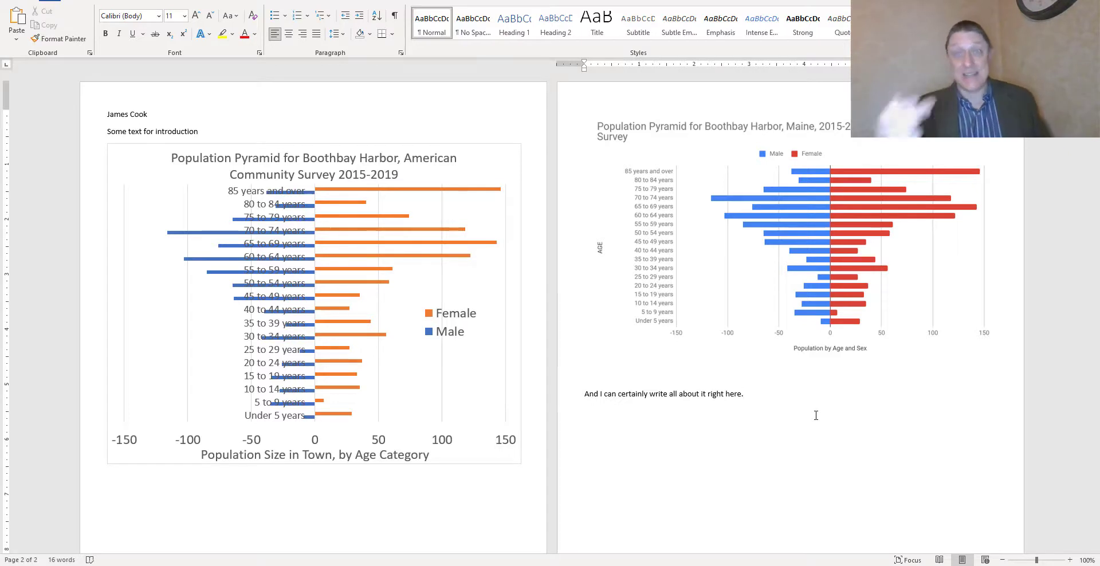
left_click(743, 393)
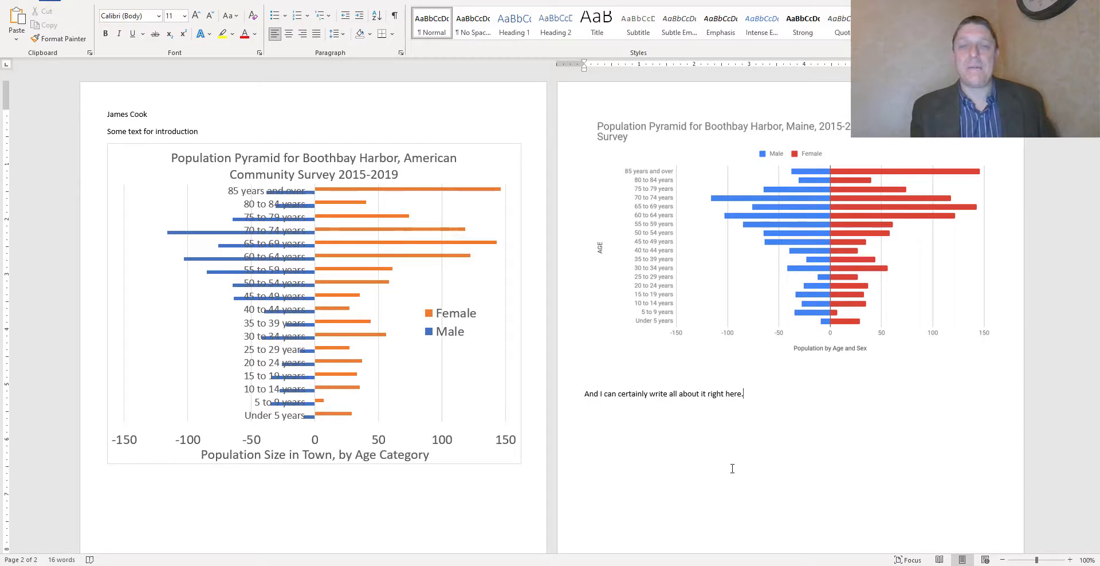
mouse_move(900, 323)
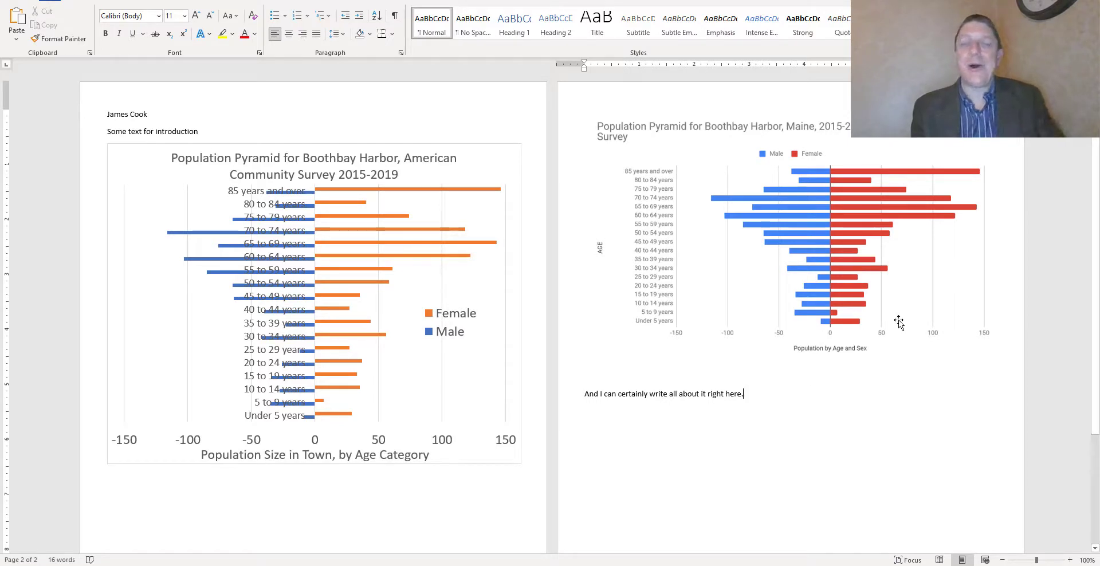